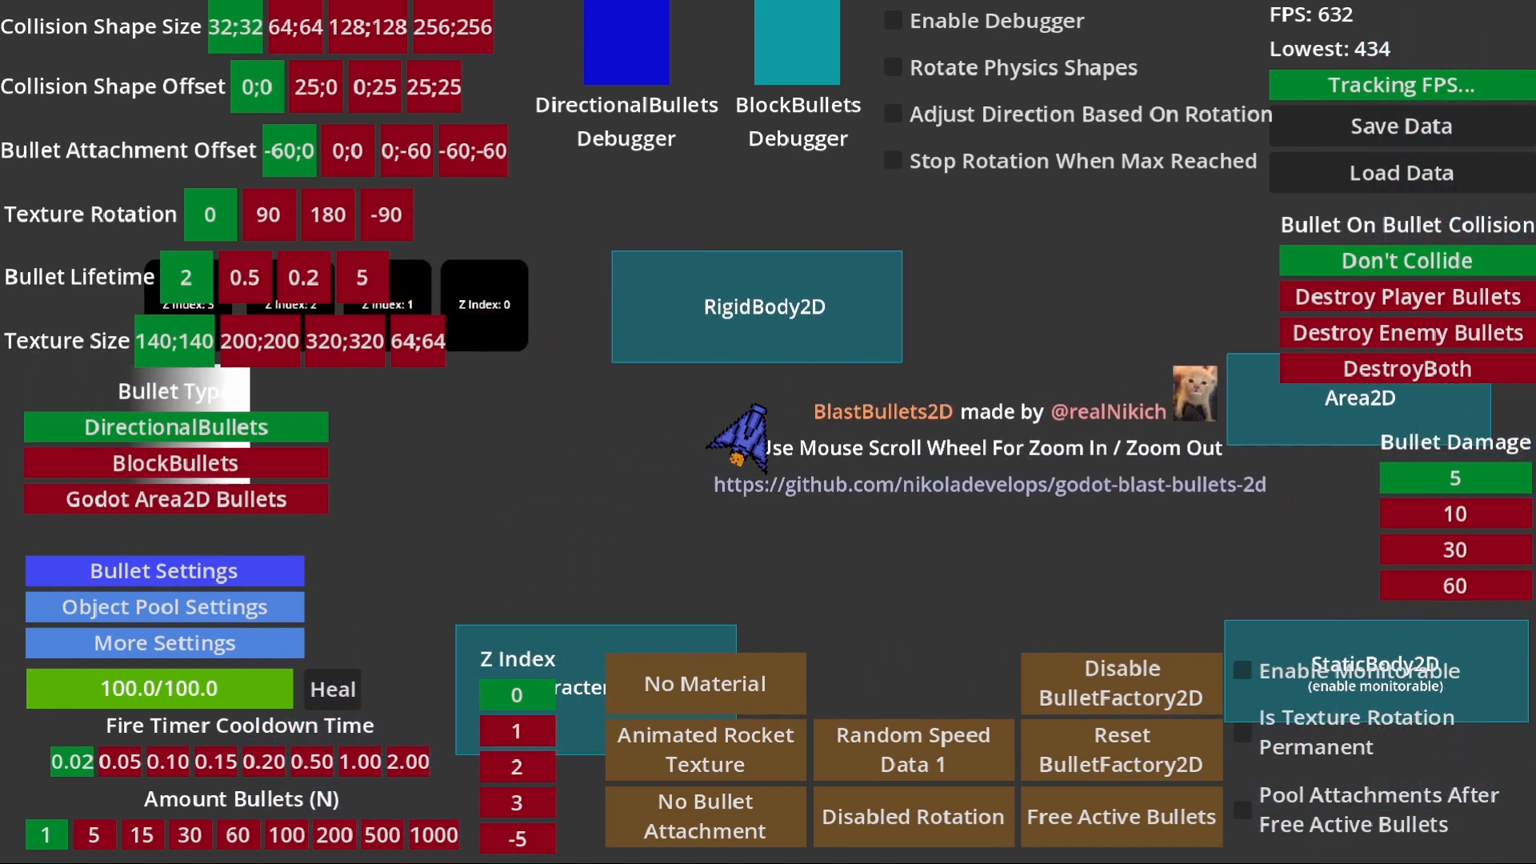
Step: Enable the bullet collision debugger in the running test and reveal the Bullet Grid Options
{"action": "left_click", "coordinate": [891, 19]}
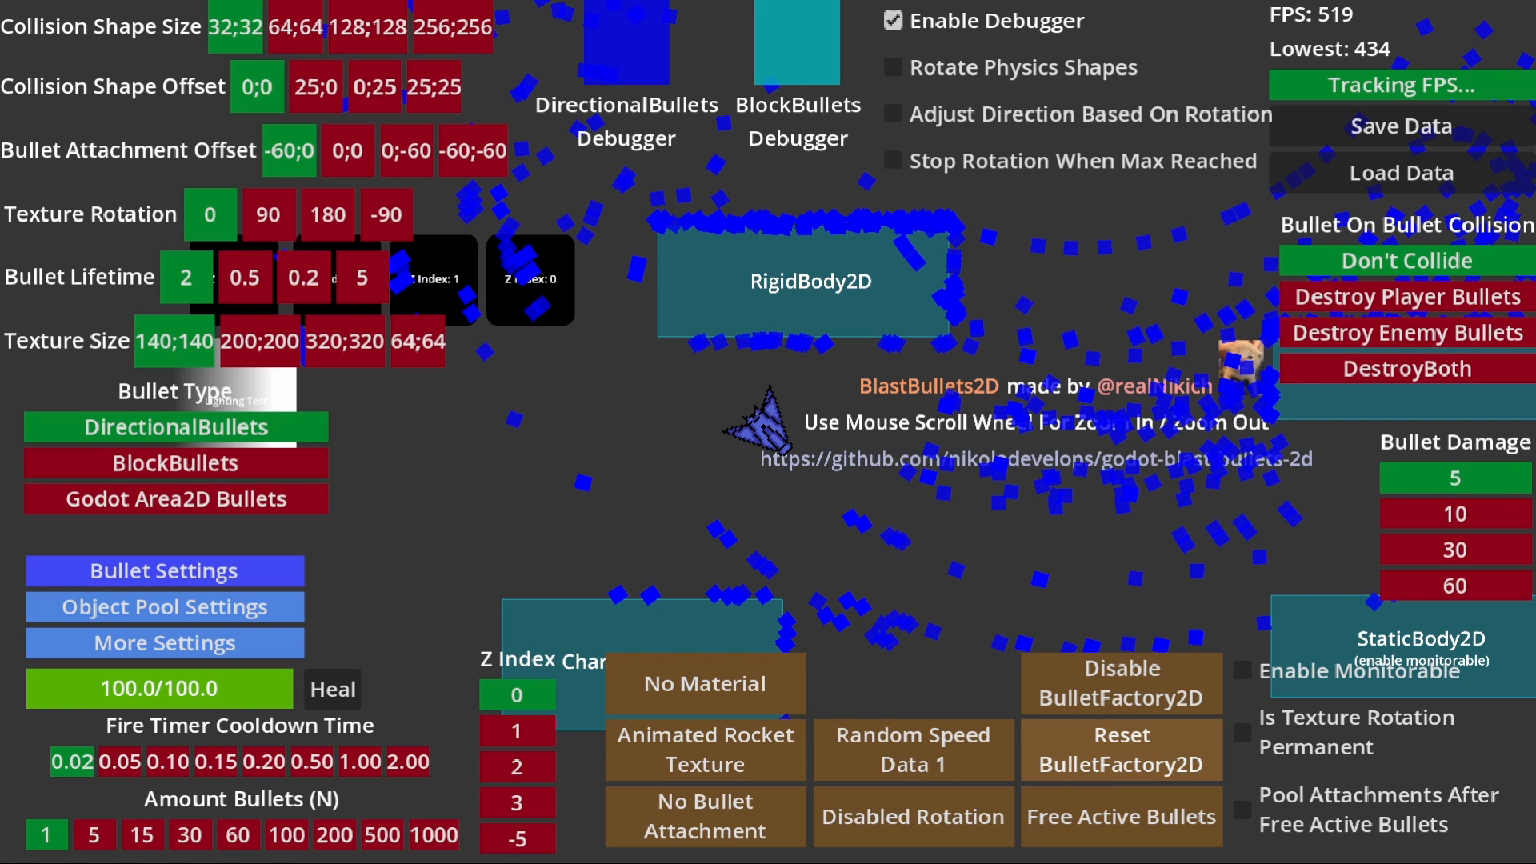
{"action": "scroll", "scroll_direction": "up", "scroll_amount": 3}
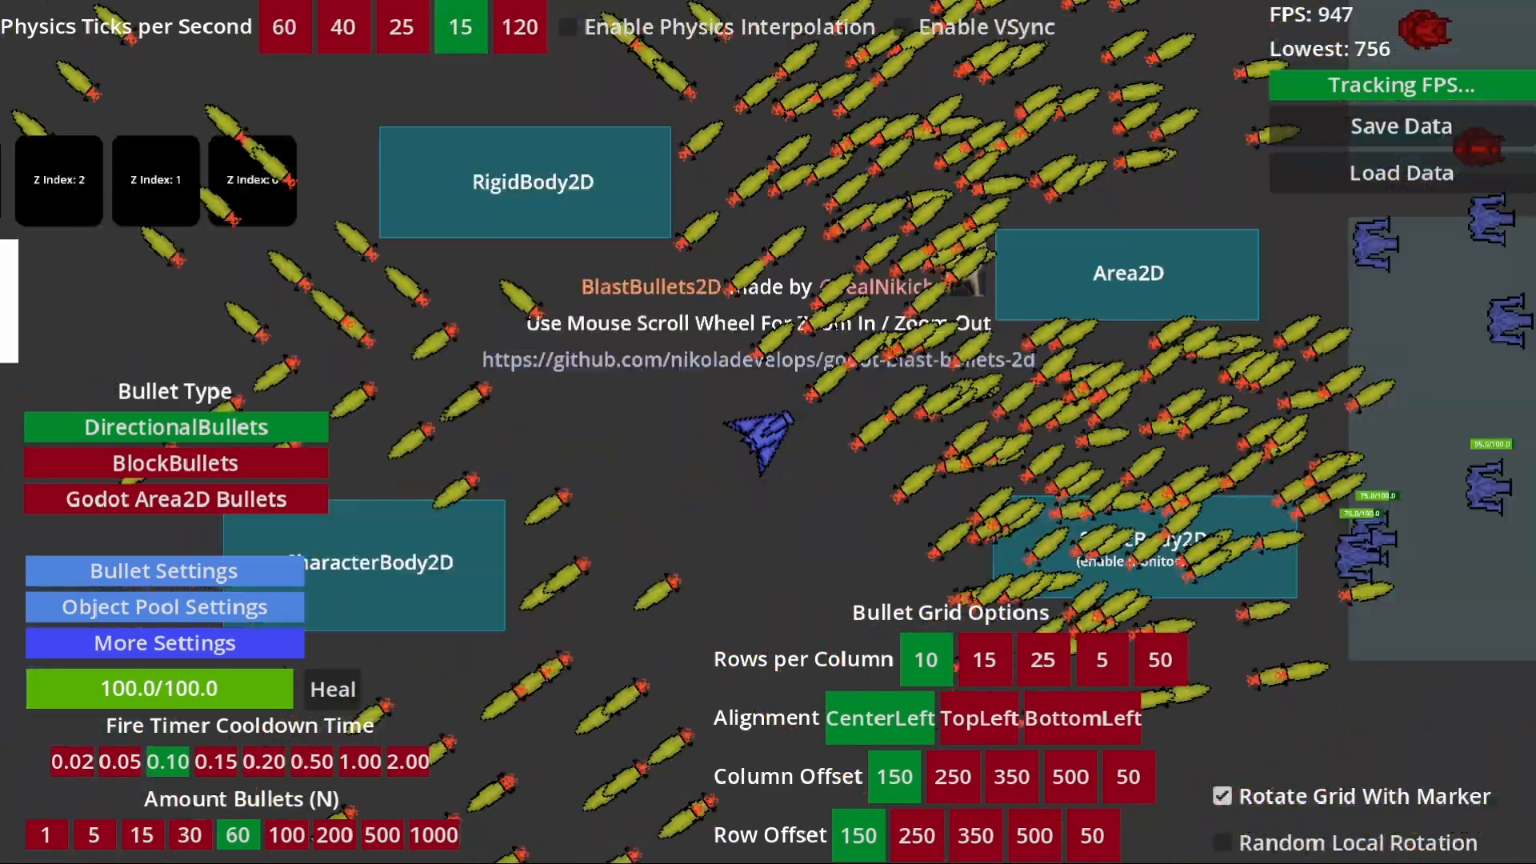
Step: Return to the general Bullet Settings panel and keep firing rocket bullets around the ship
{"action": "left_click", "coordinate": [565, 27]}
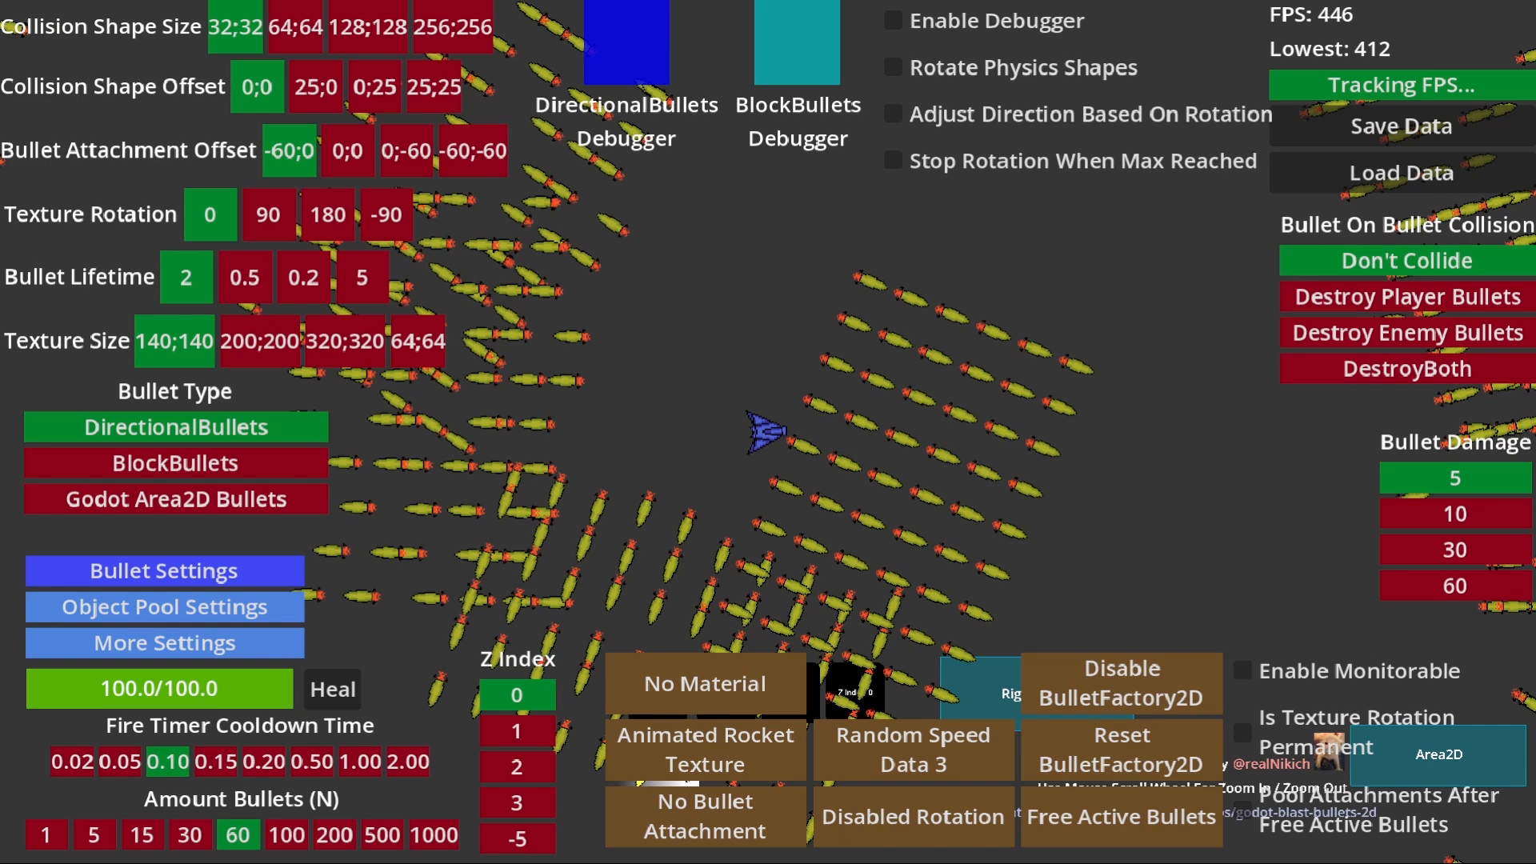
{"action": "left_click", "coordinate": [704, 683]}
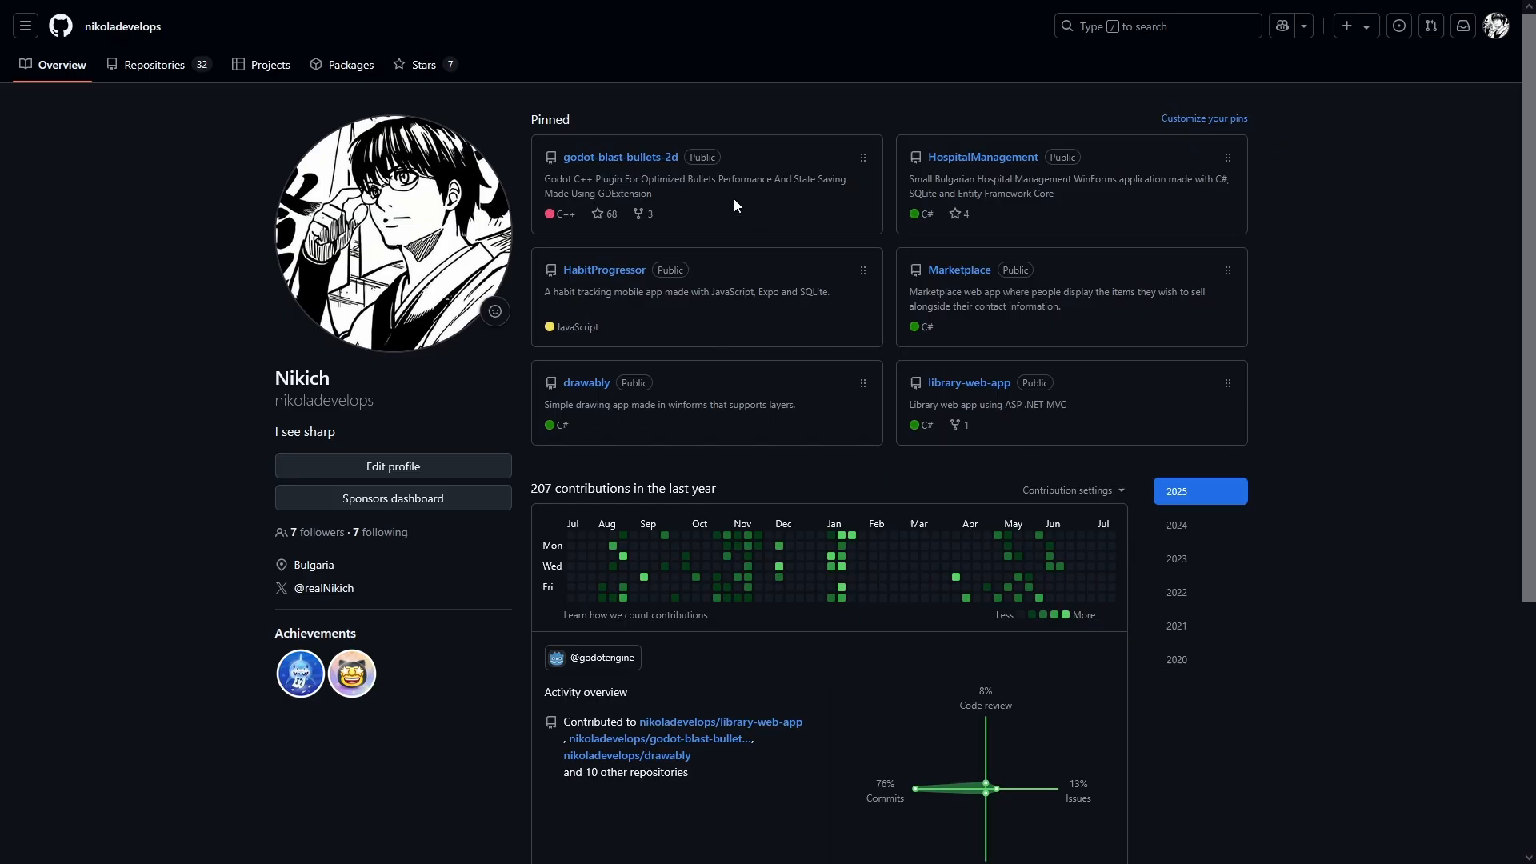
Step: Open the godot-blast-bullets-2d repository and select its About description text
{"action": "left_click", "coordinate": [619, 157]}
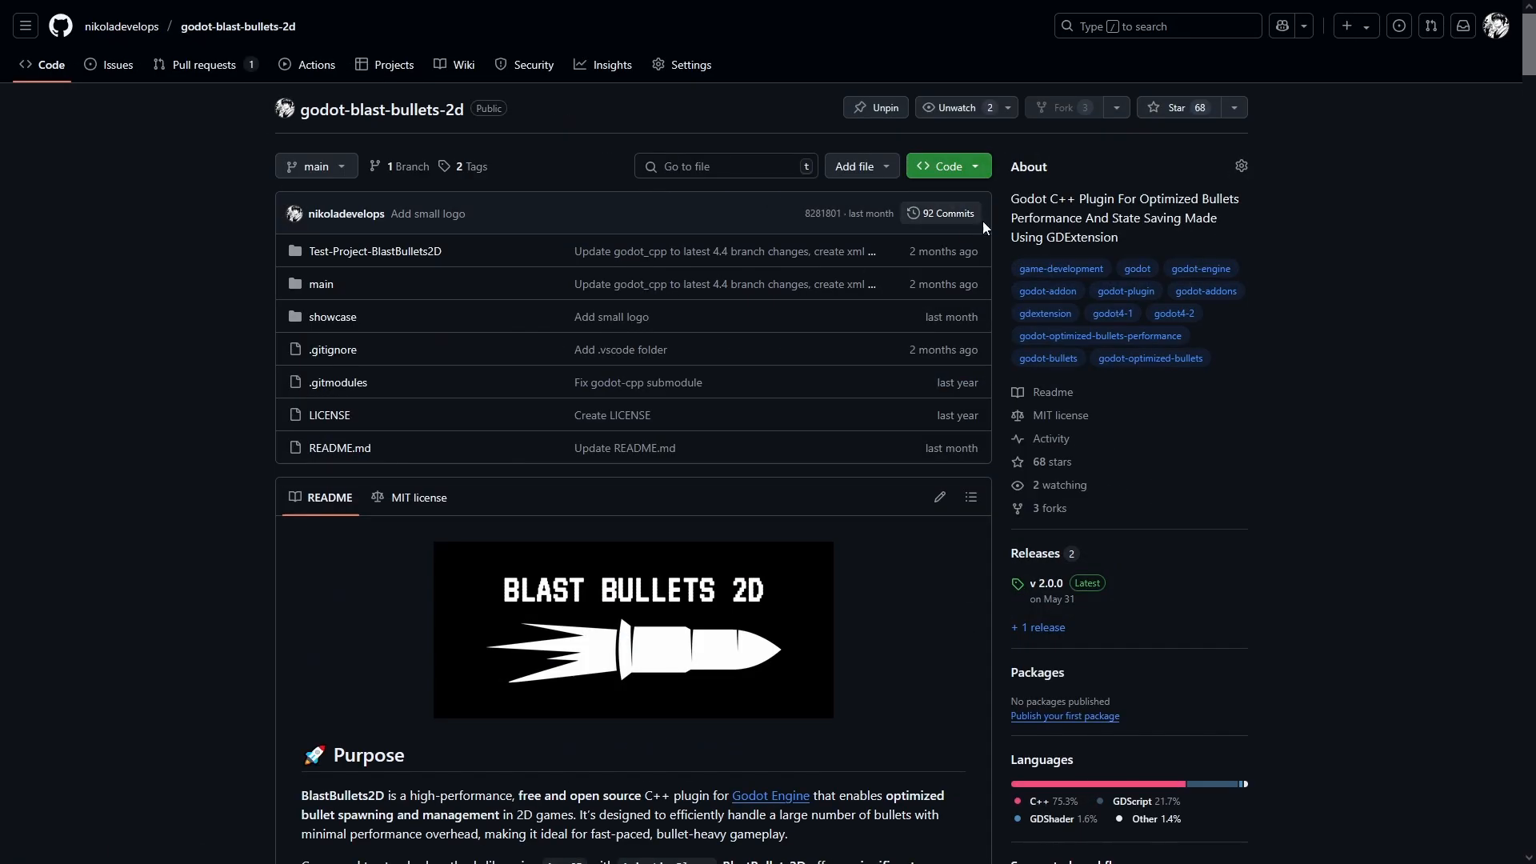
{"action": "triple_click", "coordinate": [1123, 217]}
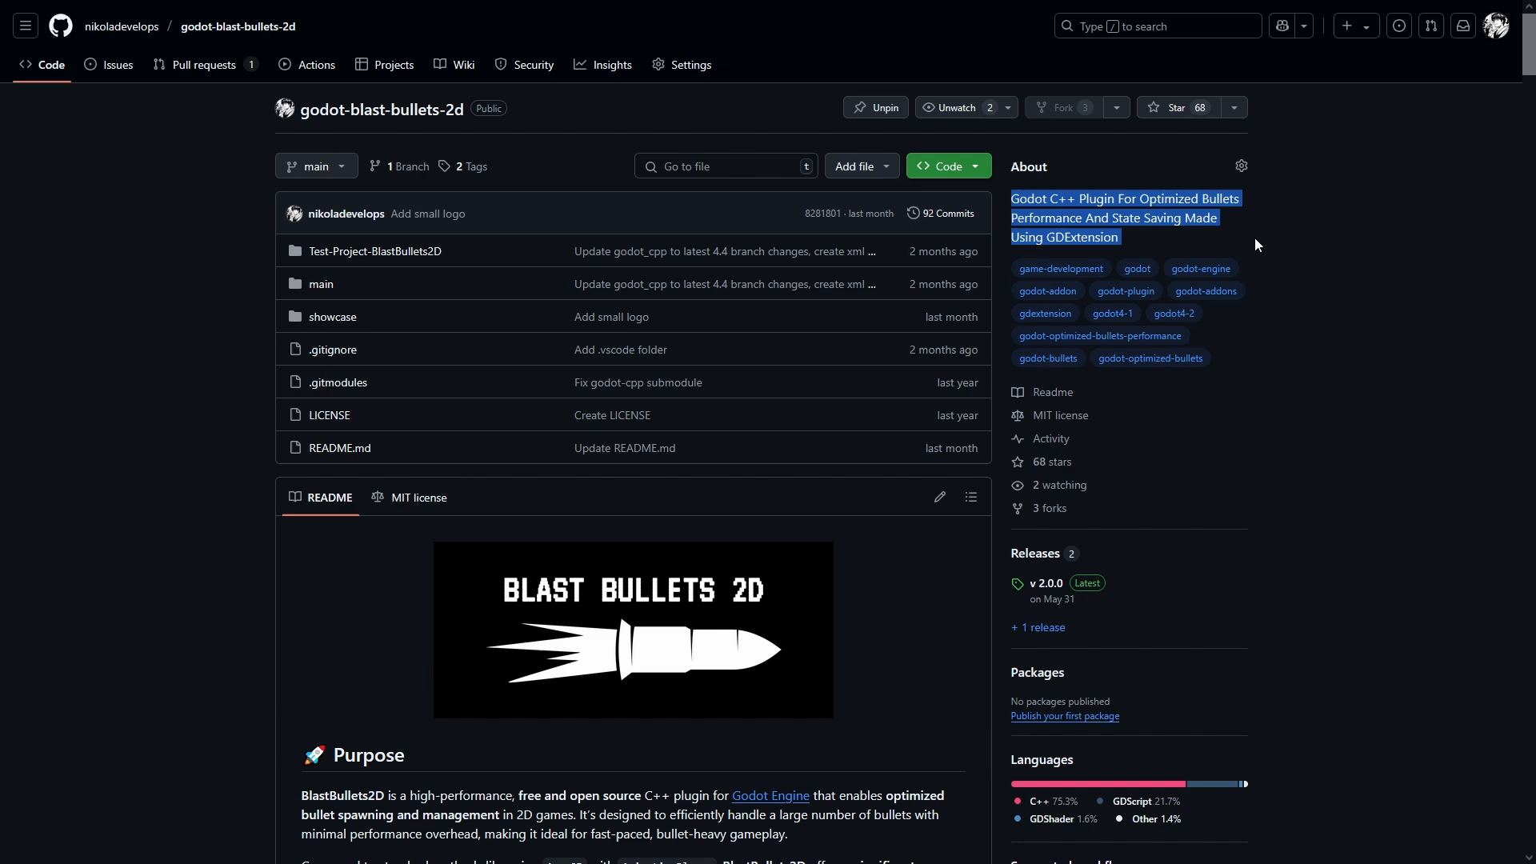
Step: Read through the README to the end and back up to the What's New In Version 2.0 section
{"action": "scroll", "scroll_direction": "down", "scroll_amount": 3}
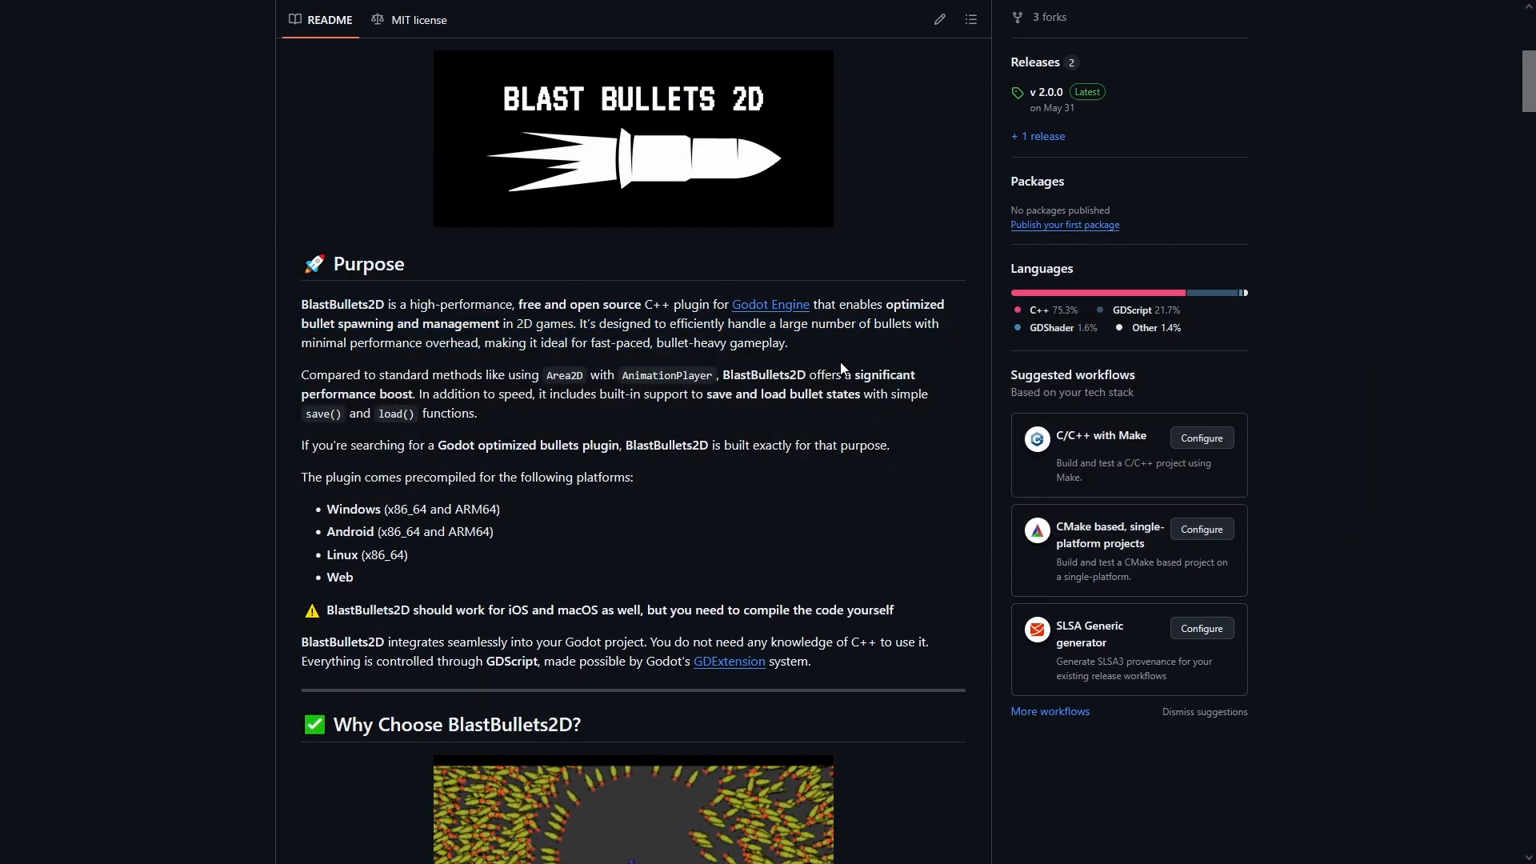
{"action": "scroll", "scroll_direction": "down", "scroll_amount": 3}
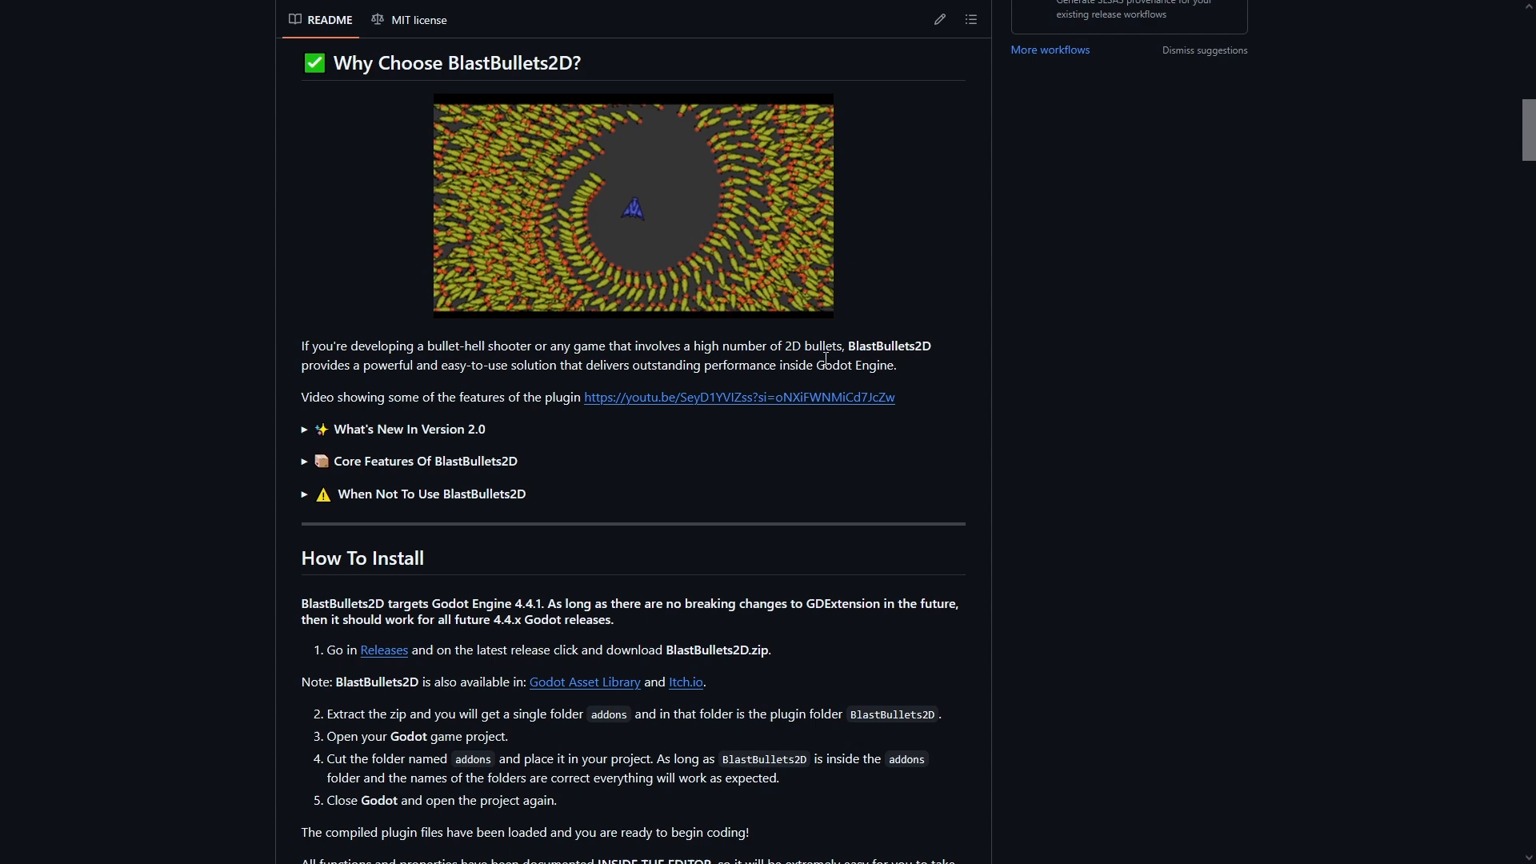
{"action": "scroll", "scroll_direction": "down", "scroll_amount": 3}
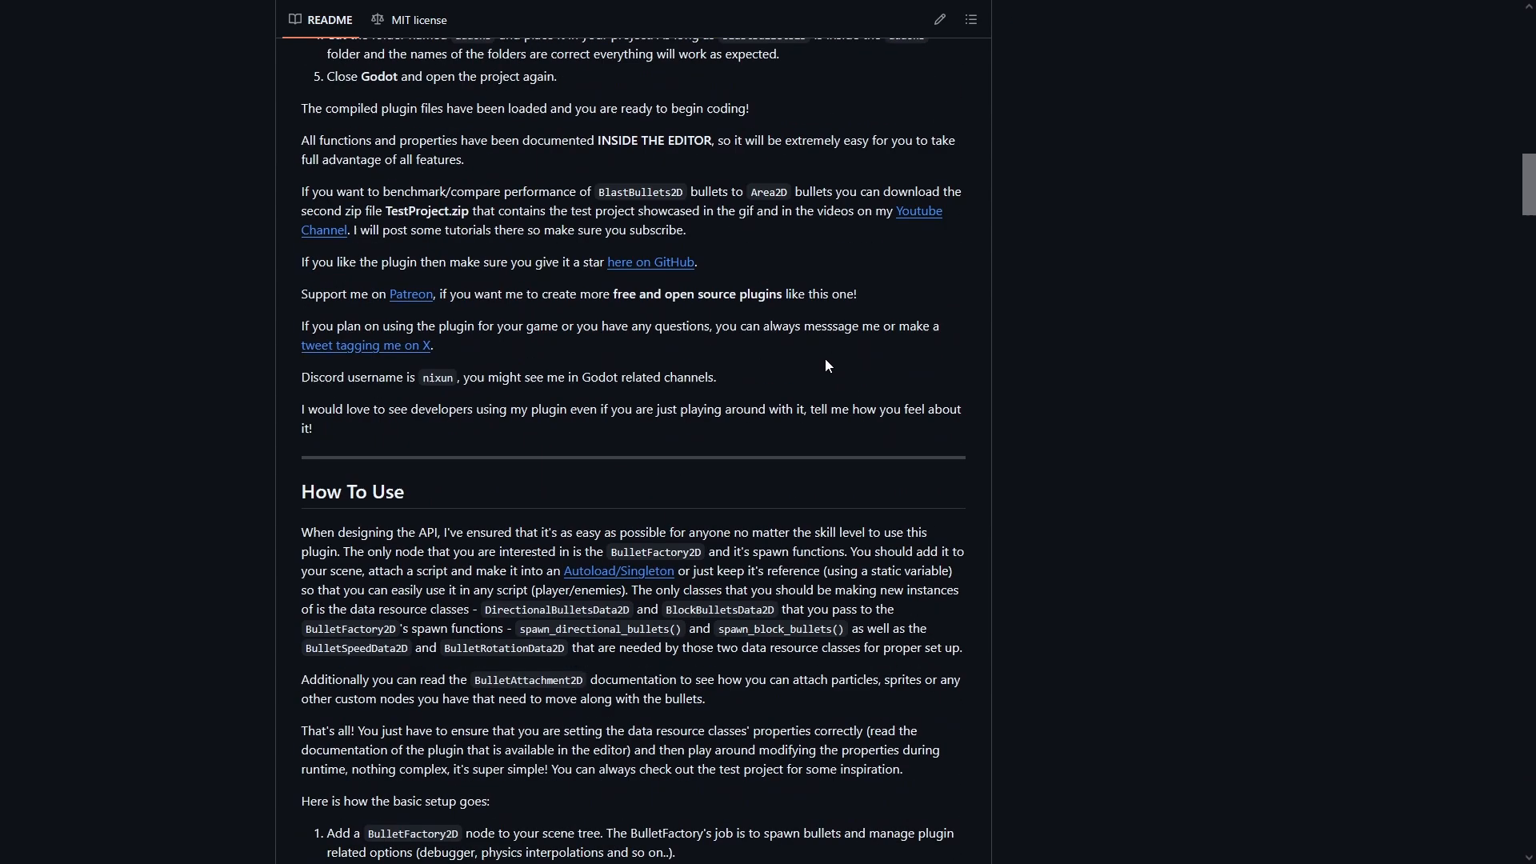
{"action": "scroll", "scroll_direction": "down", "scroll_amount": 3}
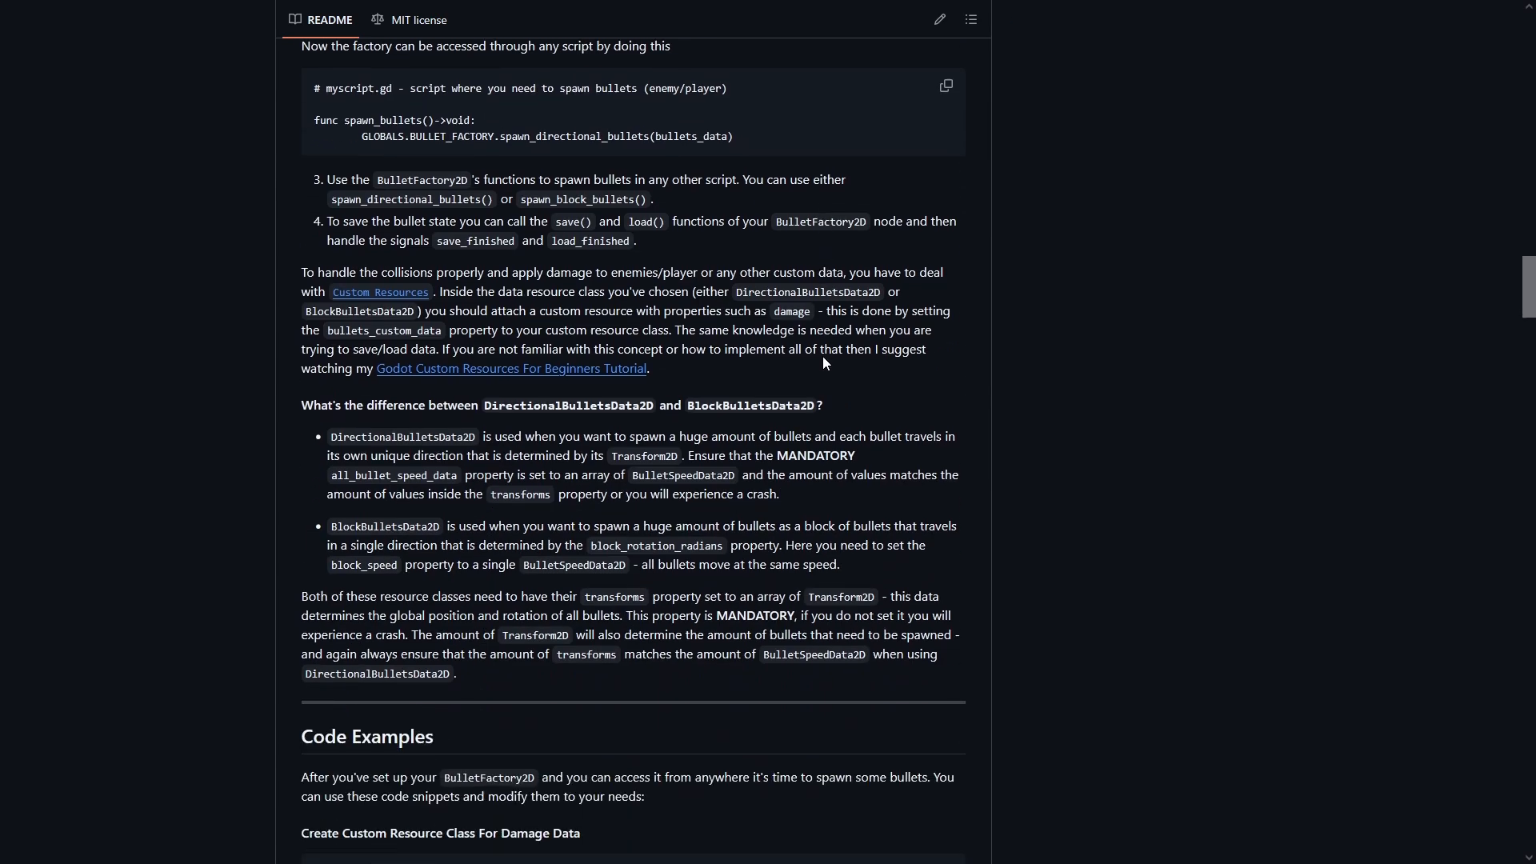
{"action": "scroll", "scroll_direction": "down", "scroll_amount": 3}
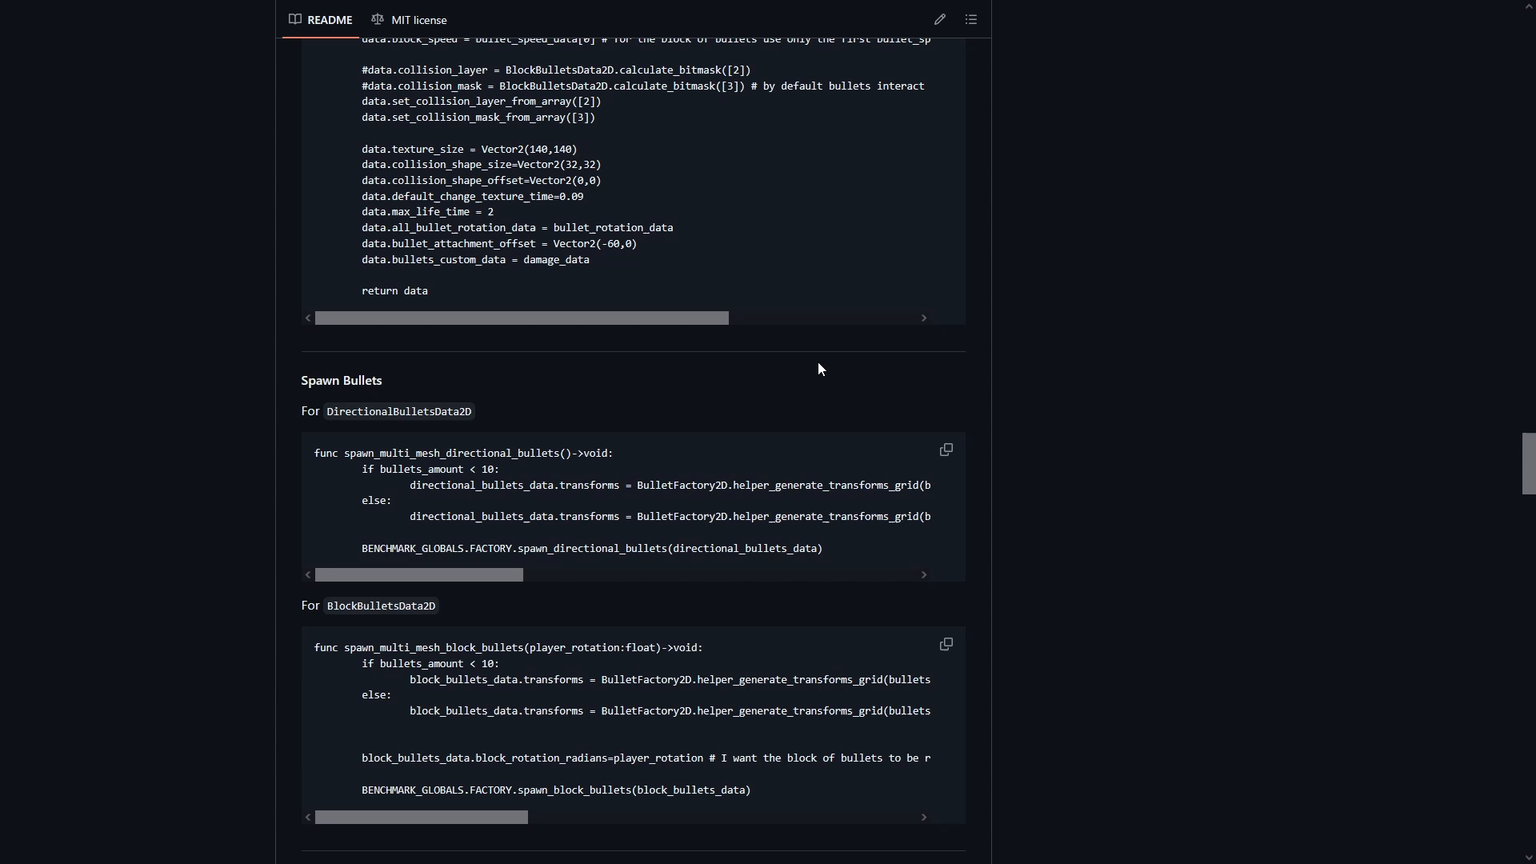
{"action": "scroll", "scroll_direction": "down", "scroll_amount": 3}
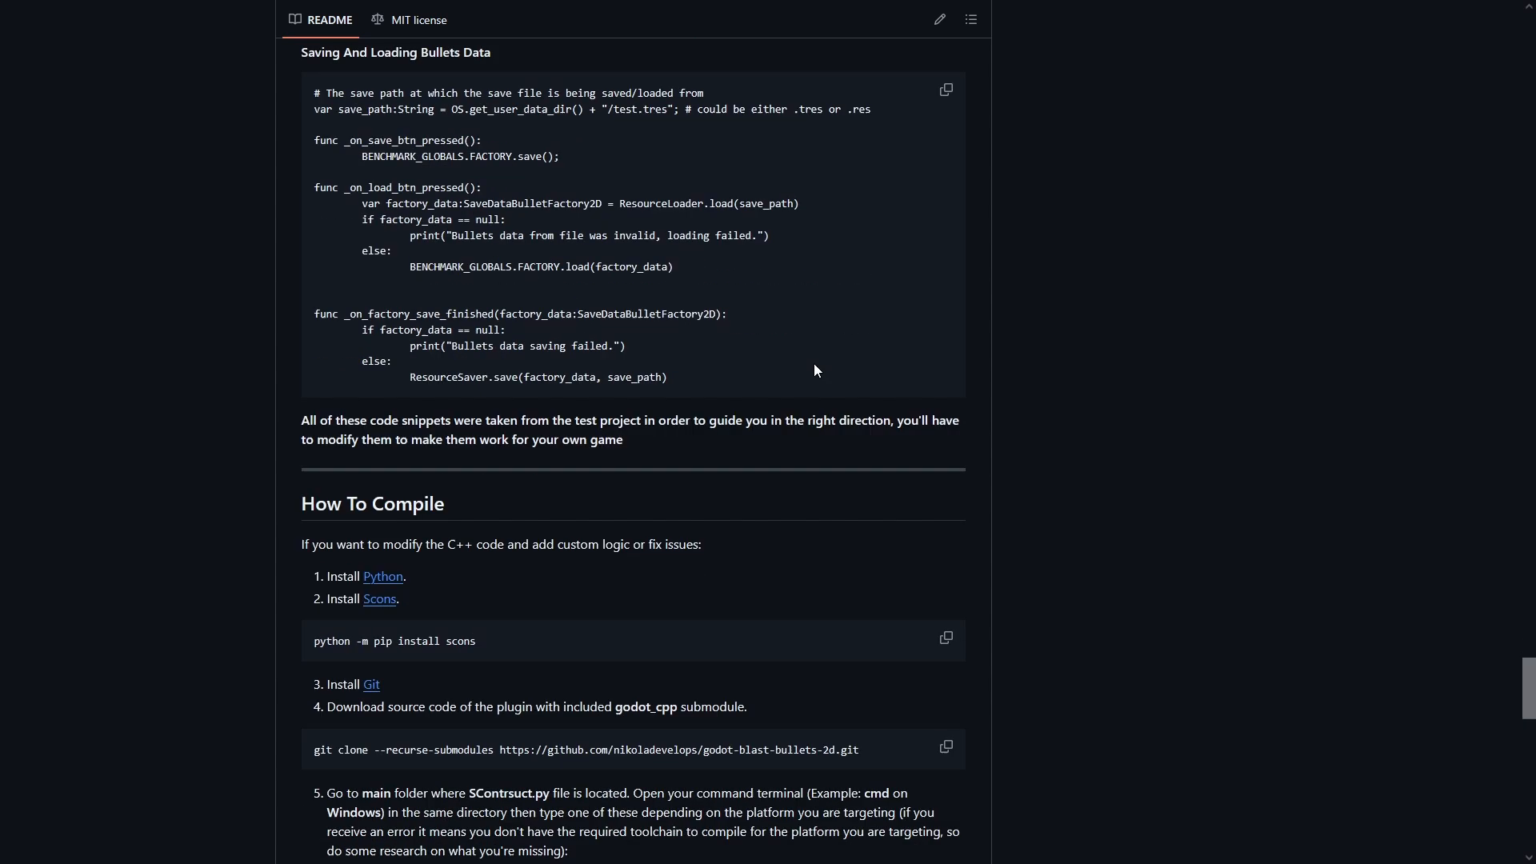
{"action": "scroll", "scroll_direction": "down", "scroll_amount": 3}
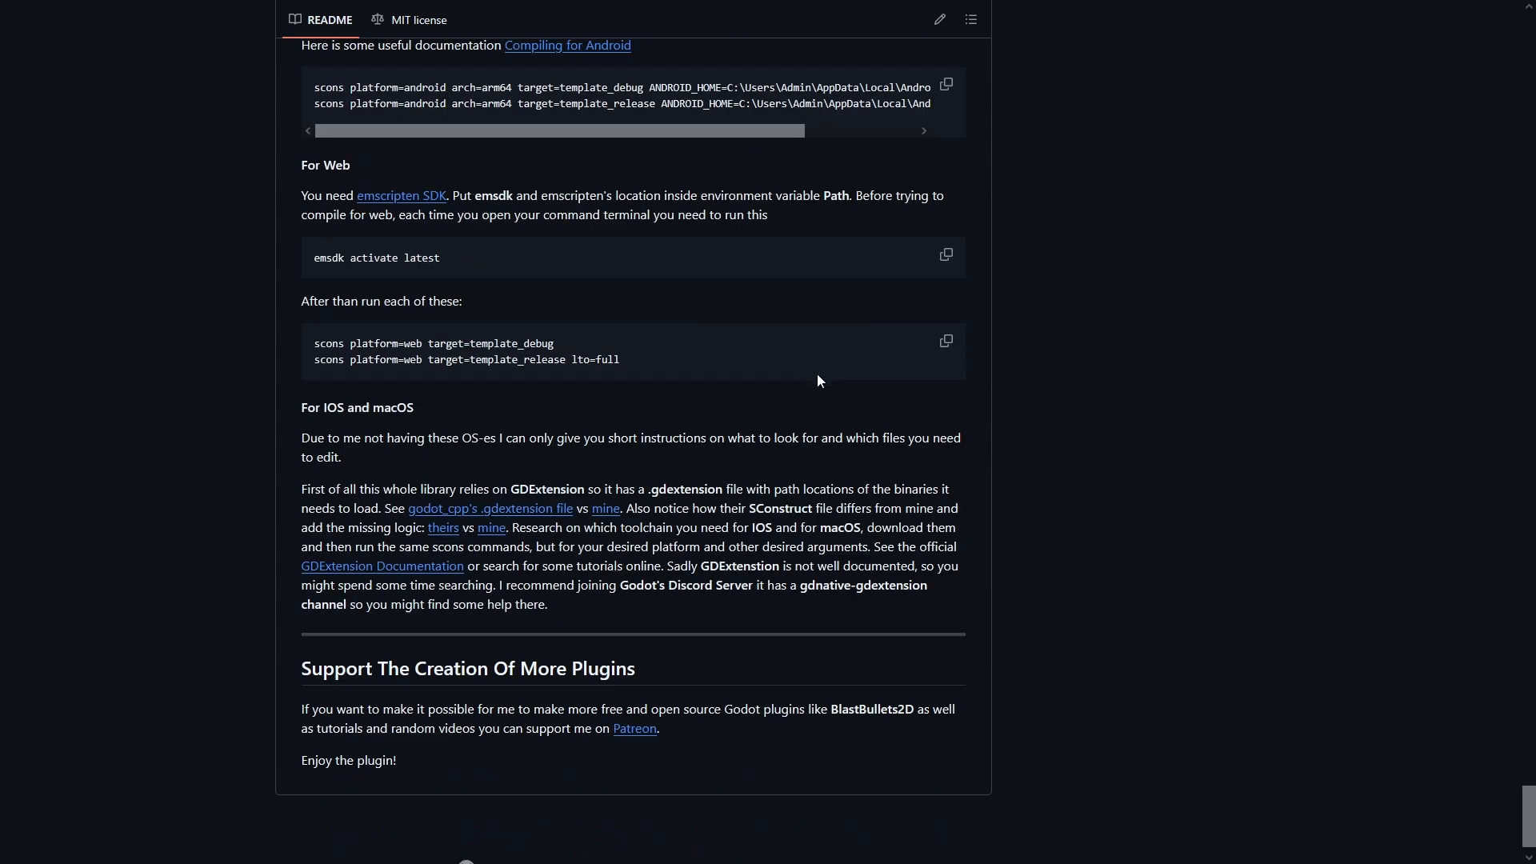
{"action": "scroll", "scroll_direction": "up", "scroll_amount": 3}
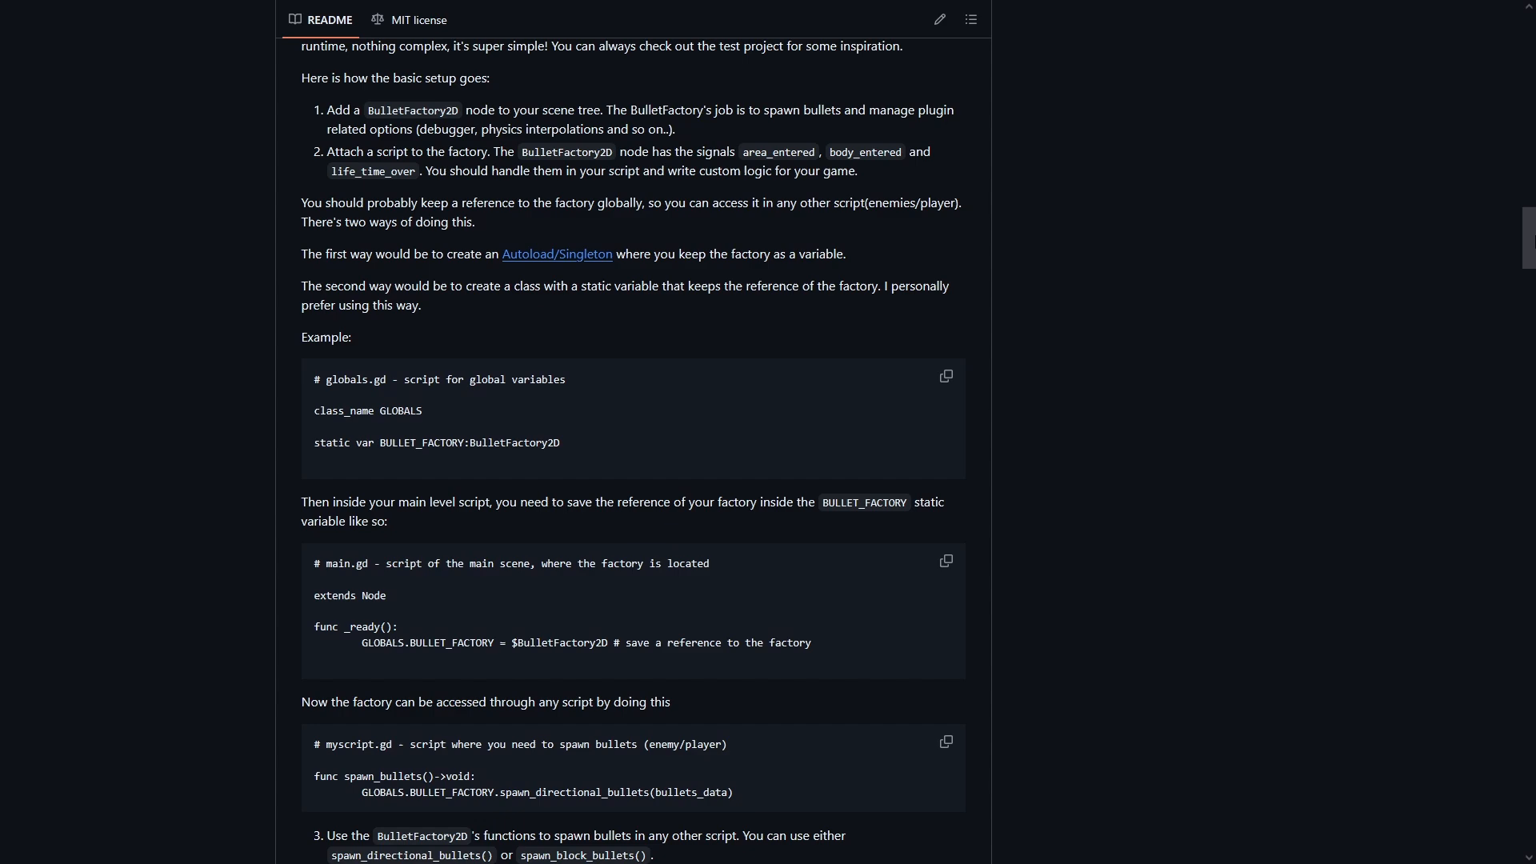
{"action": "scroll", "scroll_direction": "up", "scroll_amount": 3}
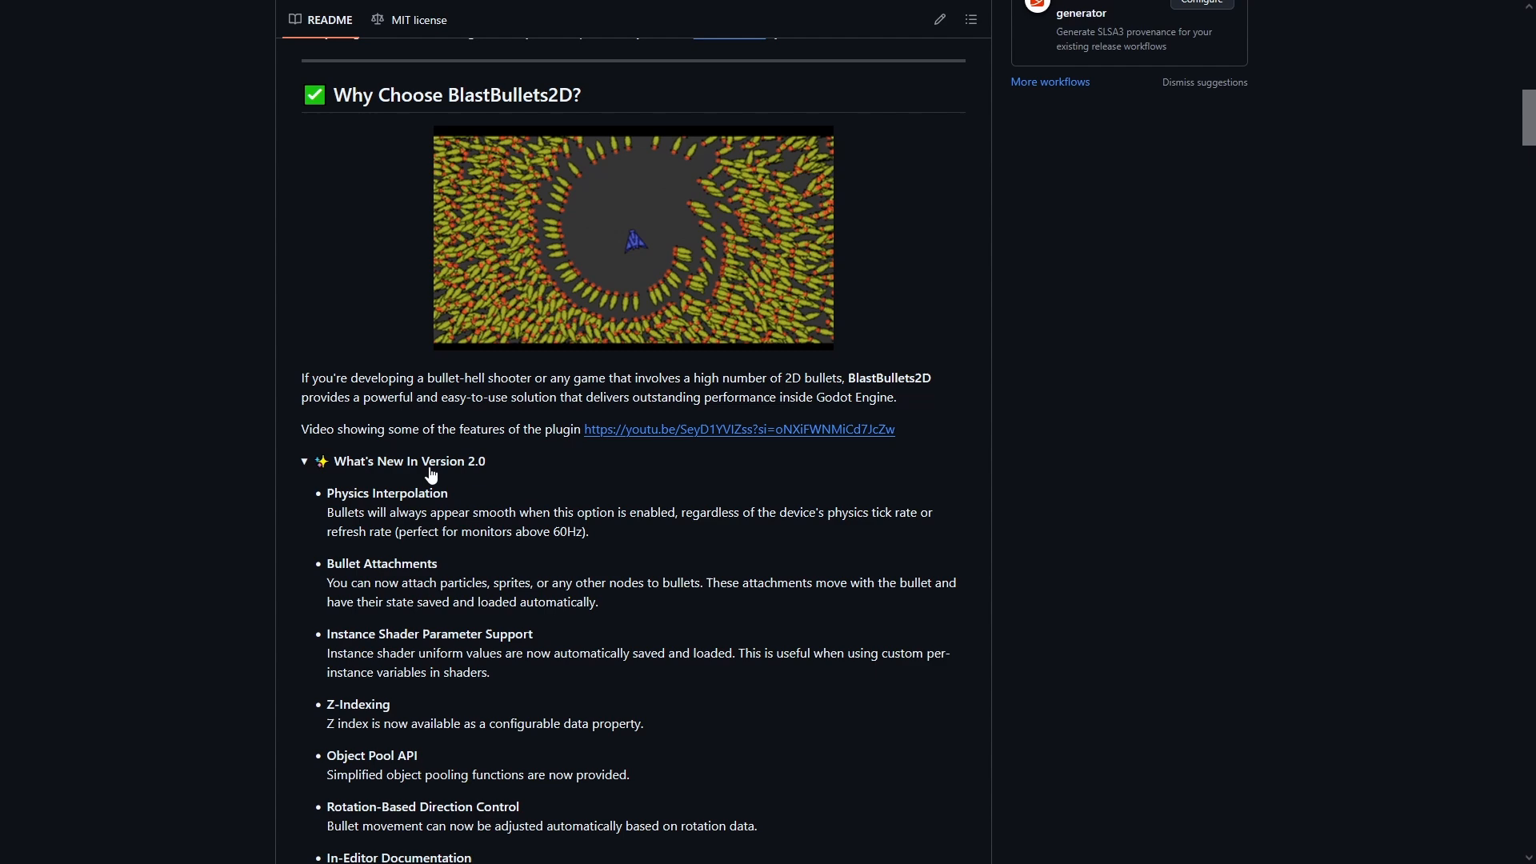
Step: Scroll through the What's New and Core Features sections of the BlastBullets2D README
{"action": "scroll", "scroll_direction": "down", "scroll_amount": 3}
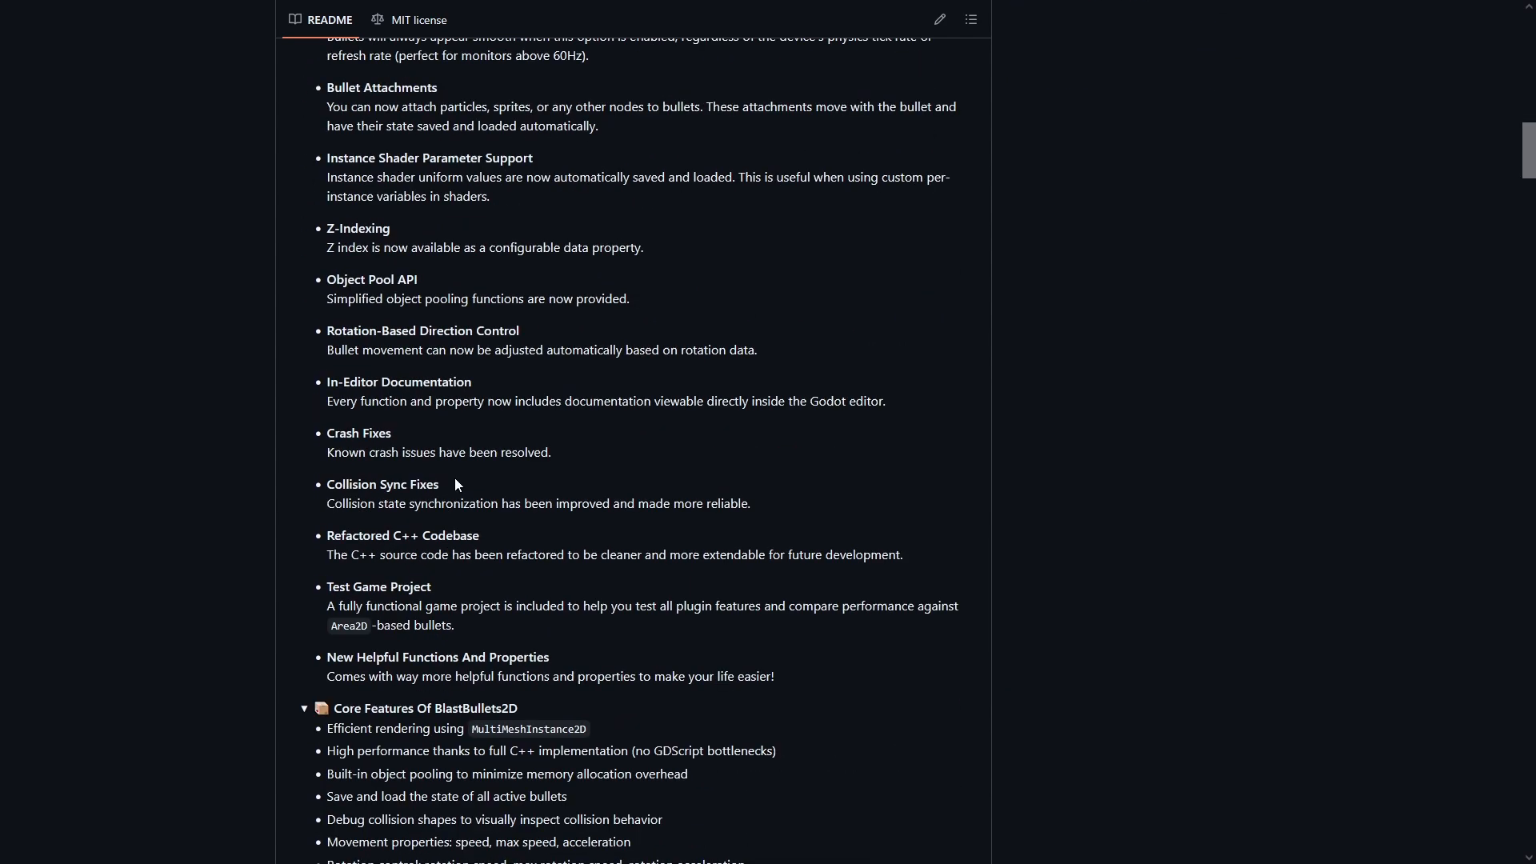
{"action": "scroll", "scroll_direction": "up", "scroll_amount": 3}
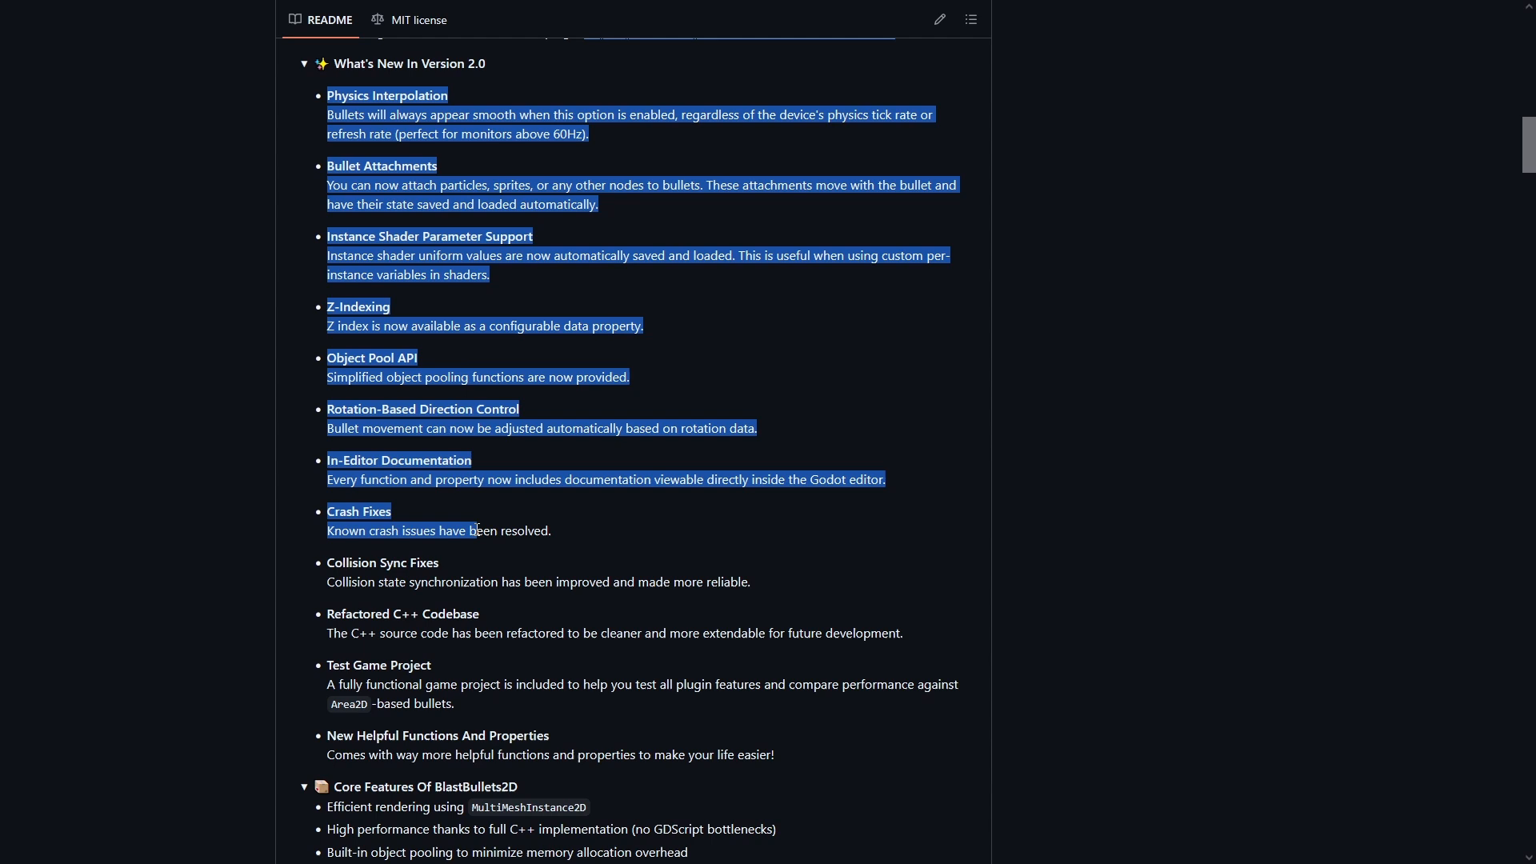
{"action": "scroll", "scroll_direction": "down", "scroll_amount": 3}
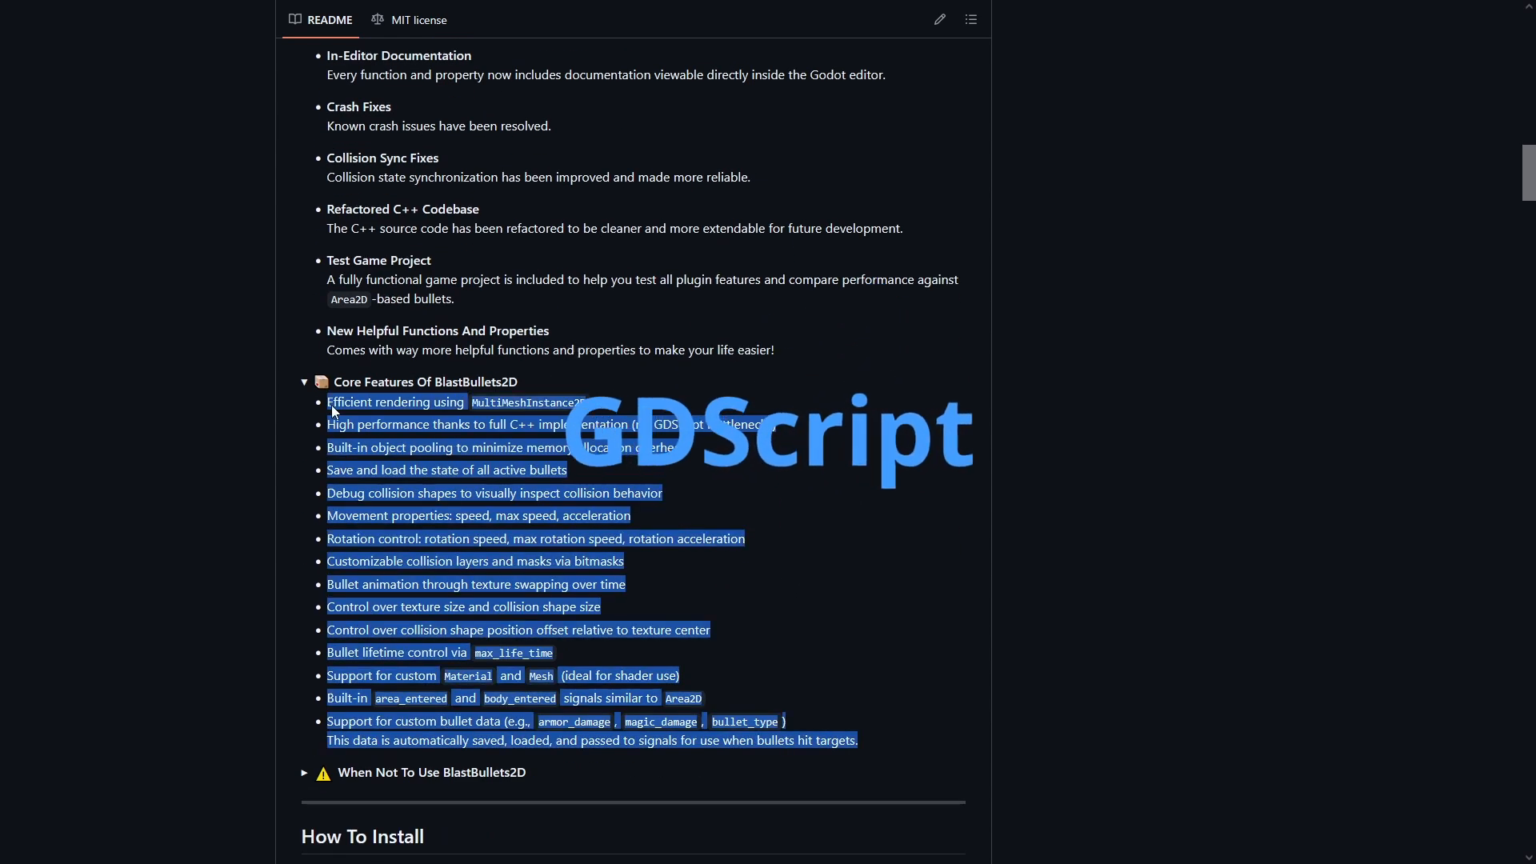
{"action": "scroll", "scroll_direction": "up", "scroll_amount": 3}
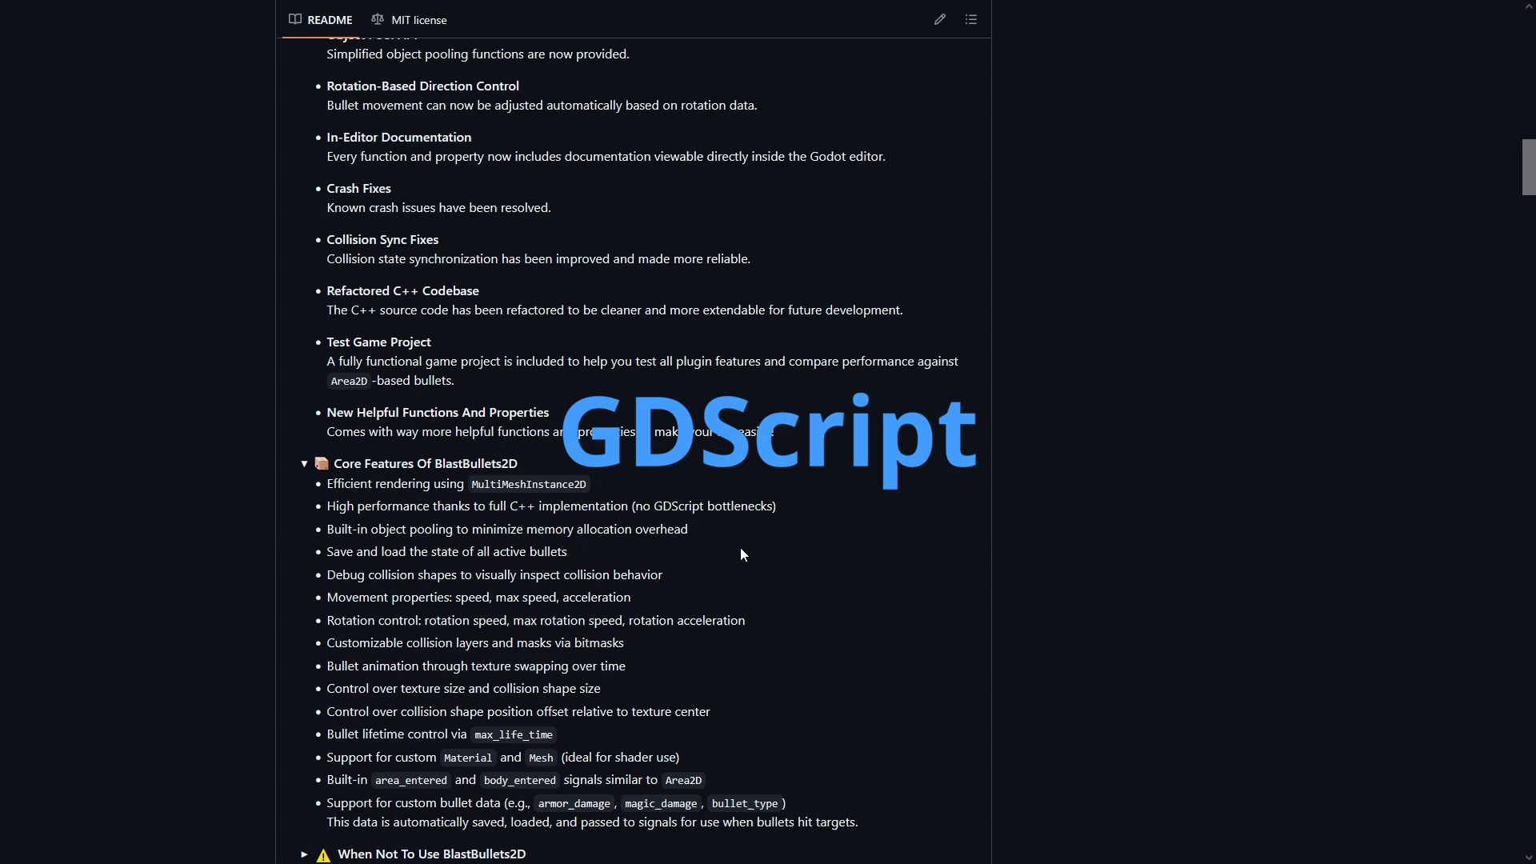
{"action": "scroll", "scroll_direction": "up", "scroll_amount": 3}
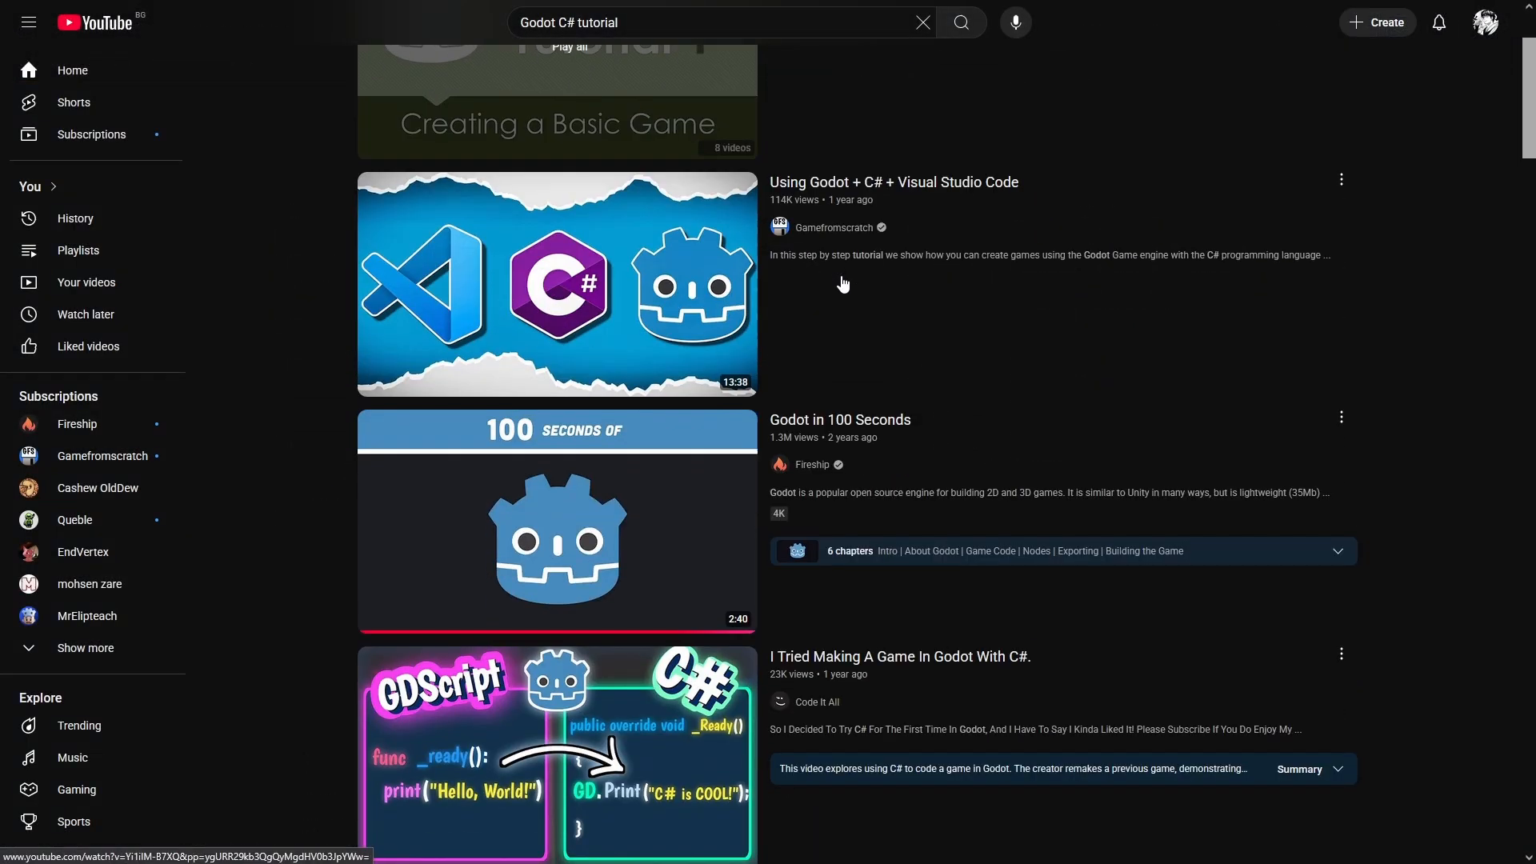
Step: Browse the YouTube search results for 'Godot C# tutorial'
{"action": "scroll", "scroll_direction": "down", "scroll_amount": 3}
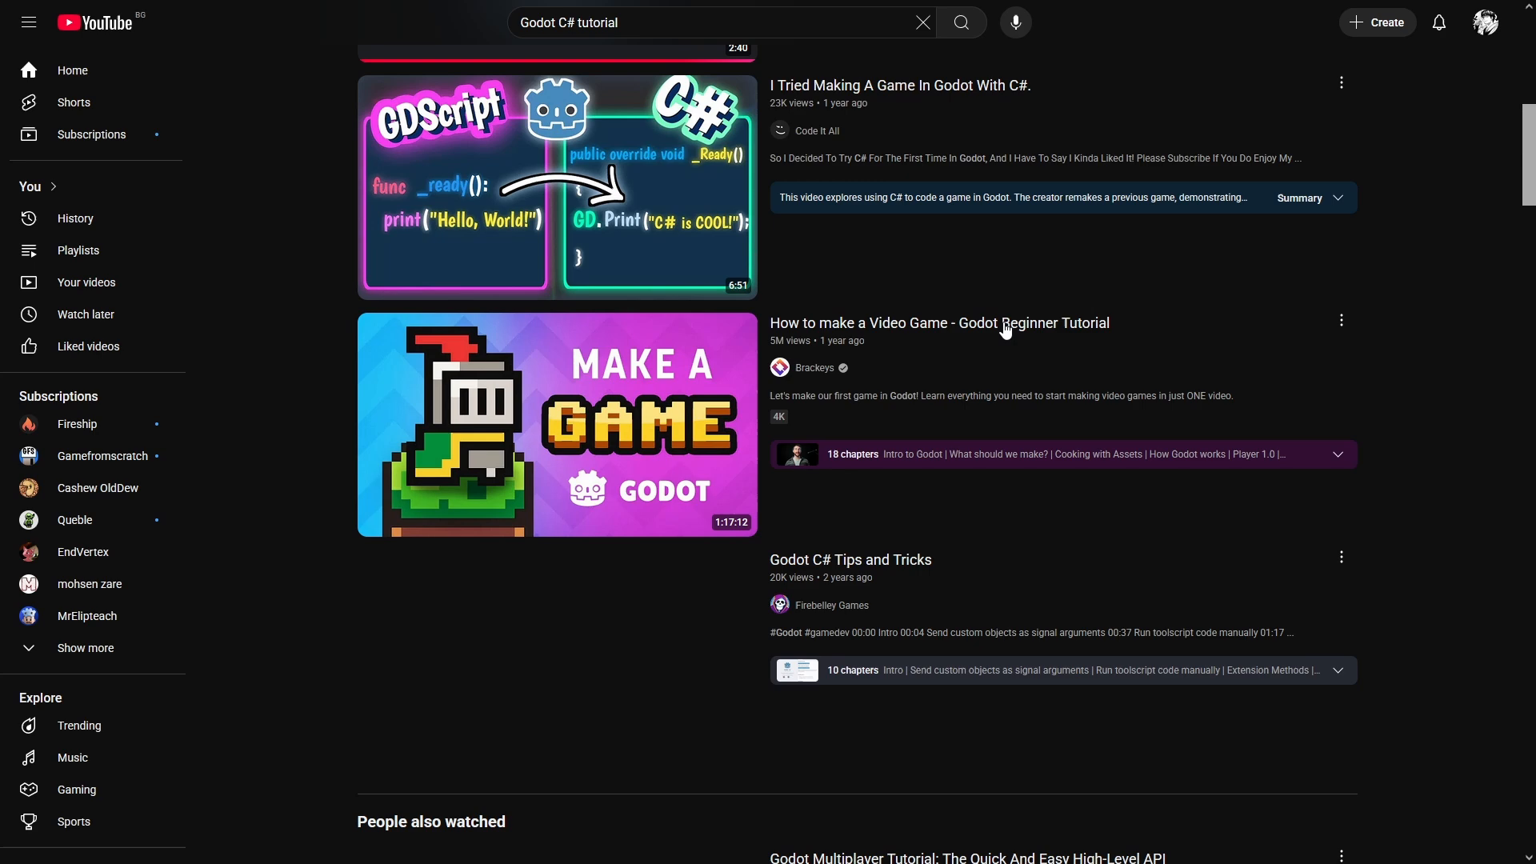
{"action": "scroll", "scroll_direction": "down", "scroll_amount": 3}
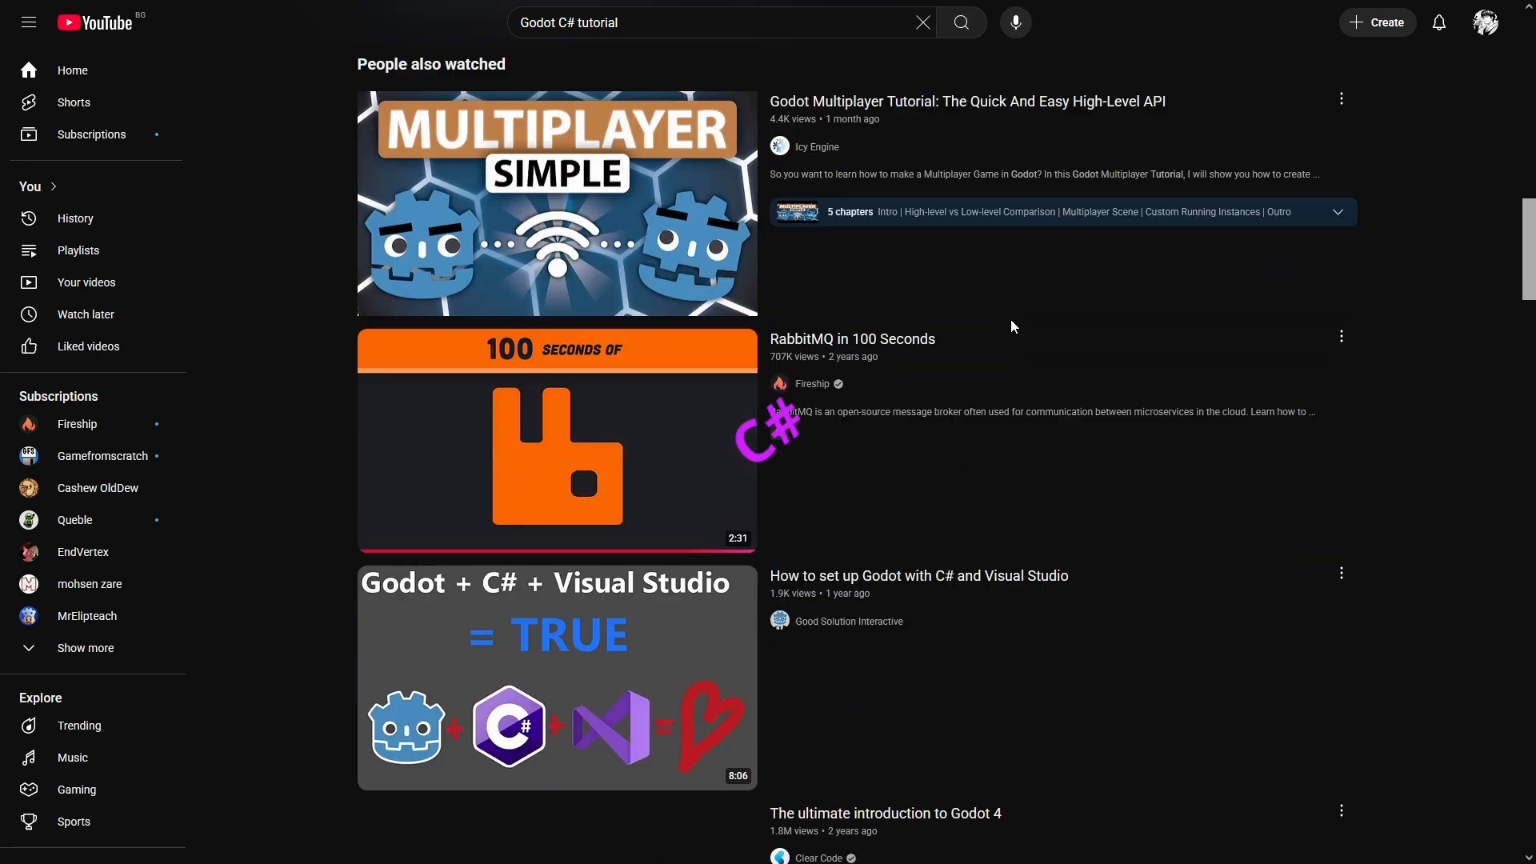
{"action": "scroll", "scroll_direction": "down", "scroll_amount": 3}
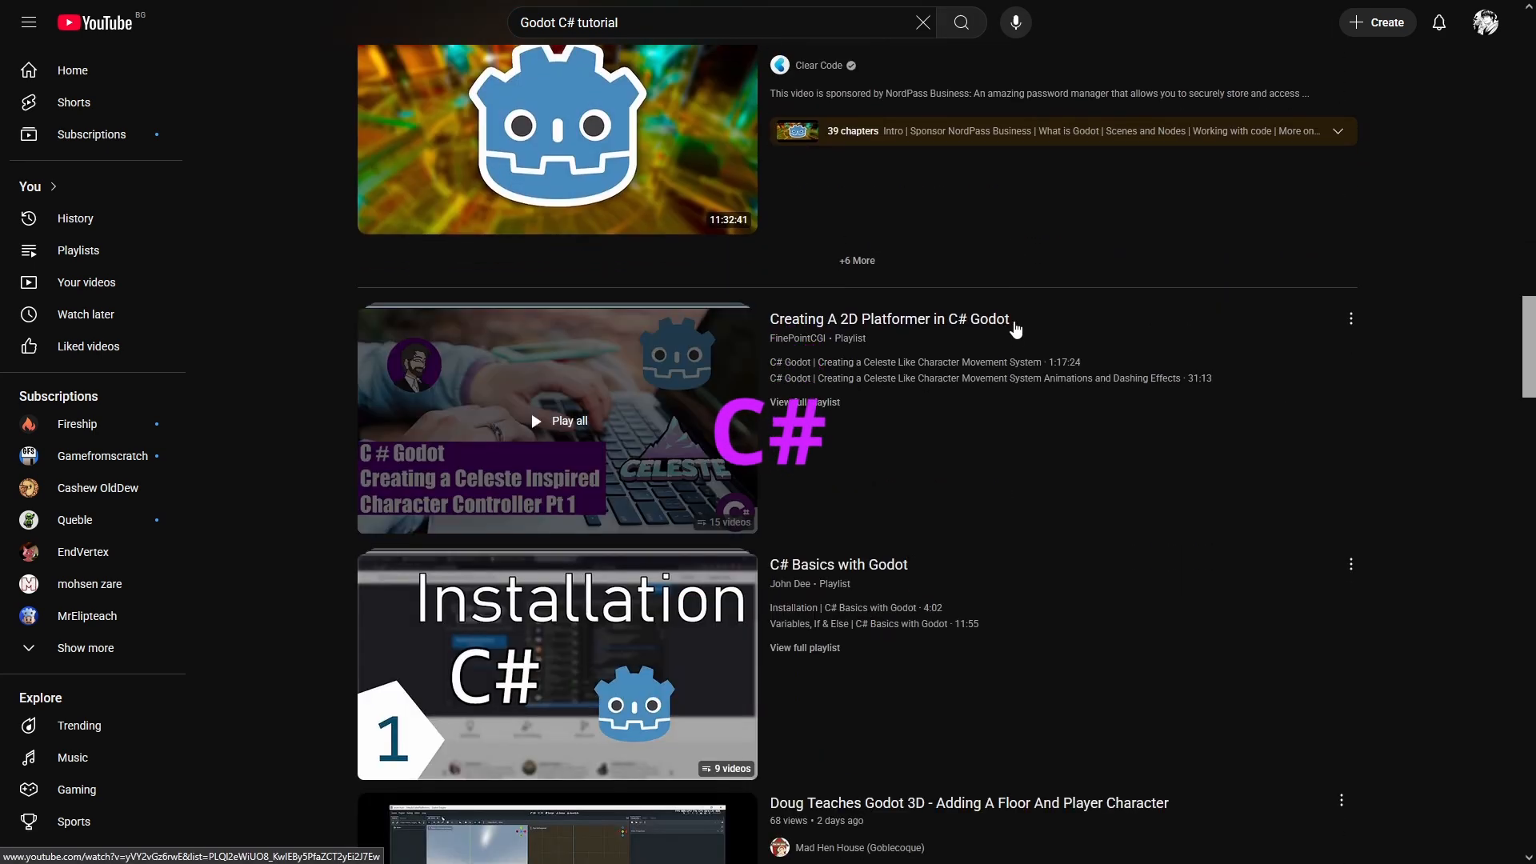
{"action": "scroll", "scroll_direction": "down", "scroll_amount": 3}
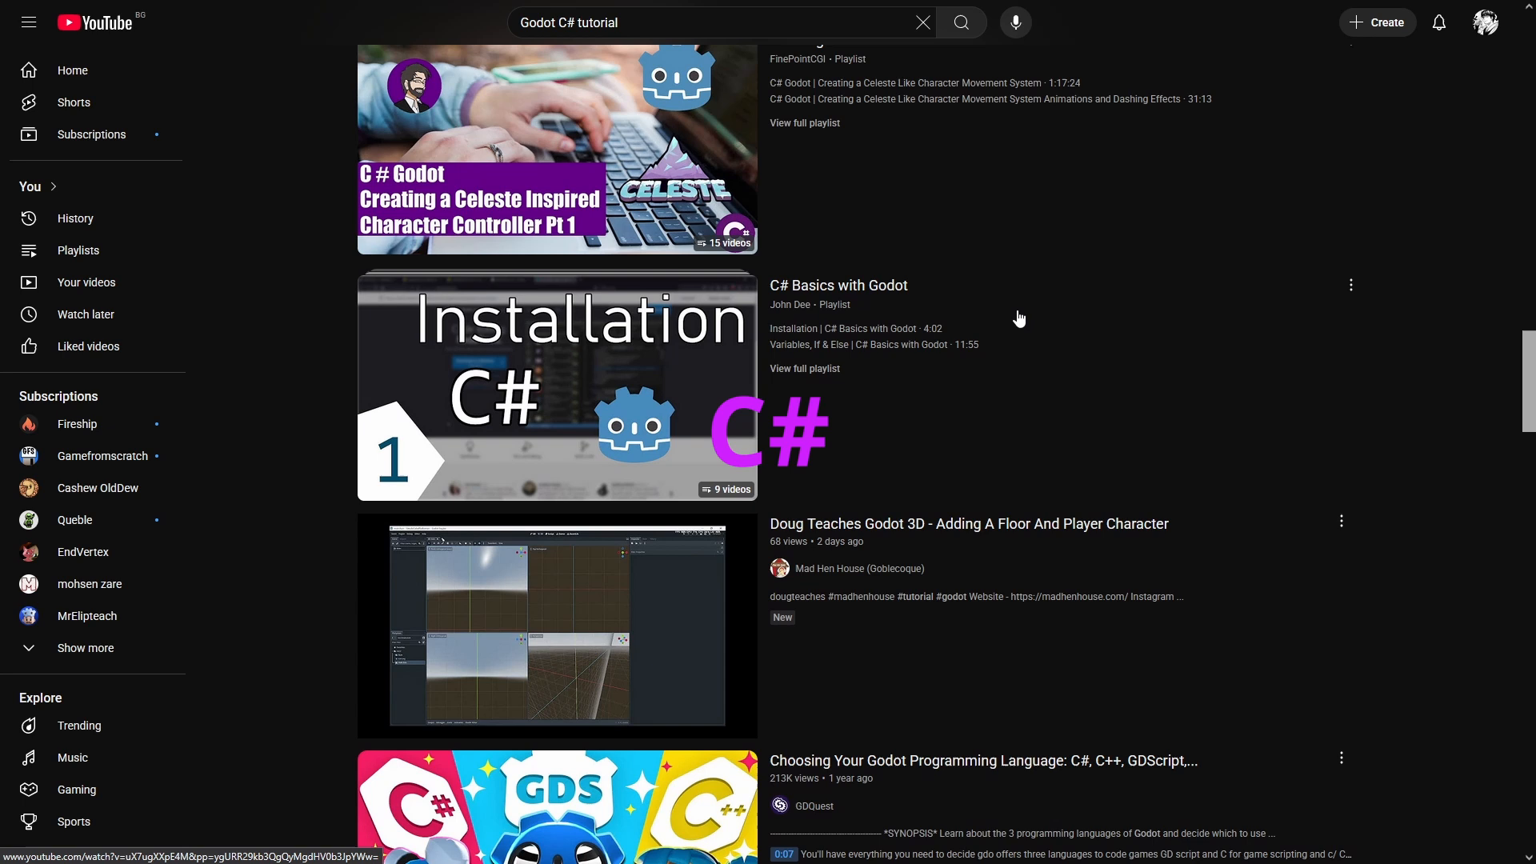
{"action": "scroll", "scroll_direction": "up", "scroll_amount": 3}
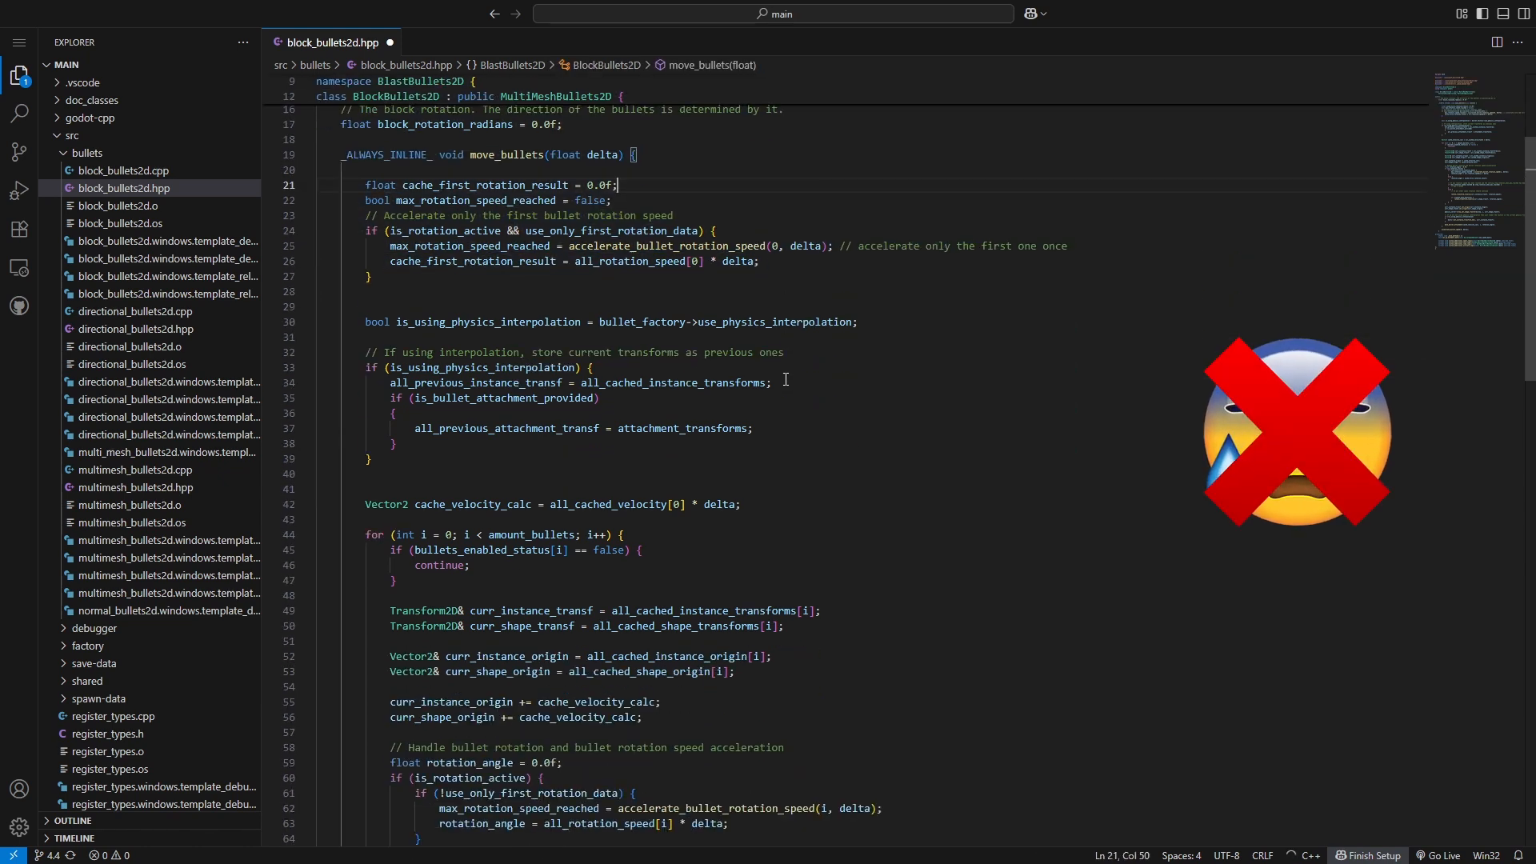
Step: Scroll through the block_bullets2d.hpp C++ source in Visual Studio Code
{"action": "scroll", "scroll_direction": "down", "scroll_amount": 3}
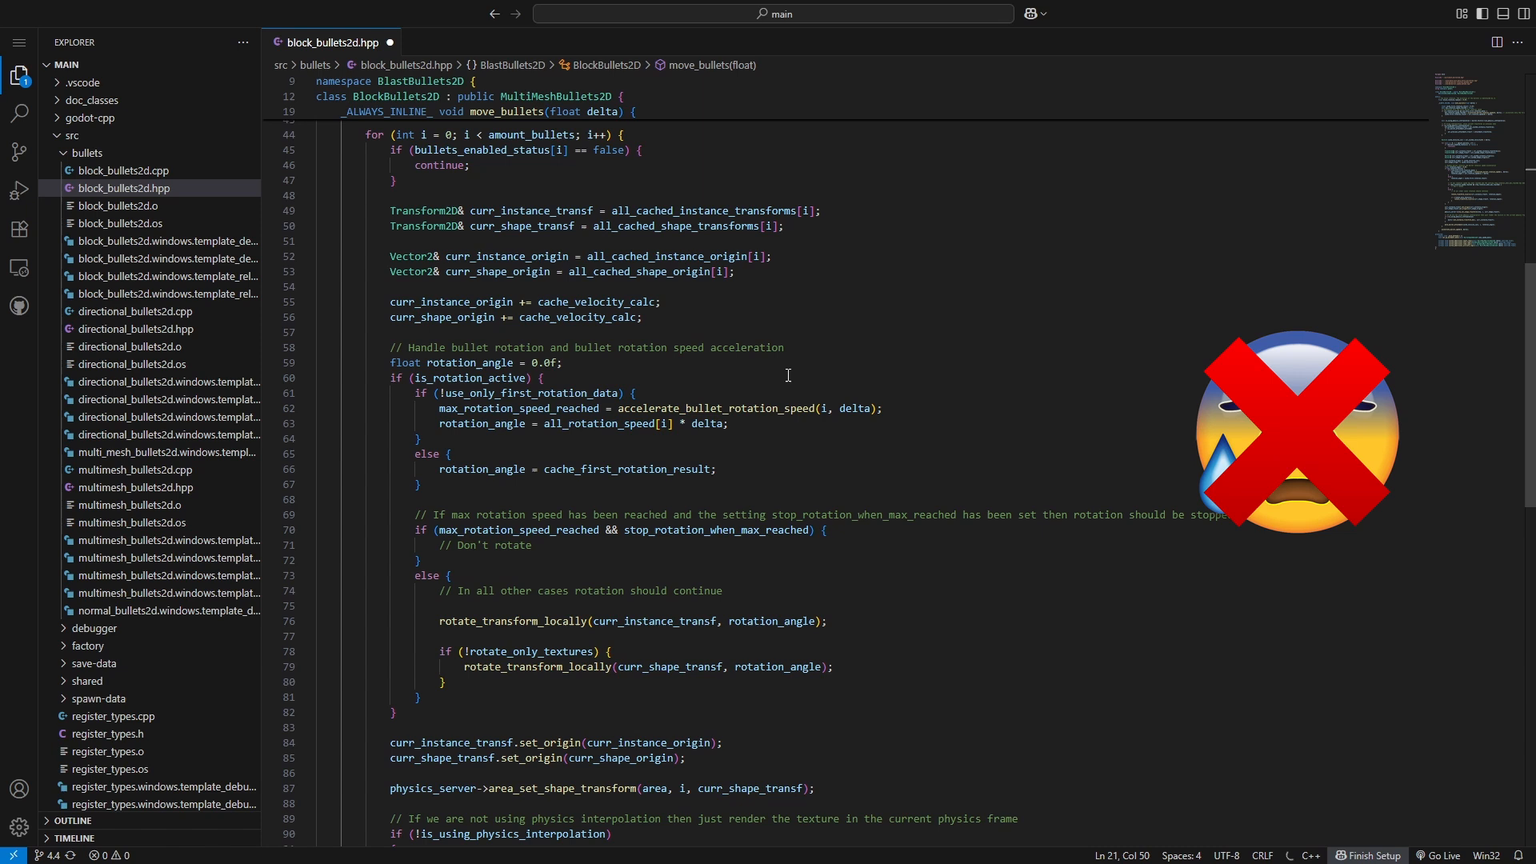
{"action": "scroll", "scroll_direction": "down", "scroll_amount": 3}
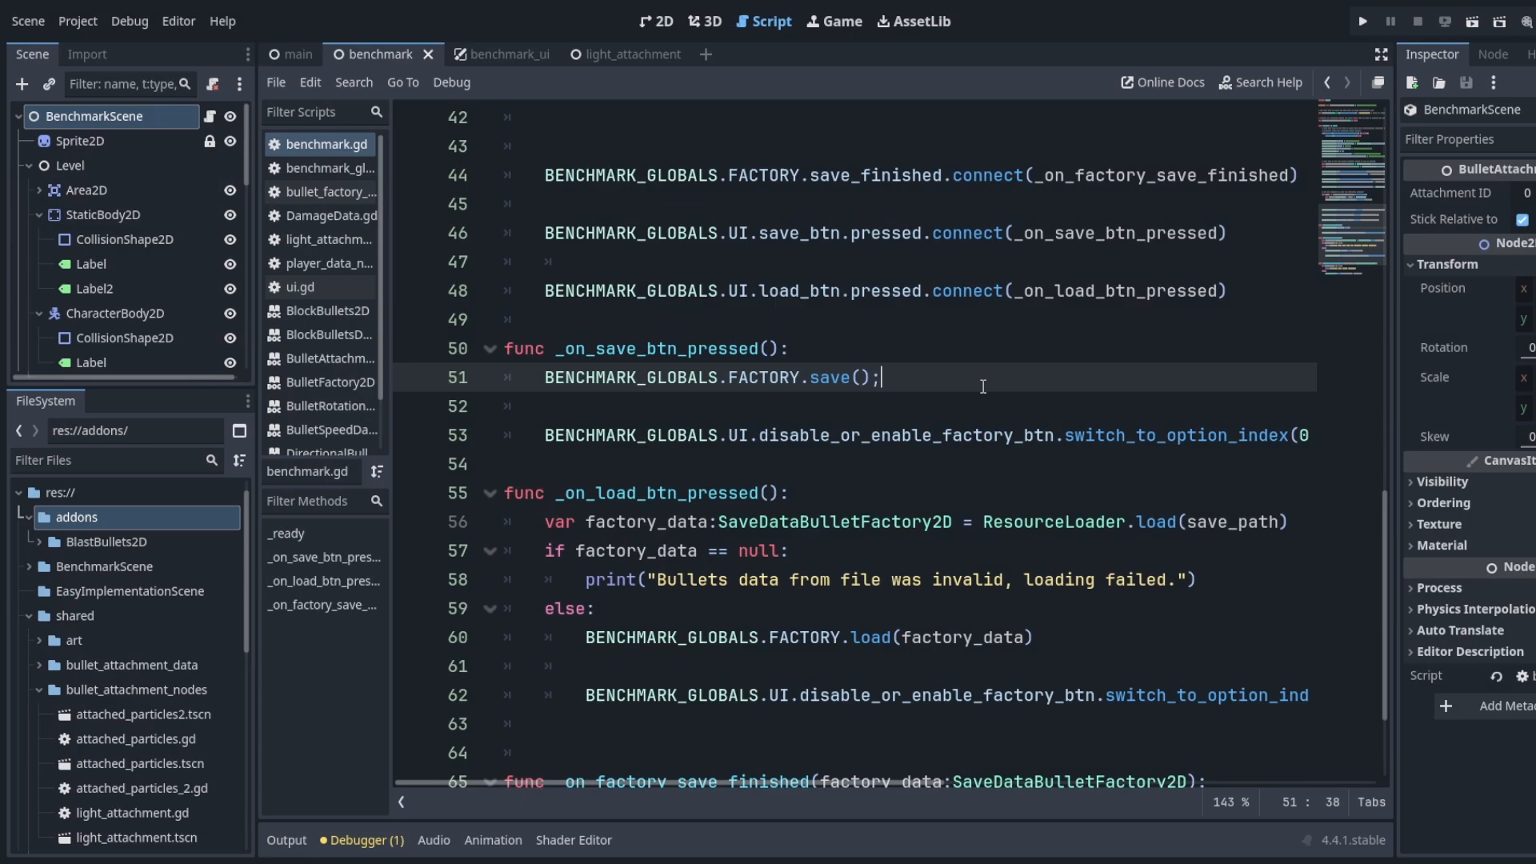
Step: Type an unfinished FACTORY line in benchmark.gd to list members like spawn, physics and pool
{"action": "type", "text": "BENCHMARK_GLOBALS.FACTORY."}
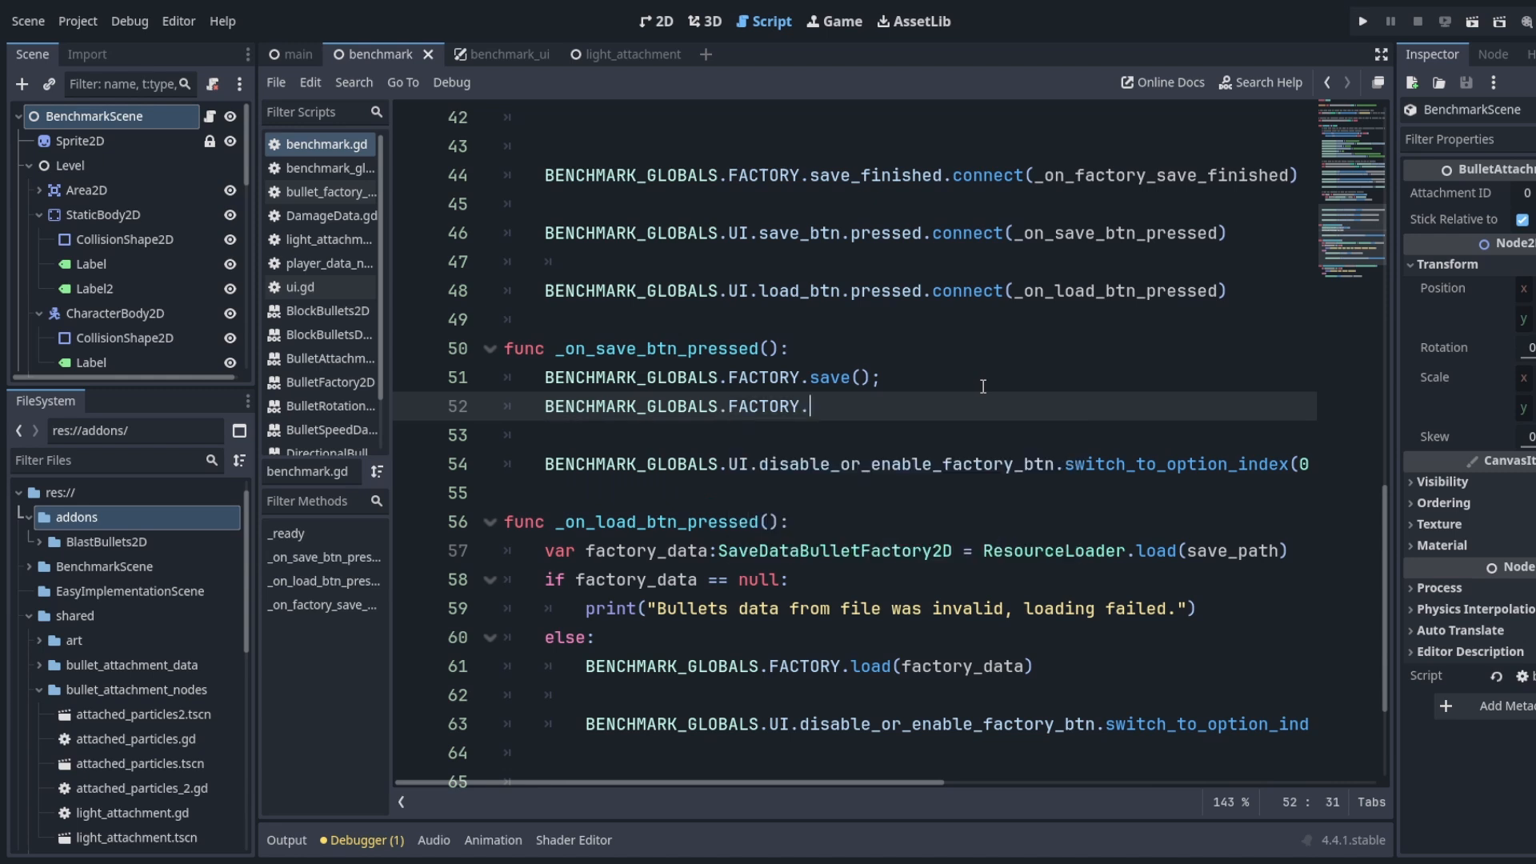
{"action": "type", "text": "spaw"}
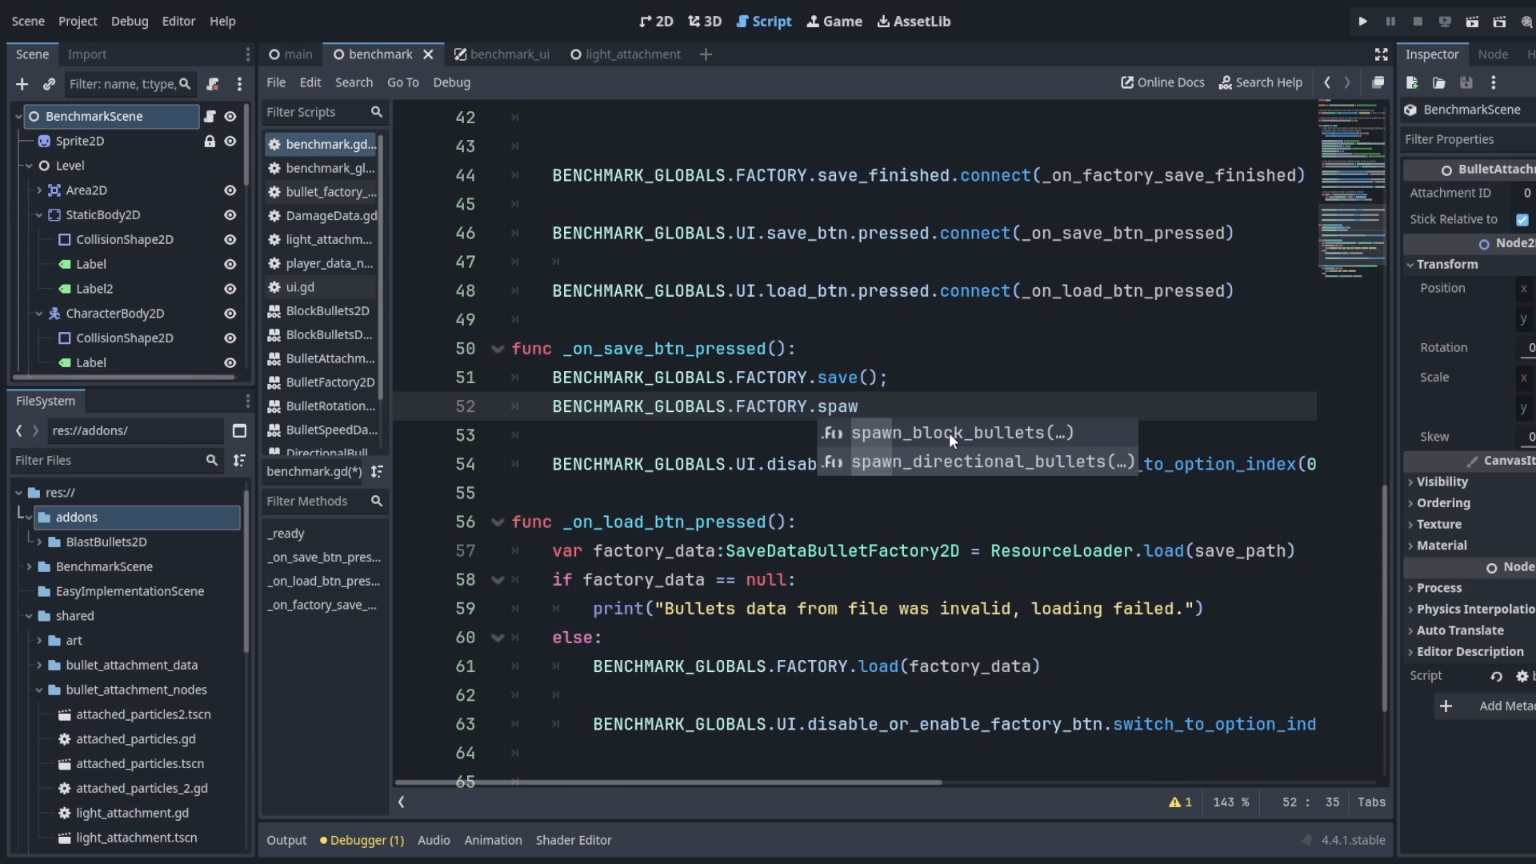
{"action": "type", "text": "ph"}
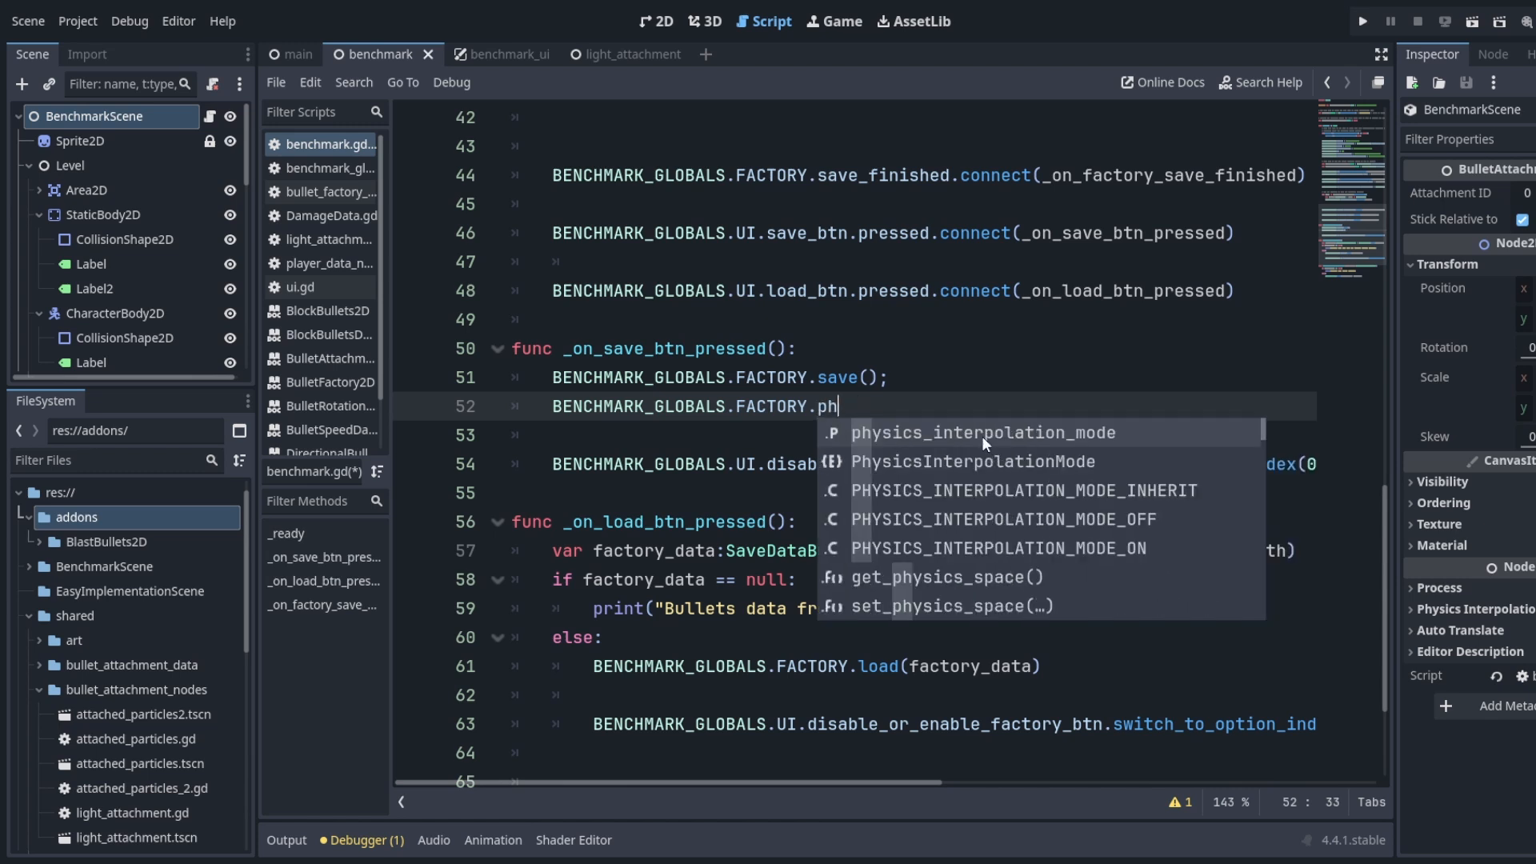
{"action": "type", "text": "ys"}
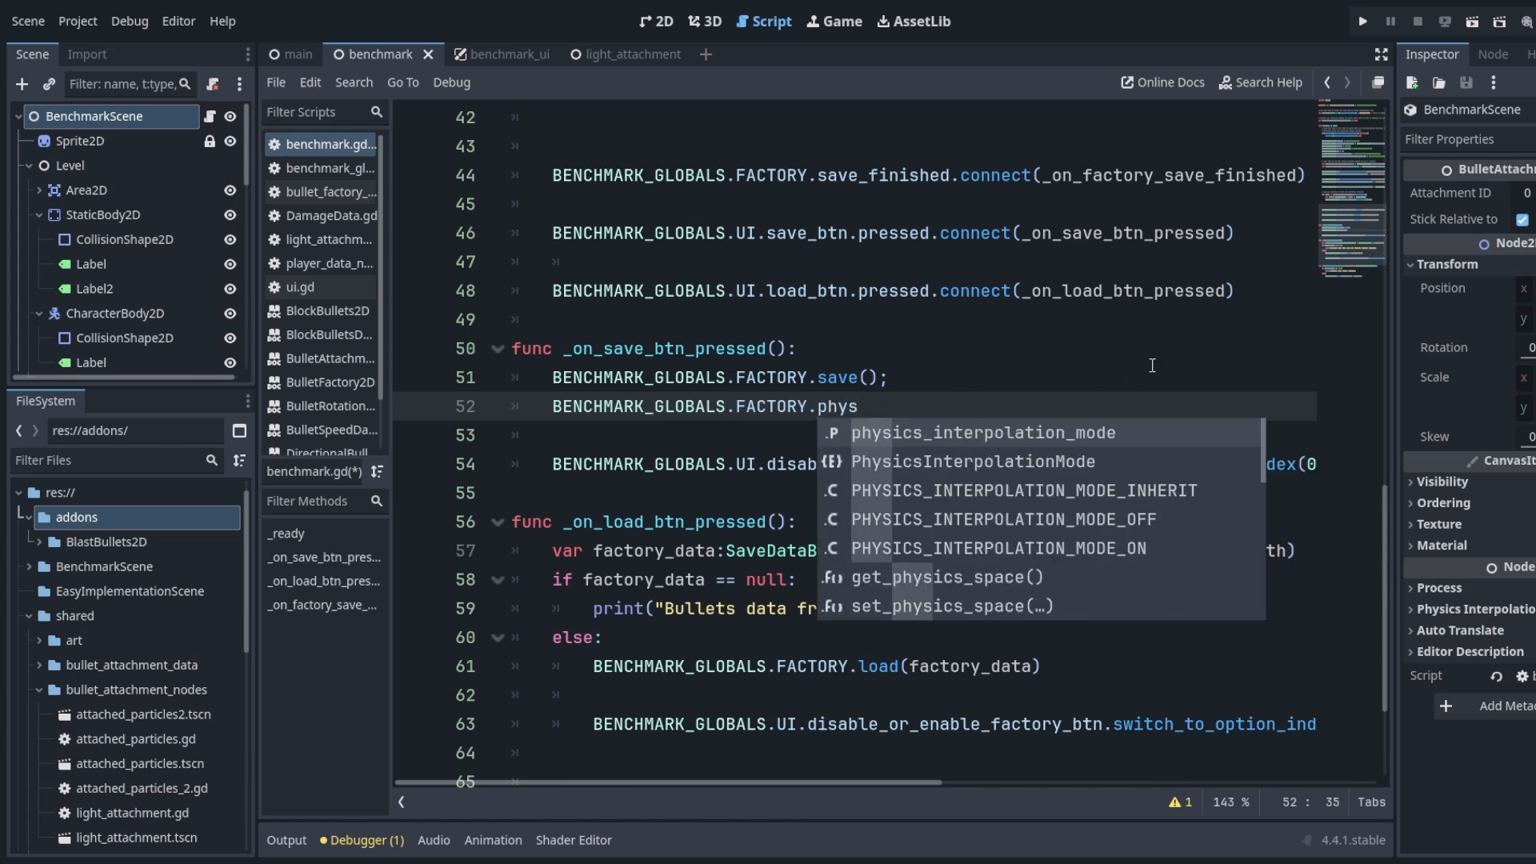
{"action": "key", "text": "Backspace"}
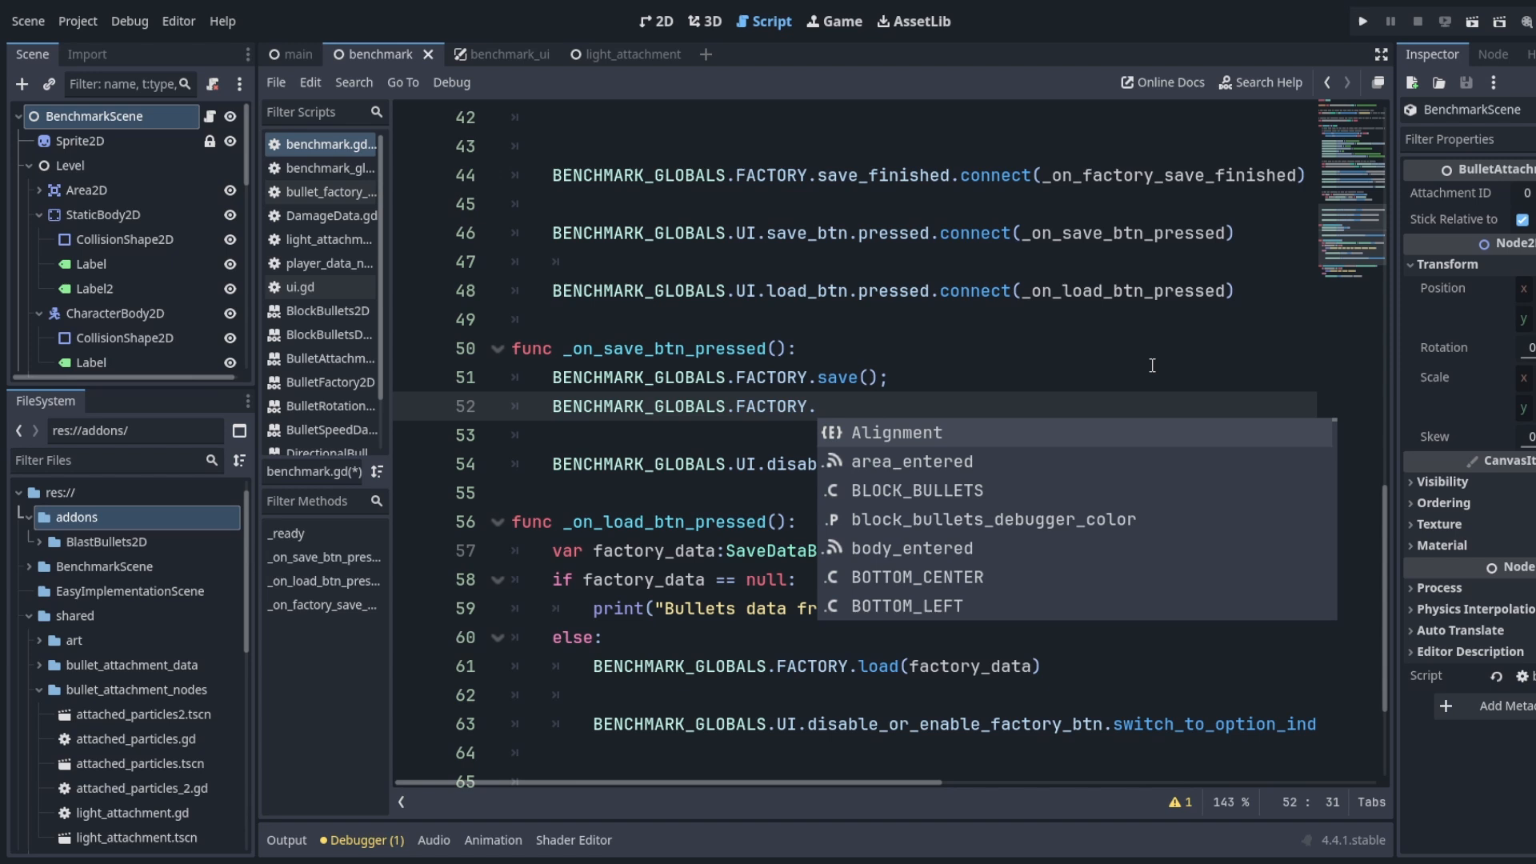
{"action": "type", "text": "pool"}
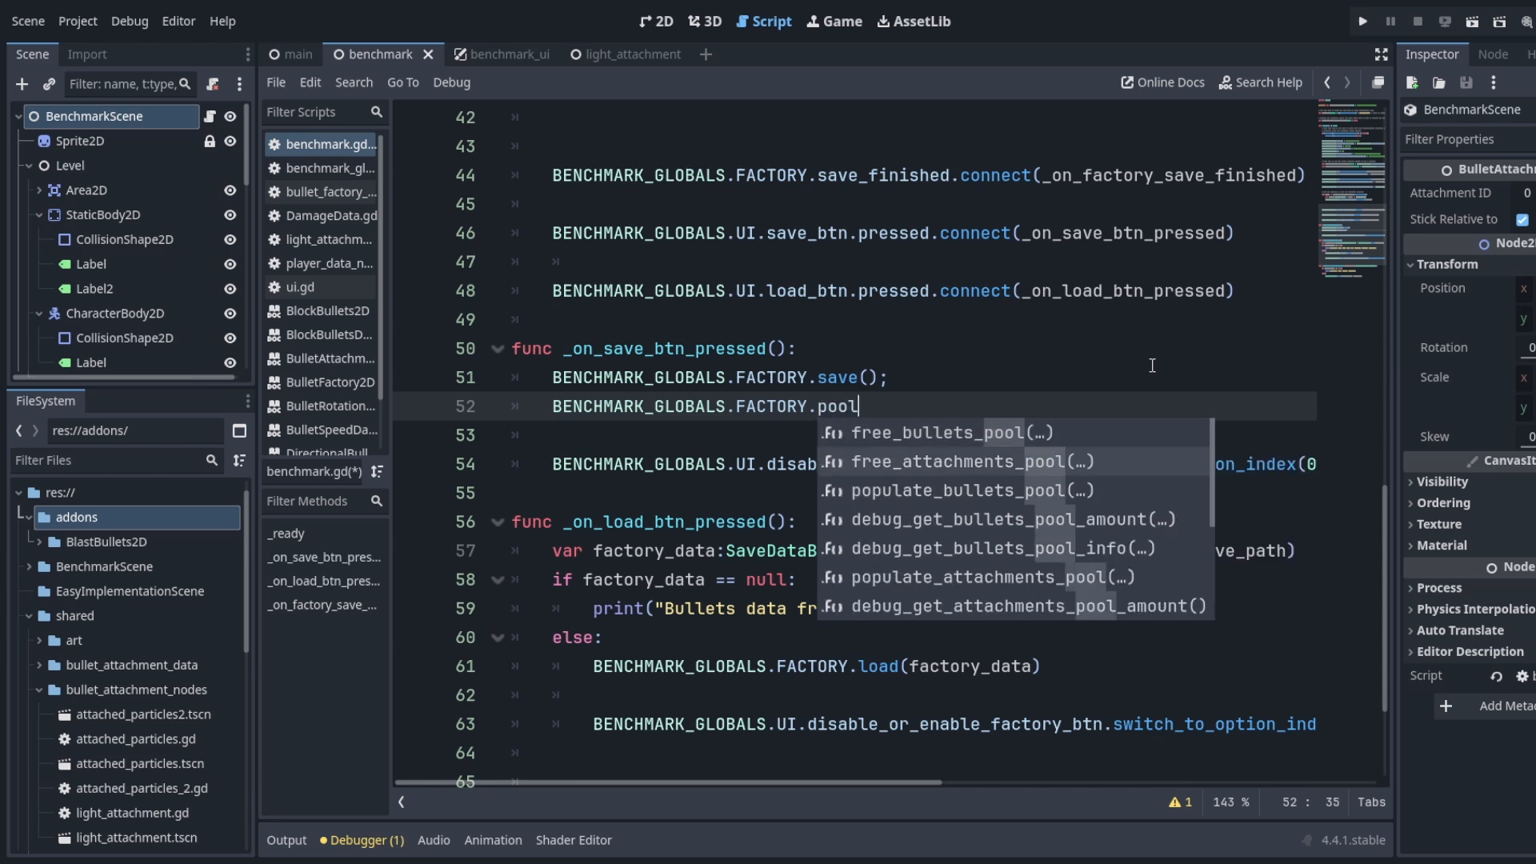
{"action": "scroll", "scroll_direction": "down", "scroll_amount": 3}
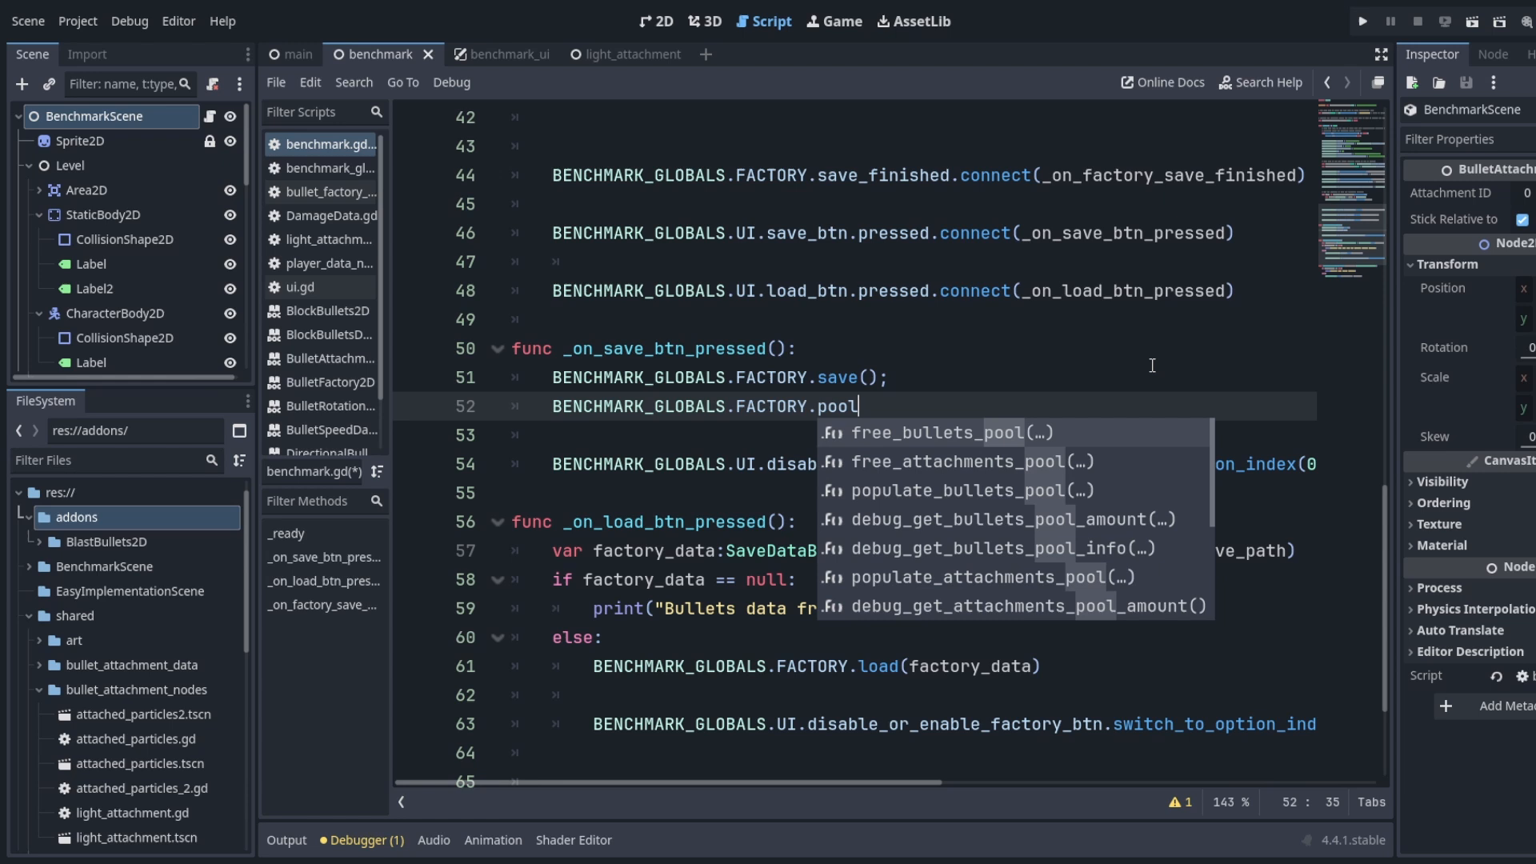
Step: Open bullet_factory_2d.gd and view its area-entered, body-entered and lifetime-over handlers
{"action": "left_click", "coordinate": [656, 21]}
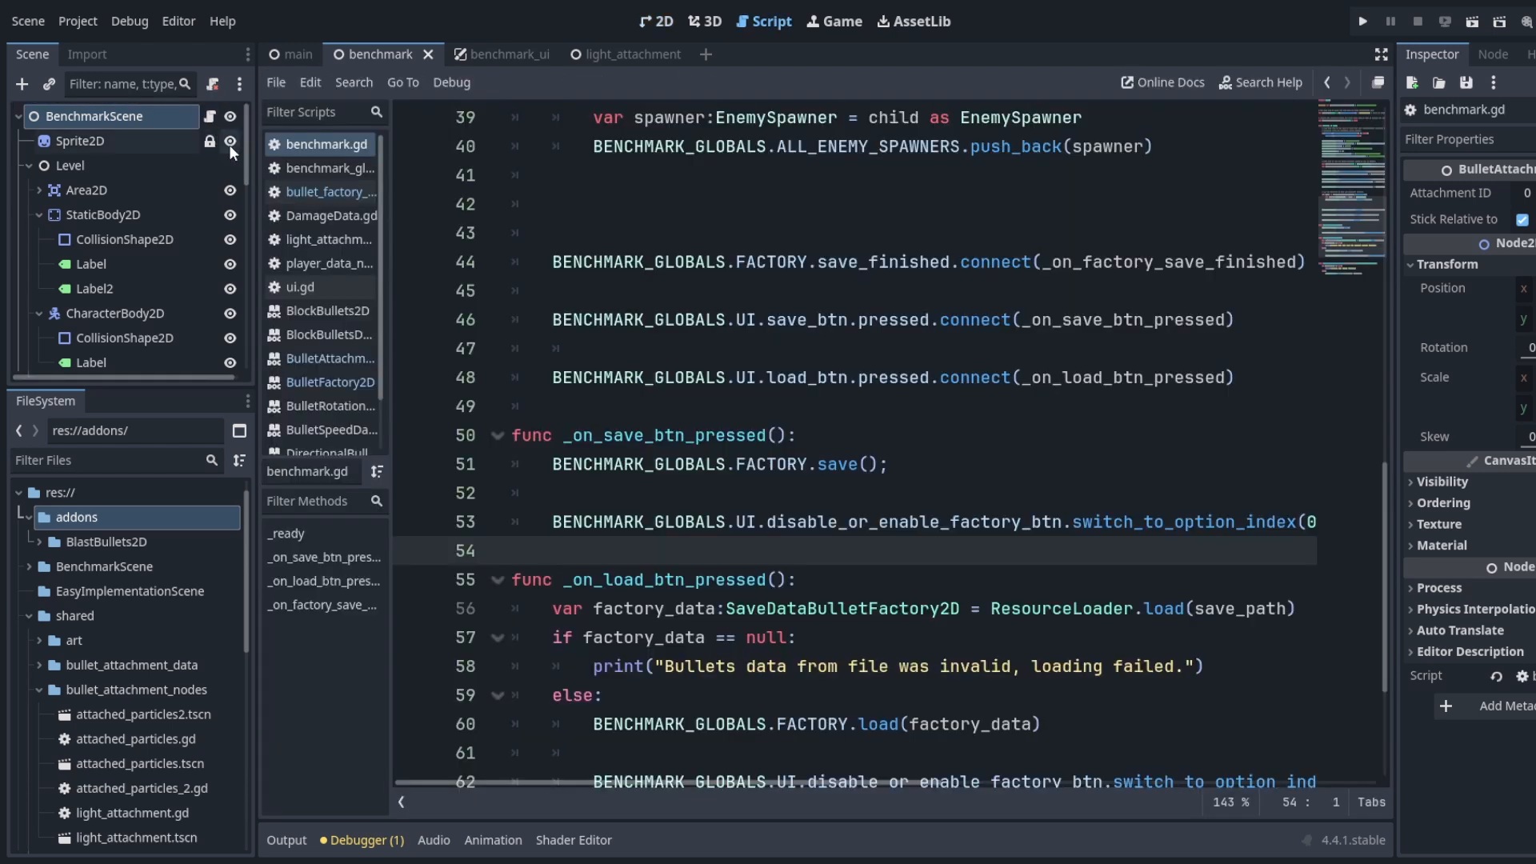
{"action": "scroll", "scroll_direction": "down", "scroll_amount": 3}
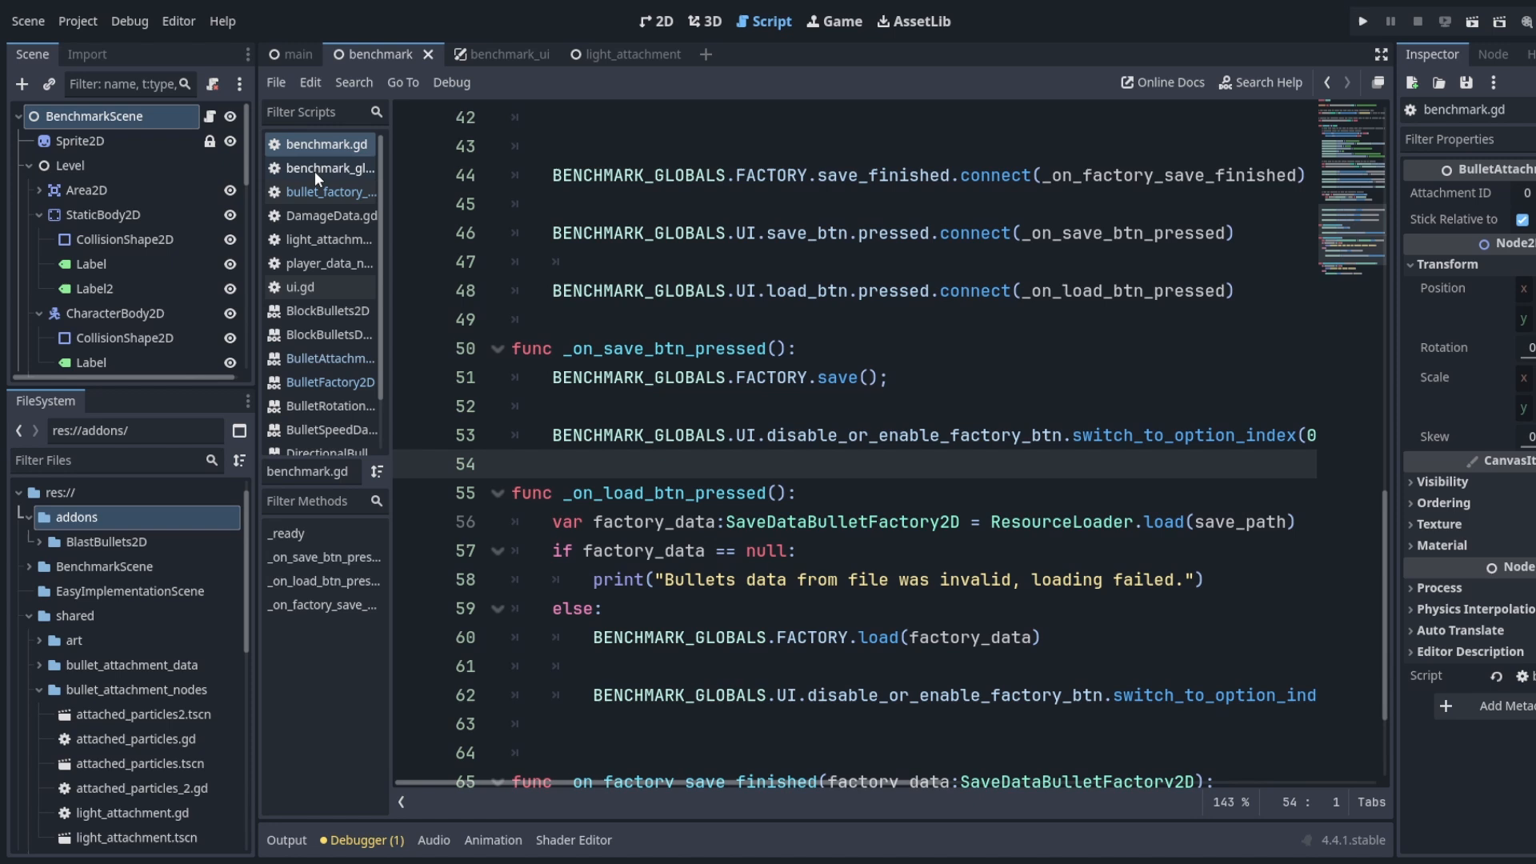
{"action": "left_click", "coordinate": [325, 192]}
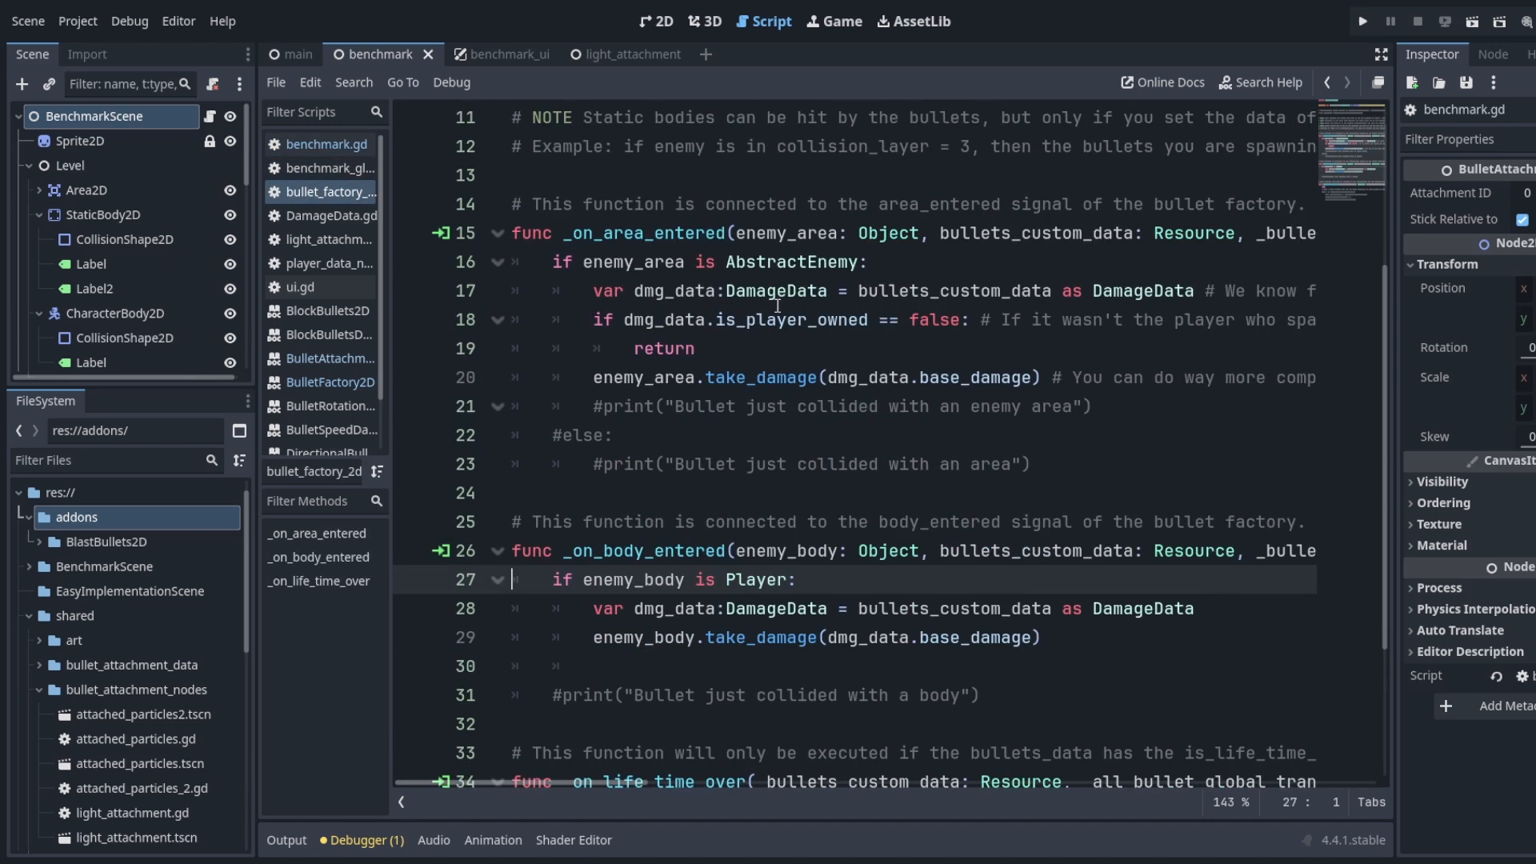
{"action": "scroll", "scroll_direction": "up", "scroll_amount": 3}
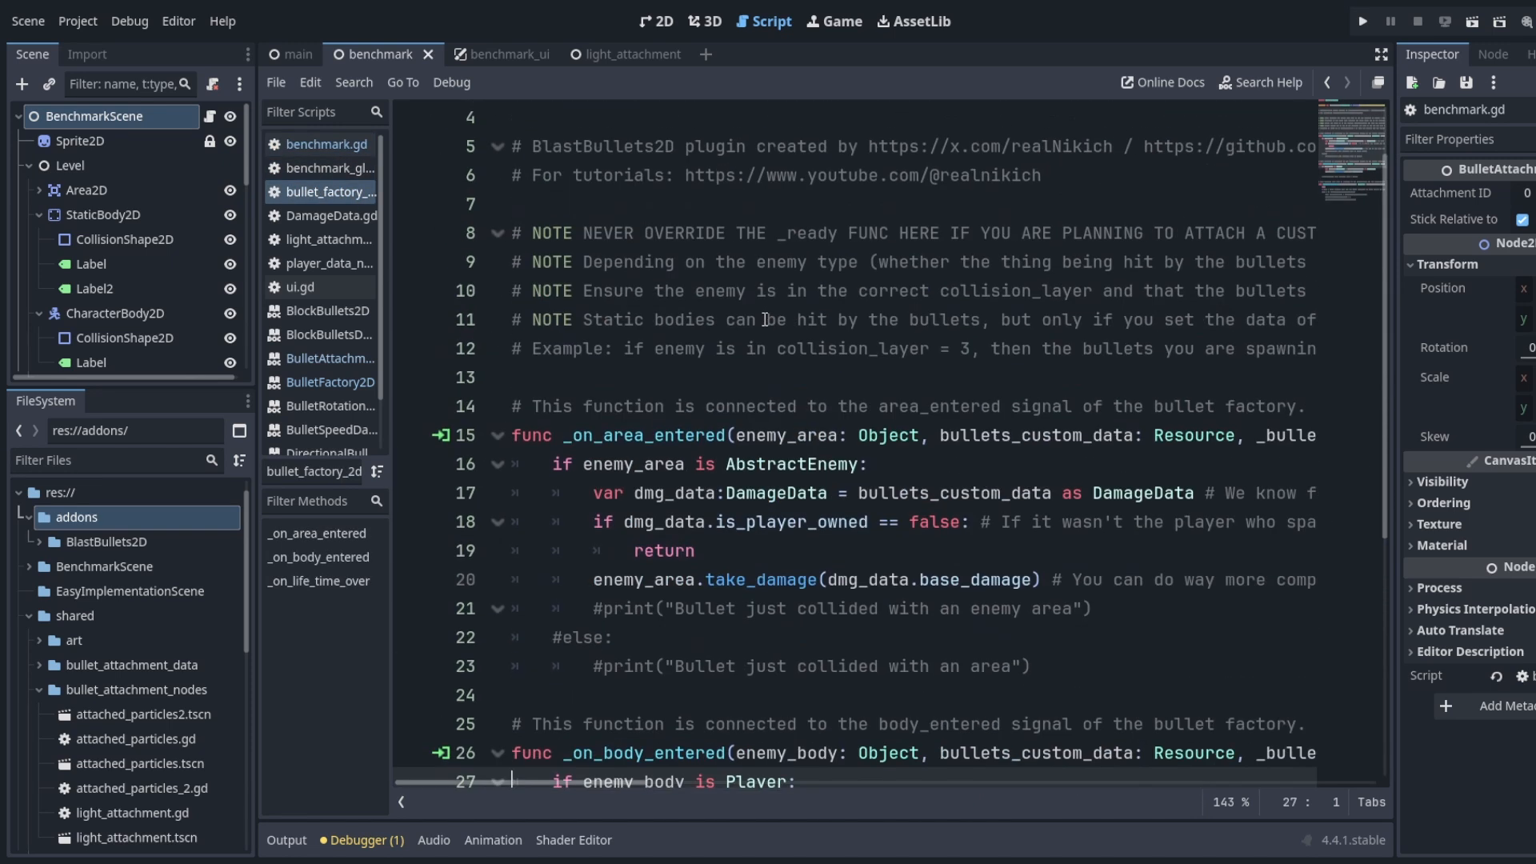
{"action": "scroll", "scroll_direction": "down", "scroll_amount": 3}
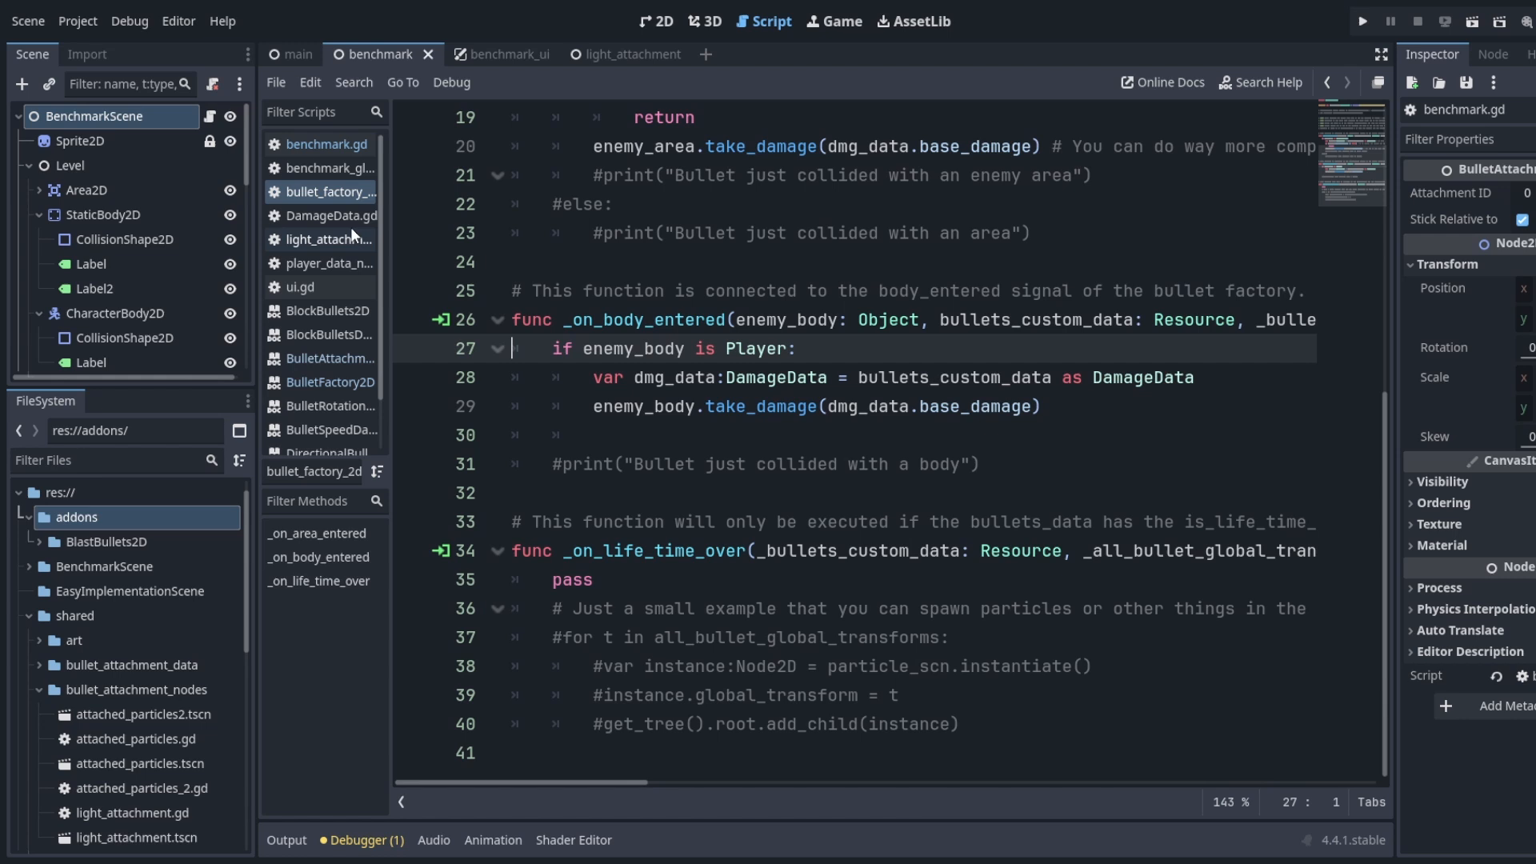
{"action": "left_click", "coordinate": [325, 216]}
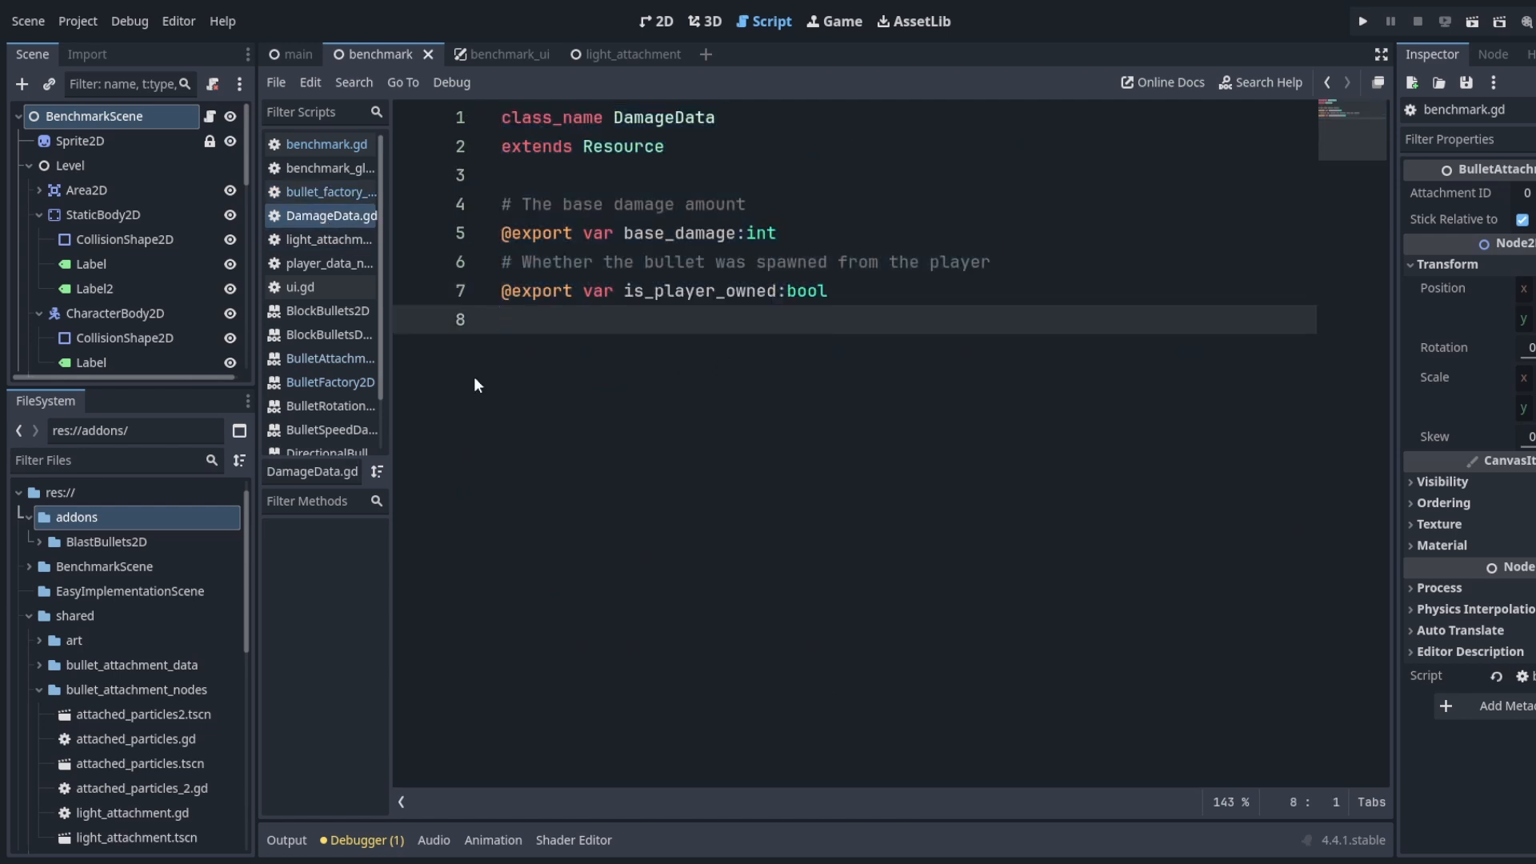
{"action": "left_click", "coordinate": [328, 356]}
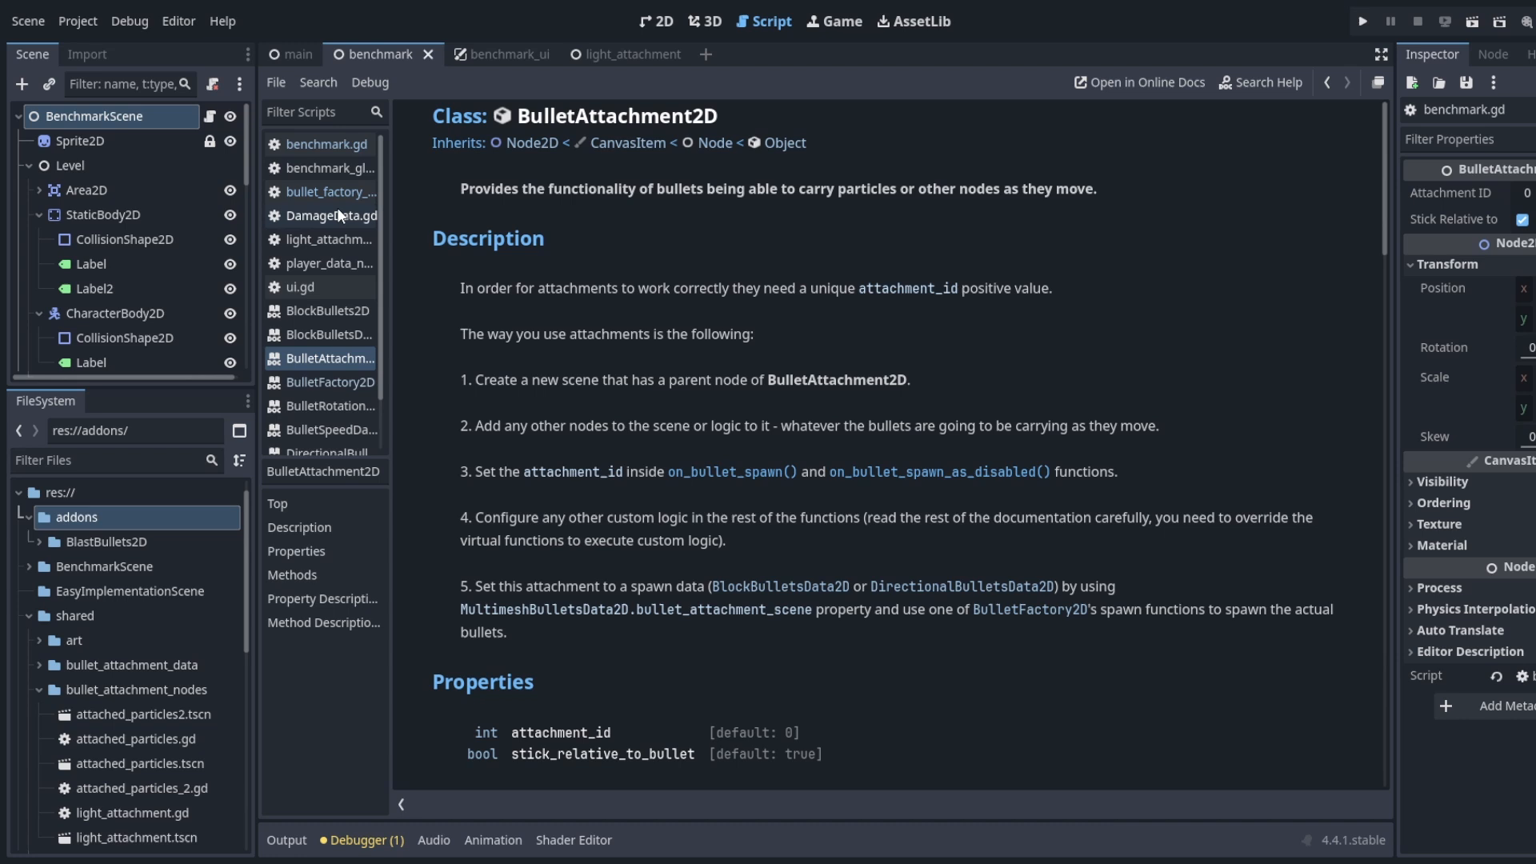
{"action": "left_click", "coordinate": [324, 192]}
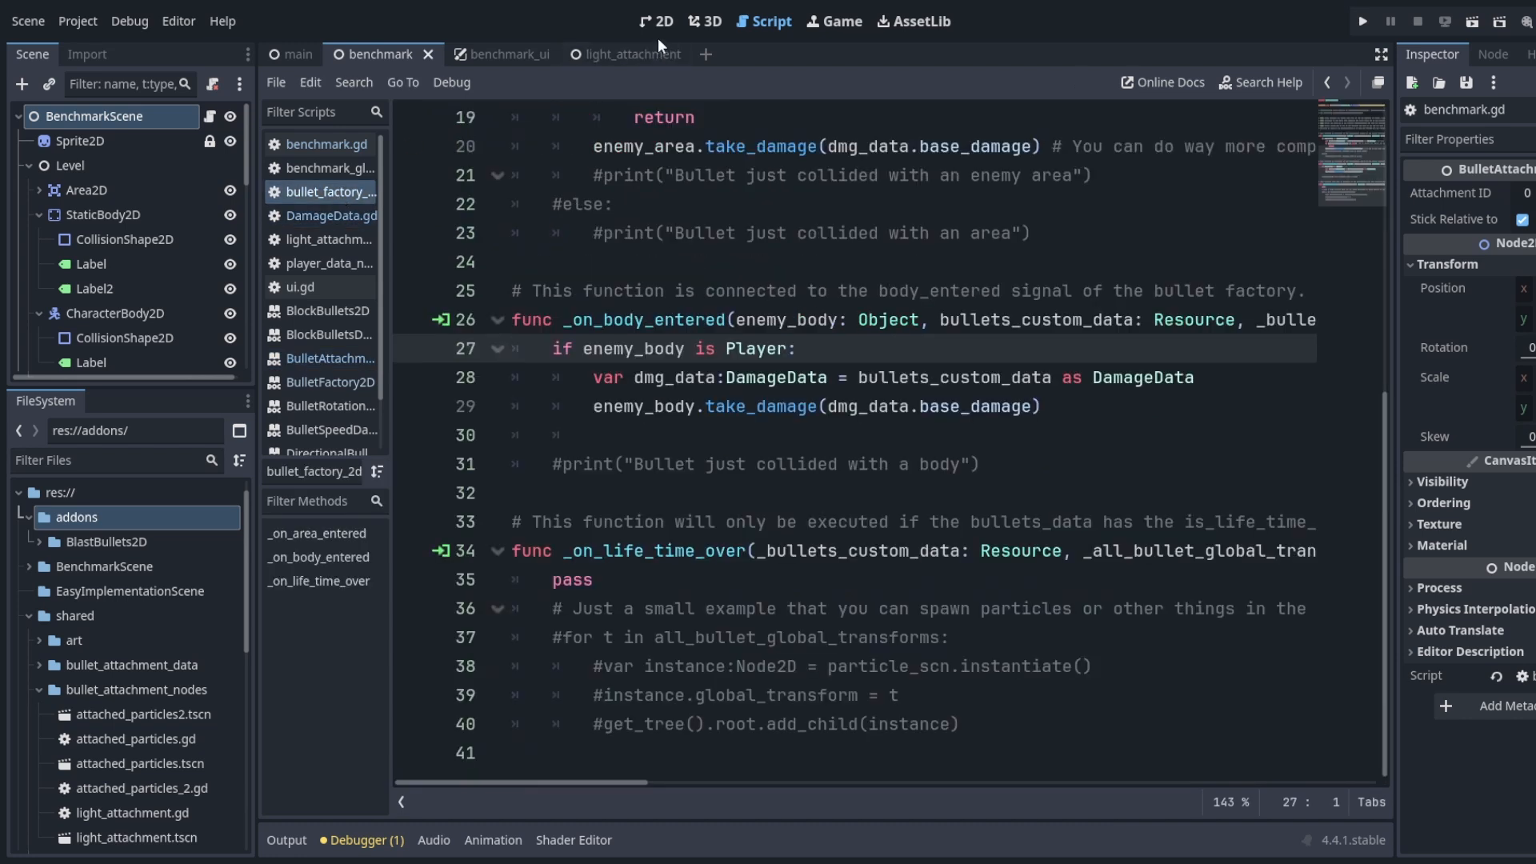
{"action": "left_click", "coordinate": [656, 21]}
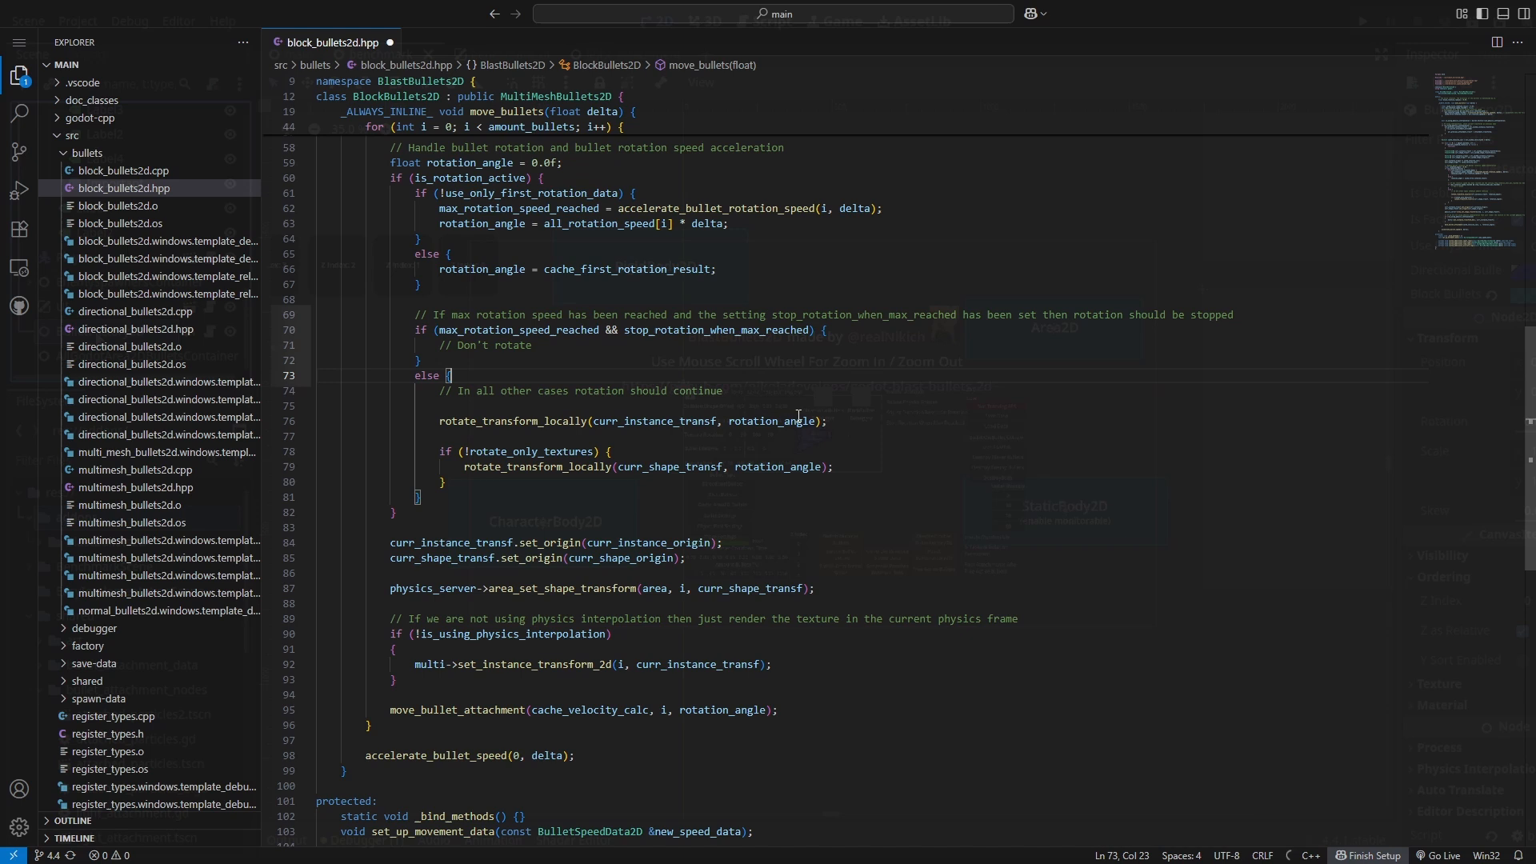
Step: Open directional_bullets2d.hpp from src/bullets and scroll through its move_bullets function
{"action": "left_click", "coordinate": [134, 328]}
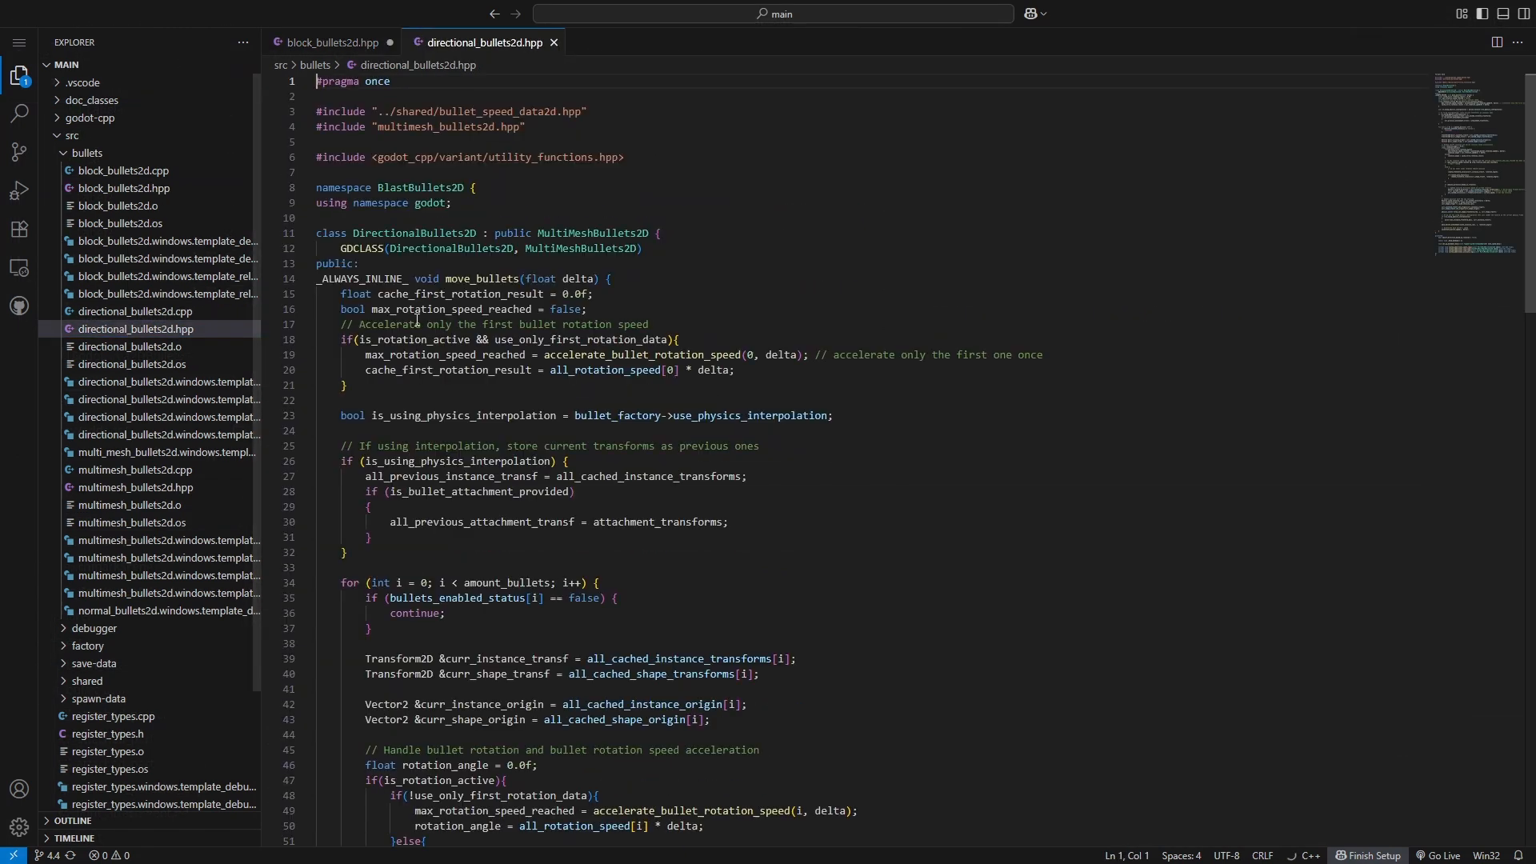
{"action": "scroll", "scroll_direction": "down", "scroll_amount": 3}
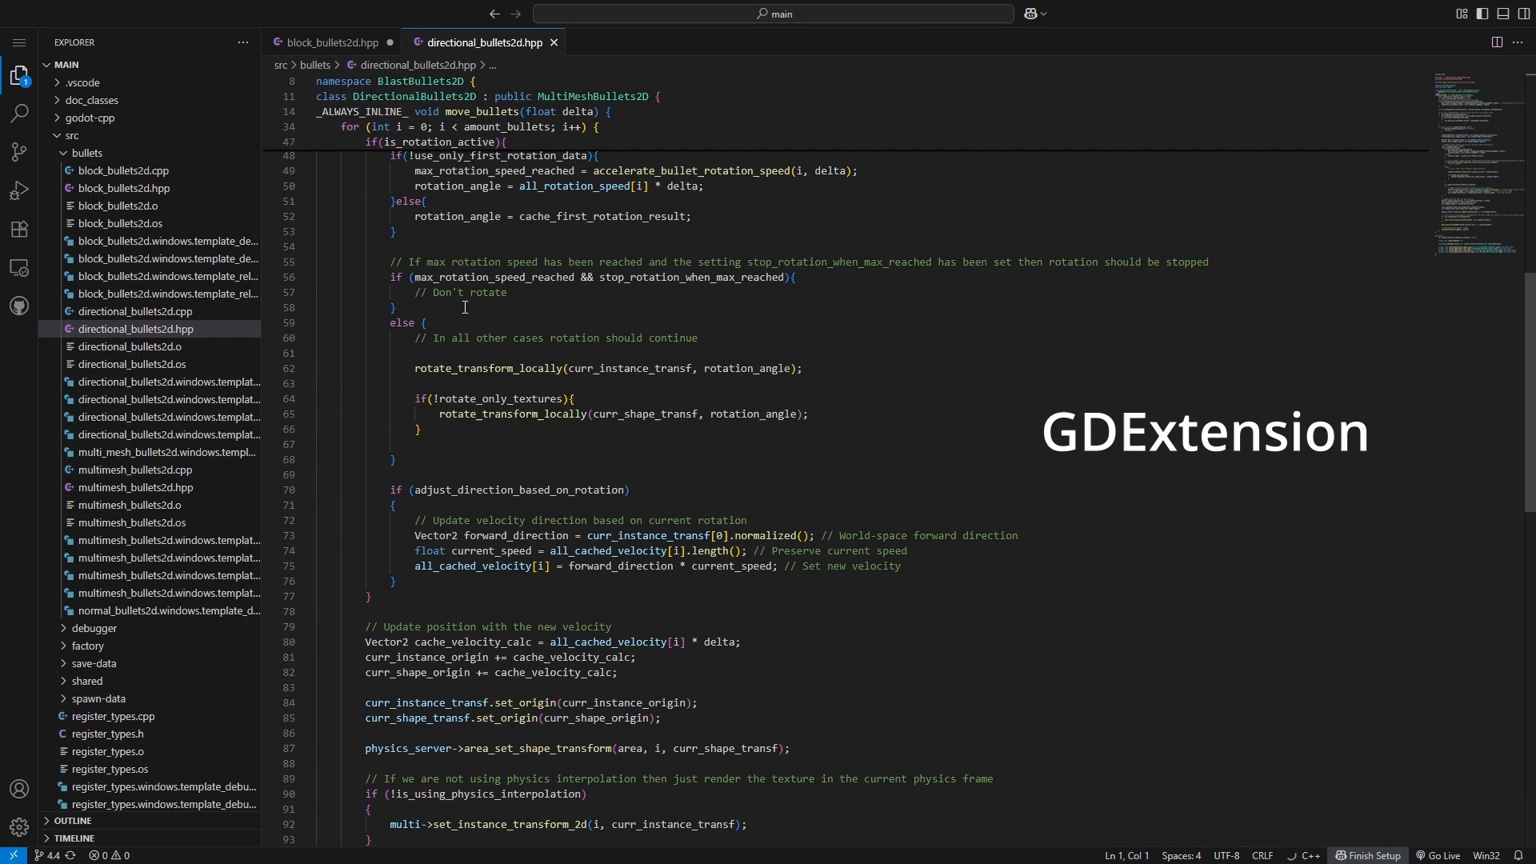
{"action": "scroll", "scroll_direction": "down", "scroll_amount": 3}
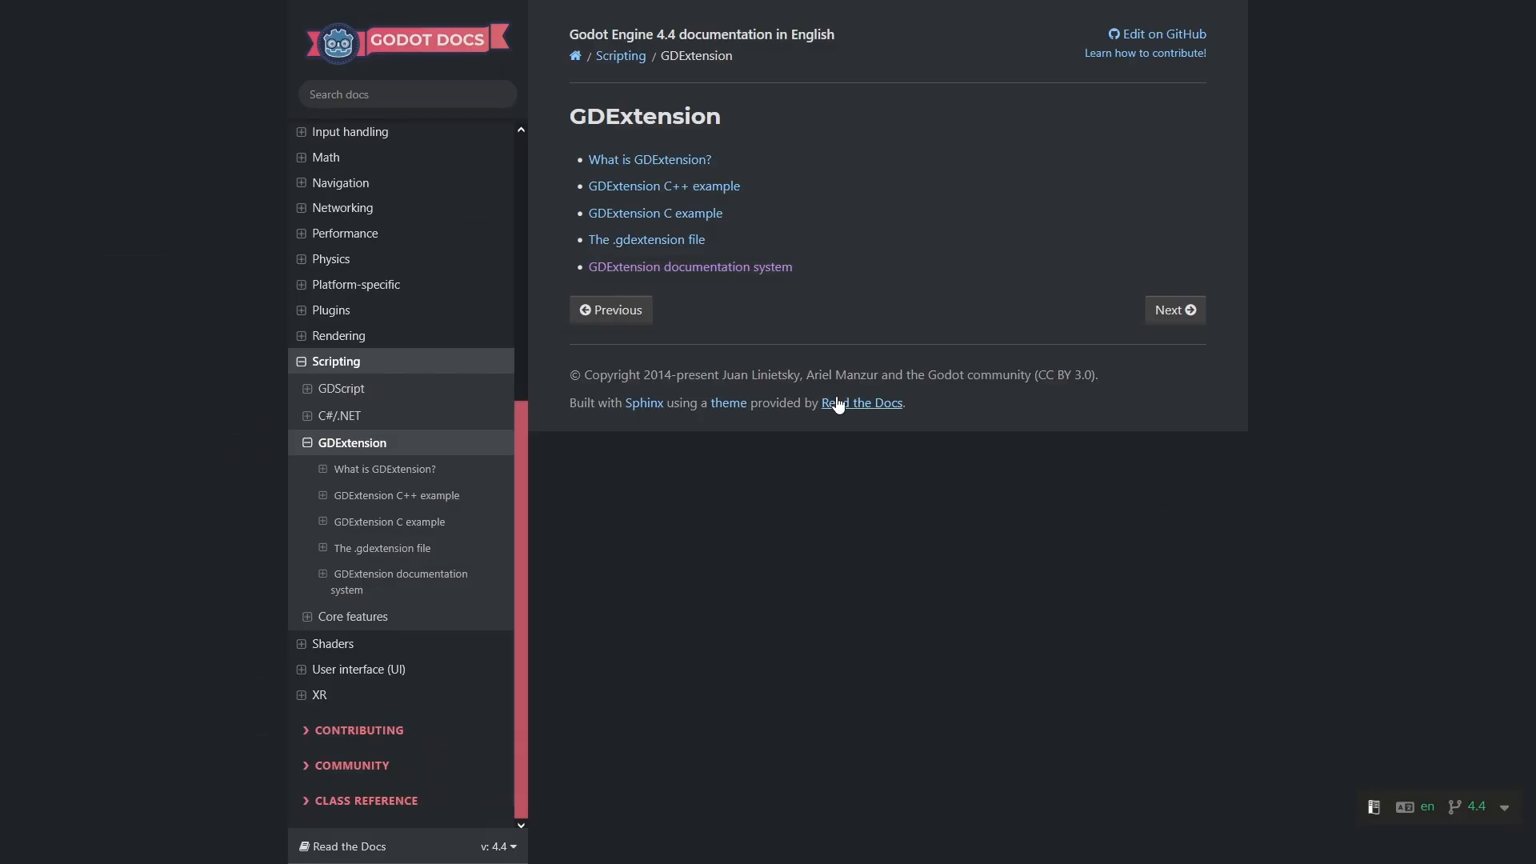
{"action": "mouse_move", "coordinate": [987, 242]}
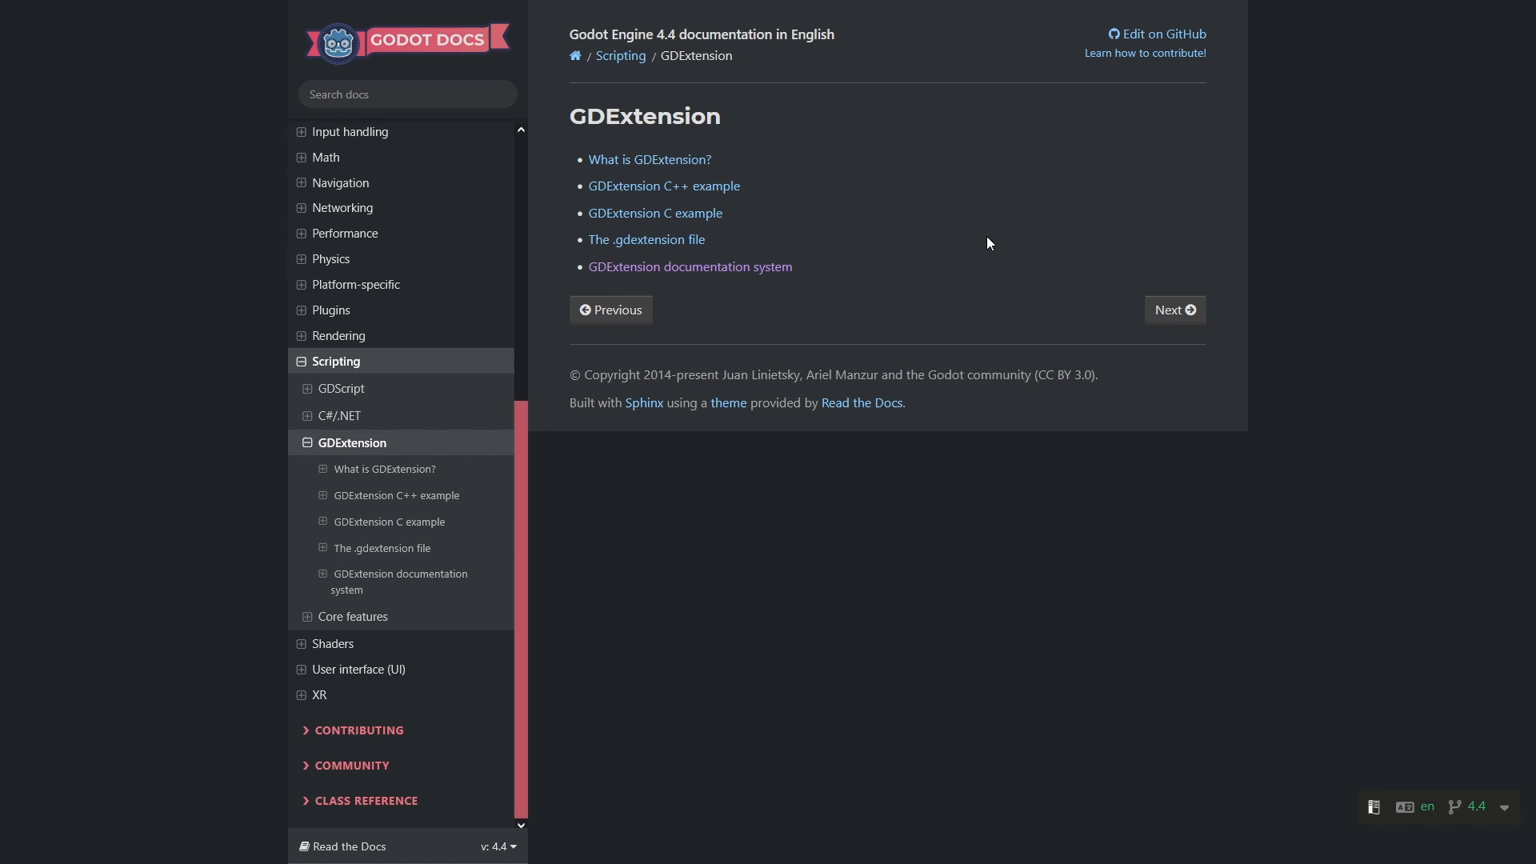
Step: Open the 'What is GDExtension?' article and scroll down to its advantages sections
{"action": "left_click", "coordinate": [648, 160]}
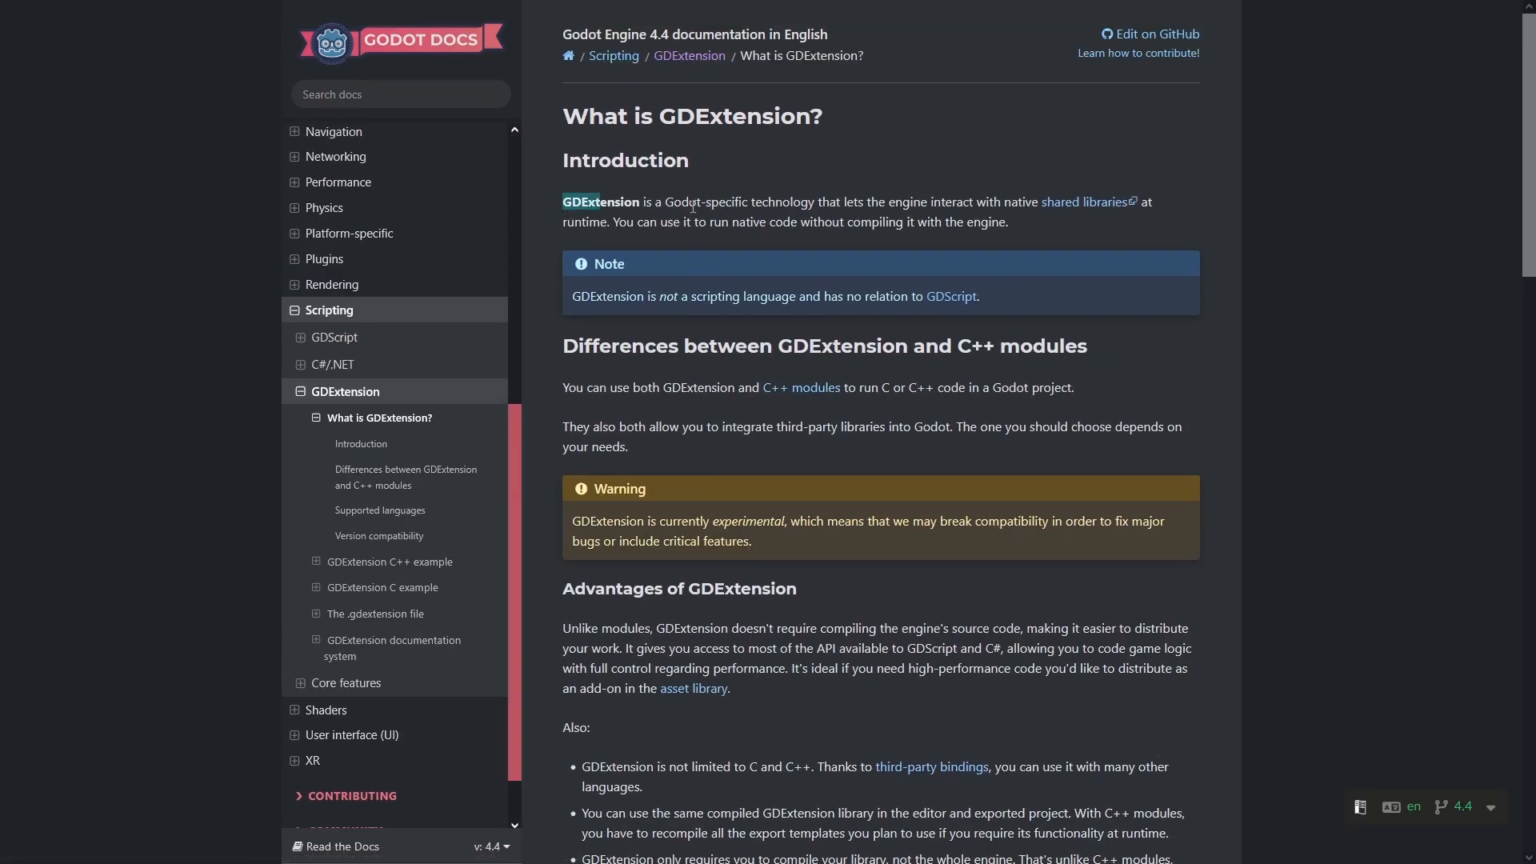
{"action": "scroll", "scroll_direction": "down", "scroll_amount": 3}
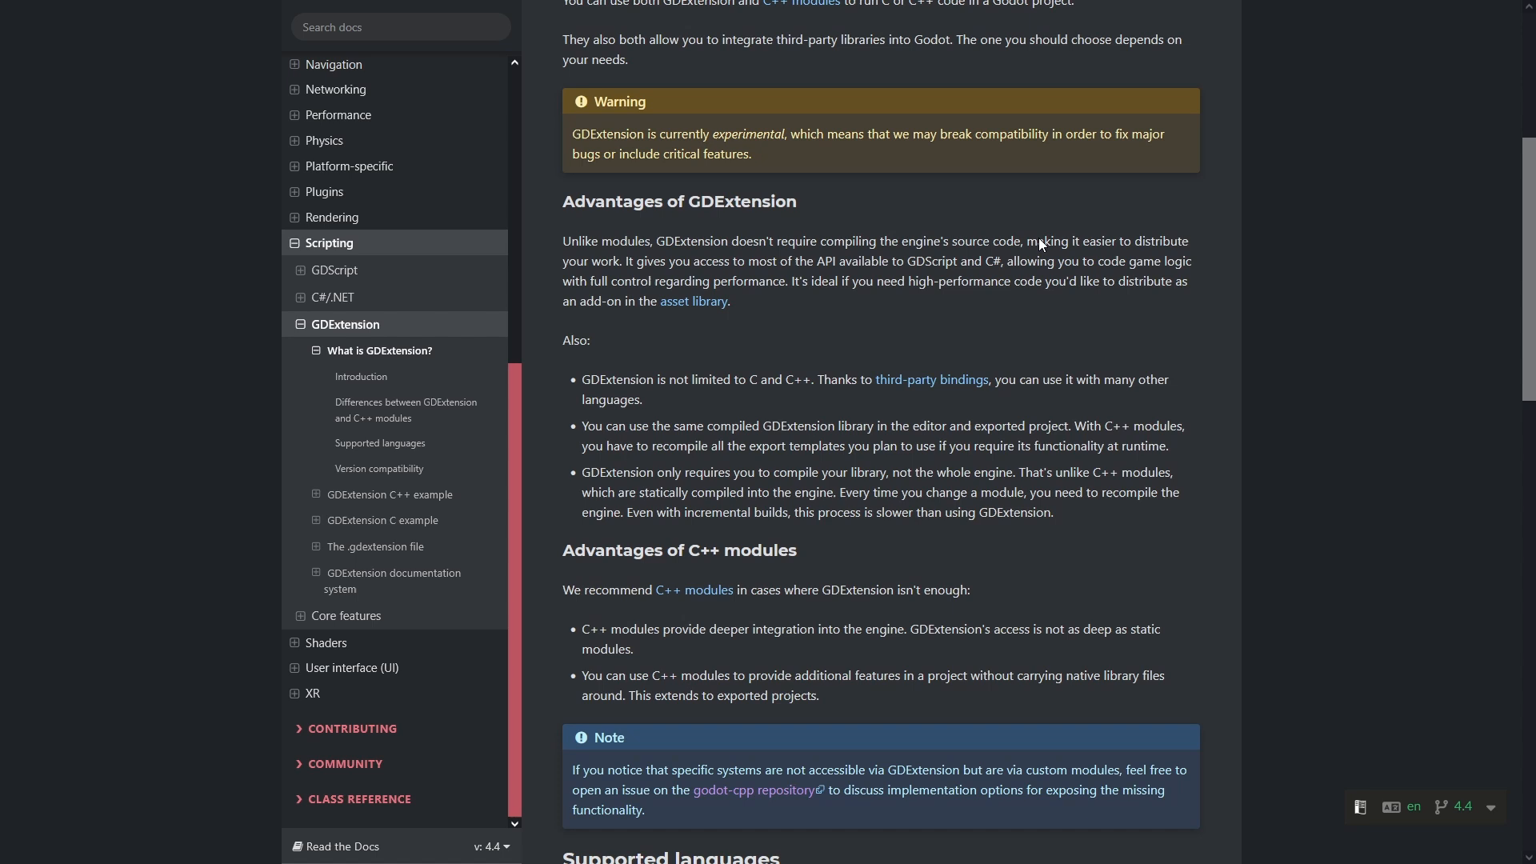
{"action": "scroll", "scroll_direction": "down", "scroll_amount": 3}
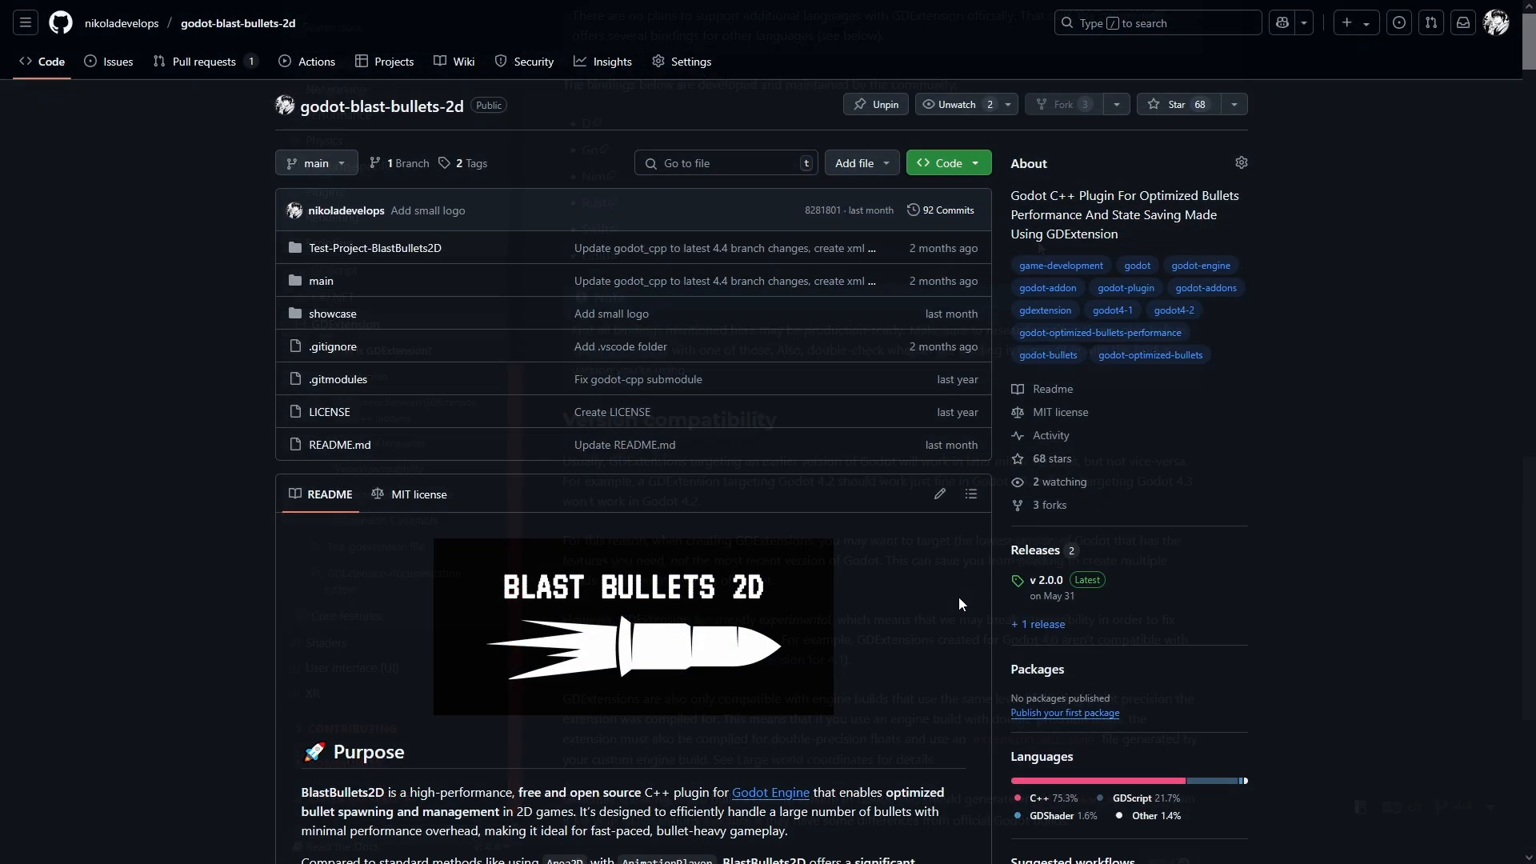
Step: Scroll the README to the bottom and back to the How To Compile section on Python, SCons and Git
{"action": "scroll", "scroll_direction": "down", "scroll_amount": 3}
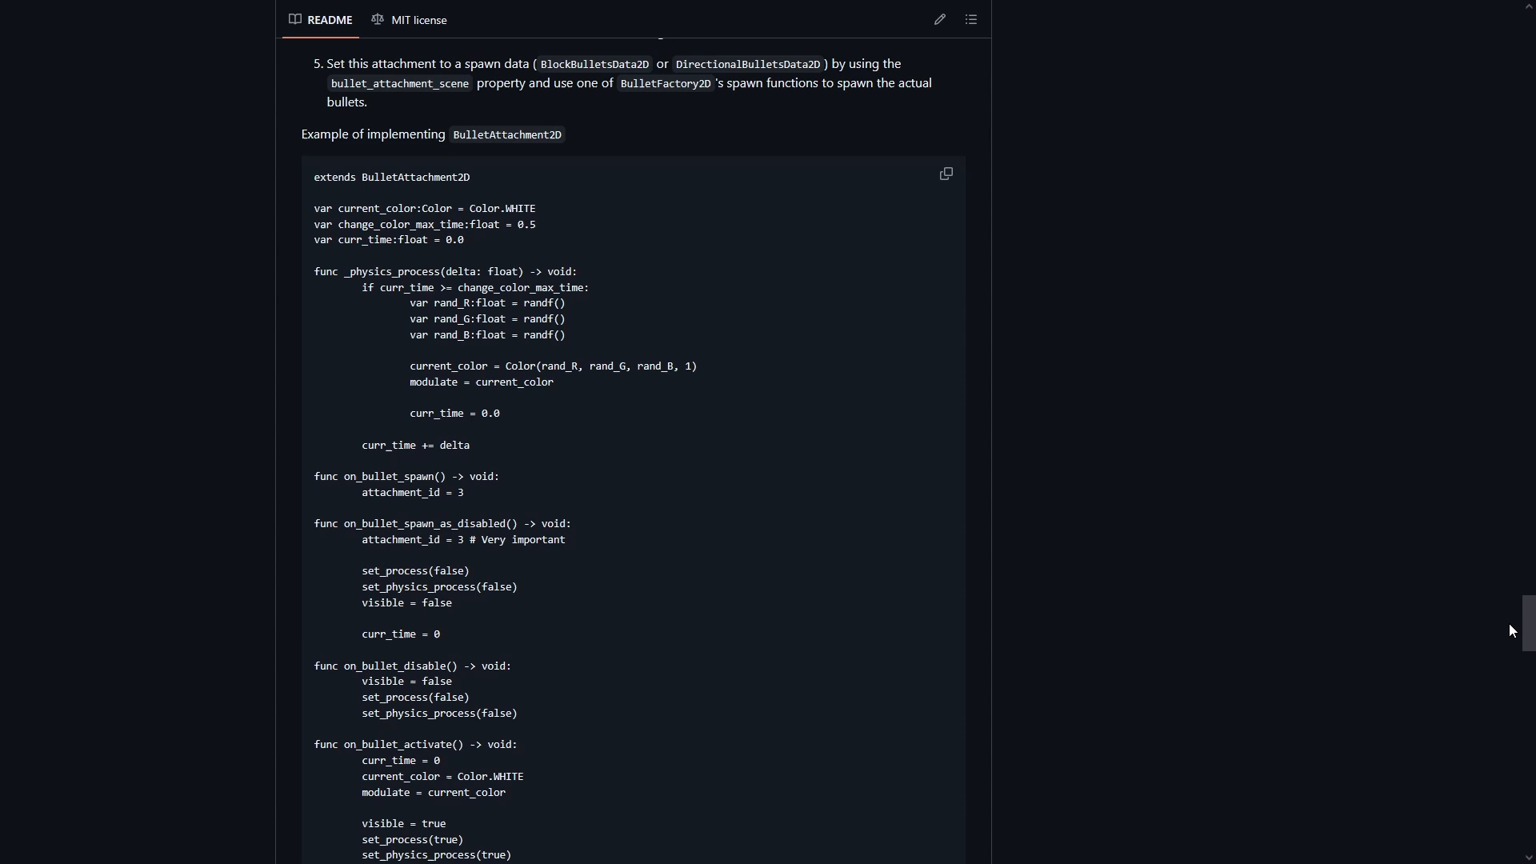
{"action": "scroll", "scroll_direction": "down", "scroll_amount": 3}
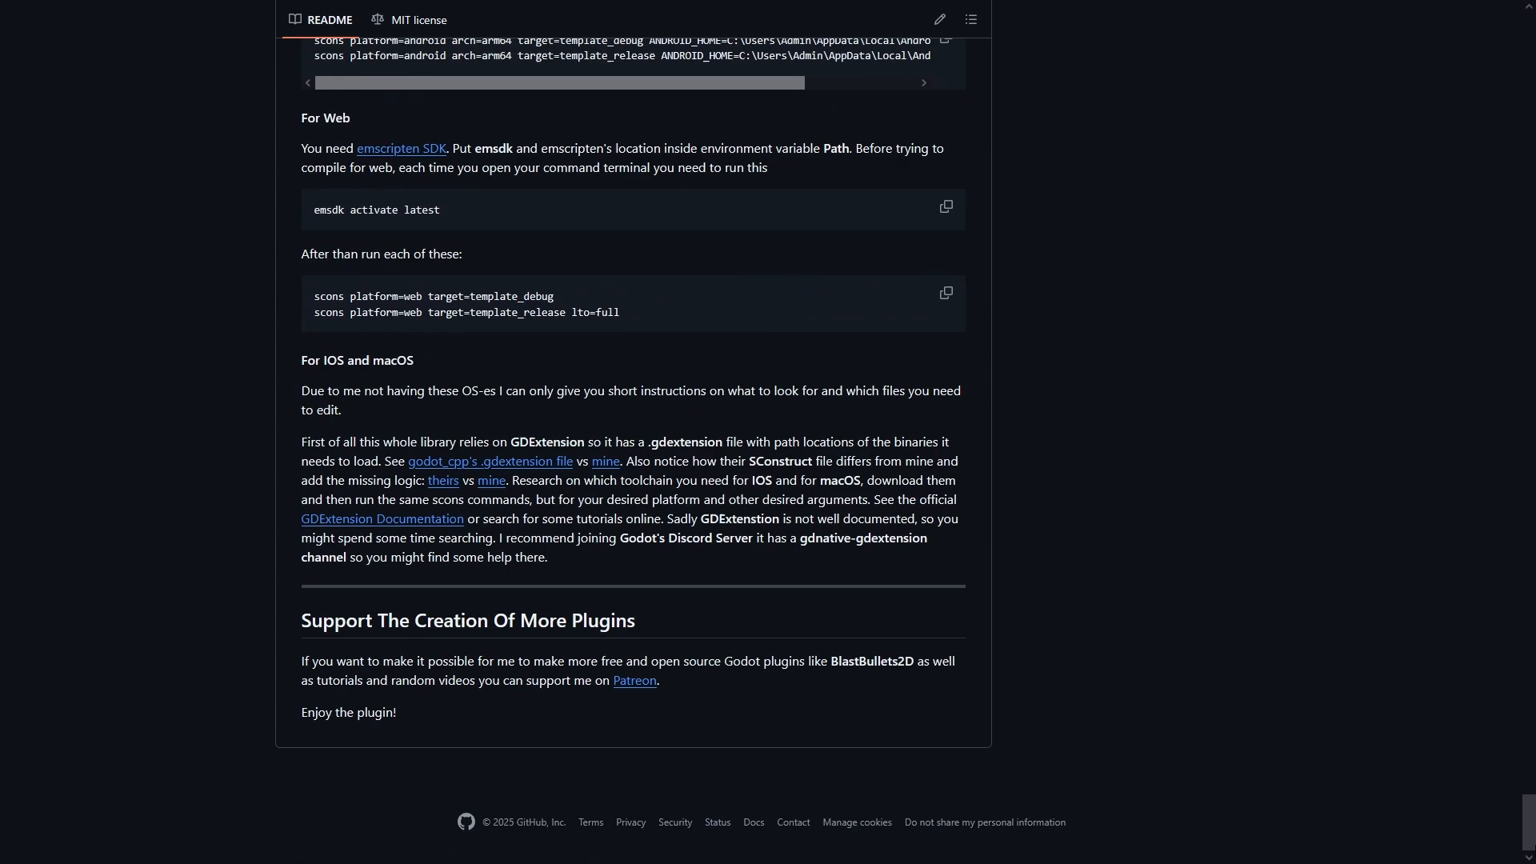
{"action": "scroll", "scroll_direction": "up", "scroll_amount": 3}
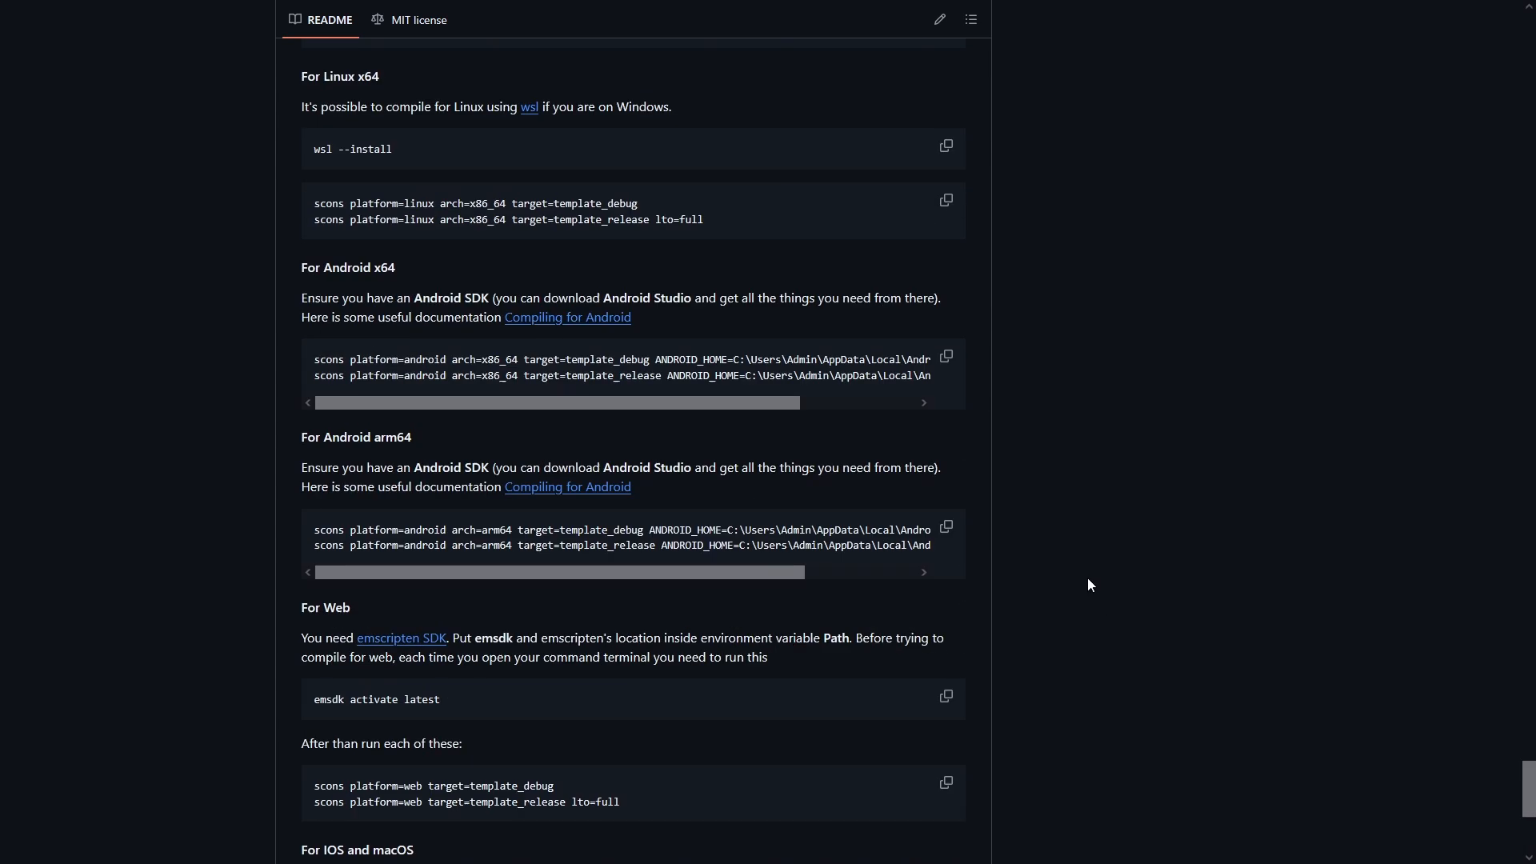
{"action": "scroll", "scroll_direction": "up", "scroll_amount": 3}
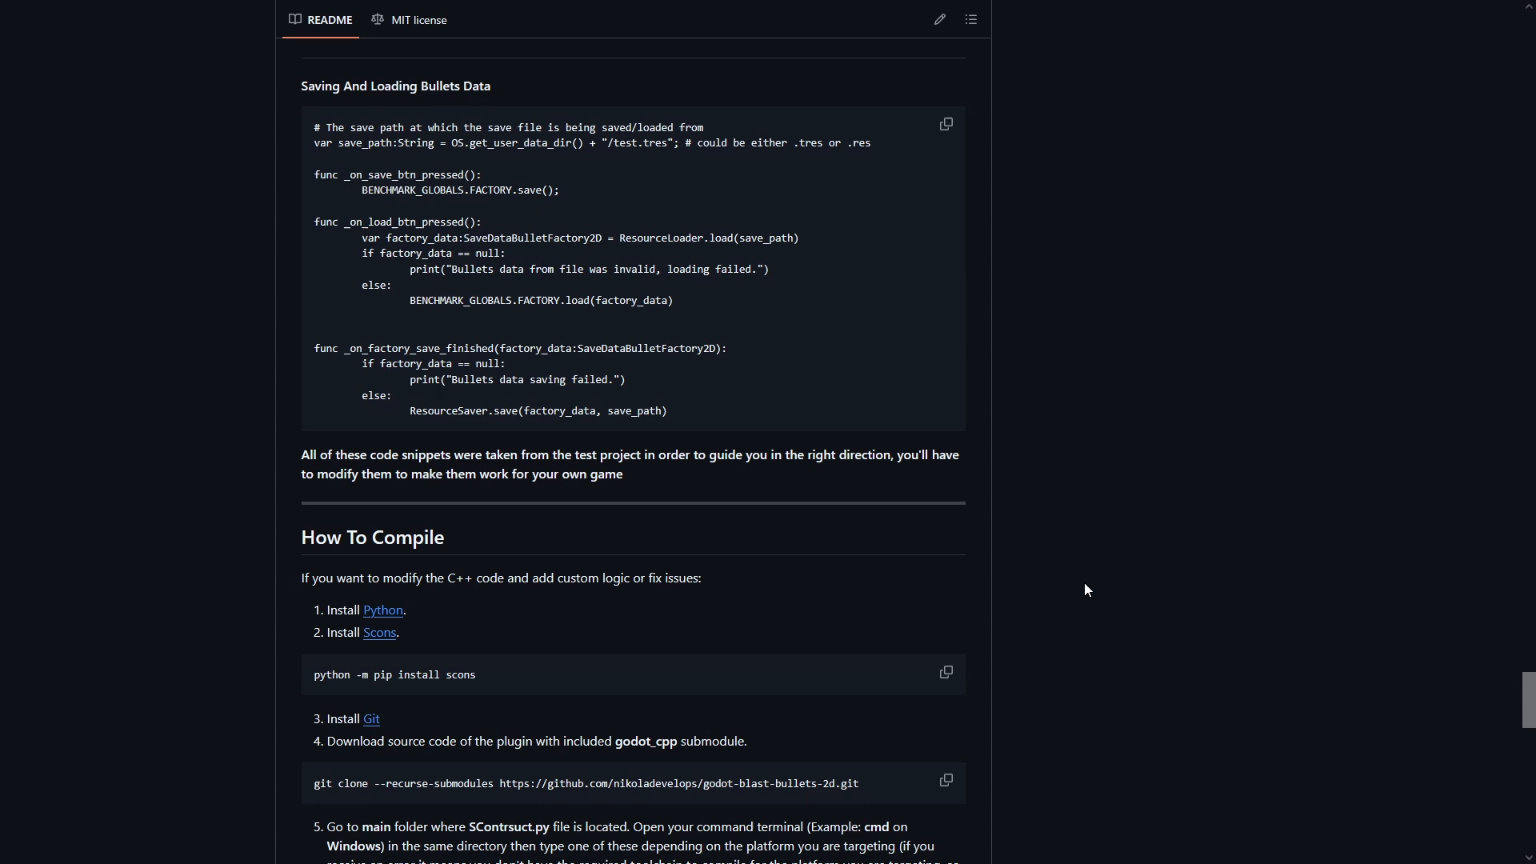
{"action": "scroll", "scroll_direction": "down", "scroll_amount": 3}
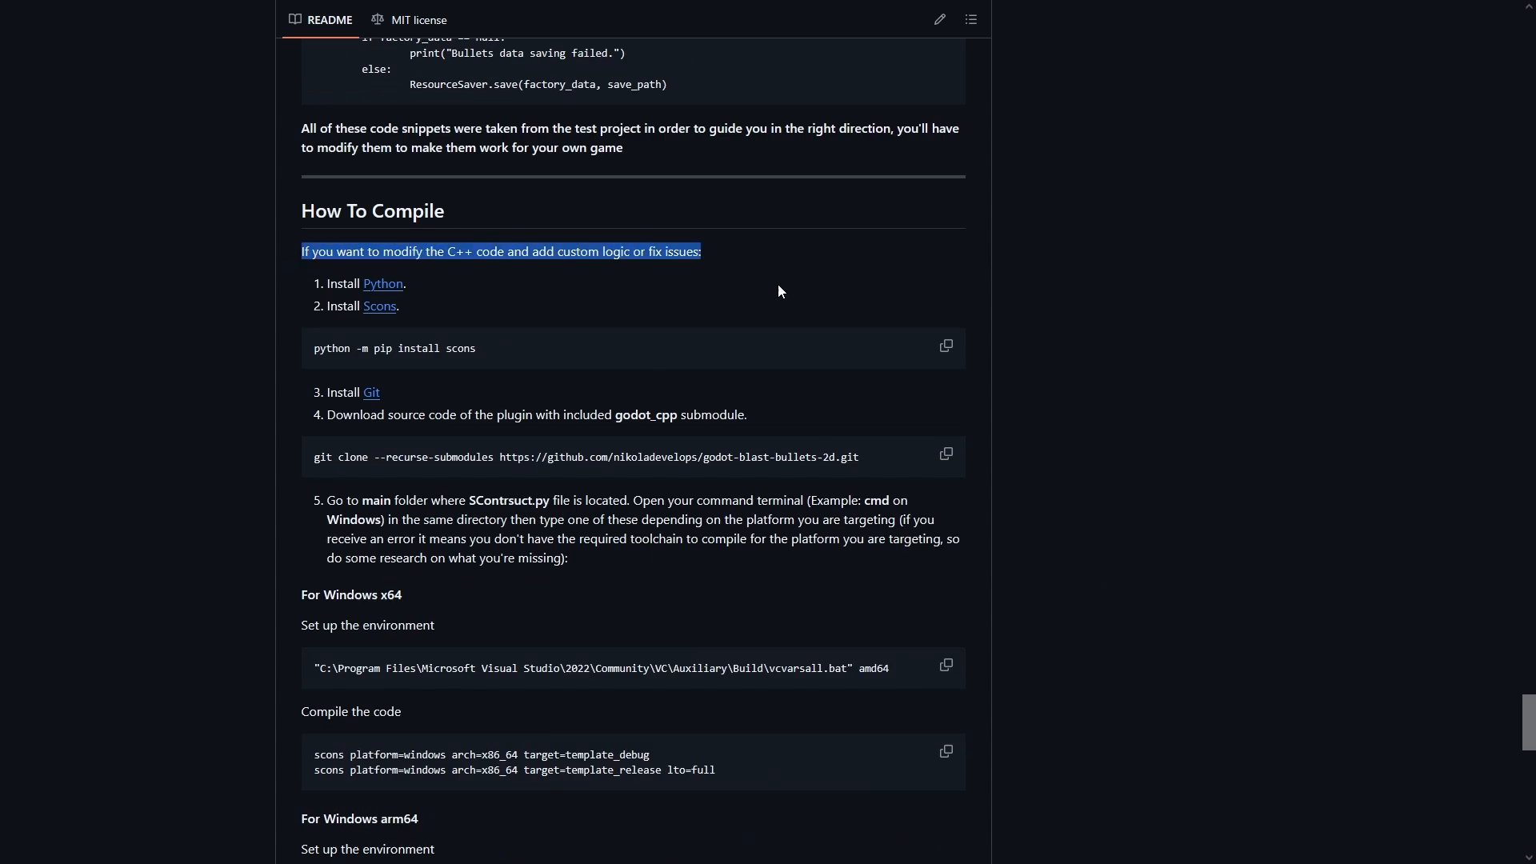
{"action": "scroll", "scroll_direction": "down", "scroll_amount": 3}
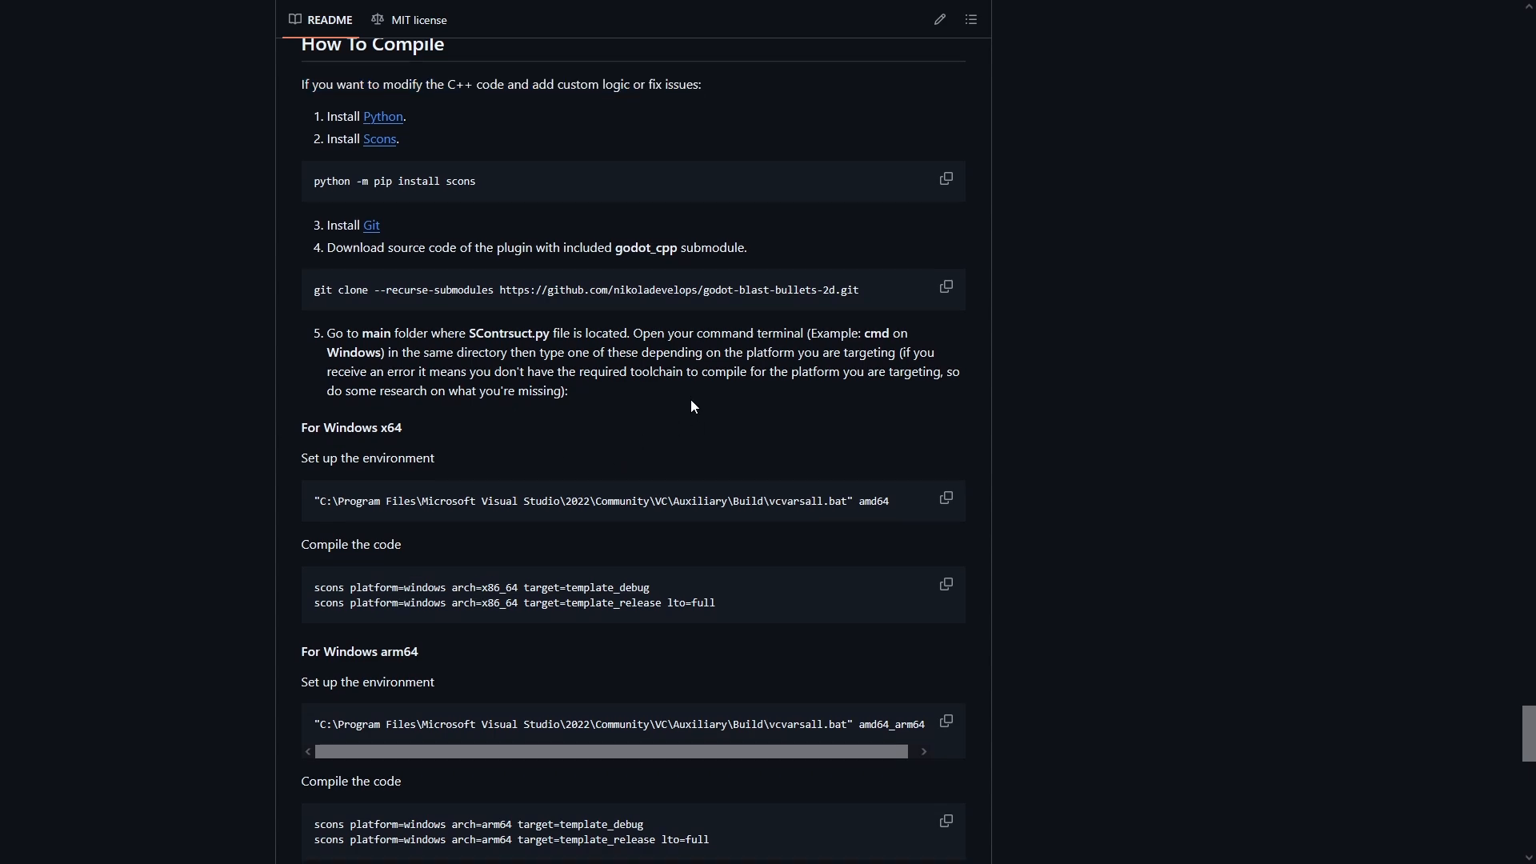
{"action": "scroll", "scroll_direction": "up", "scroll_amount": 3}
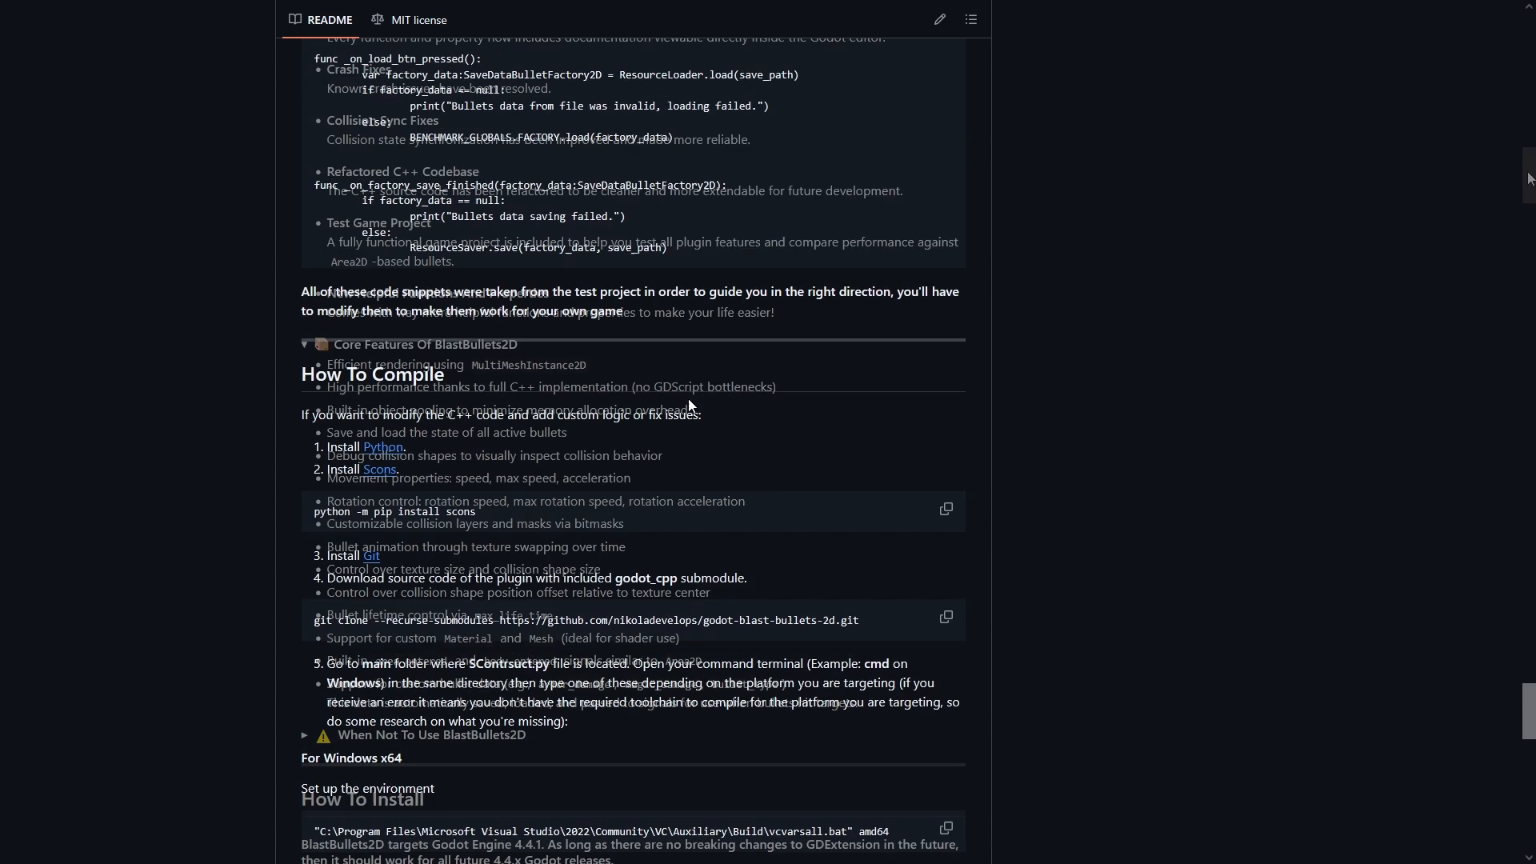
Step: Expand the When Not To Use BlastBullets2D section and highlight the Area2D behavior limitation
{"action": "scroll", "scroll_direction": "down", "scroll_amount": 3}
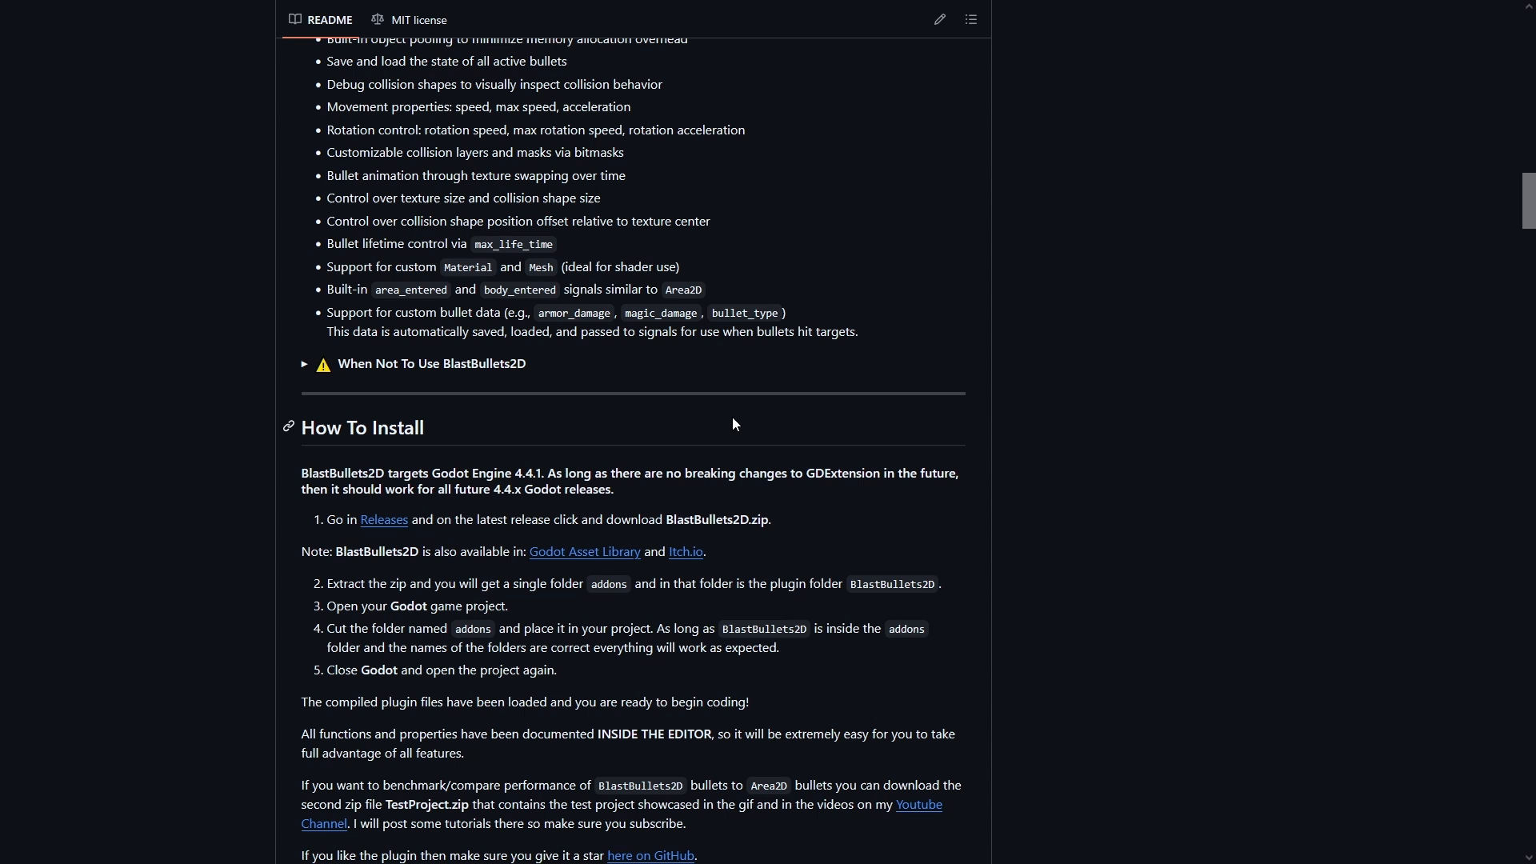
{"action": "left_click", "coordinate": [304, 363]}
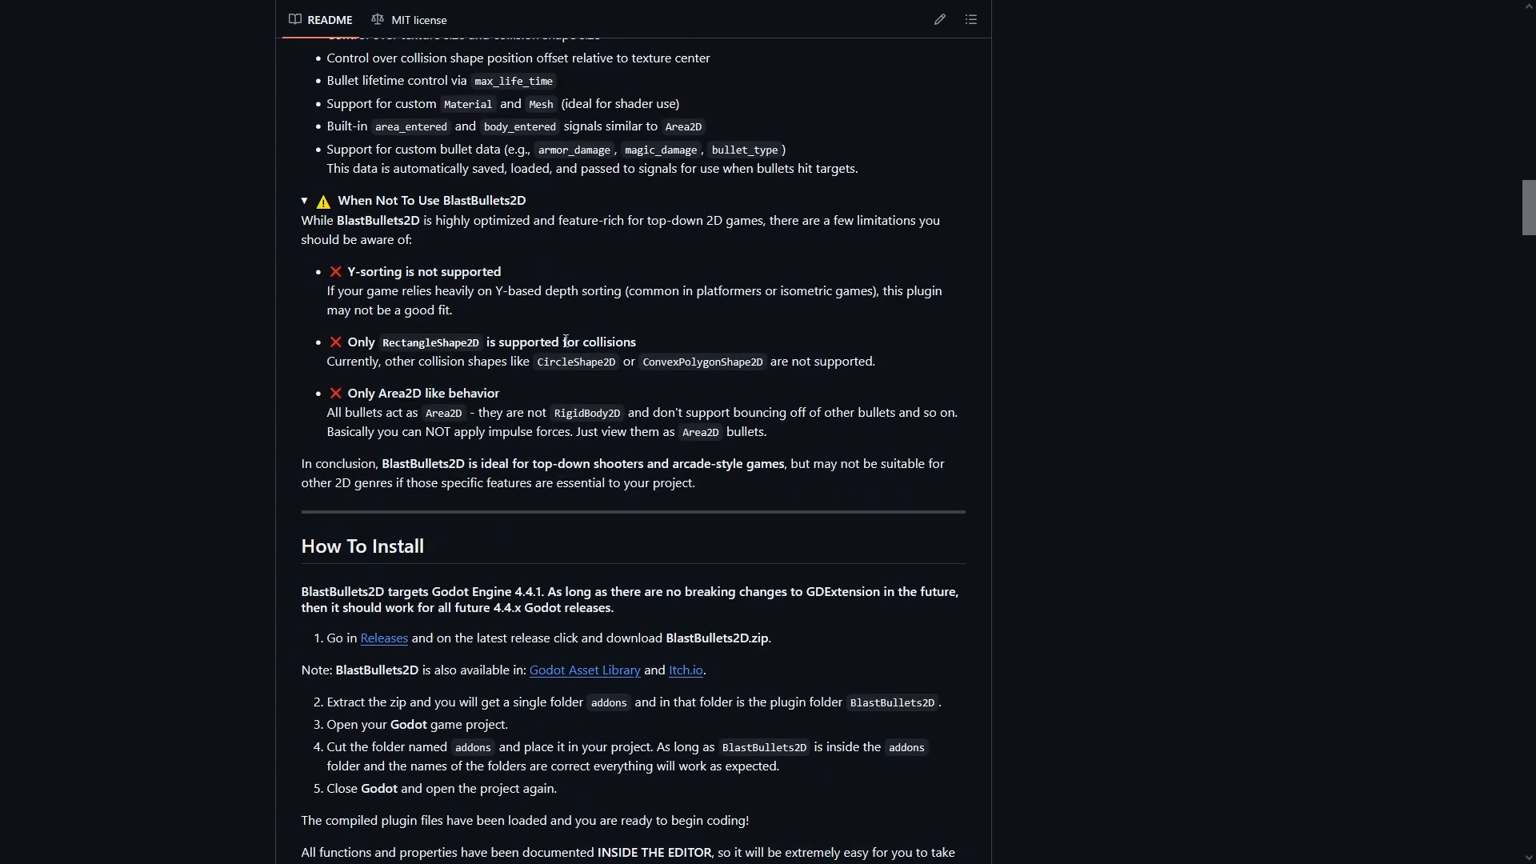
{"action": "double_click", "coordinate": [422, 272]}
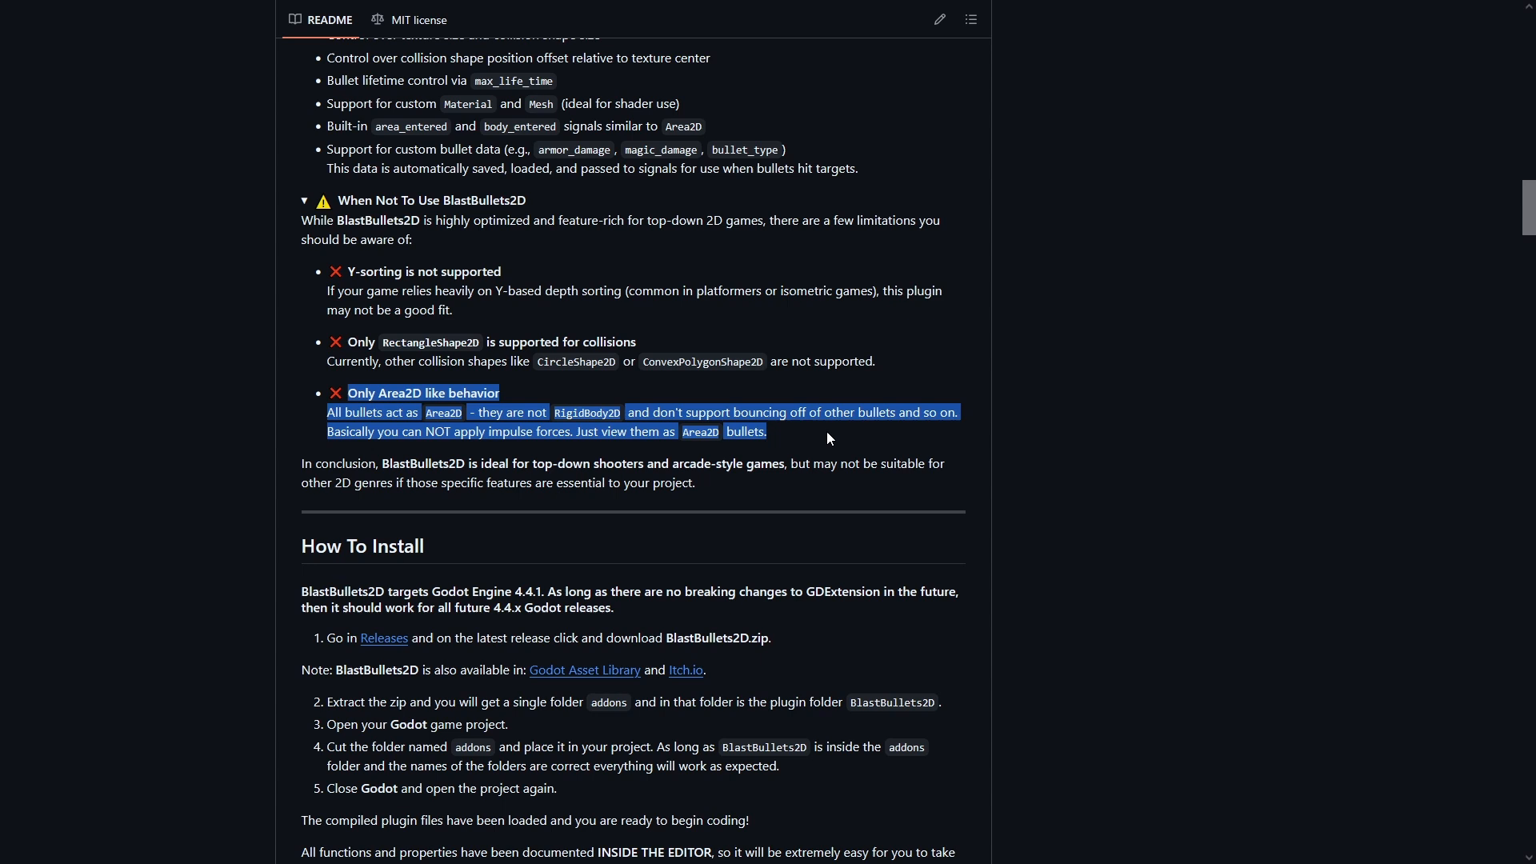
Step: Clear the highlighted limitation notes and scroll back toward the repository's Purpose introduction
{"action": "left_click", "coordinate": [623, 419]}
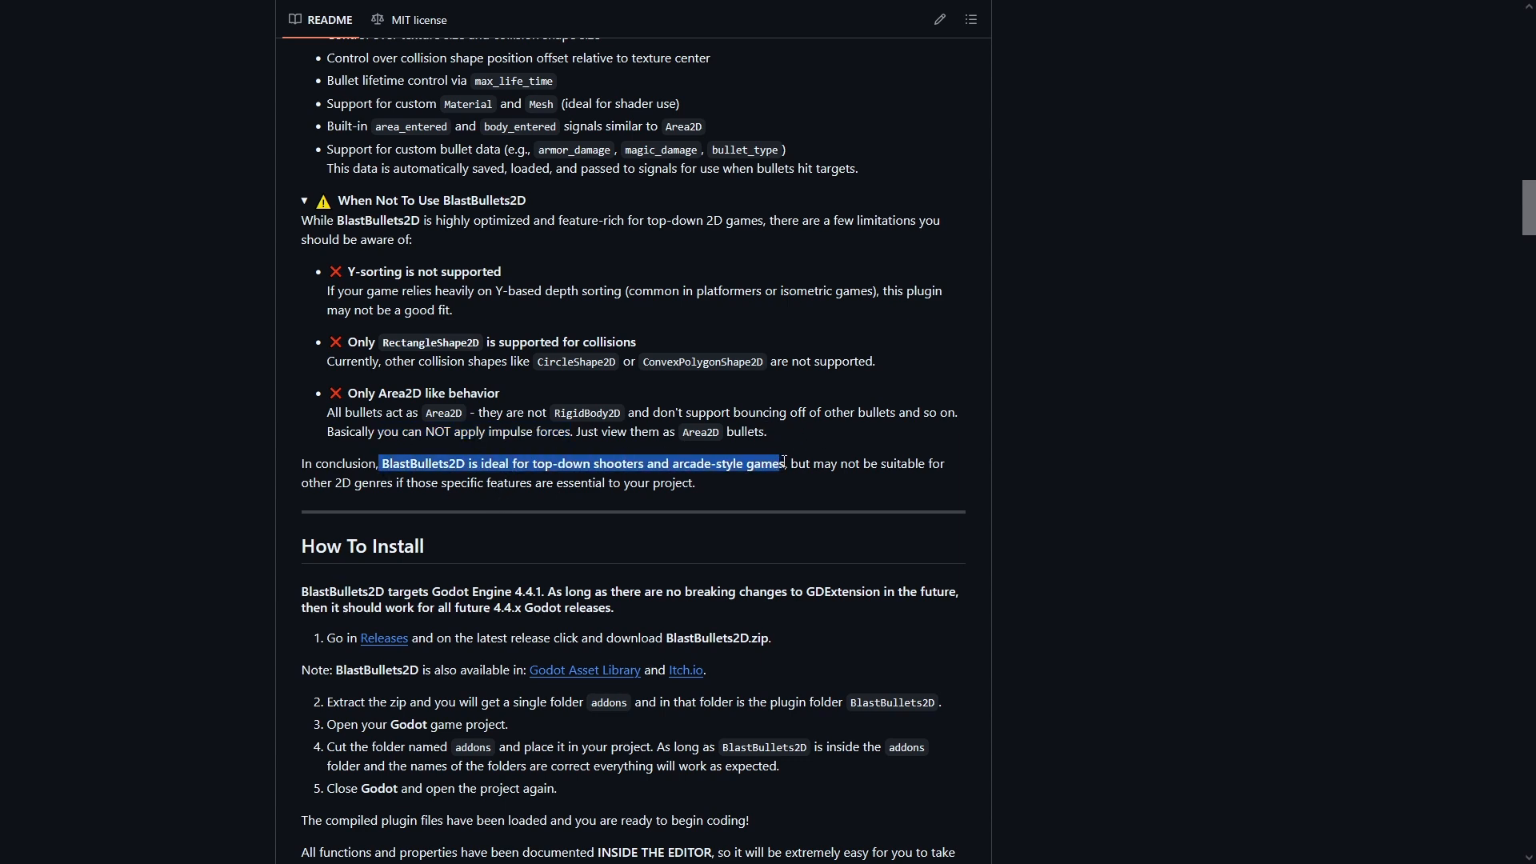
{"action": "left_click", "coordinate": [937, 478]}
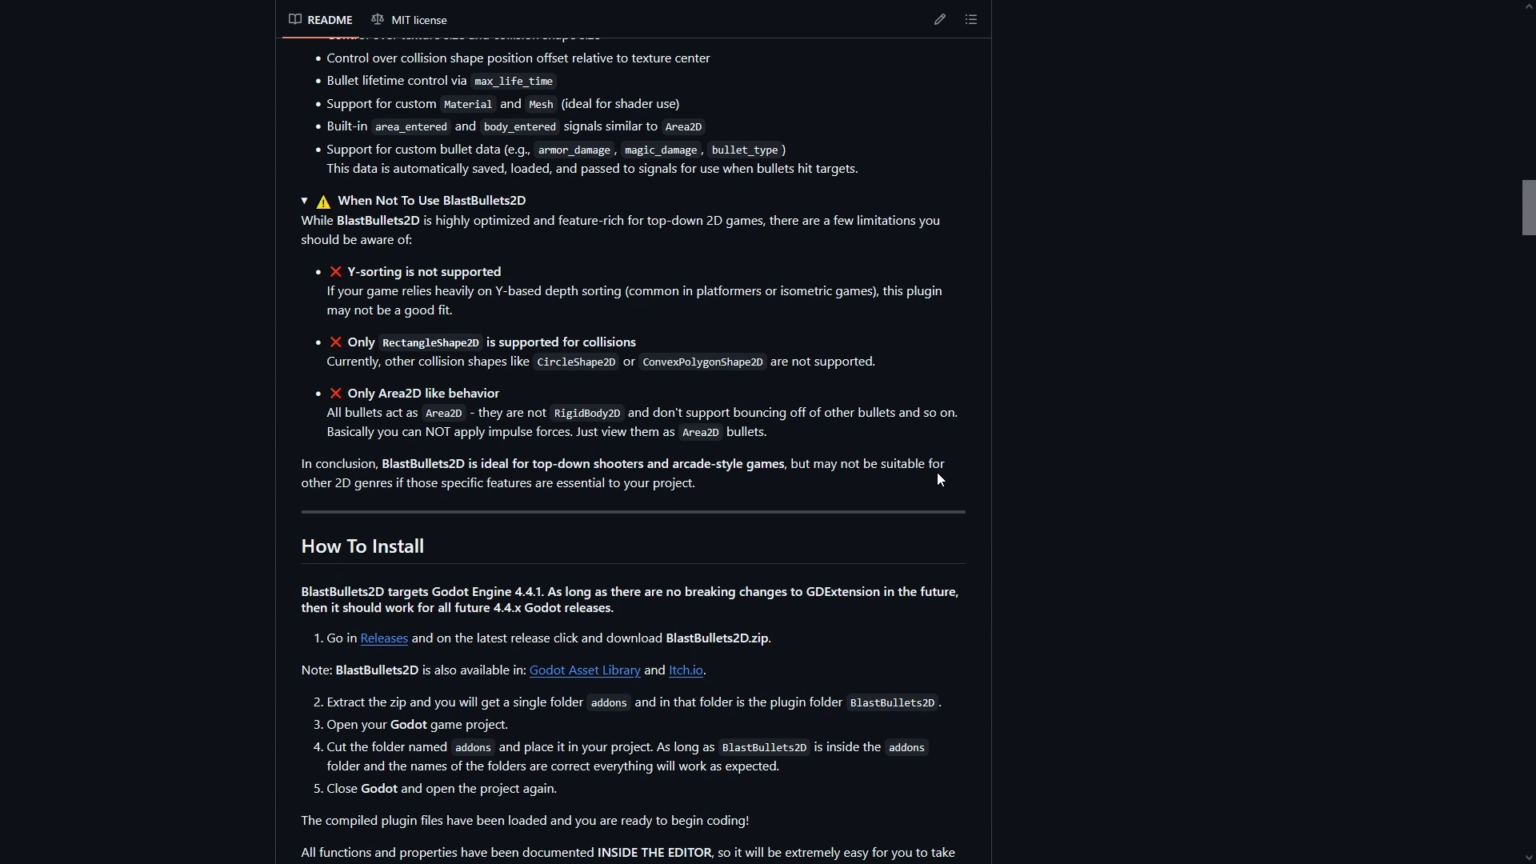
{"action": "scroll", "scroll_direction": "up", "scroll_amount": 3}
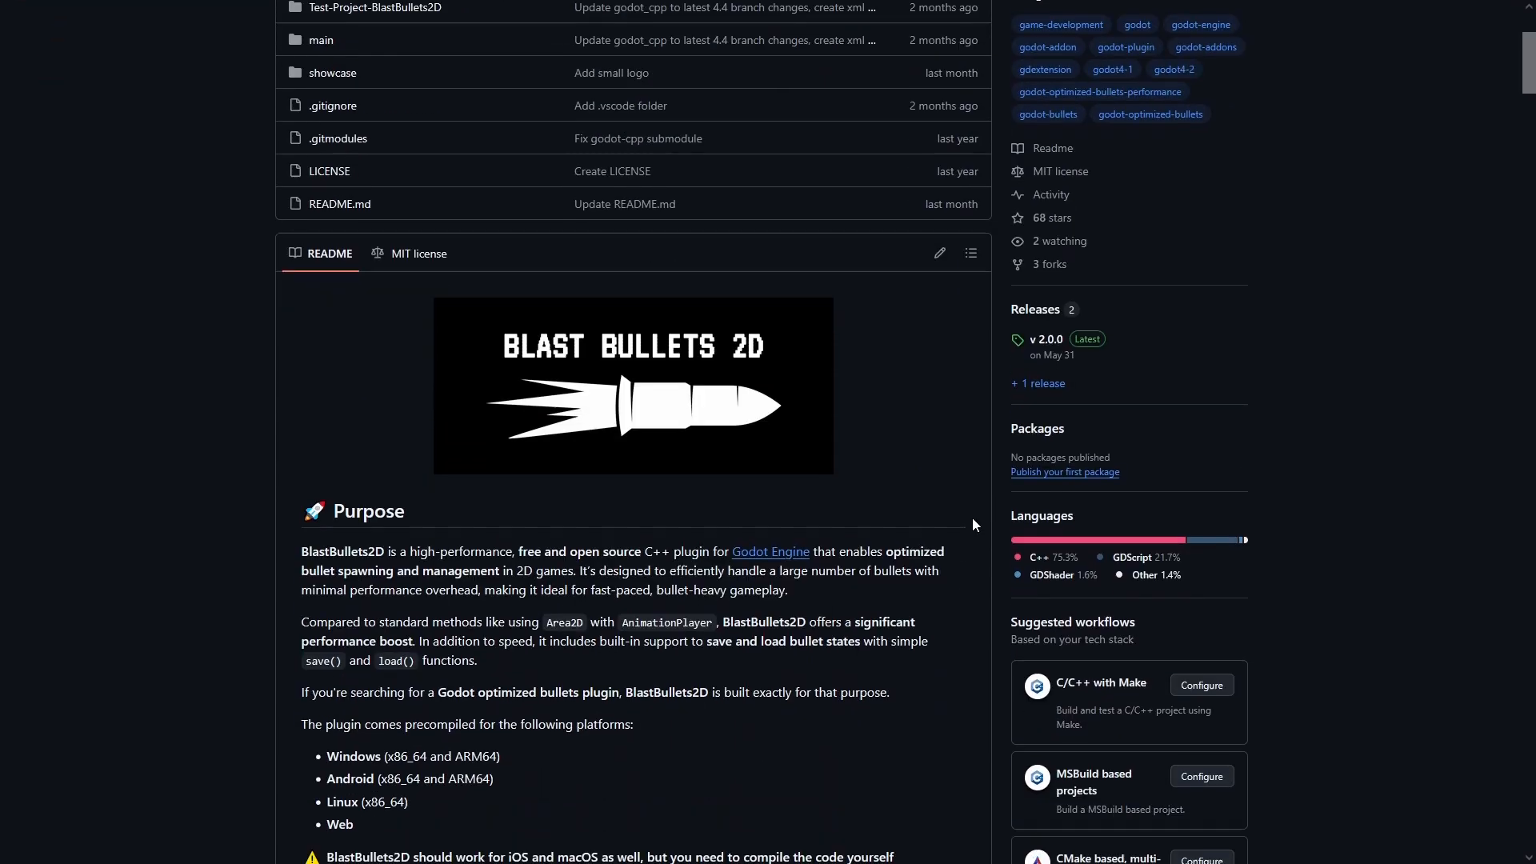
{"action": "scroll", "scroll_direction": "down", "scroll_amount": 3}
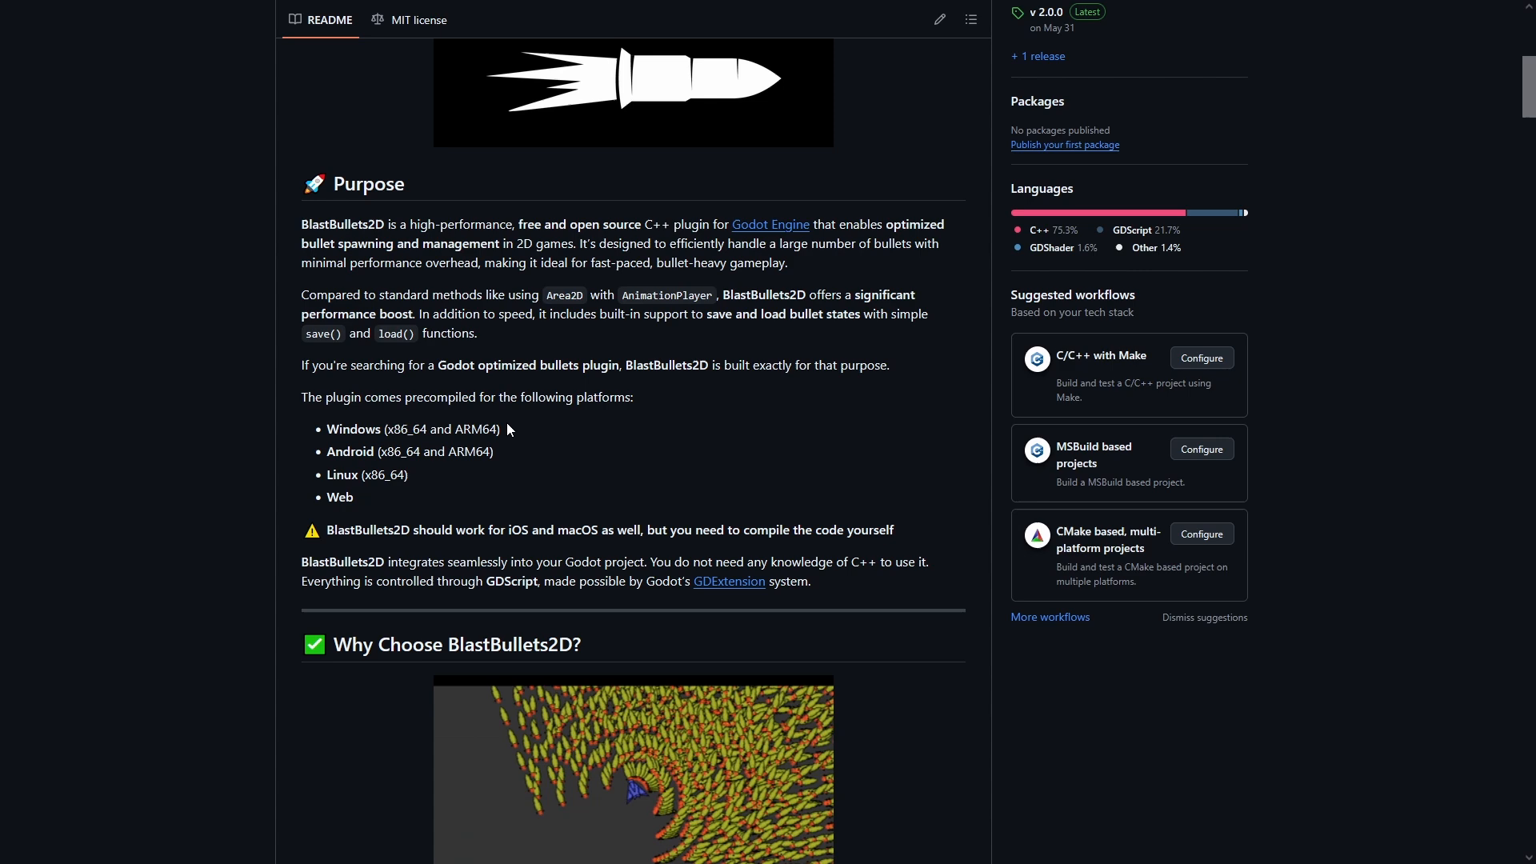
{"action": "double_click", "coordinate": [351, 452]}
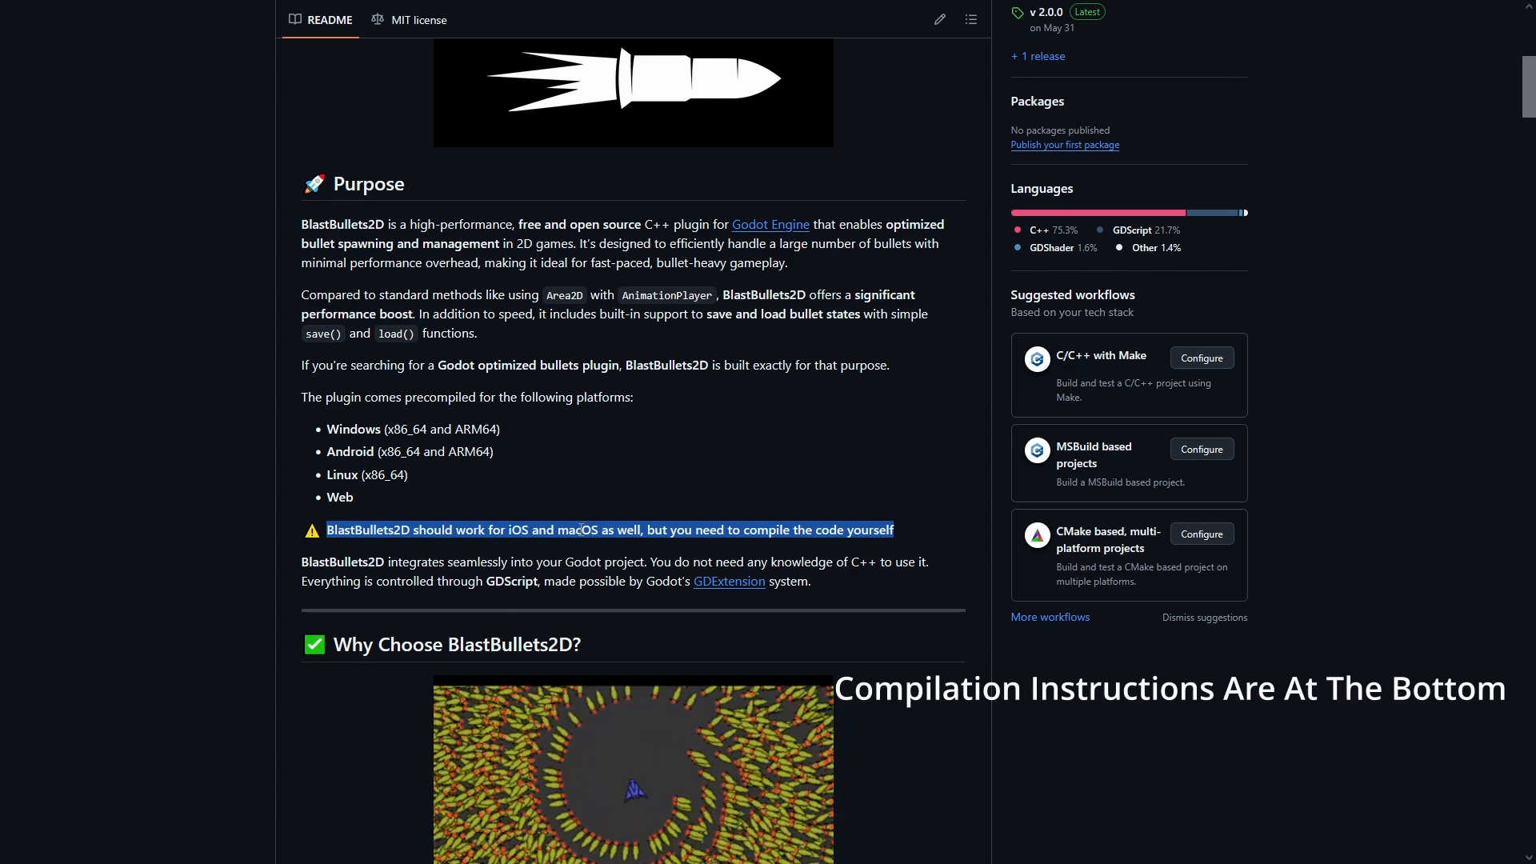
{"action": "scroll", "scroll_direction": "down", "scroll_amount": 3}
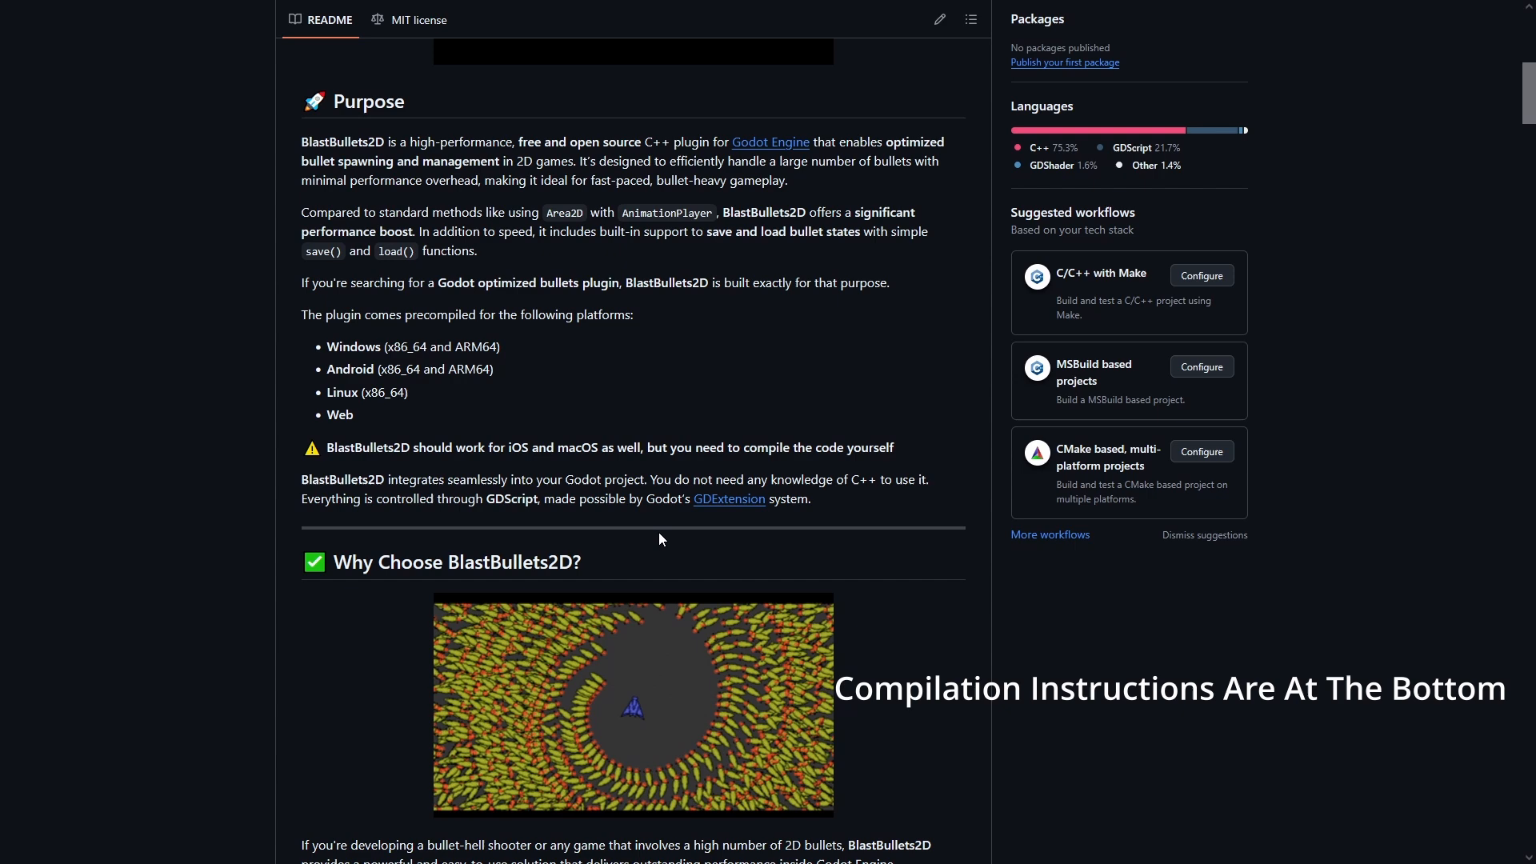
{"action": "scroll", "scroll_direction": "down", "scroll_amount": 3}
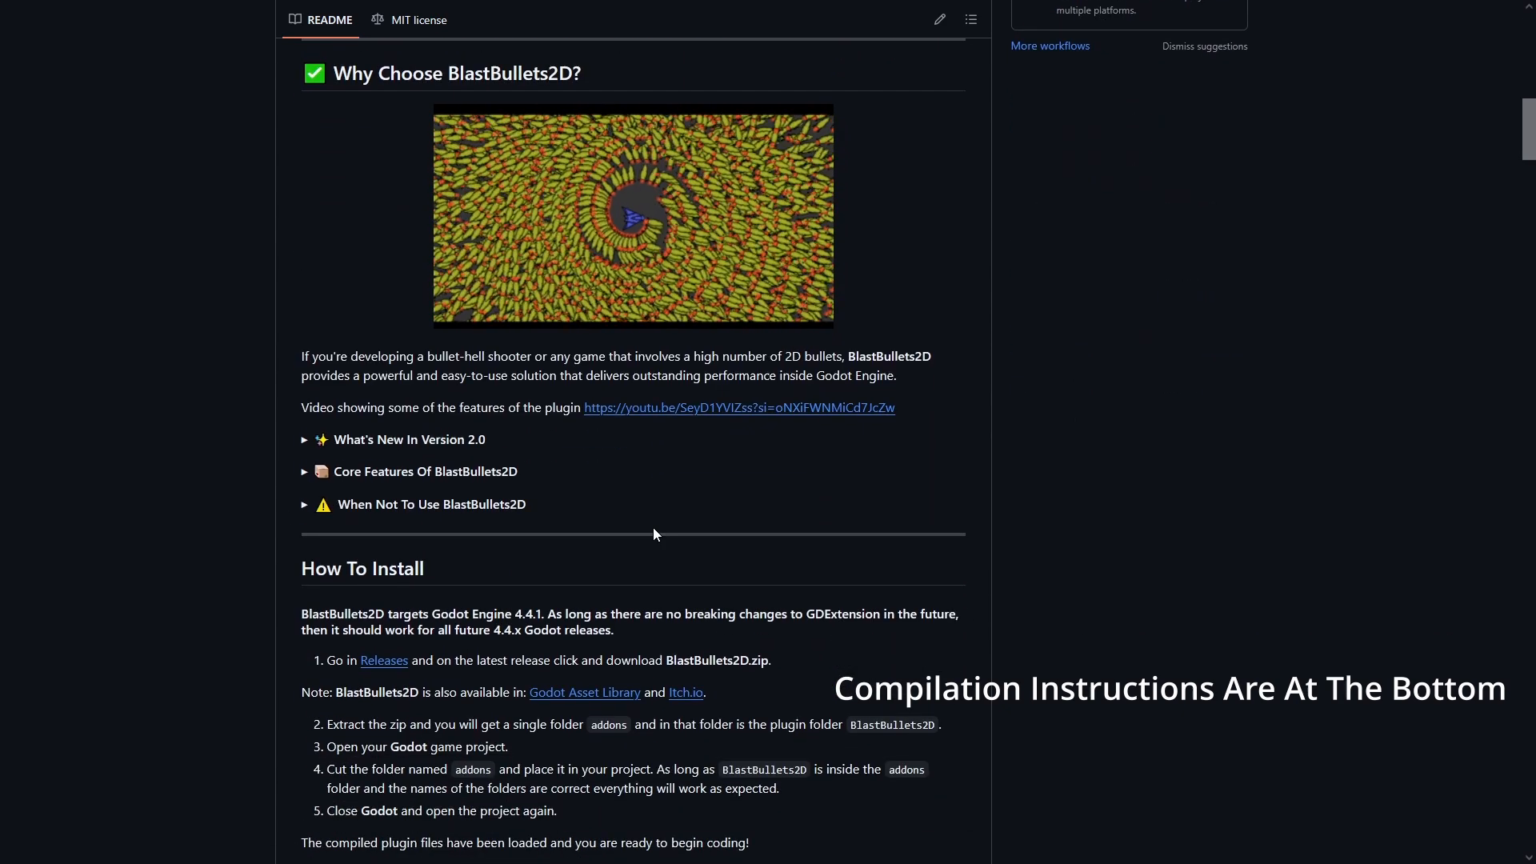
{"action": "scroll", "scroll_direction": "up", "scroll_amount": 3}
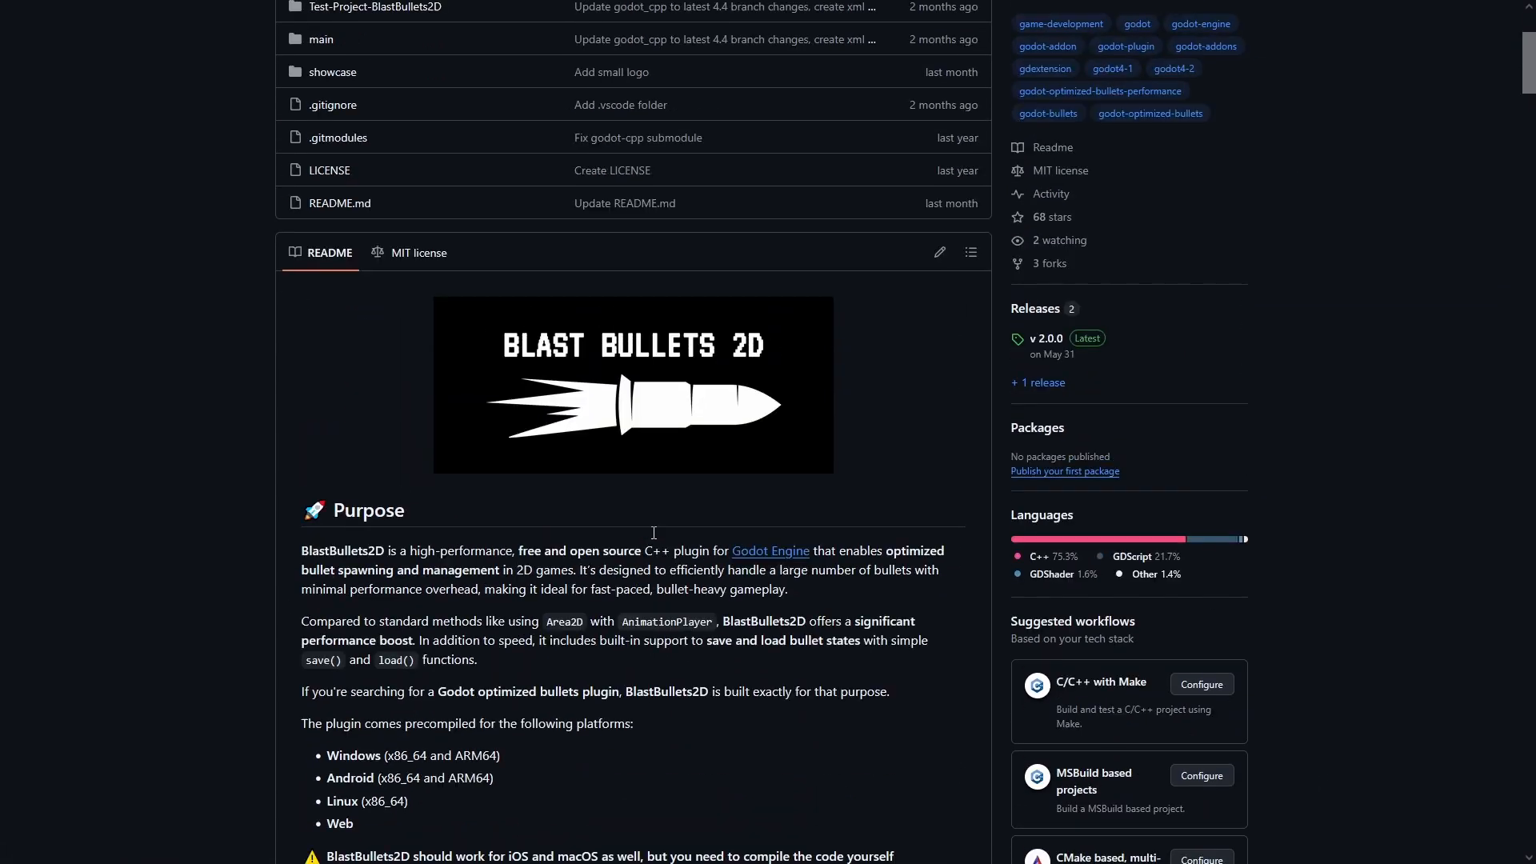
Step: Show the BlastBullets2D v2.0.0 asset details in the AssetLib search results
{"action": "scroll", "scroll_direction": "down", "scroll_amount": 3}
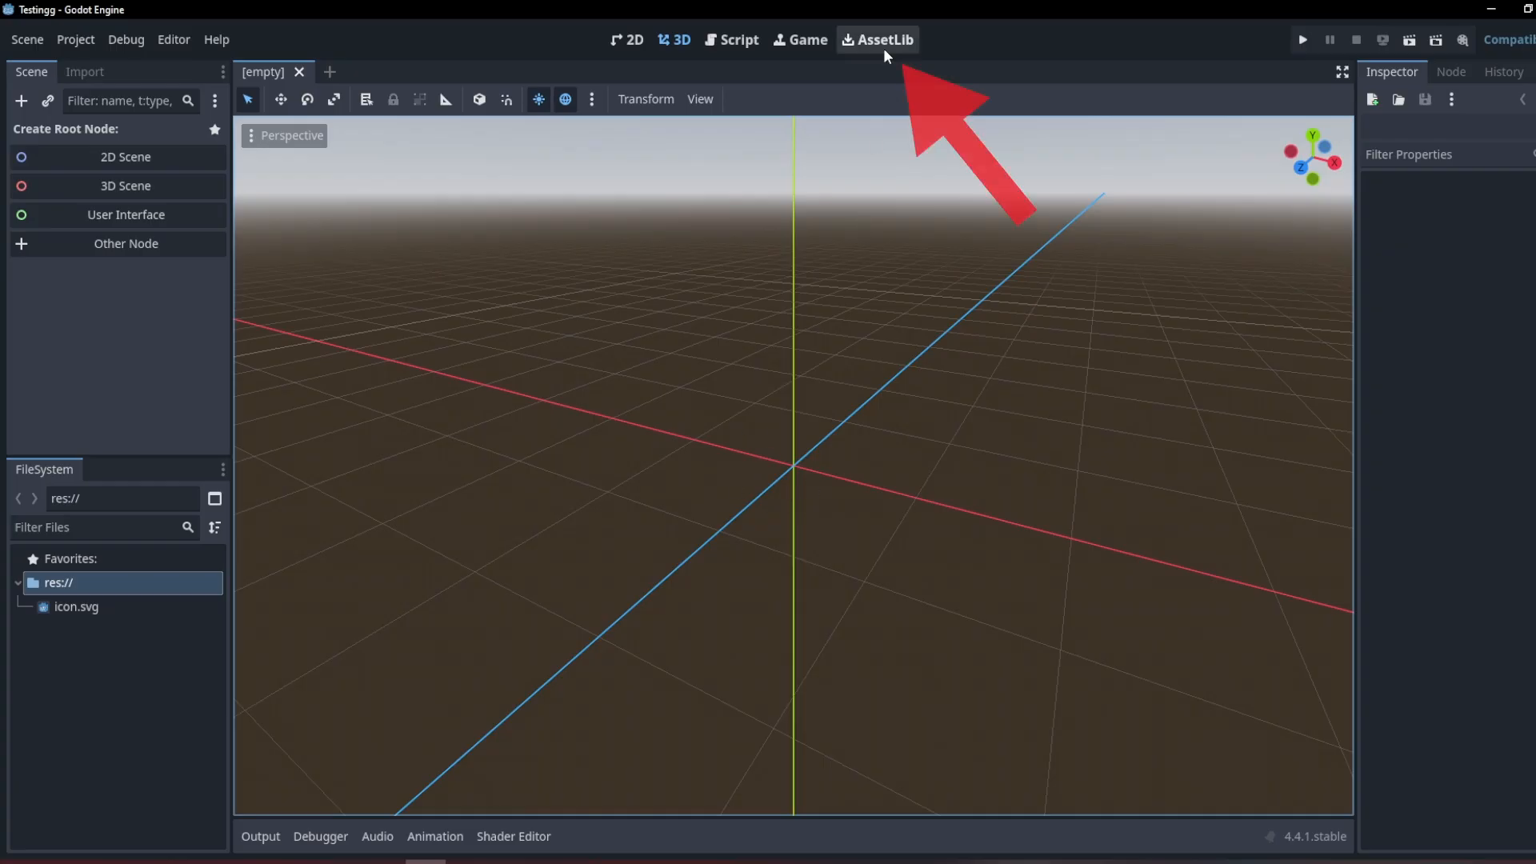
{"action": "left_click", "coordinate": [875, 39]}
{"action": "type", "text": "BlastBullet"}
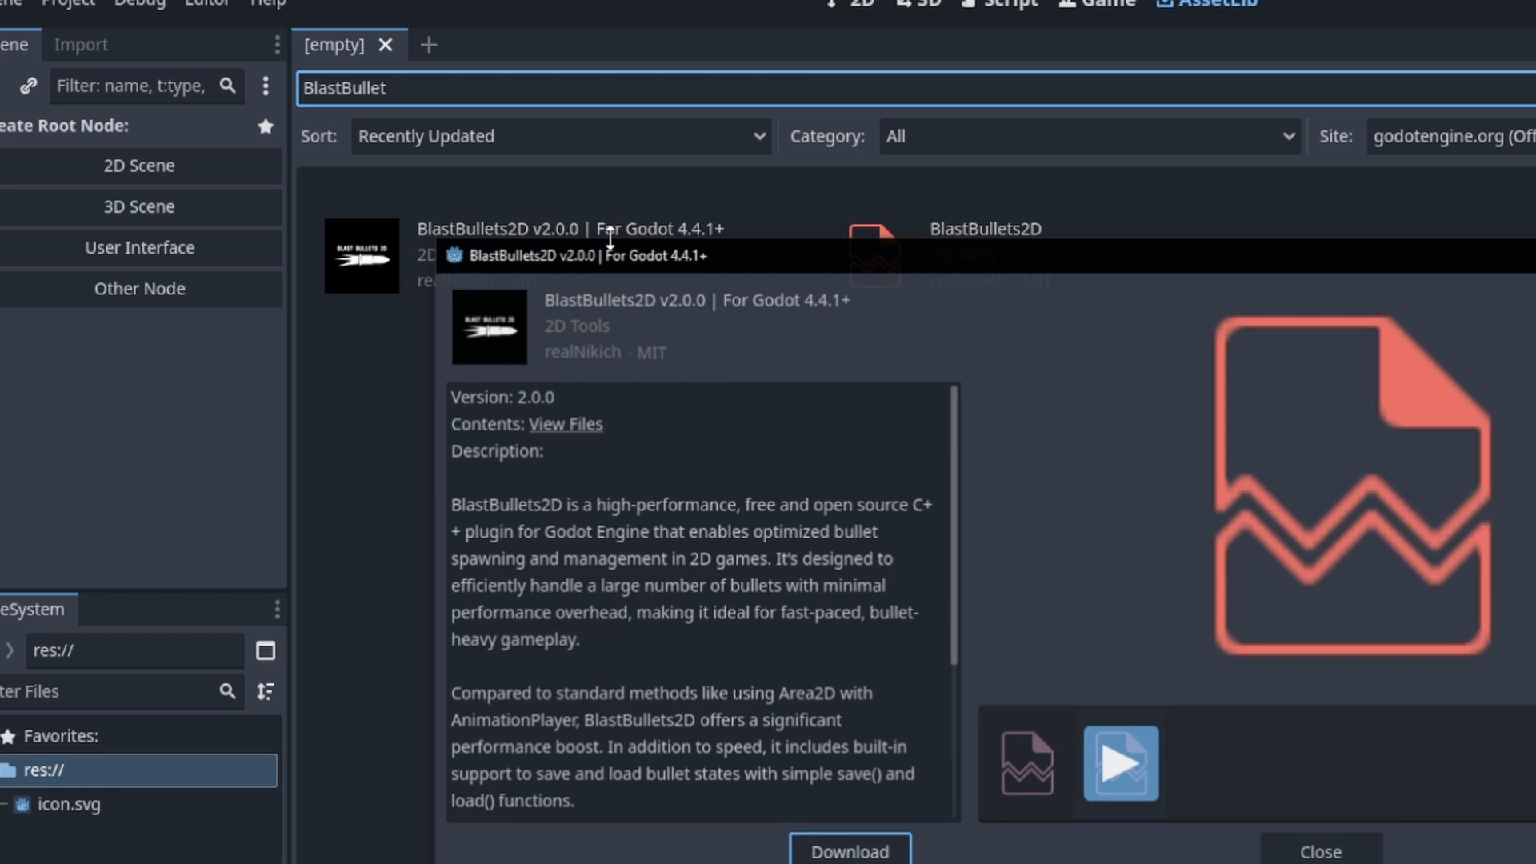
Step: Download and install BlastBullets2D keeping the asset root, then reveal it under addons
{"action": "left_click", "coordinate": [848, 848]}
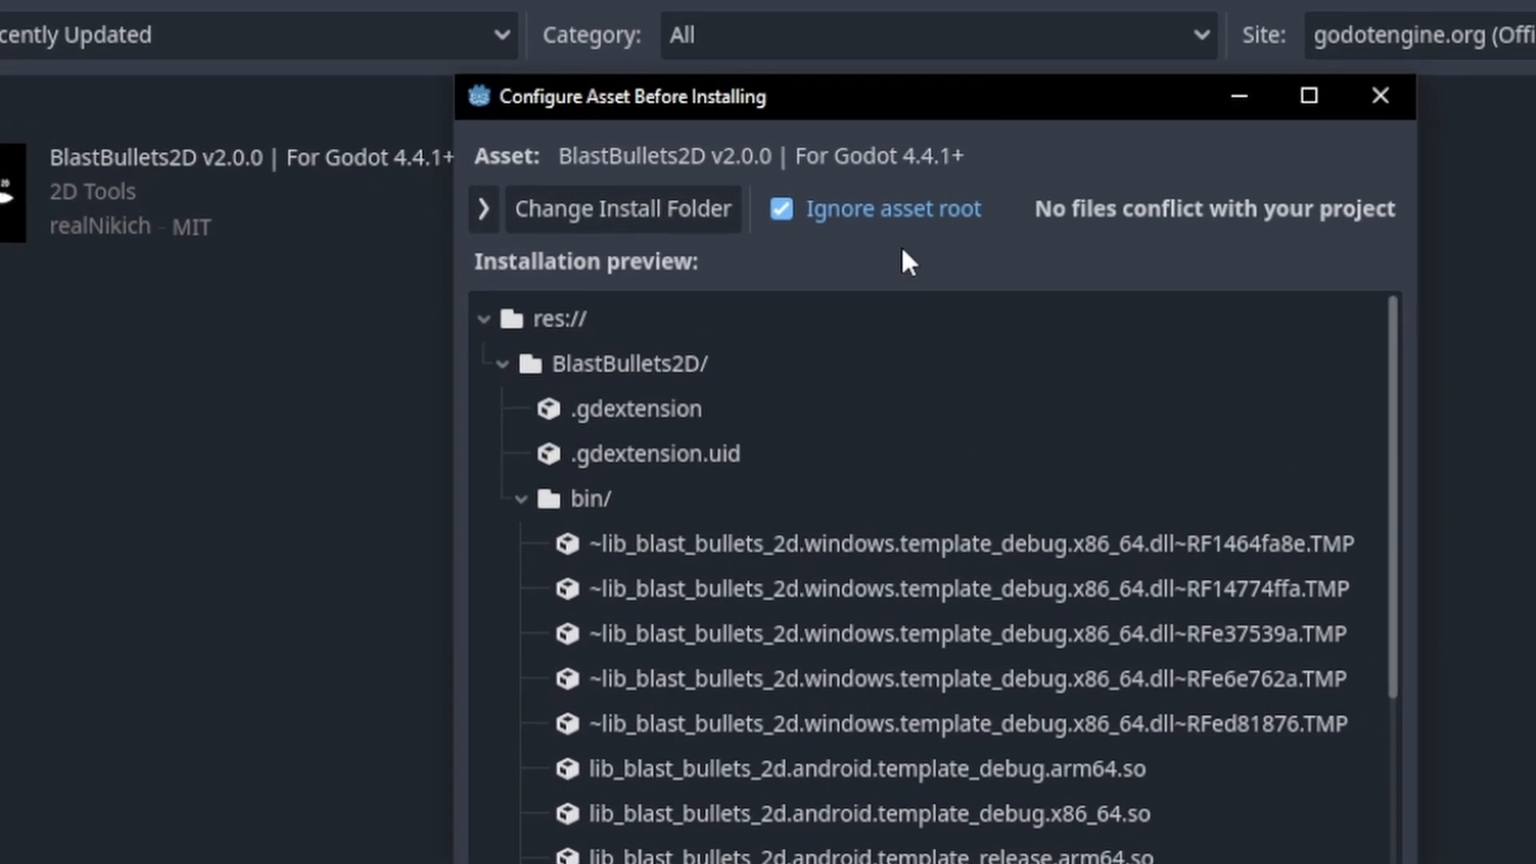
{"action": "left_click", "coordinate": [781, 208]}
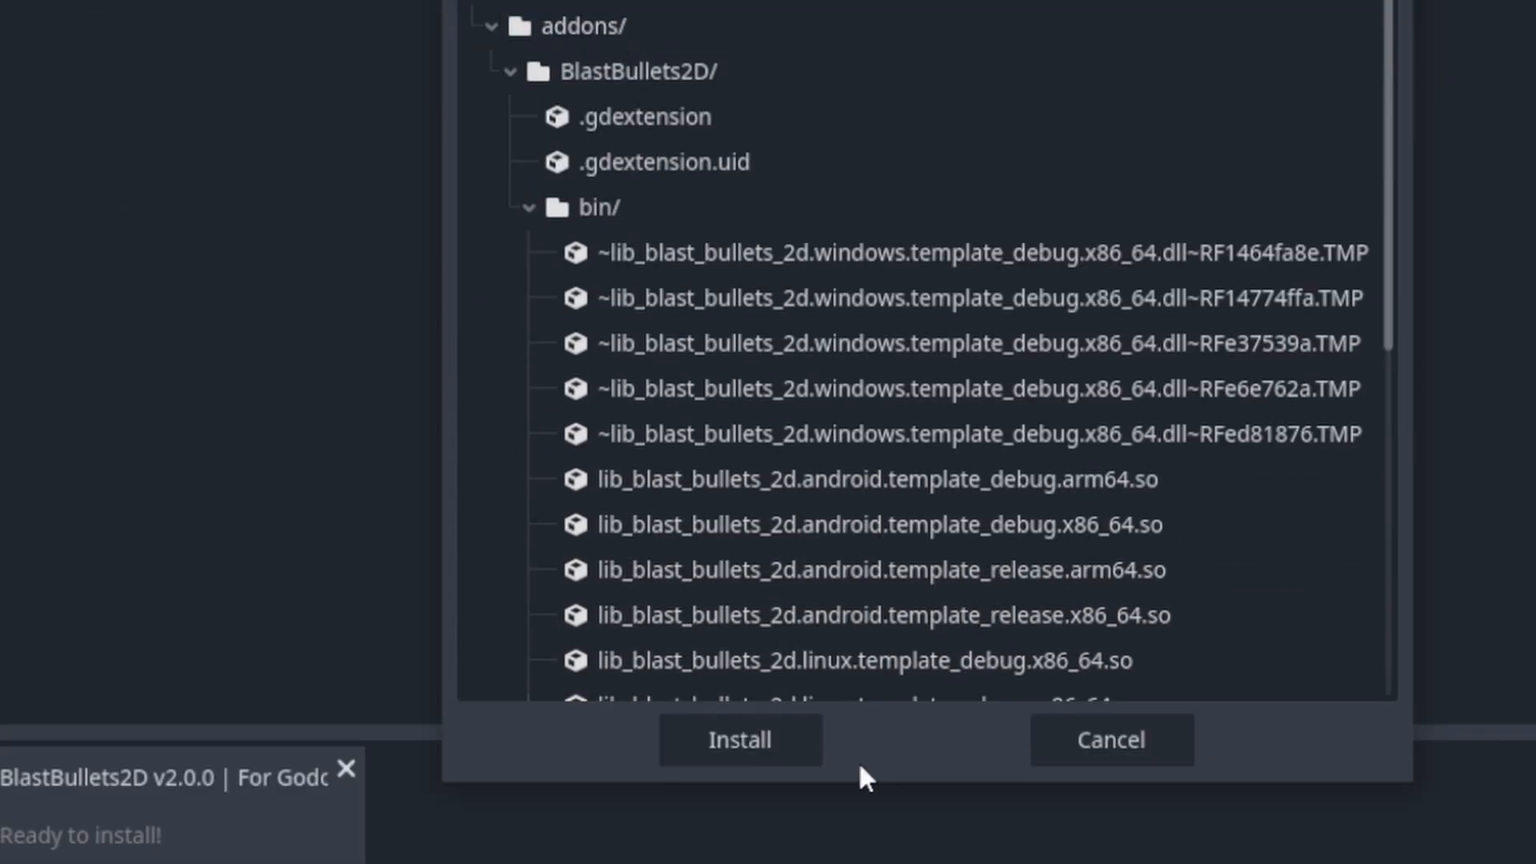
{"action": "left_click", "coordinate": [739, 739]}
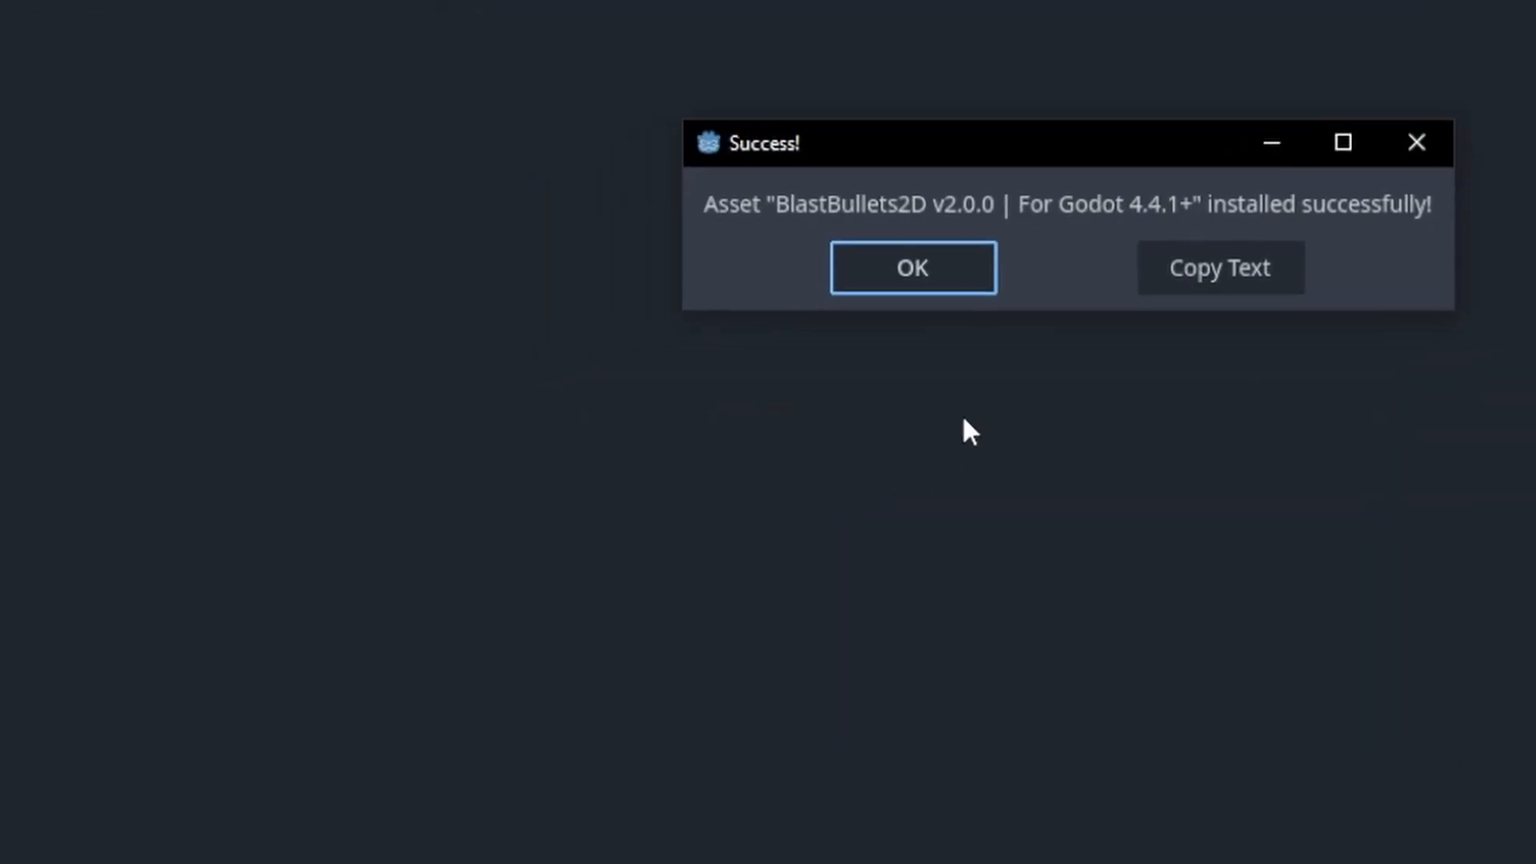
{"action": "left_click", "coordinate": [910, 267]}
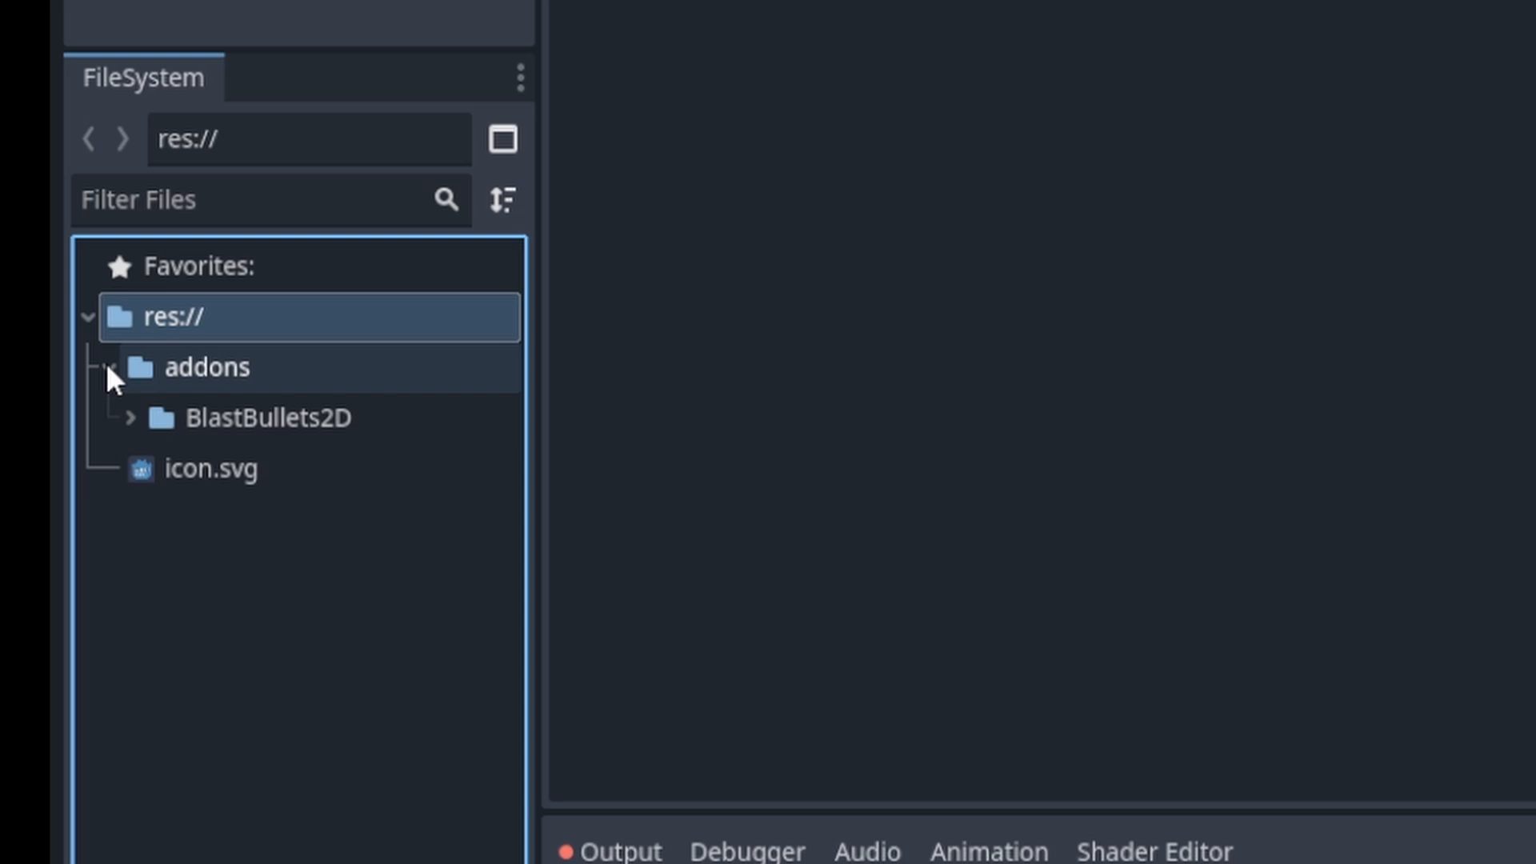
{"action": "left_click", "coordinate": [128, 417]}
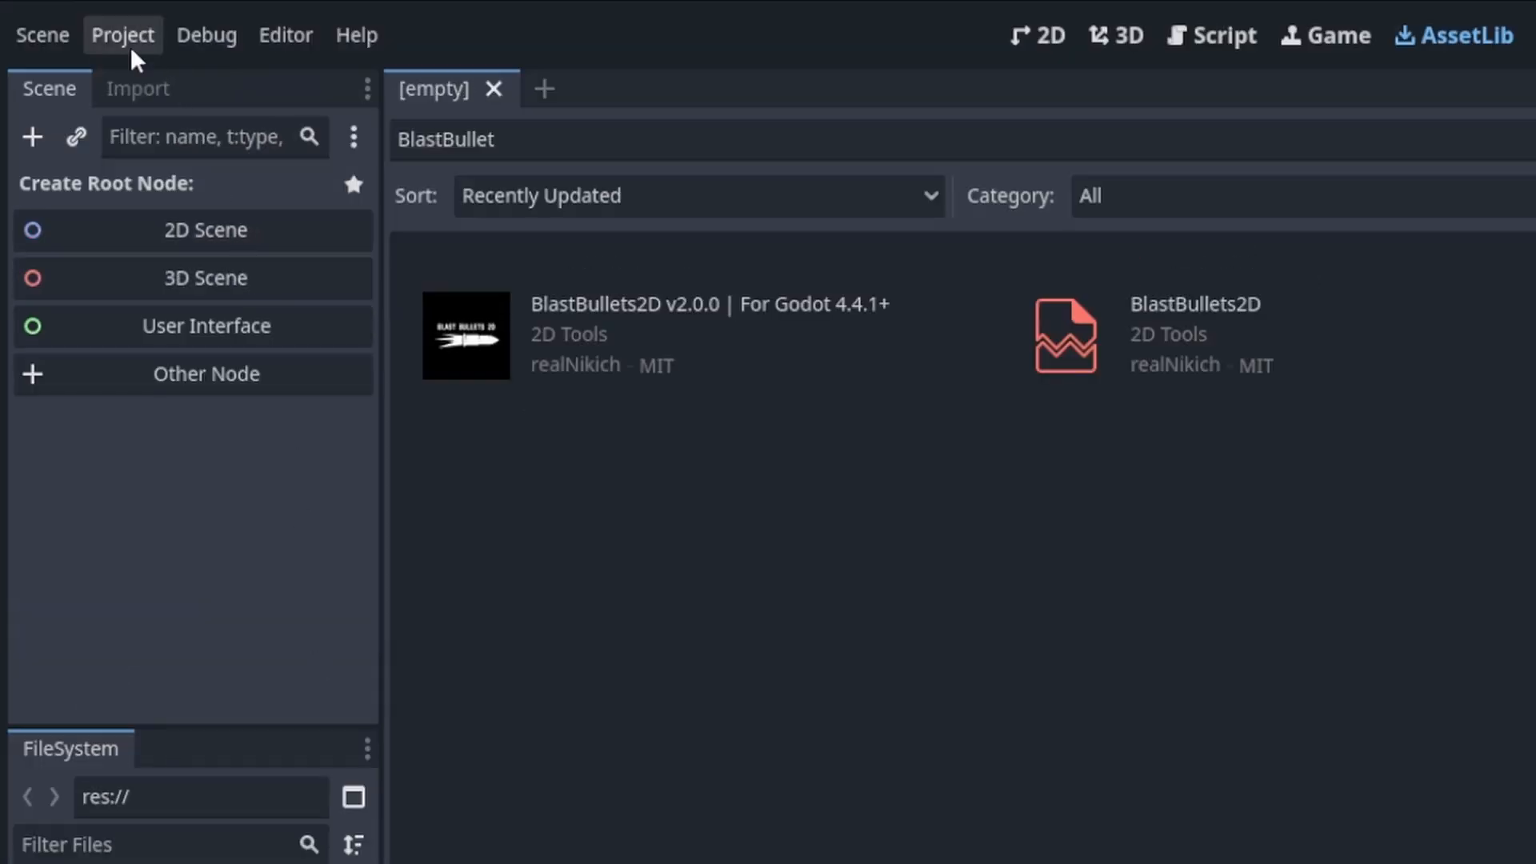
Step: Create a 2D scene and search 'Bull' in Node2D's Create New Node dialog
{"action": "left_click", "coordinate": [121, 35]}
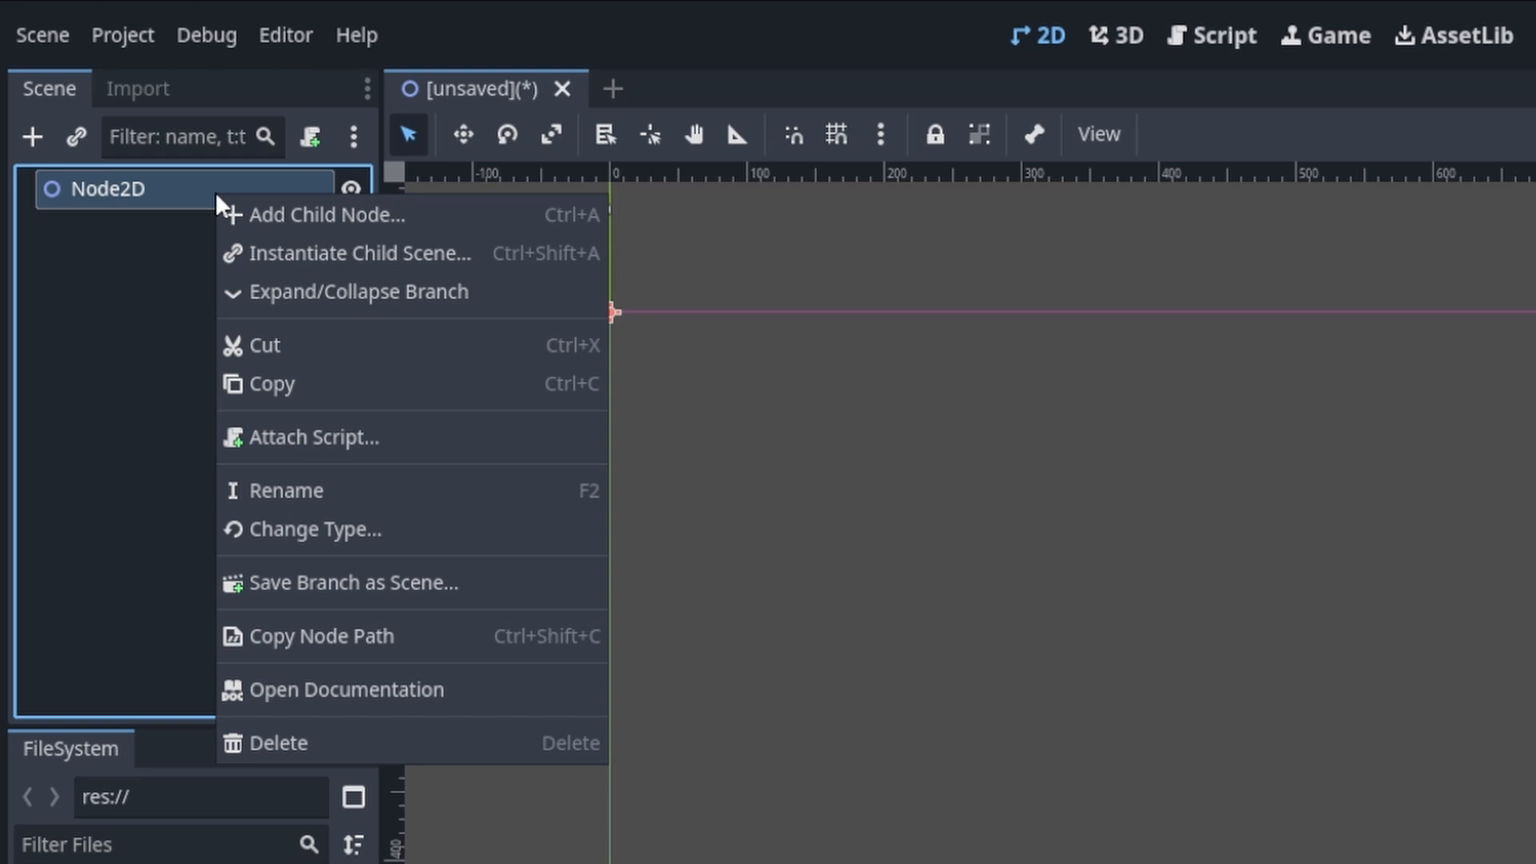
{"action": "left_click", "coordinate": [328, 215]}
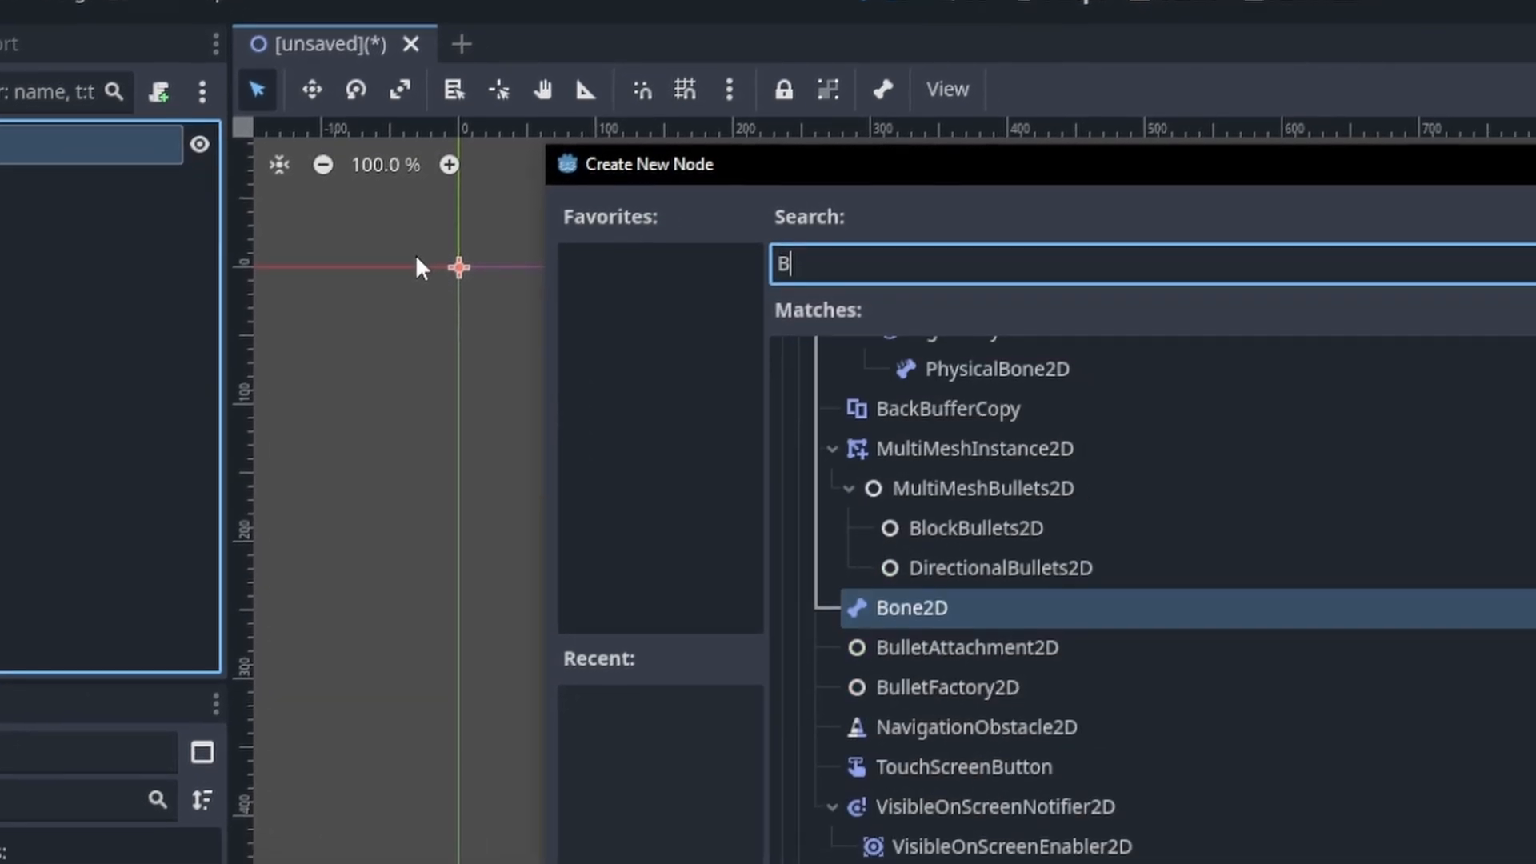
{"action": "type", "text": "ull"}
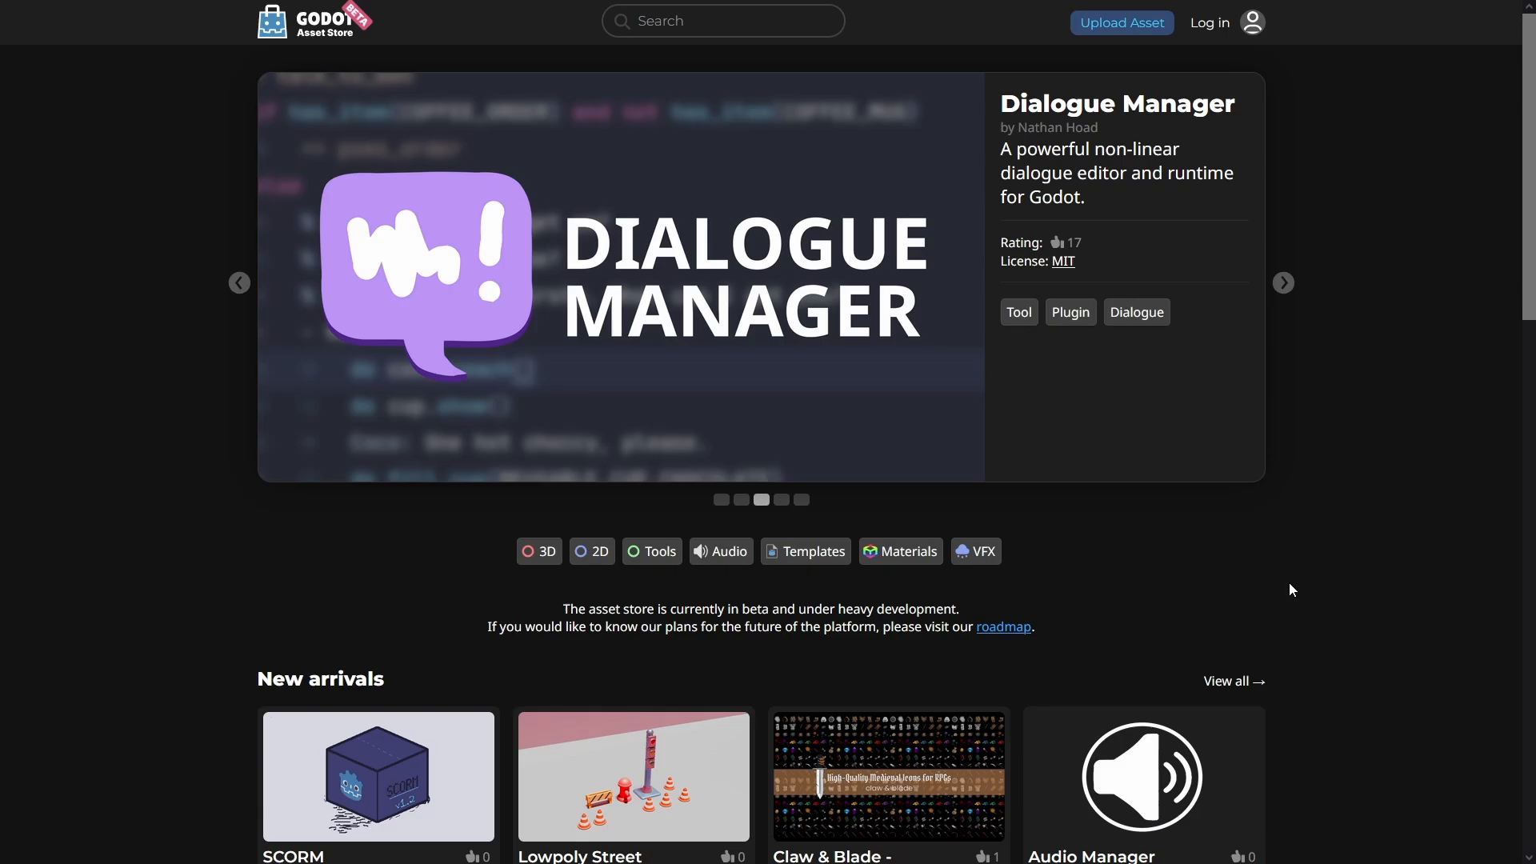
Step: Search the asset store for 'bullets', view BlastBullets2D, and show res:// in the file manager
{"action": "left_click", "coordinate": [1282, 283]}
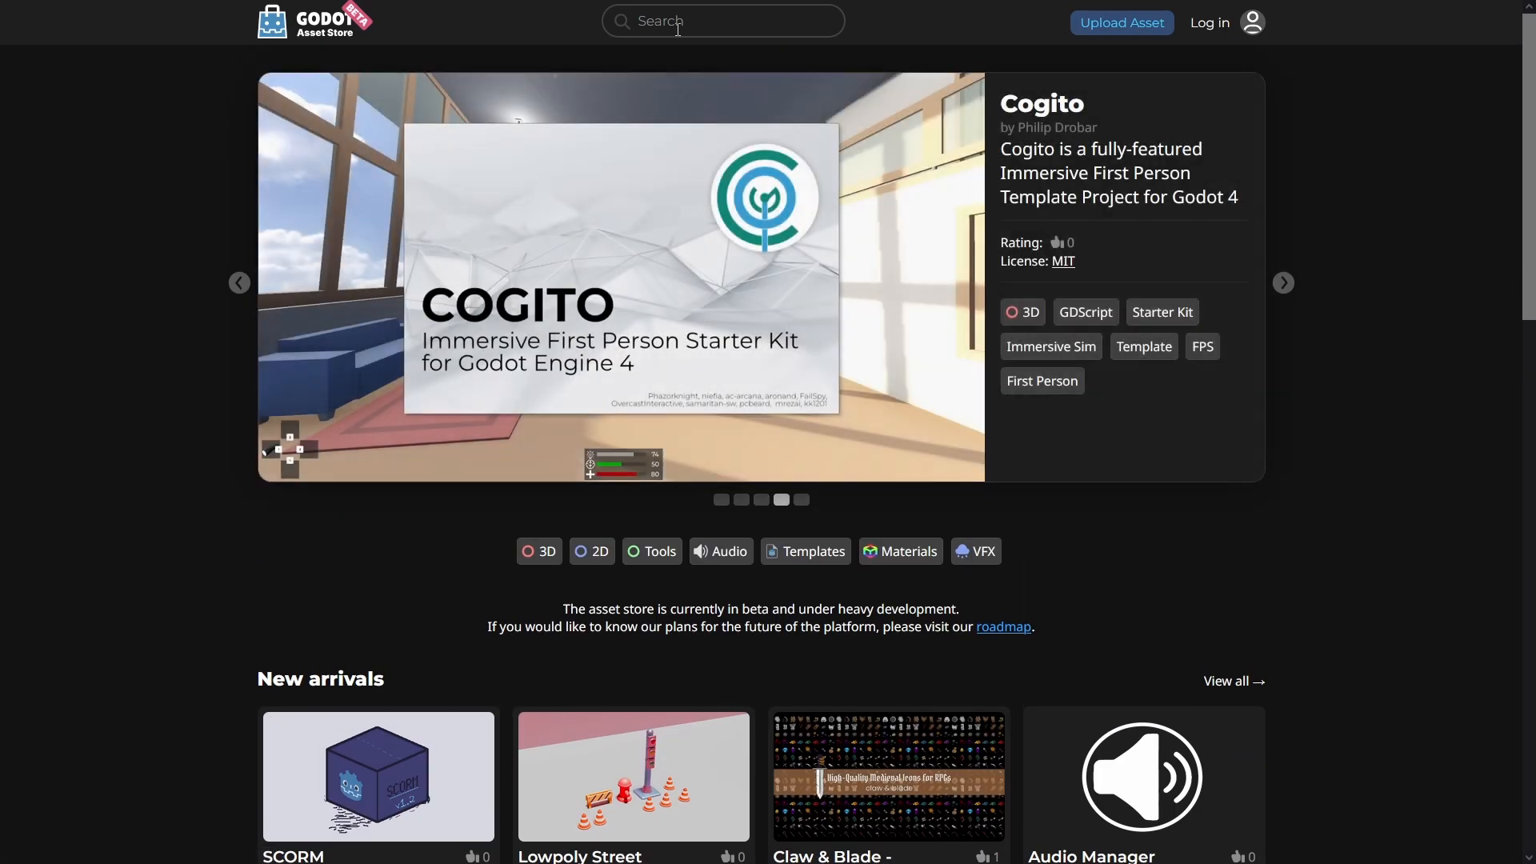
{"action": "type", "text": "bullets"}
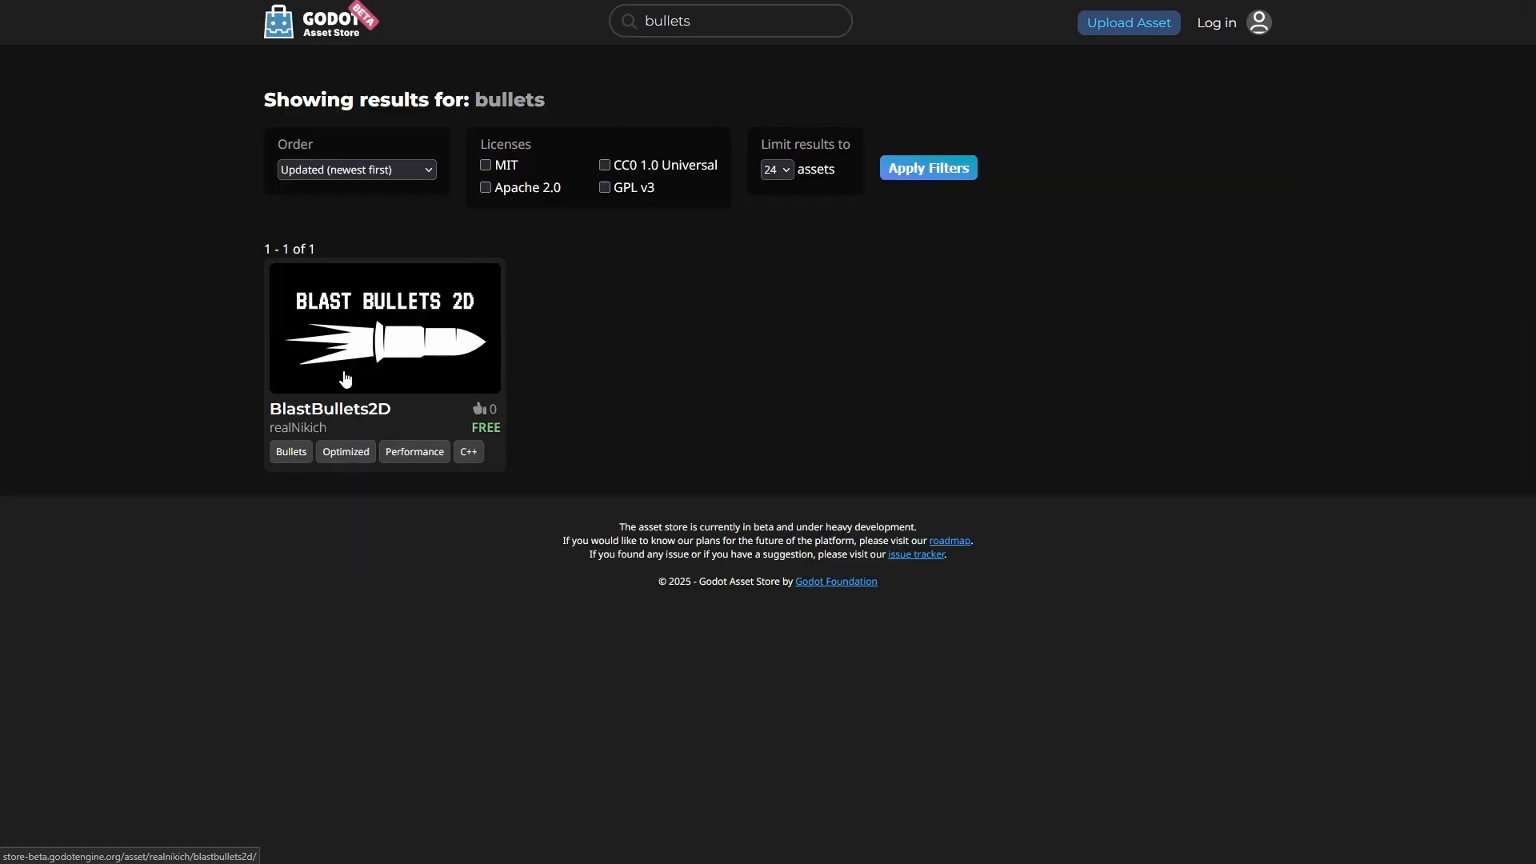
{"action": "left_click", "coordinate": [384, 328]}
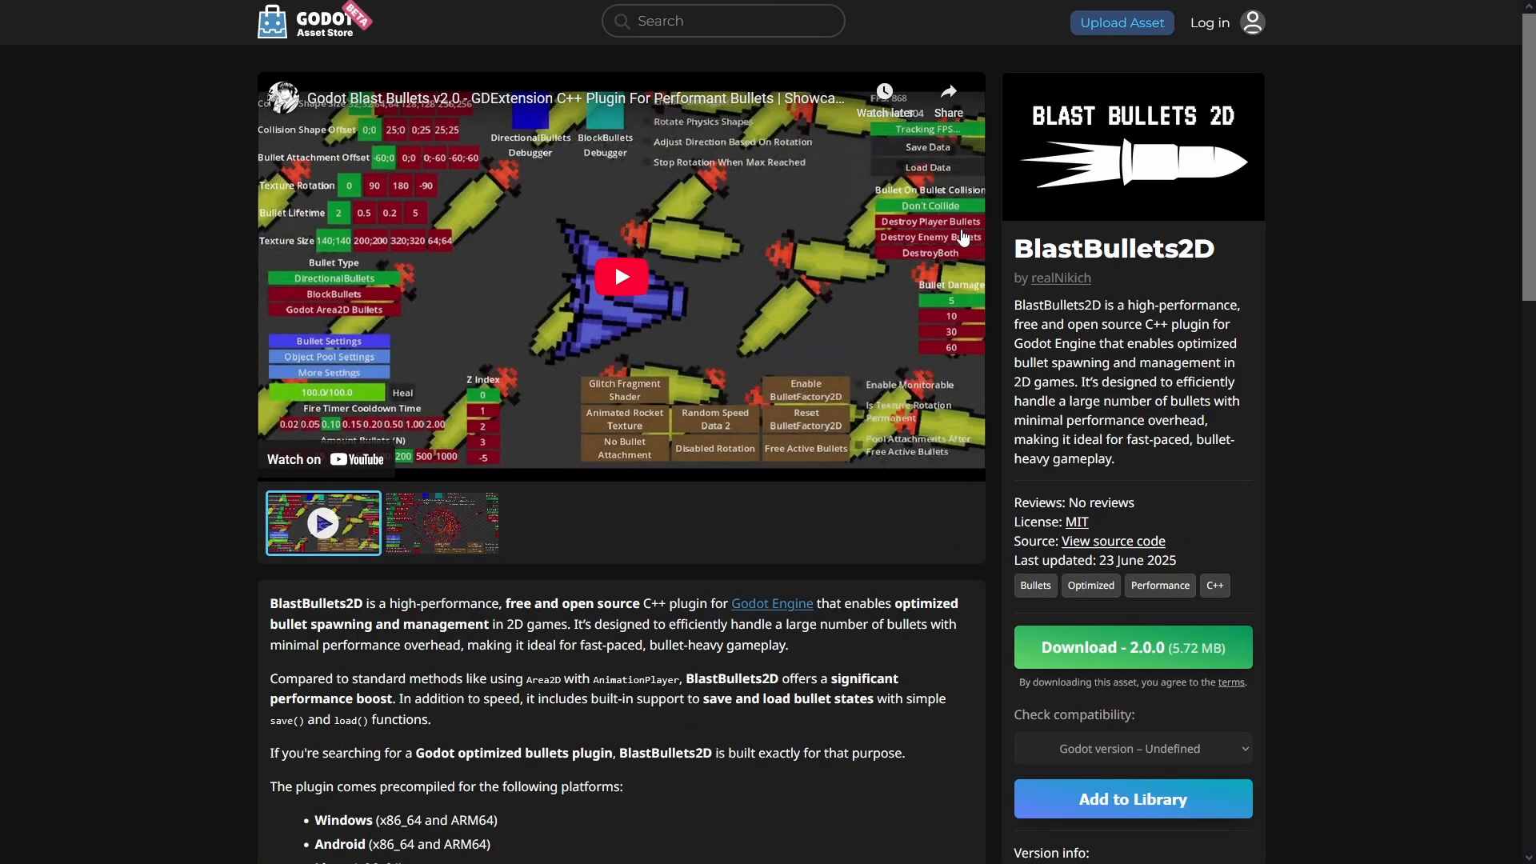
{"action": "scroll", "scroll_direction": "down", "scroll_amount": 3}
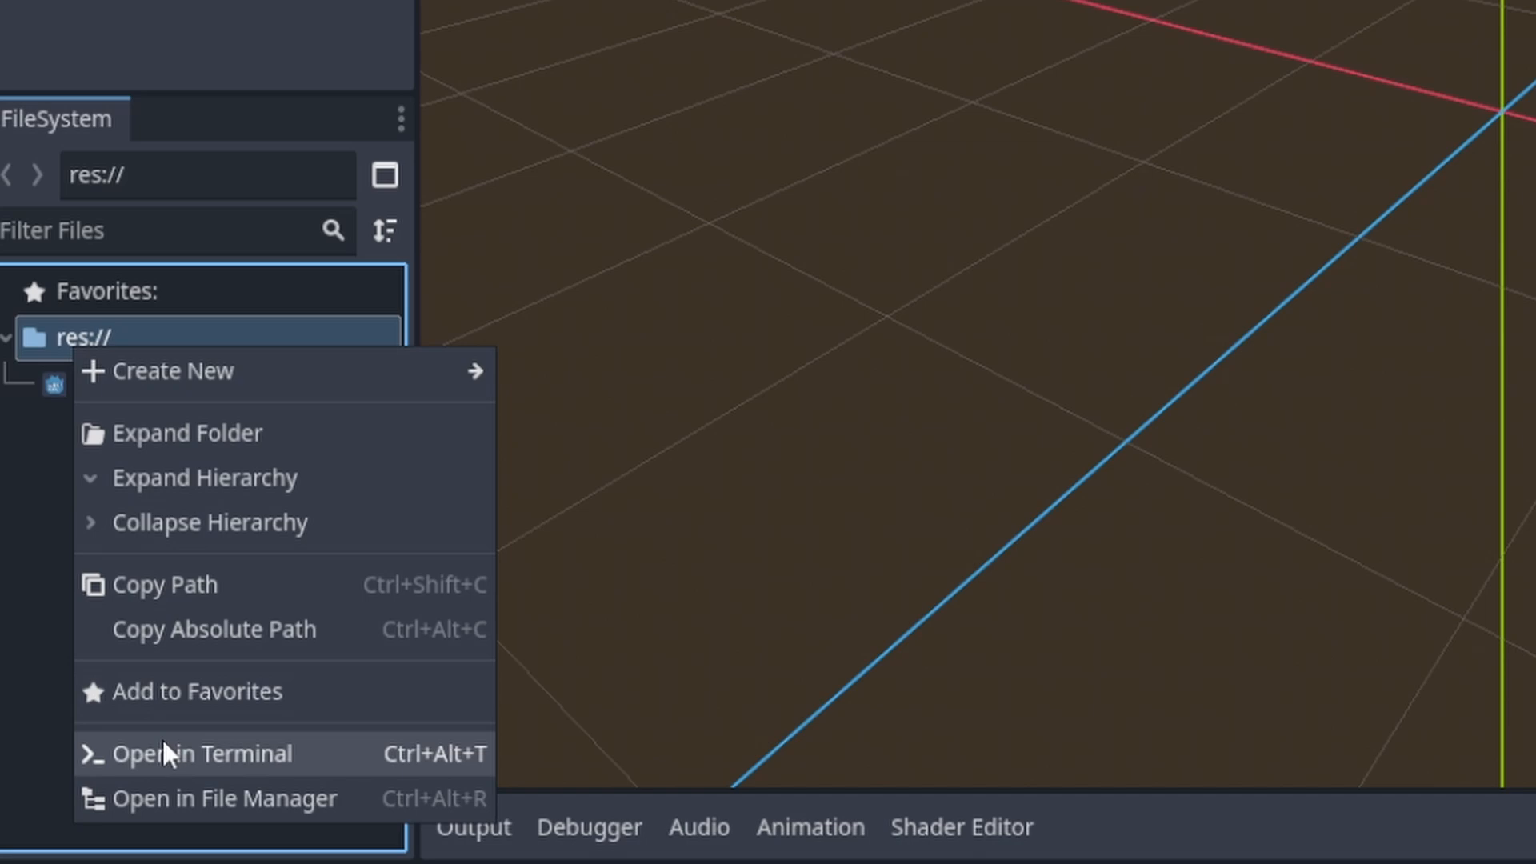
{"action": "left_click", "coordinate": [224, 797]}
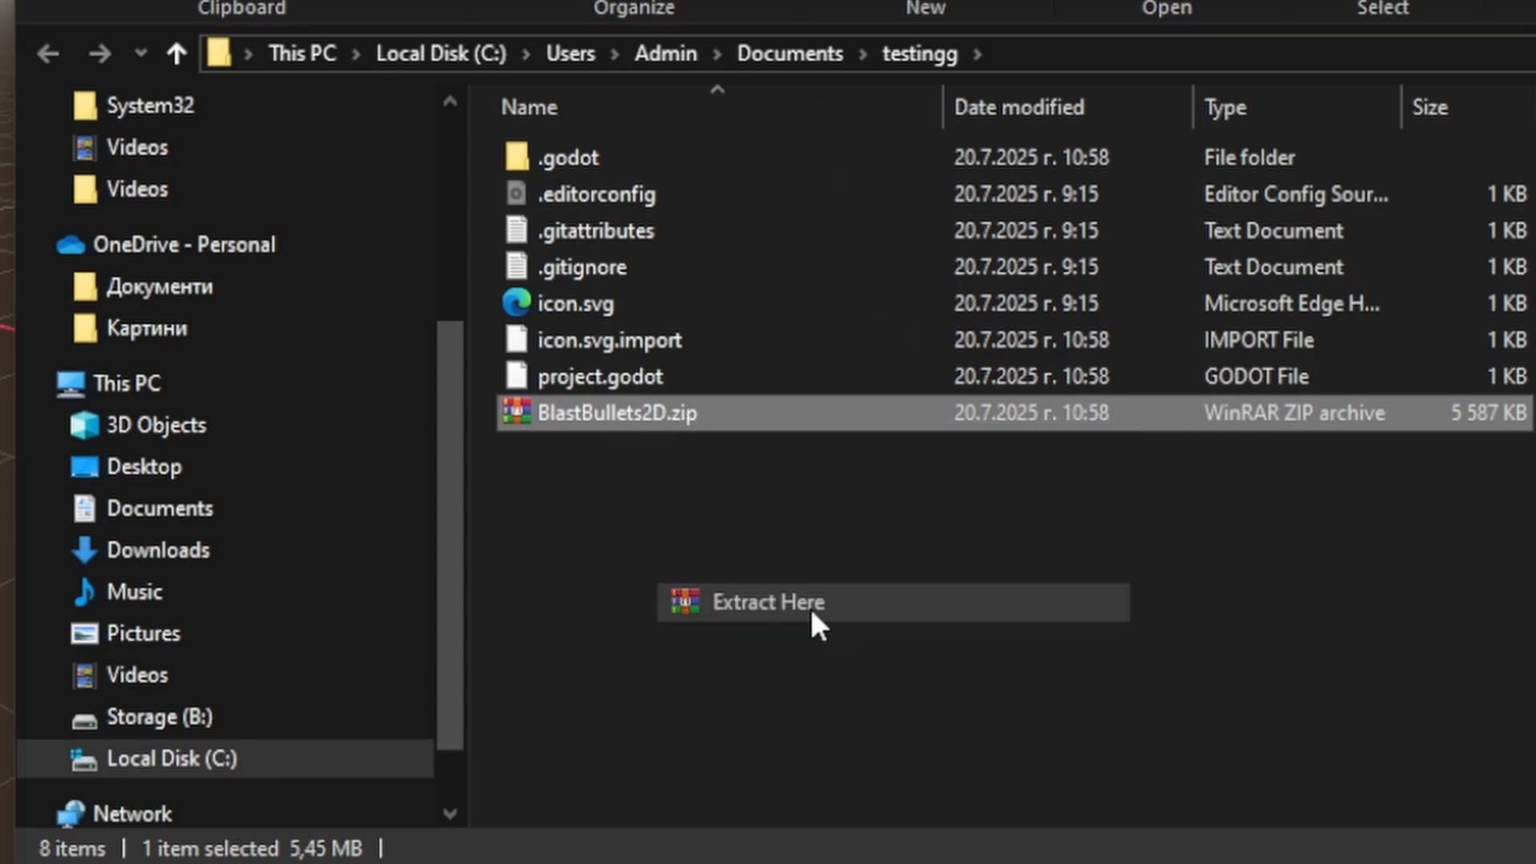
Step: Extract BlastBullets2D.zip here with WinRAR and select the resulting addons folder
{"action": "left_click", "coordinate": [767, 602]}
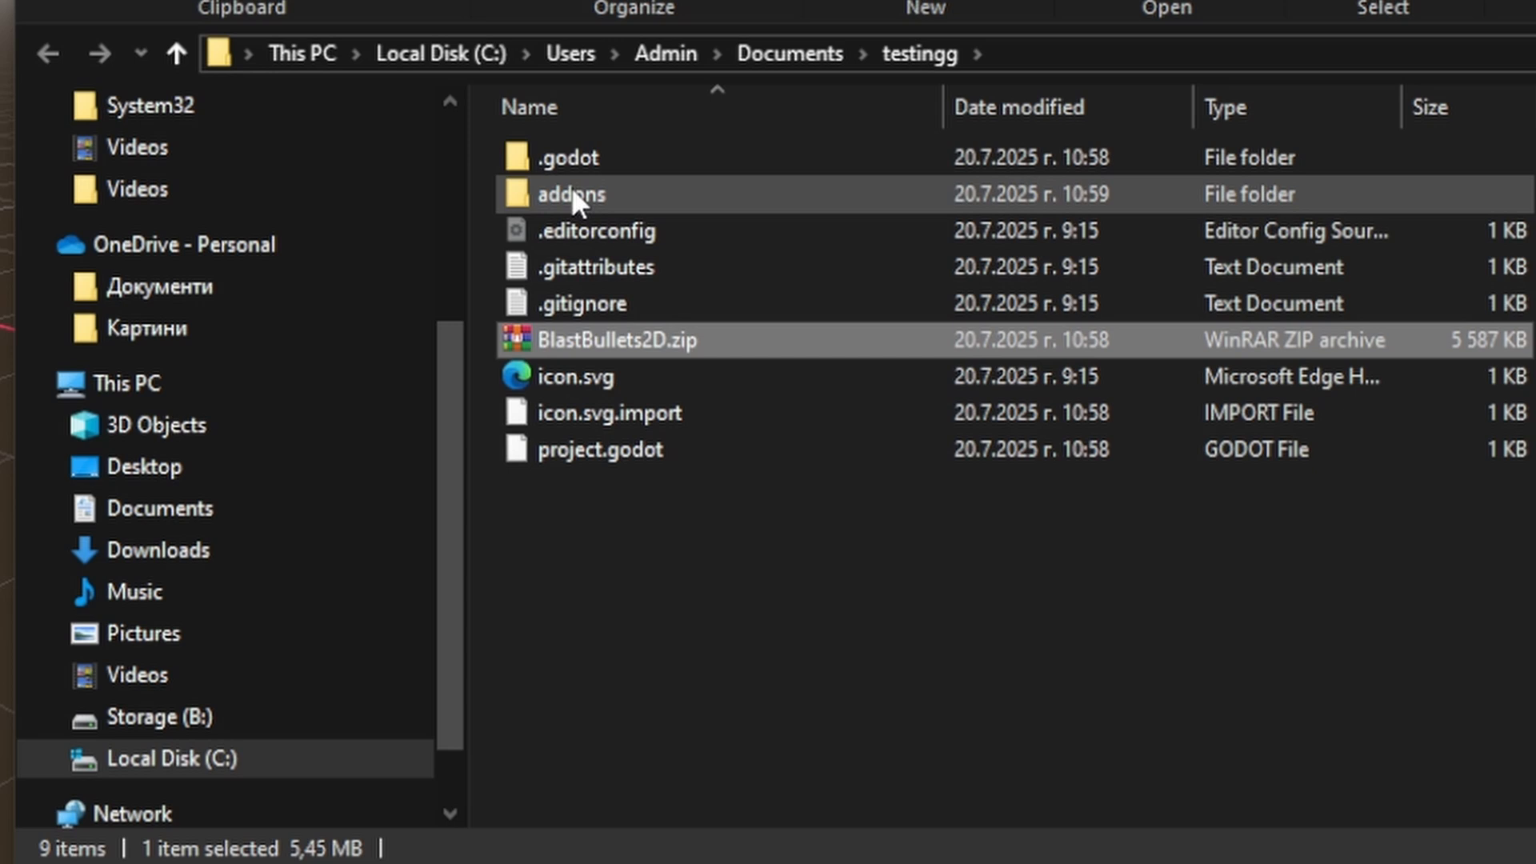
{"action": "left_click", "coordinate": [616, 339]}
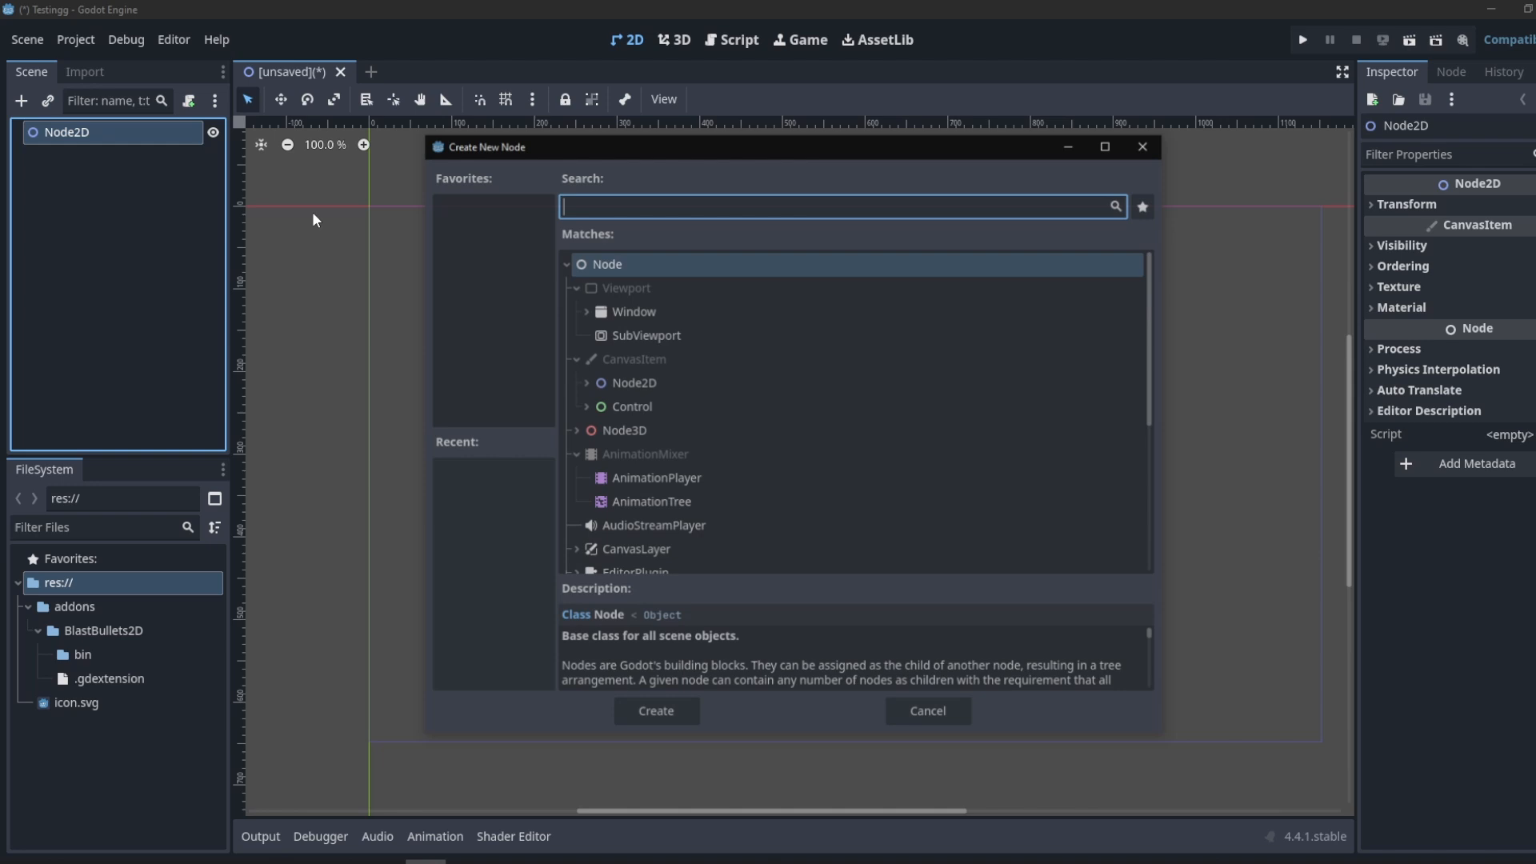
Step: Filter the Create New Node list with 'Bulle' to show the plugin's Bullet nodes
{"action": "type", "text": "Bulle"}
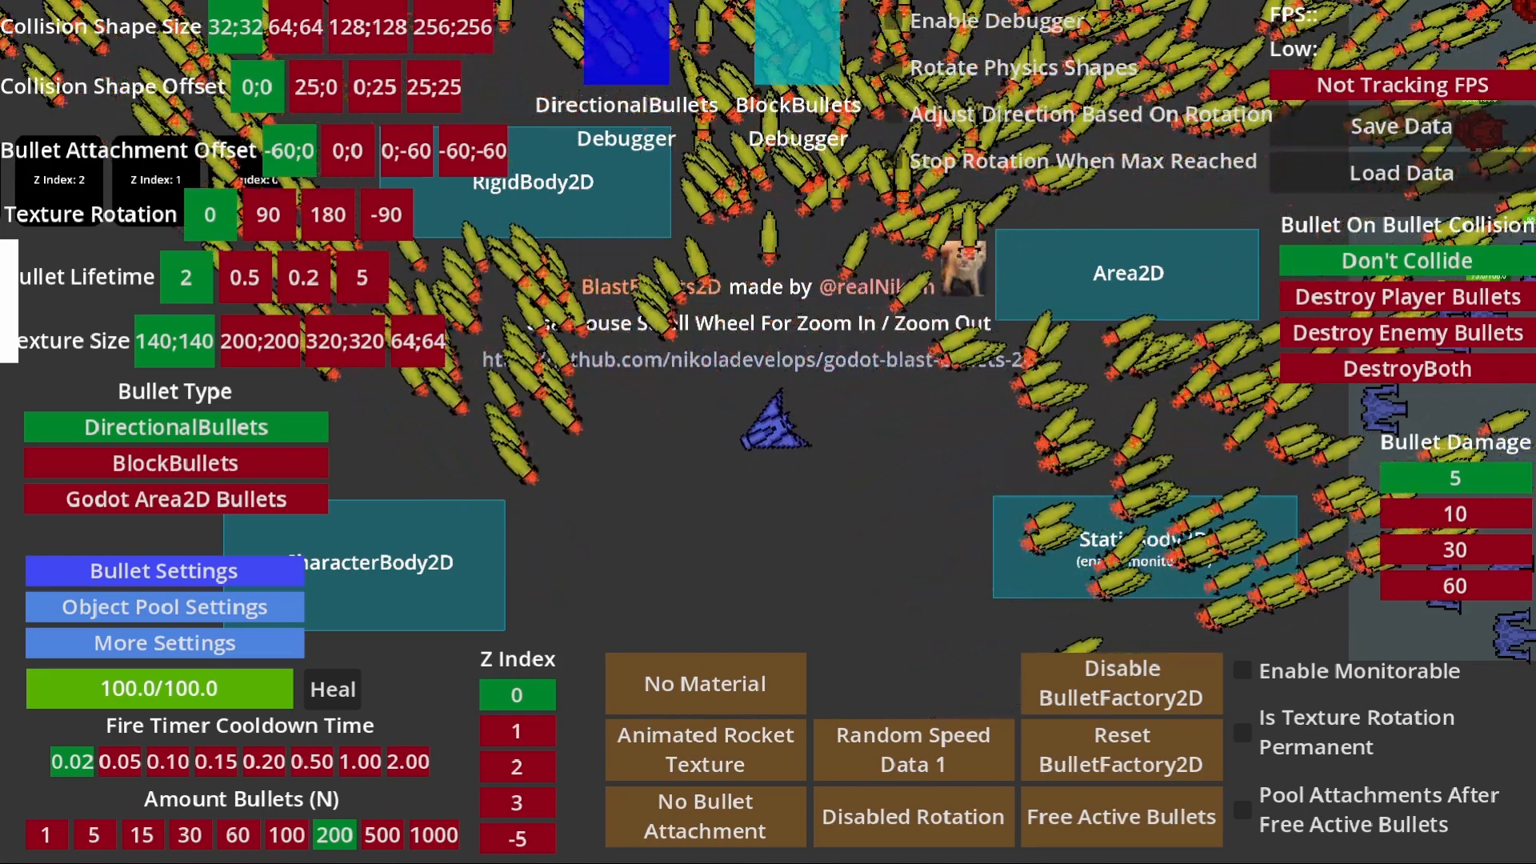
Step: Try Free Active Bullets and FPS tracking in the showcase, then stop it and return to the editor
{"action": "left_click", "coordinate": [149, 761]}
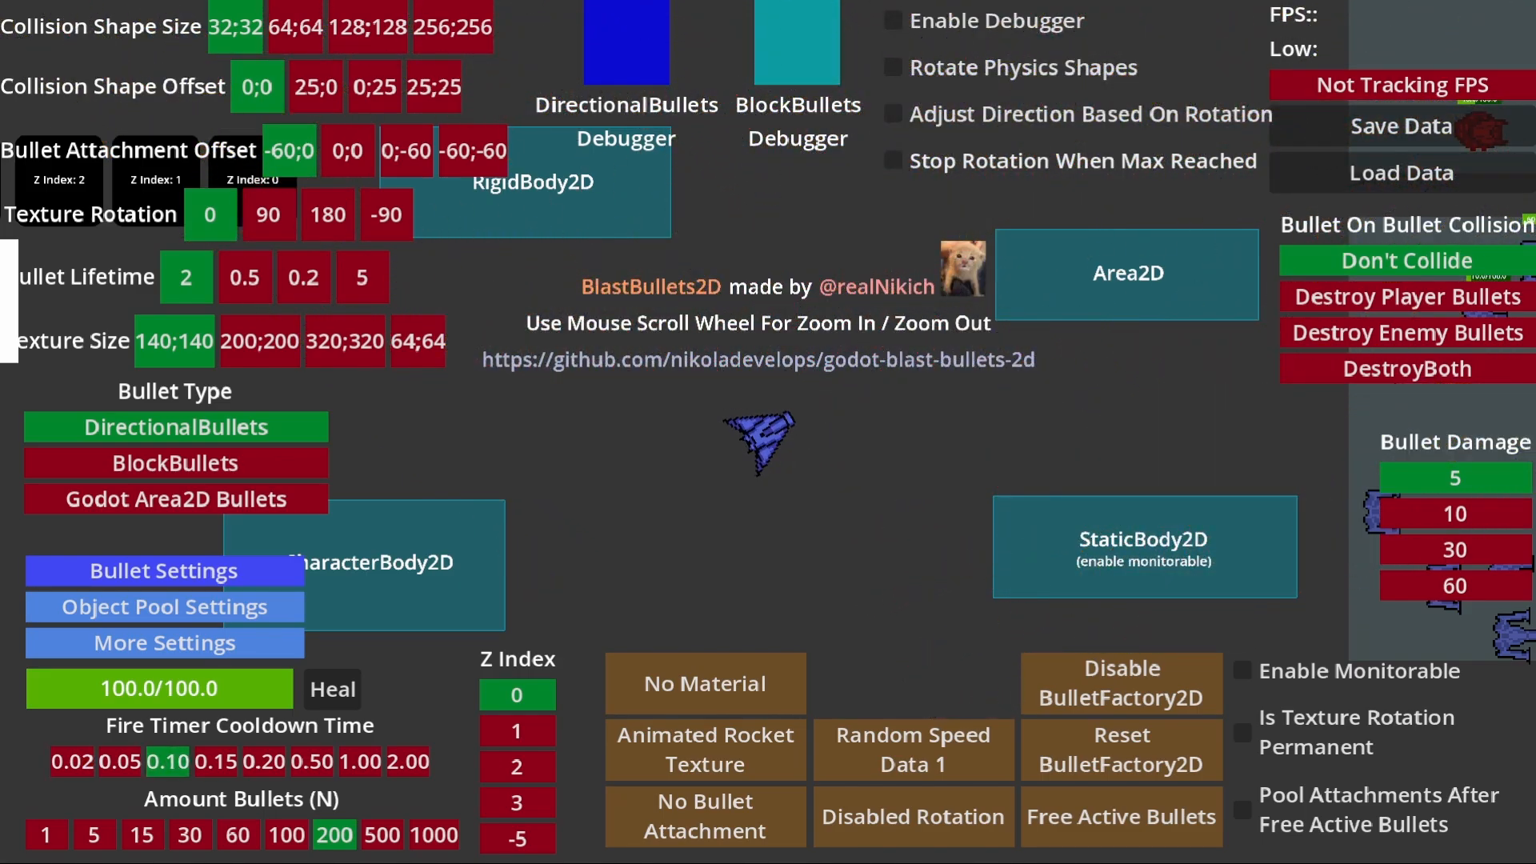
{"action": "left_click", "coordinate": [1401, 85]}
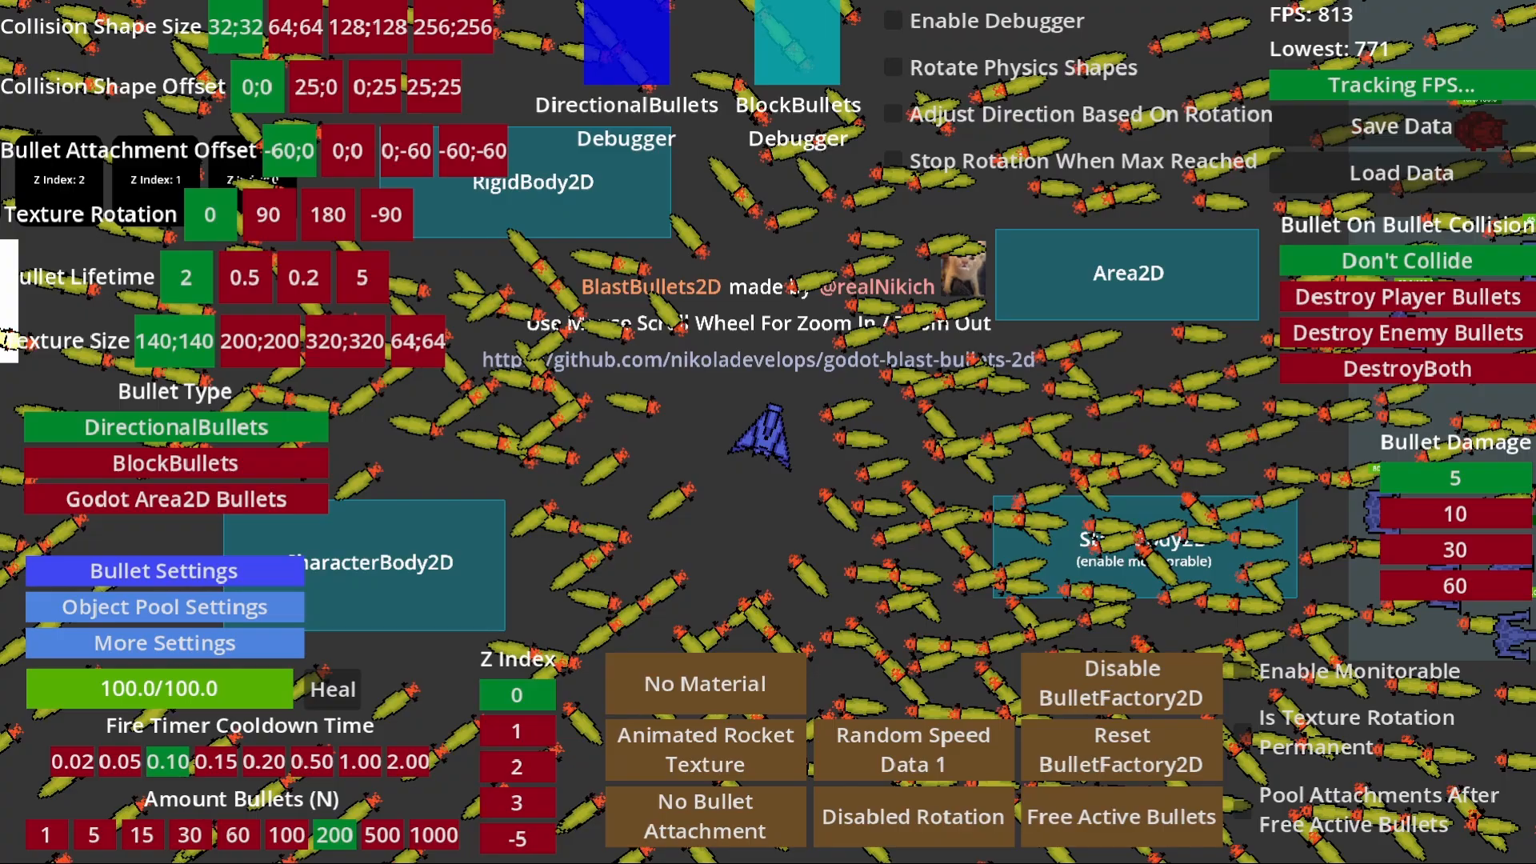
{"action": "left_click", "coordinate": [175, 499]}
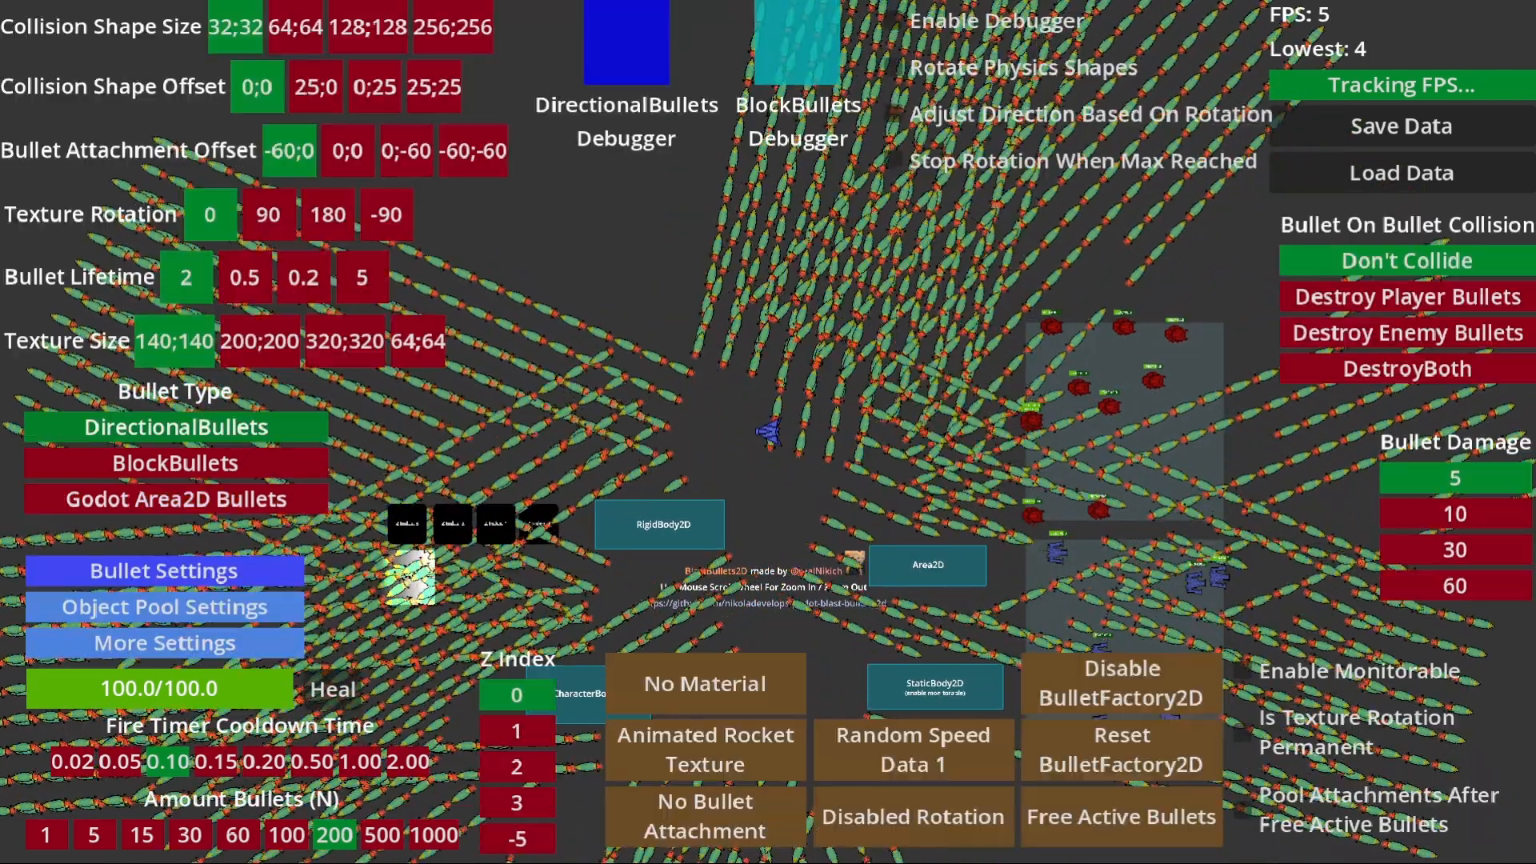
{"action": "left_click", "coordinate": [1399, 85]}
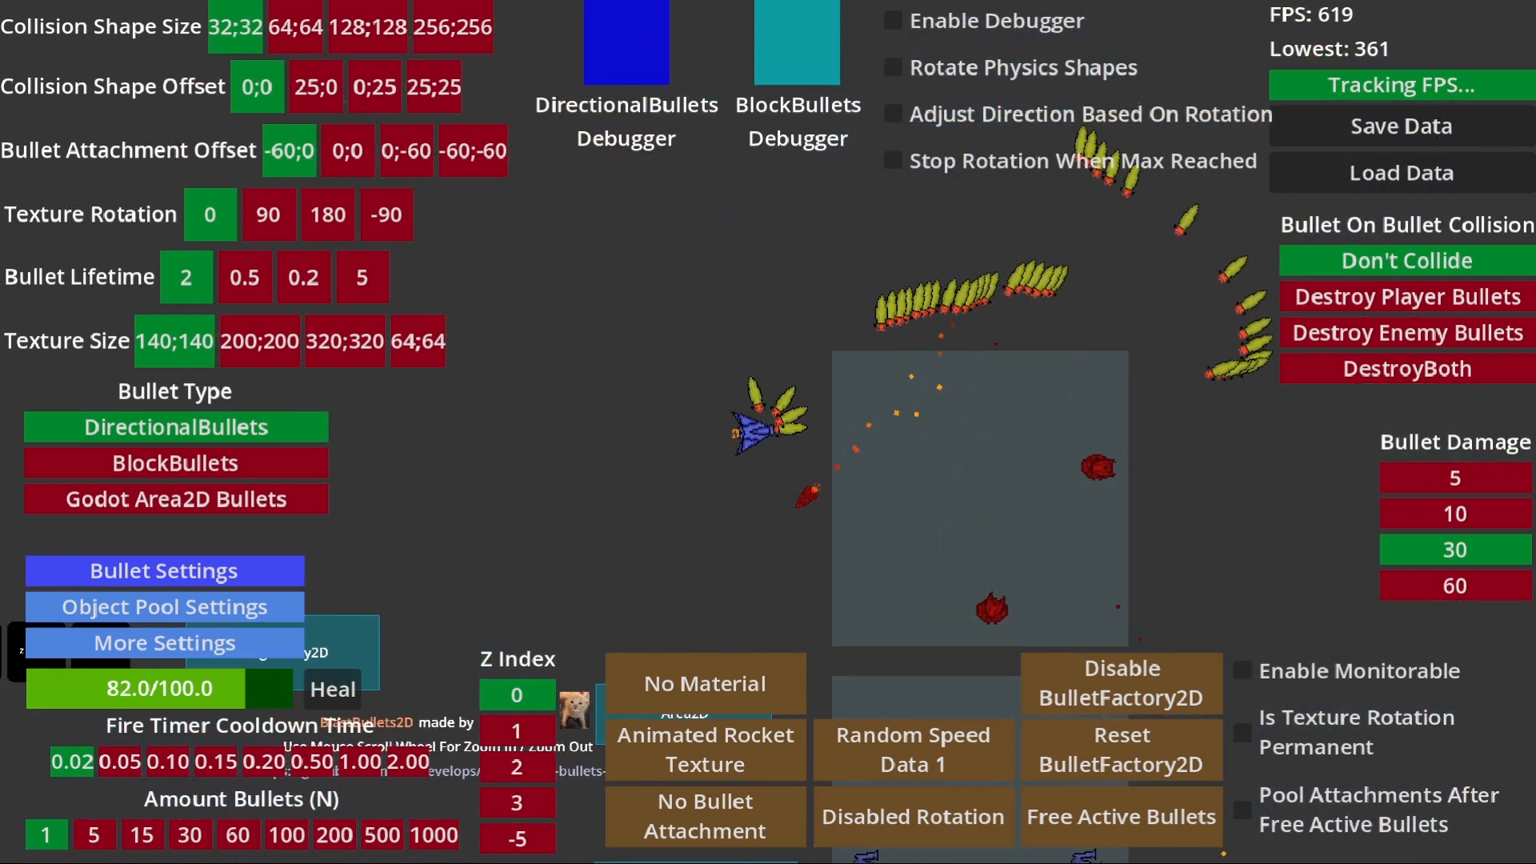
{"action": "left_click", "coordinate": [1362, 40]}
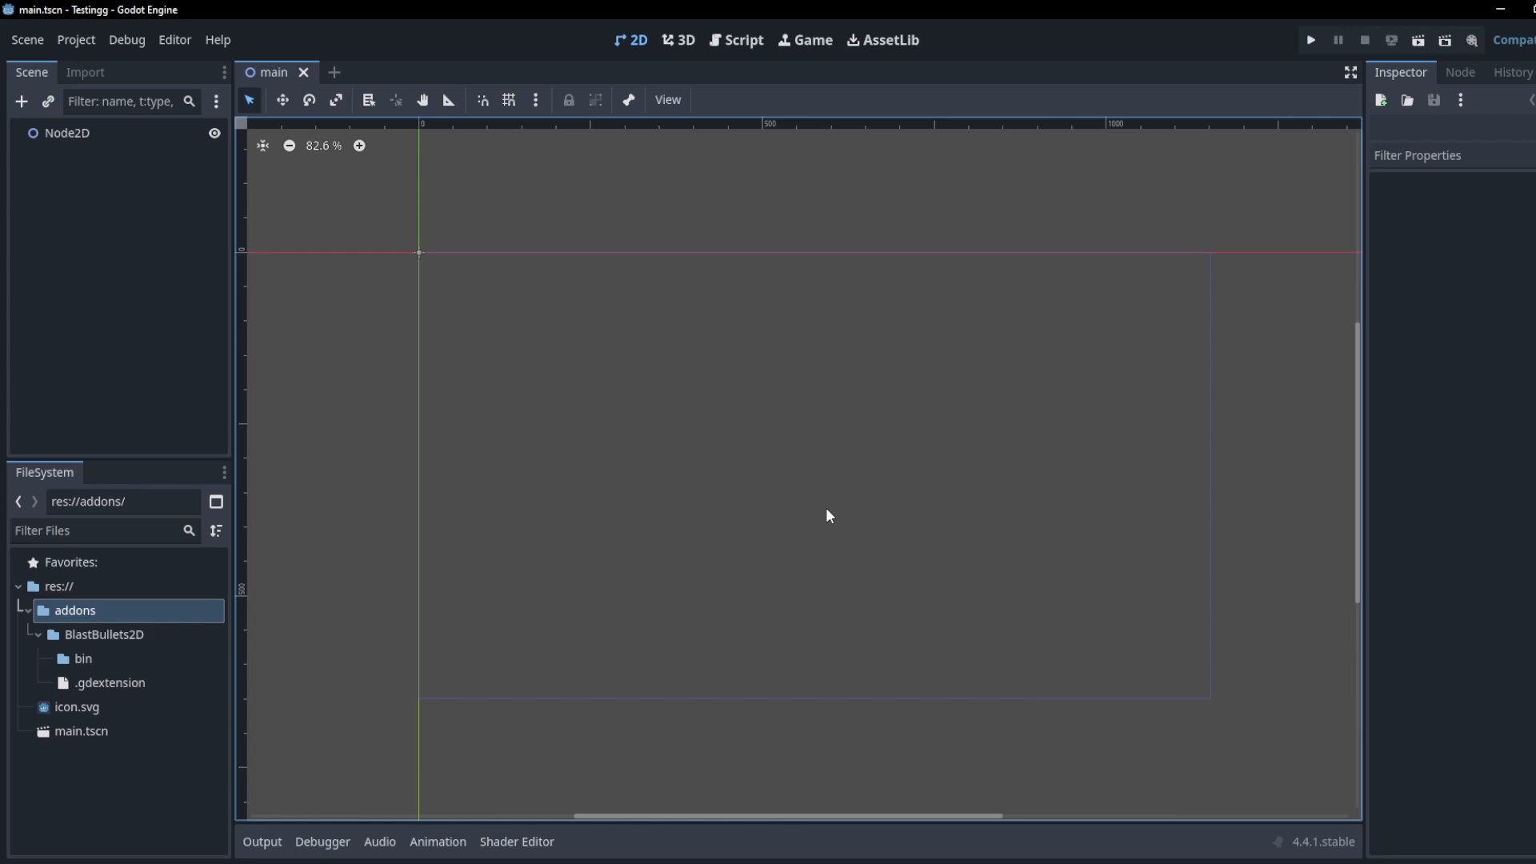
Step: Add a BulletFactory2D child under Node2D via the 'Bullet' node search
{"action": "right_click", "coordinate": [66, 133]}
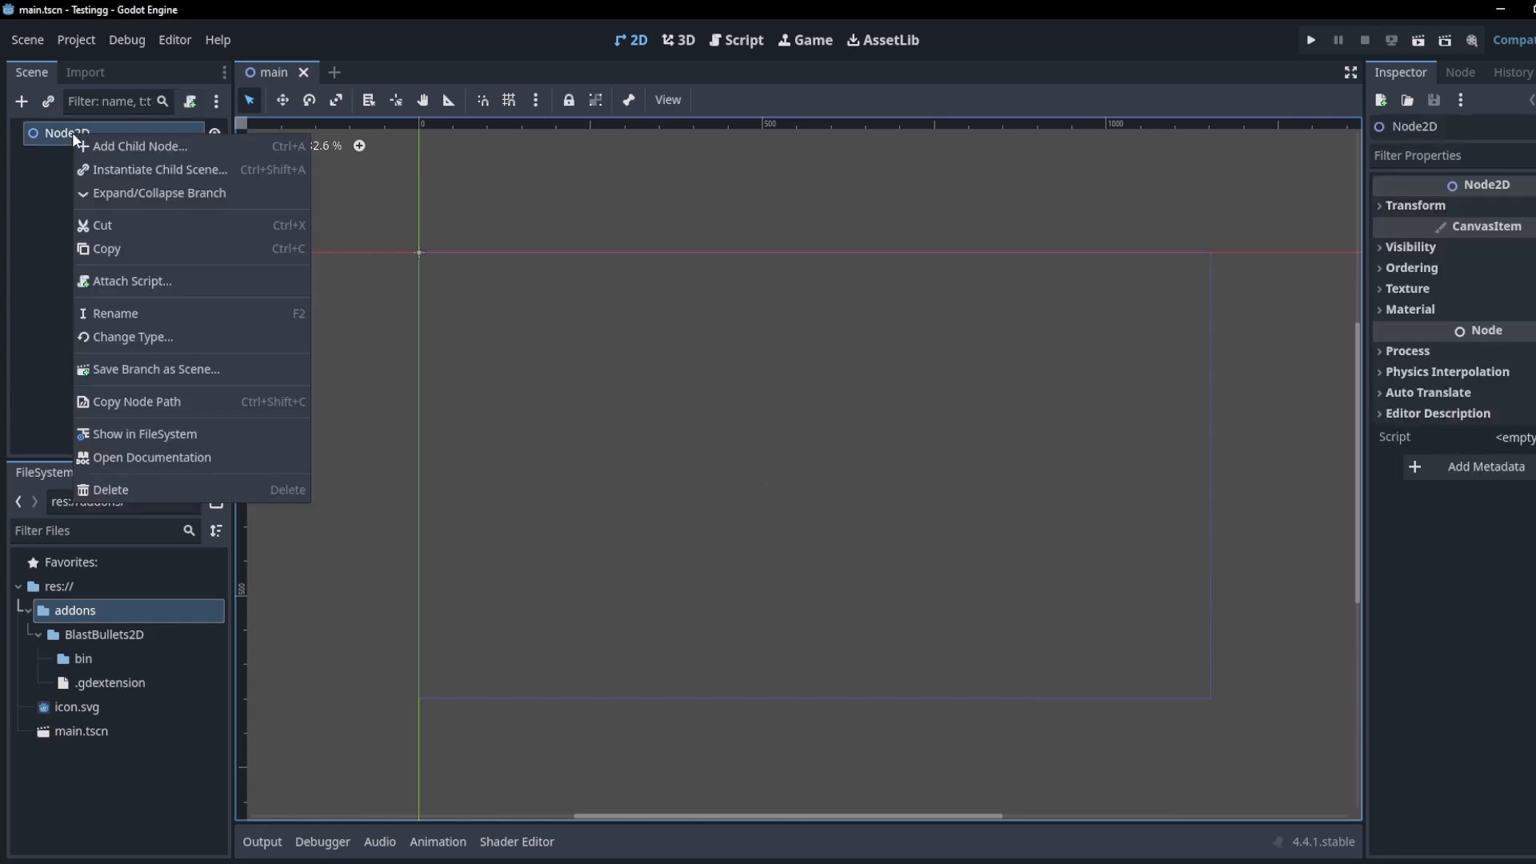
{"action": "left_click", "coordinate": [140, 145]}
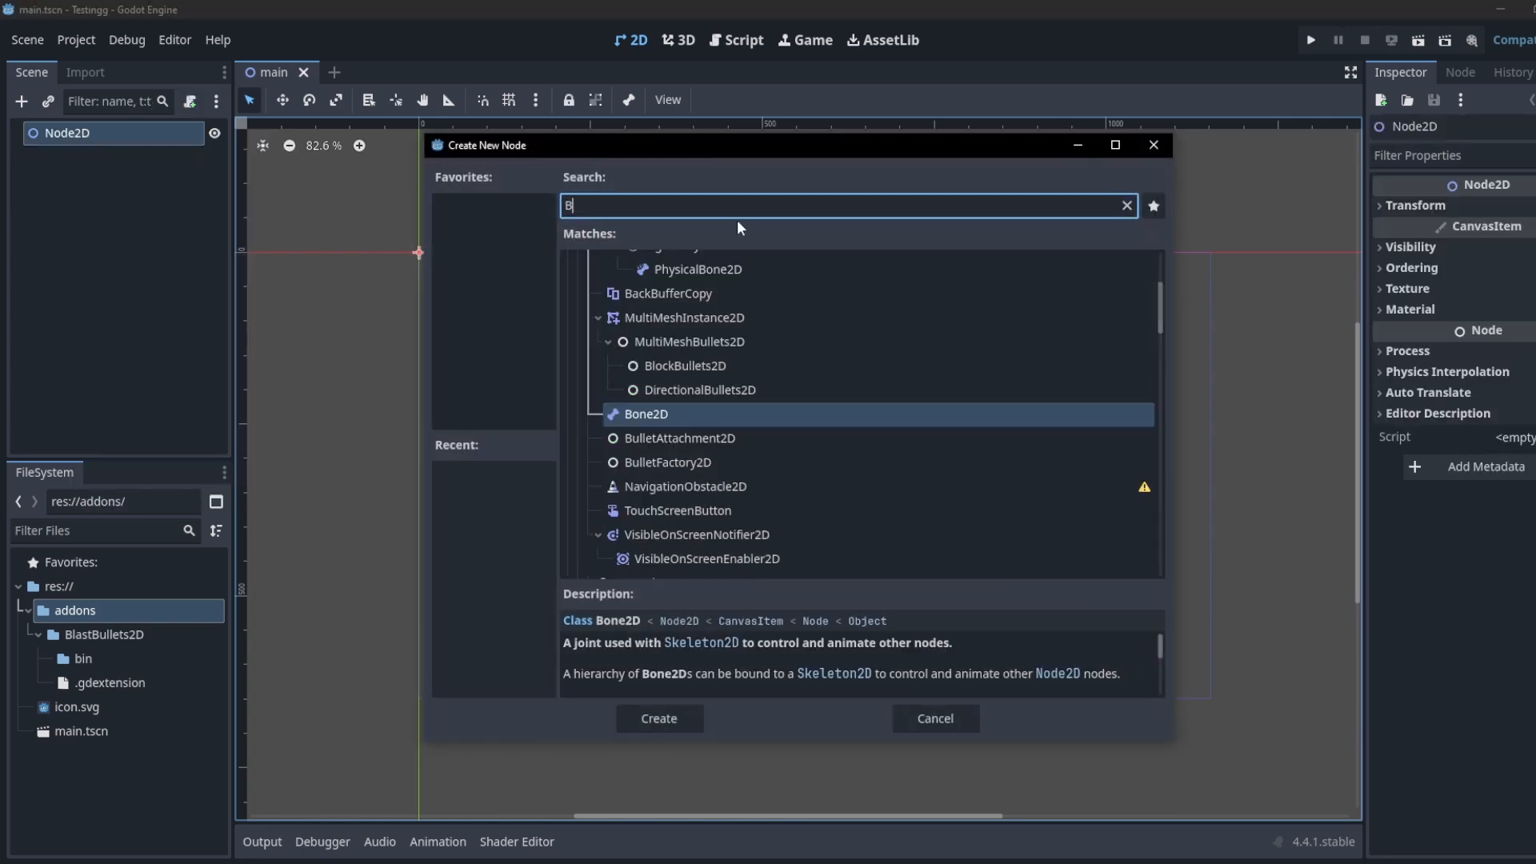
{"action": "type", "text": "ullet"}
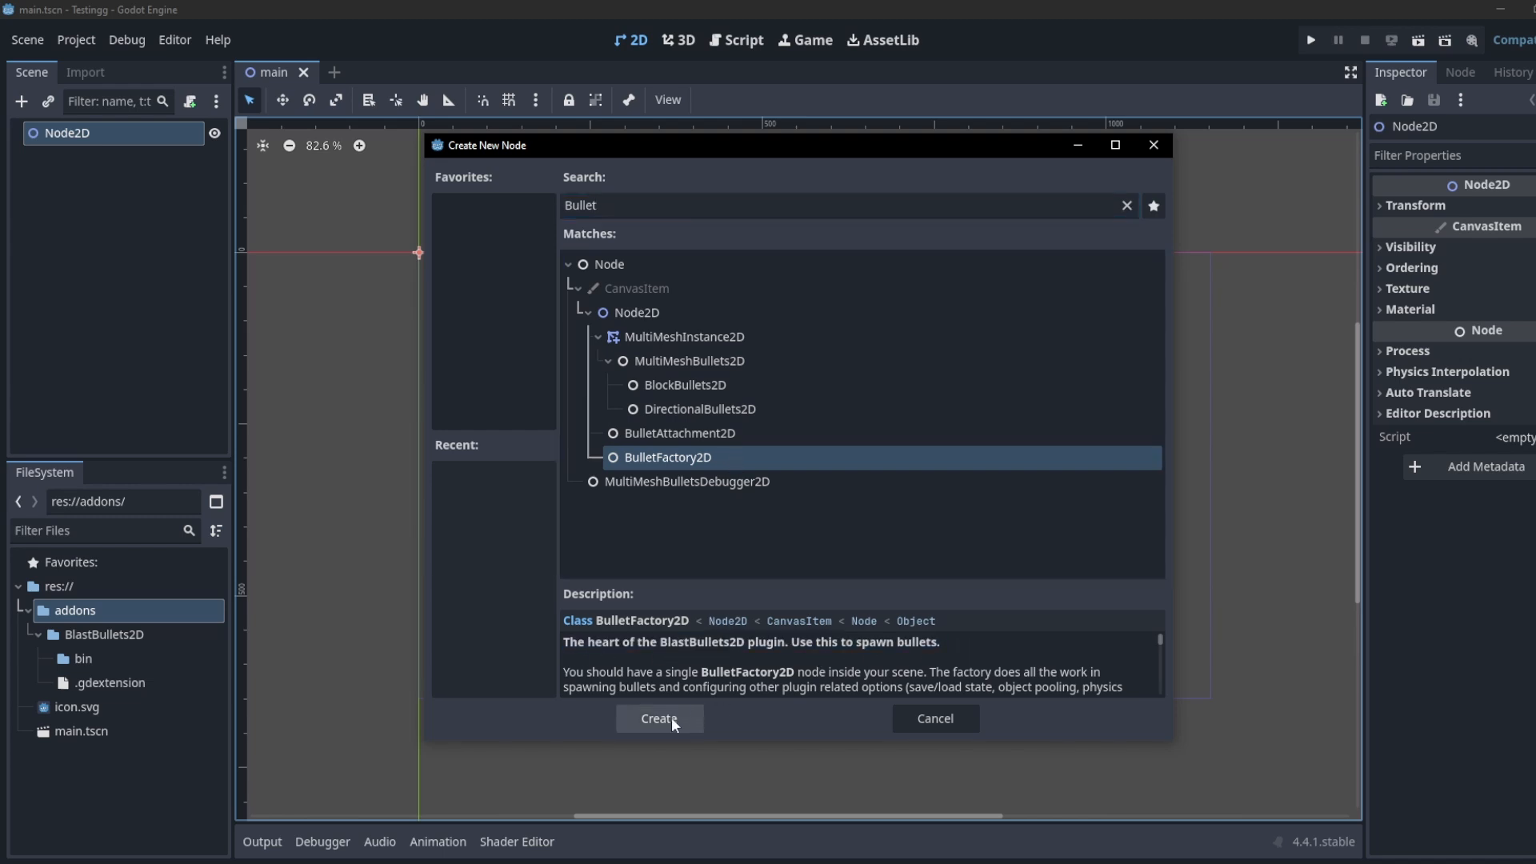
{"action": "left_click", "coordinate": [658, 719]}
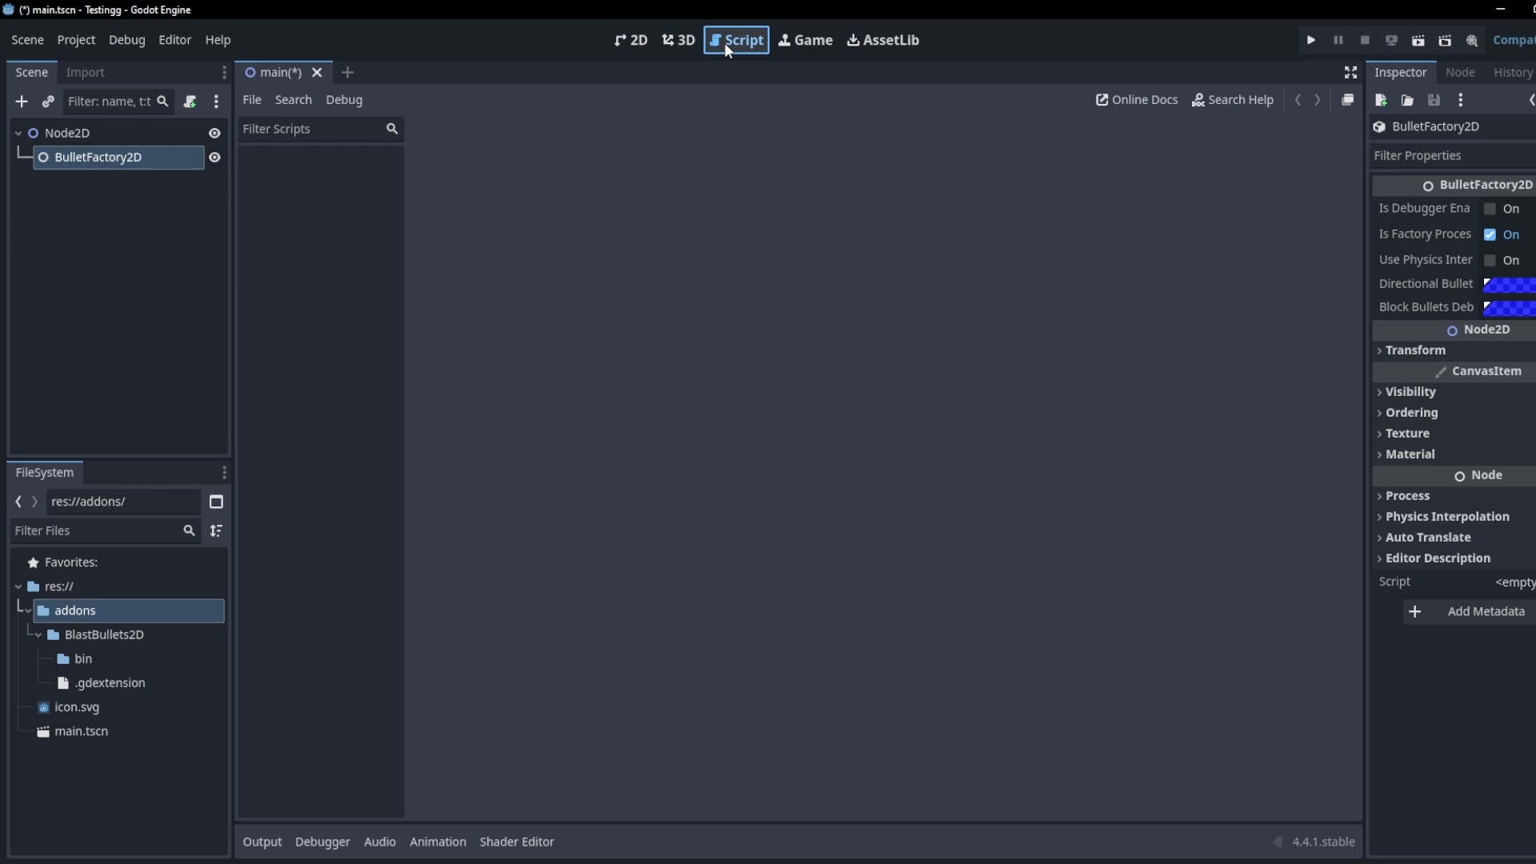
Step: Look up 'BulletF' in Search Help and show the BulletFactory2D class reference
{"action": "left_click", "coordinate": [1238, 99]}
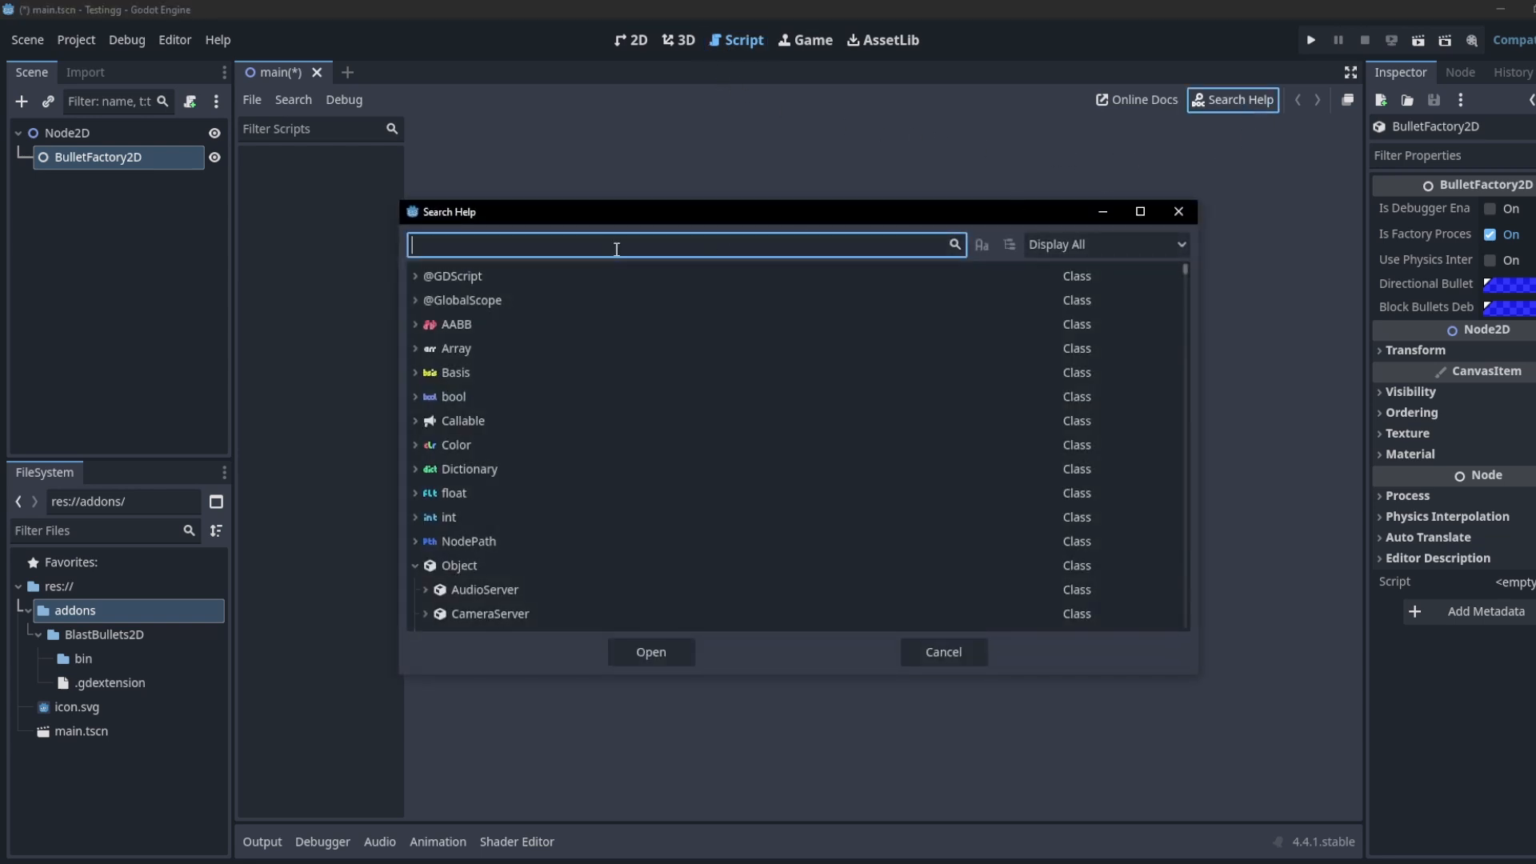
{"action": "type", "text": "BulletF"}
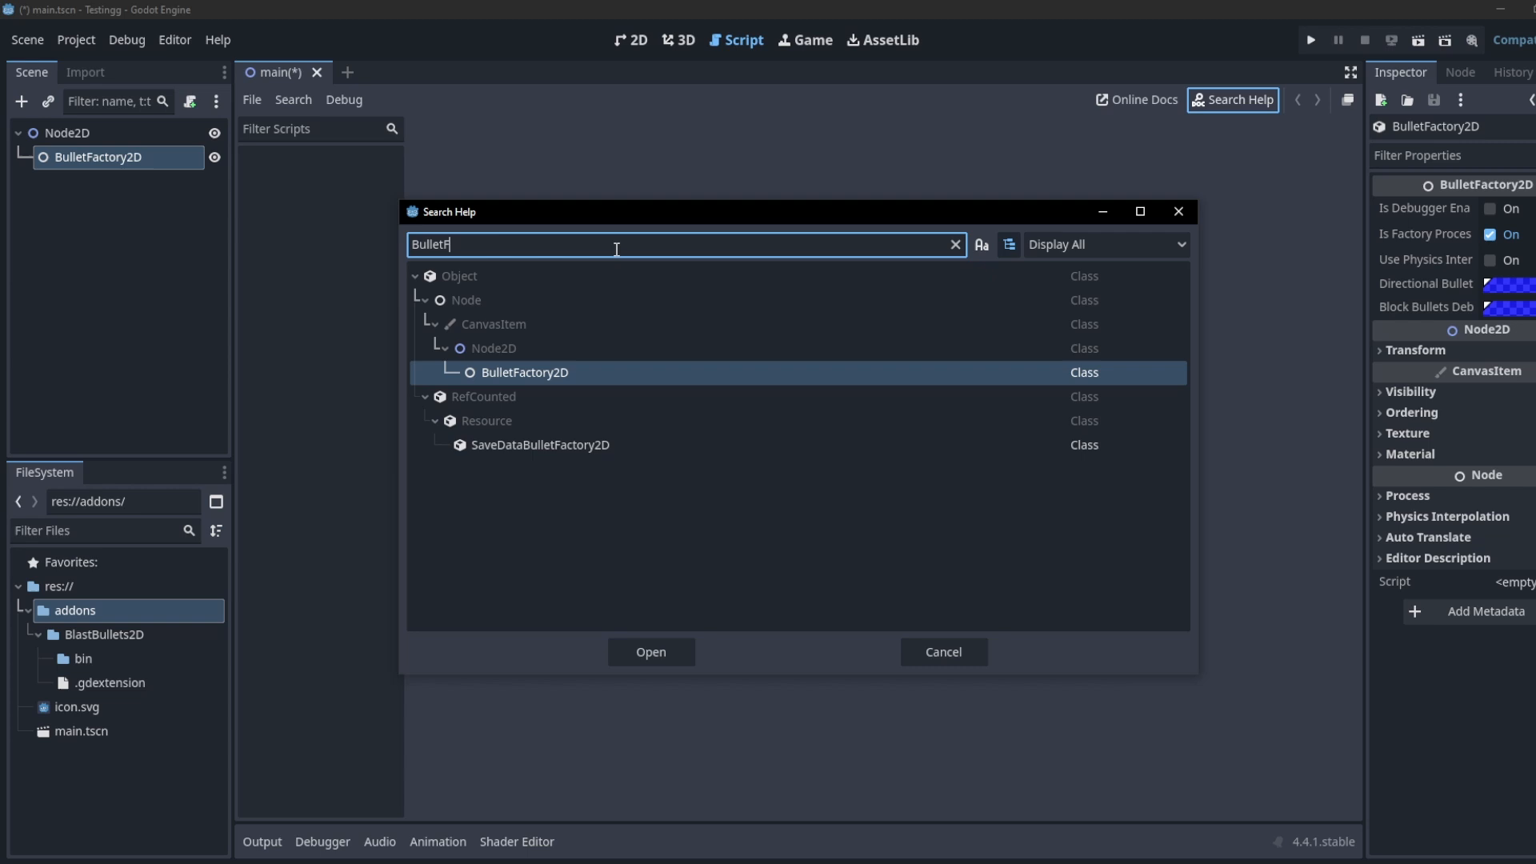
{"action": "left_click", "coordinate": [650, 651]}
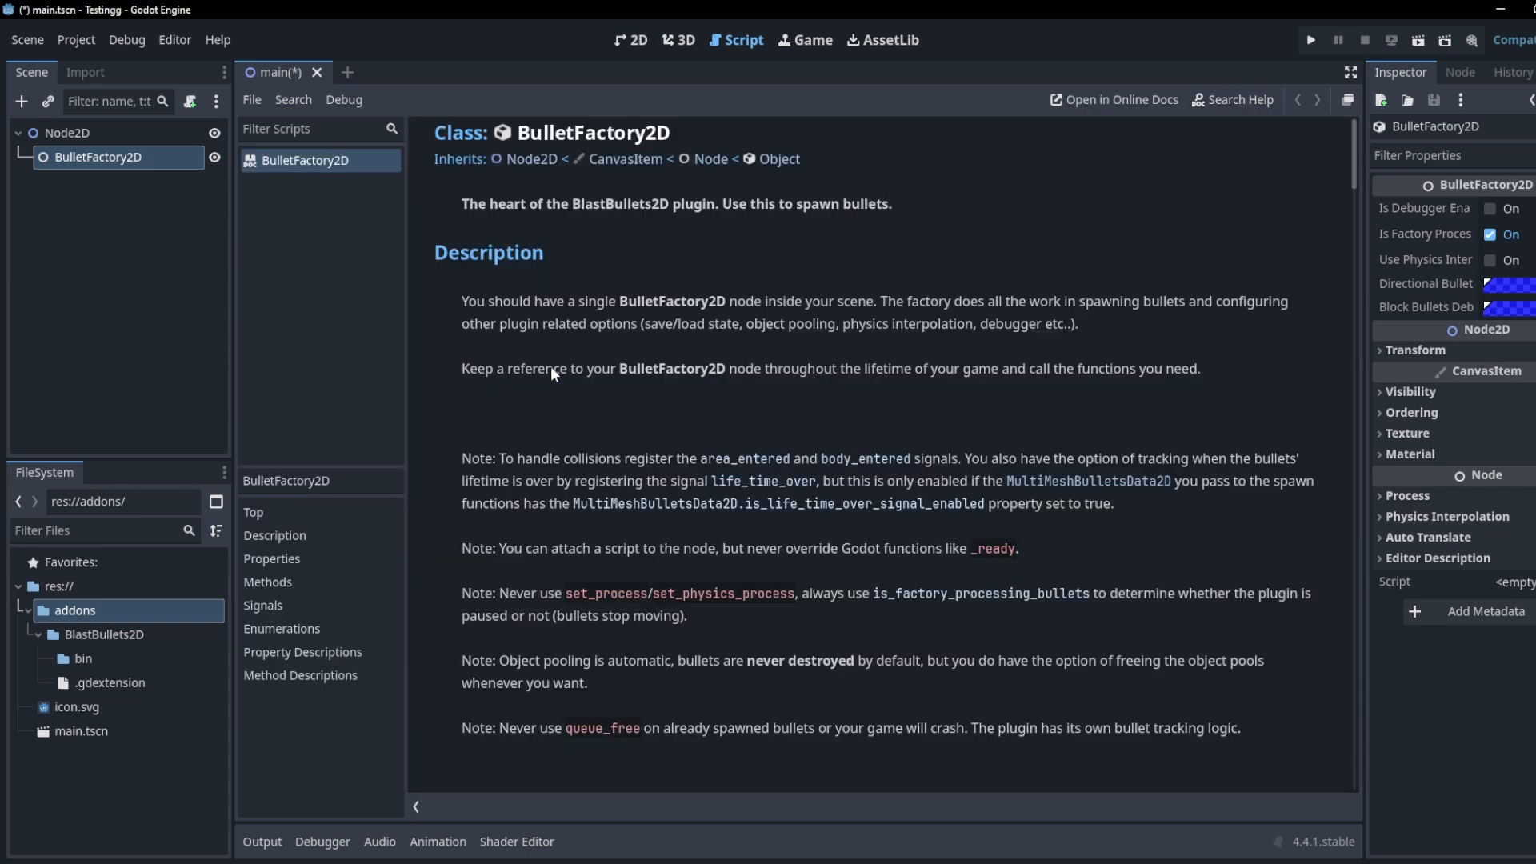
Step: Scroll the BulletFactory2D docs, find 'spawn' functions, then bring up the running demo
{"action": "scroll", "scroll_direction": "down", "scroll_amount": 3}
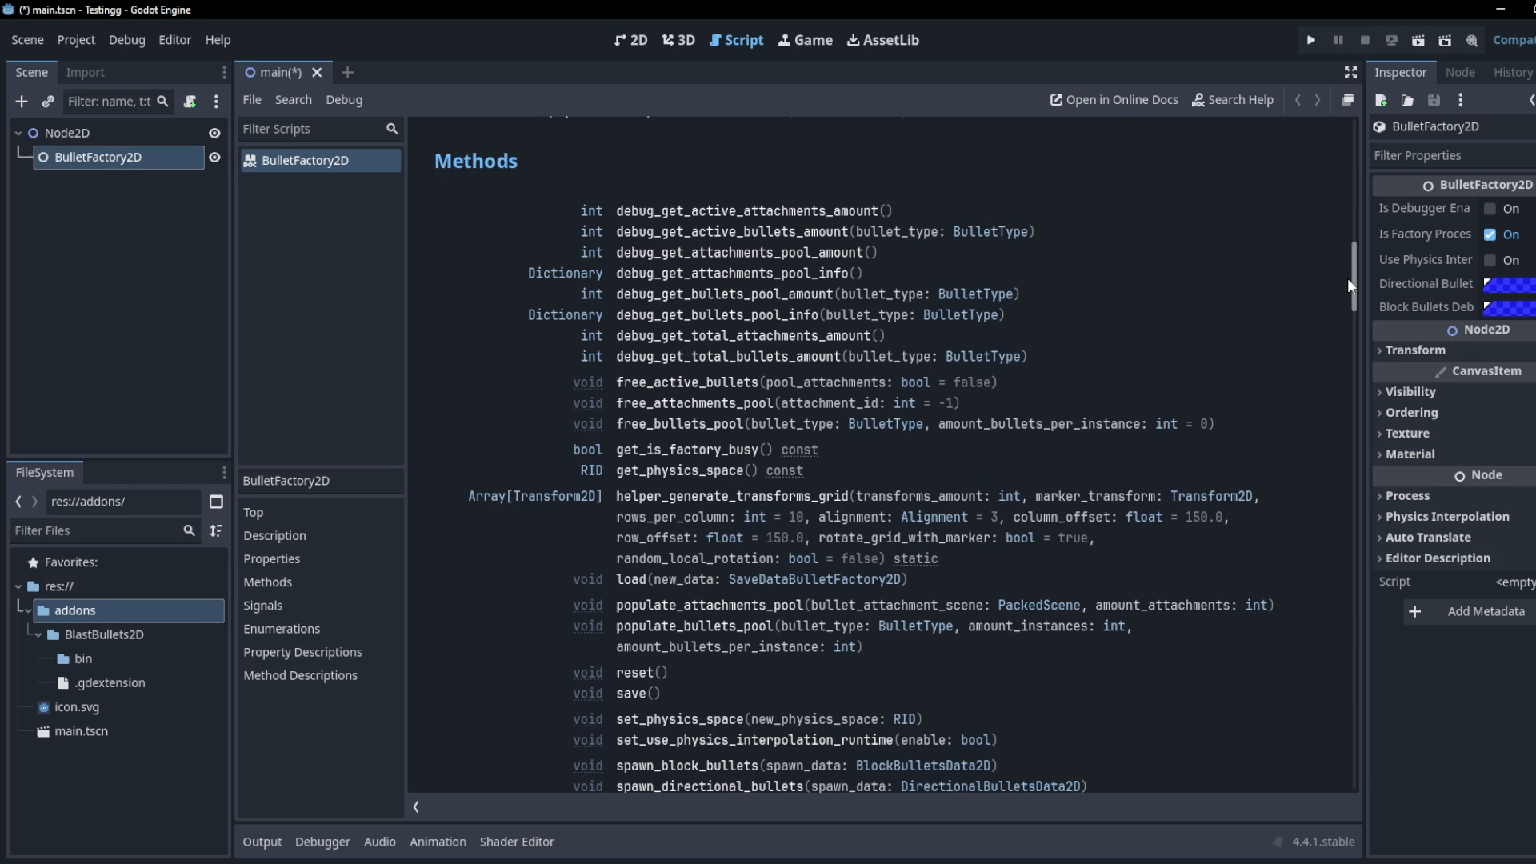
{"action": "scroll", "scroll_direction": "down", "scroll_amount": 3}
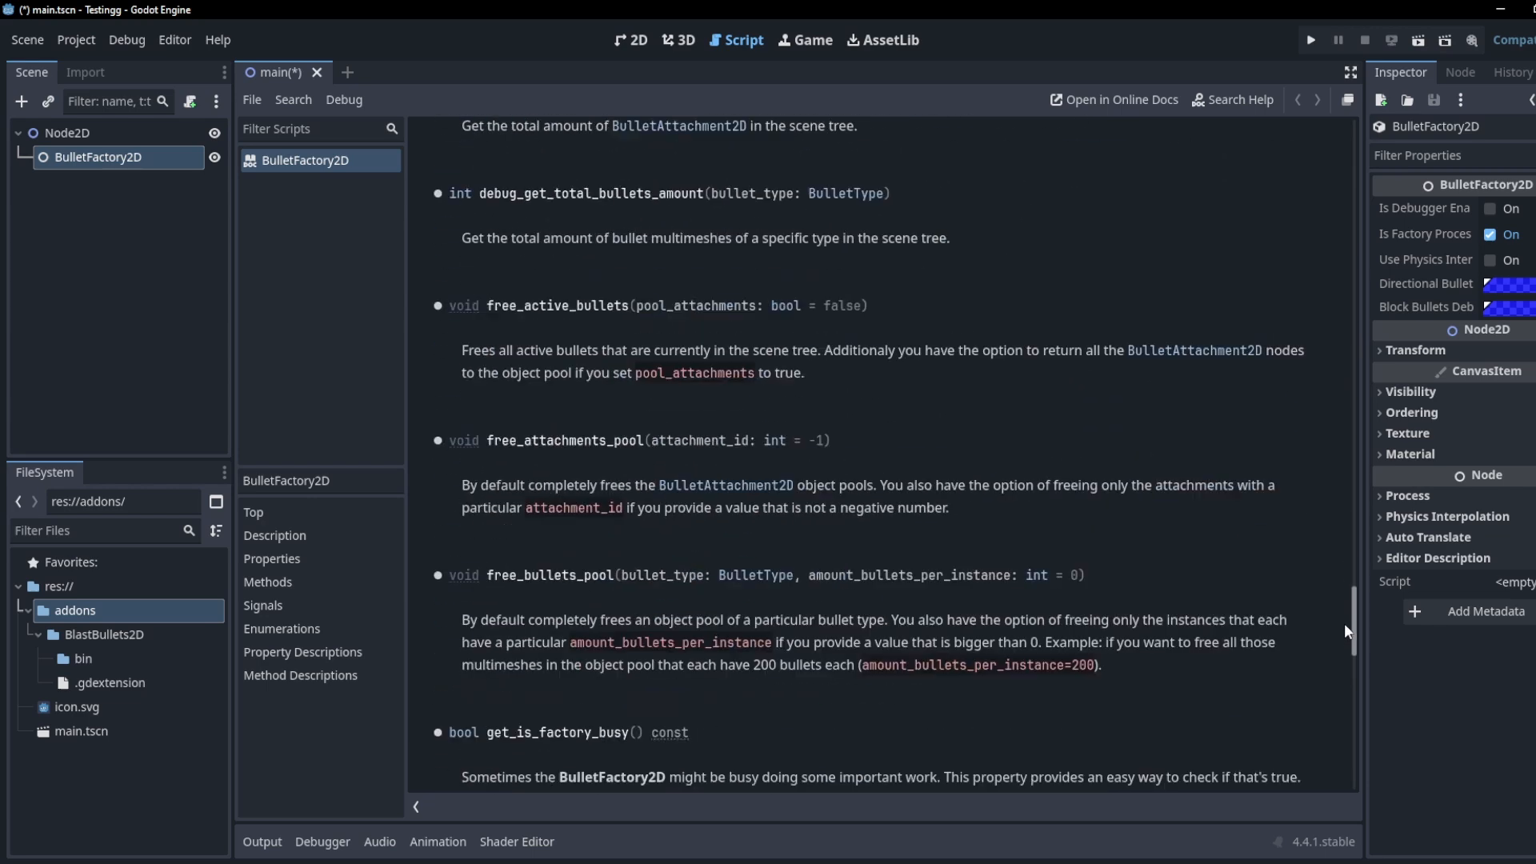
{"action": "scroll", "scroll_direction": "up", "scroll_amount": 3}
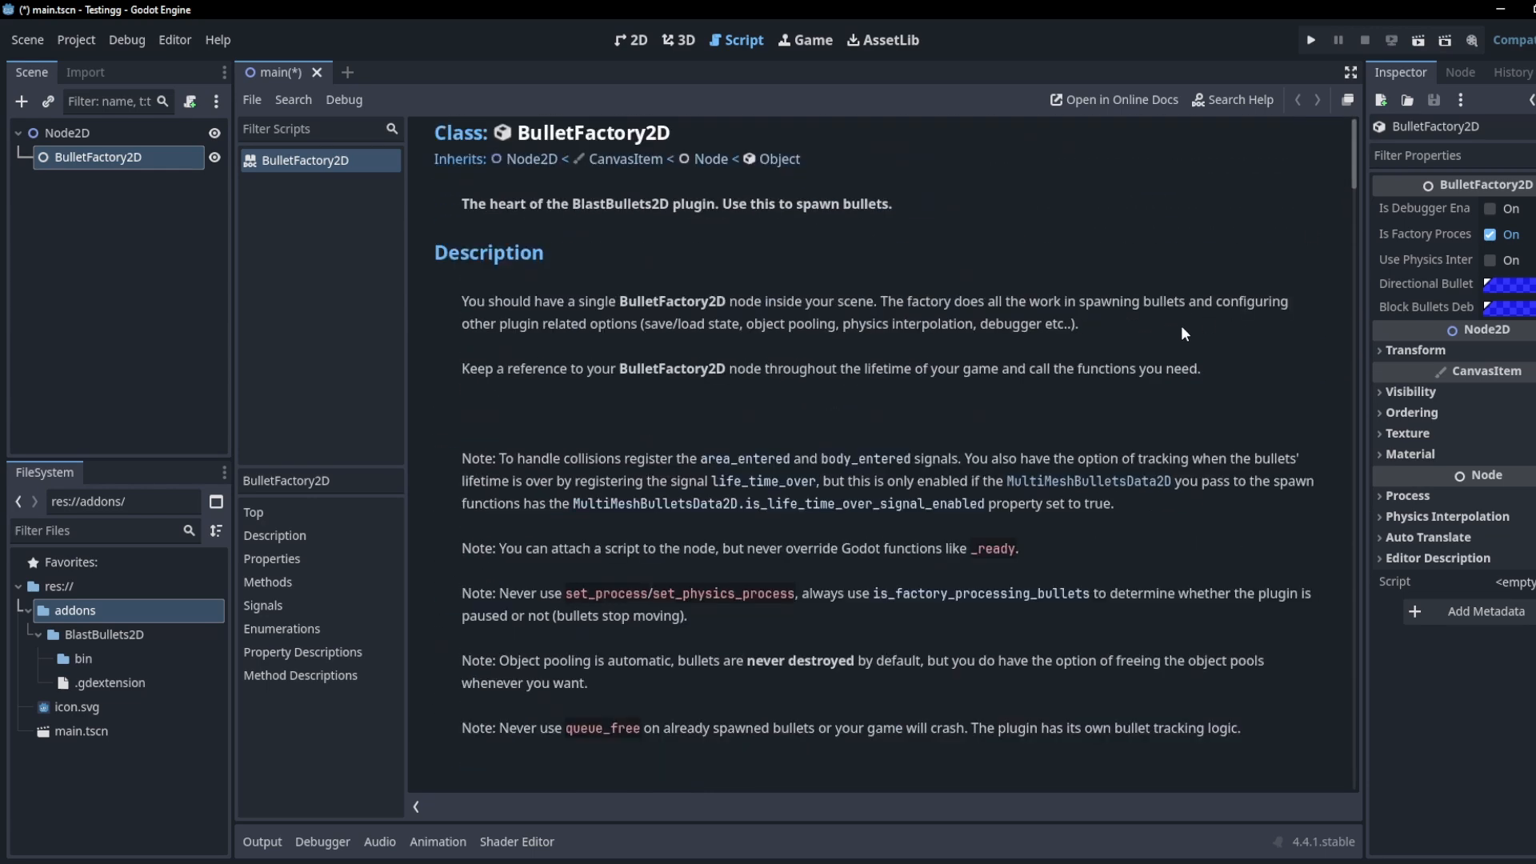
{"action": "type", "text": "spawn"}
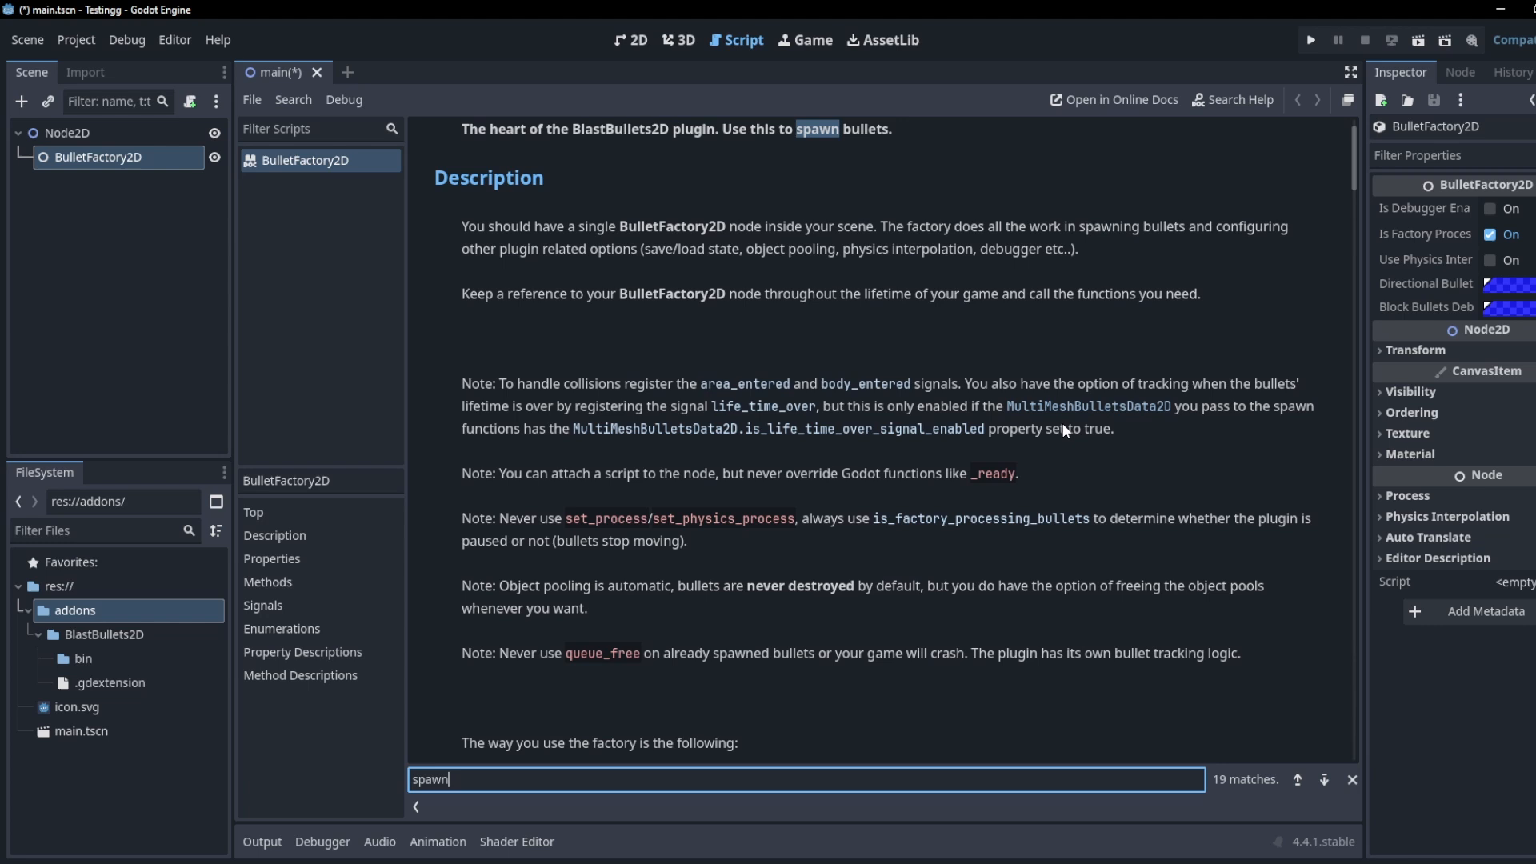
{"action": "scroll", "scroll_direction": "down", "scroll_amount": 3}
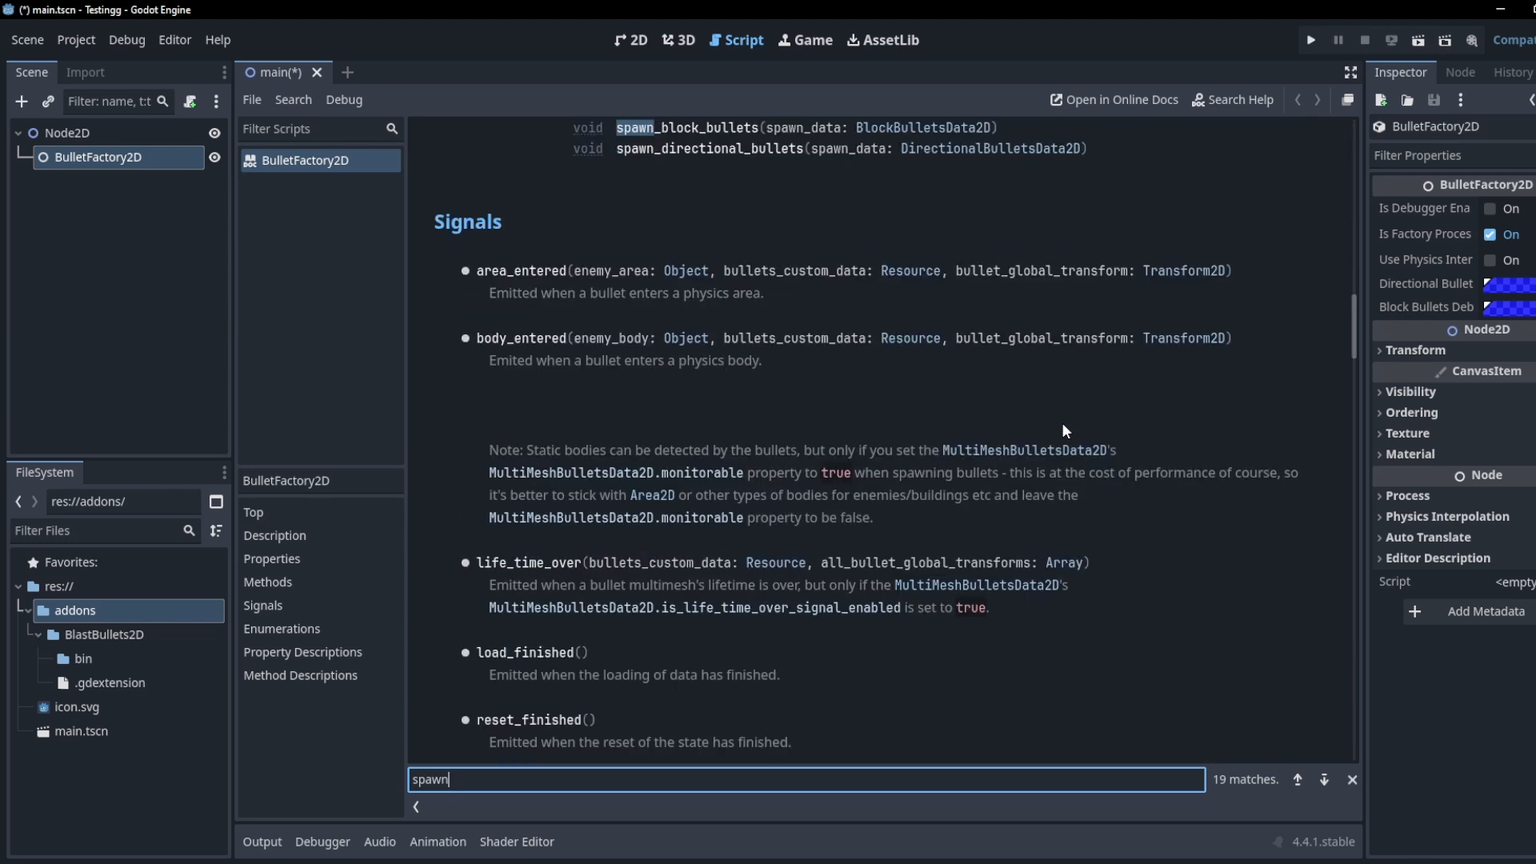
{"action": "left_click", "coordinate": [1310, 40]}
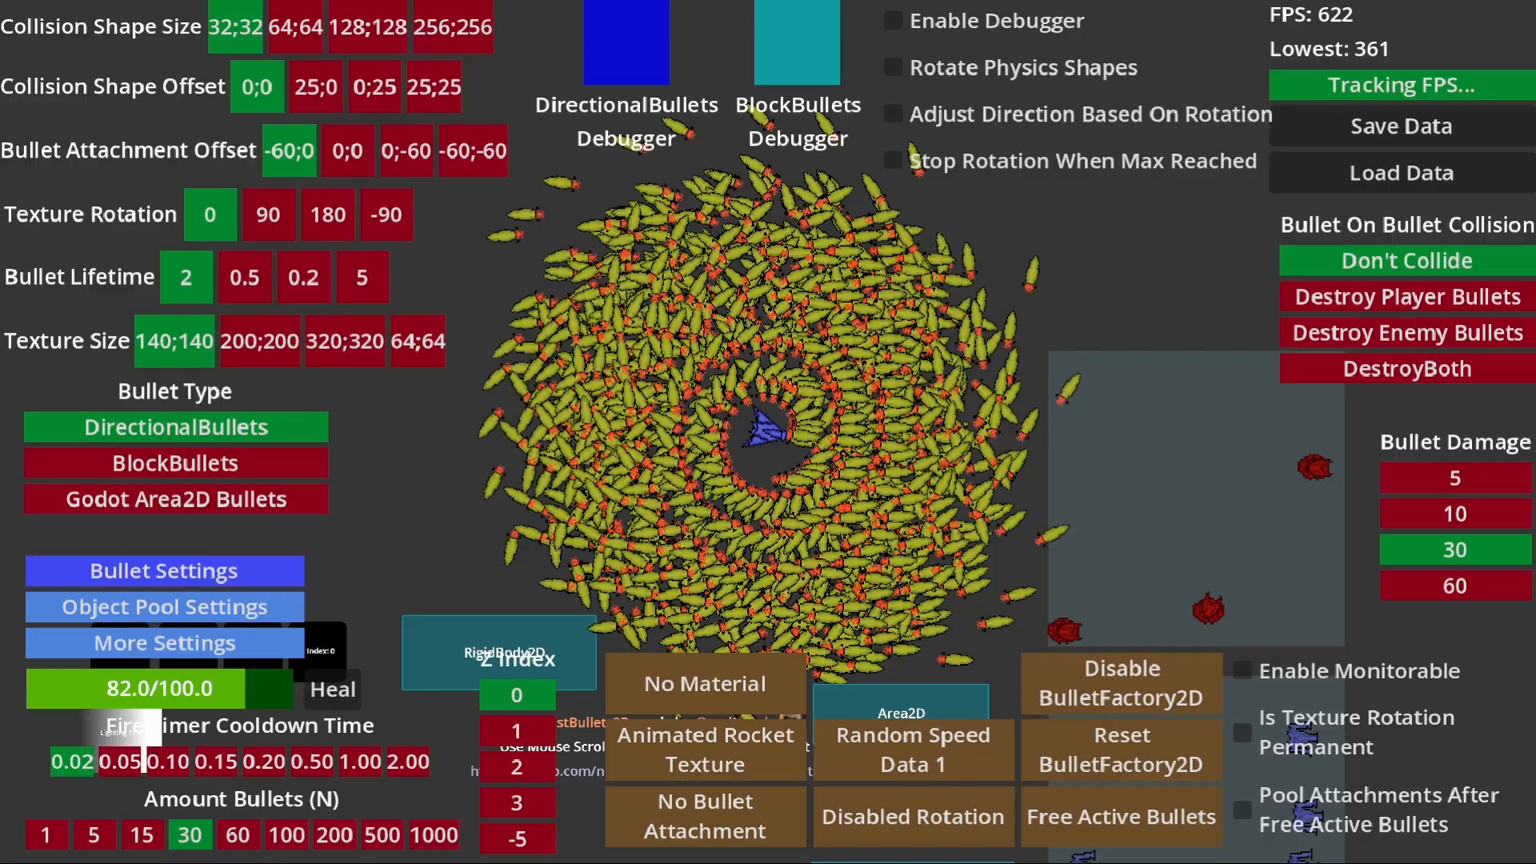
Step: Cycle the demo bullets through CanvasItem material, colorful, glitch and scale shaders
{"action": "left_click", "coordinate": [704, 683]}
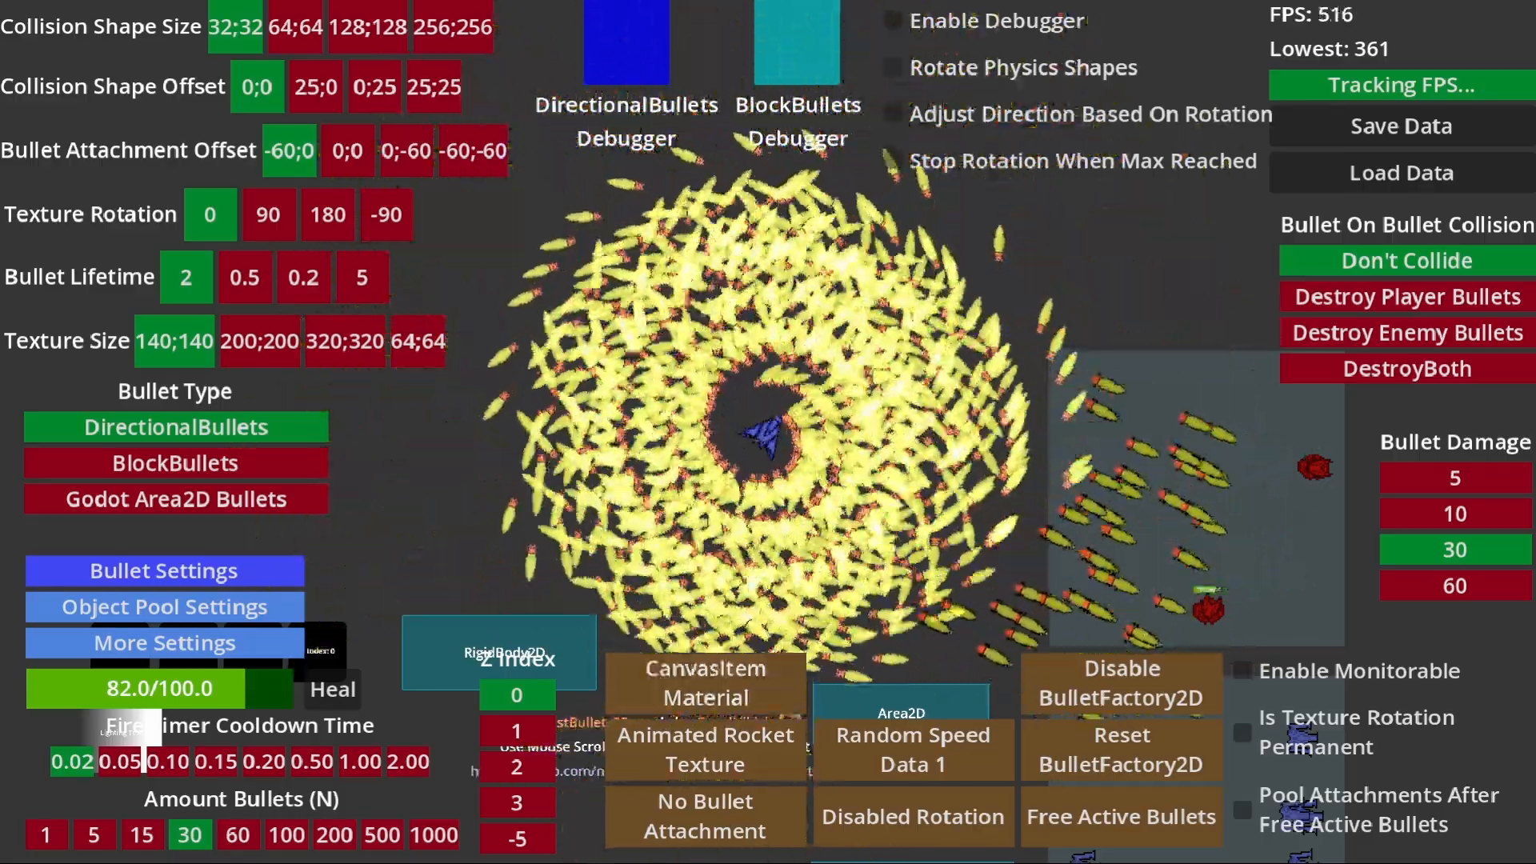
{"action": "left_click", "coordinate": [704, 683]}
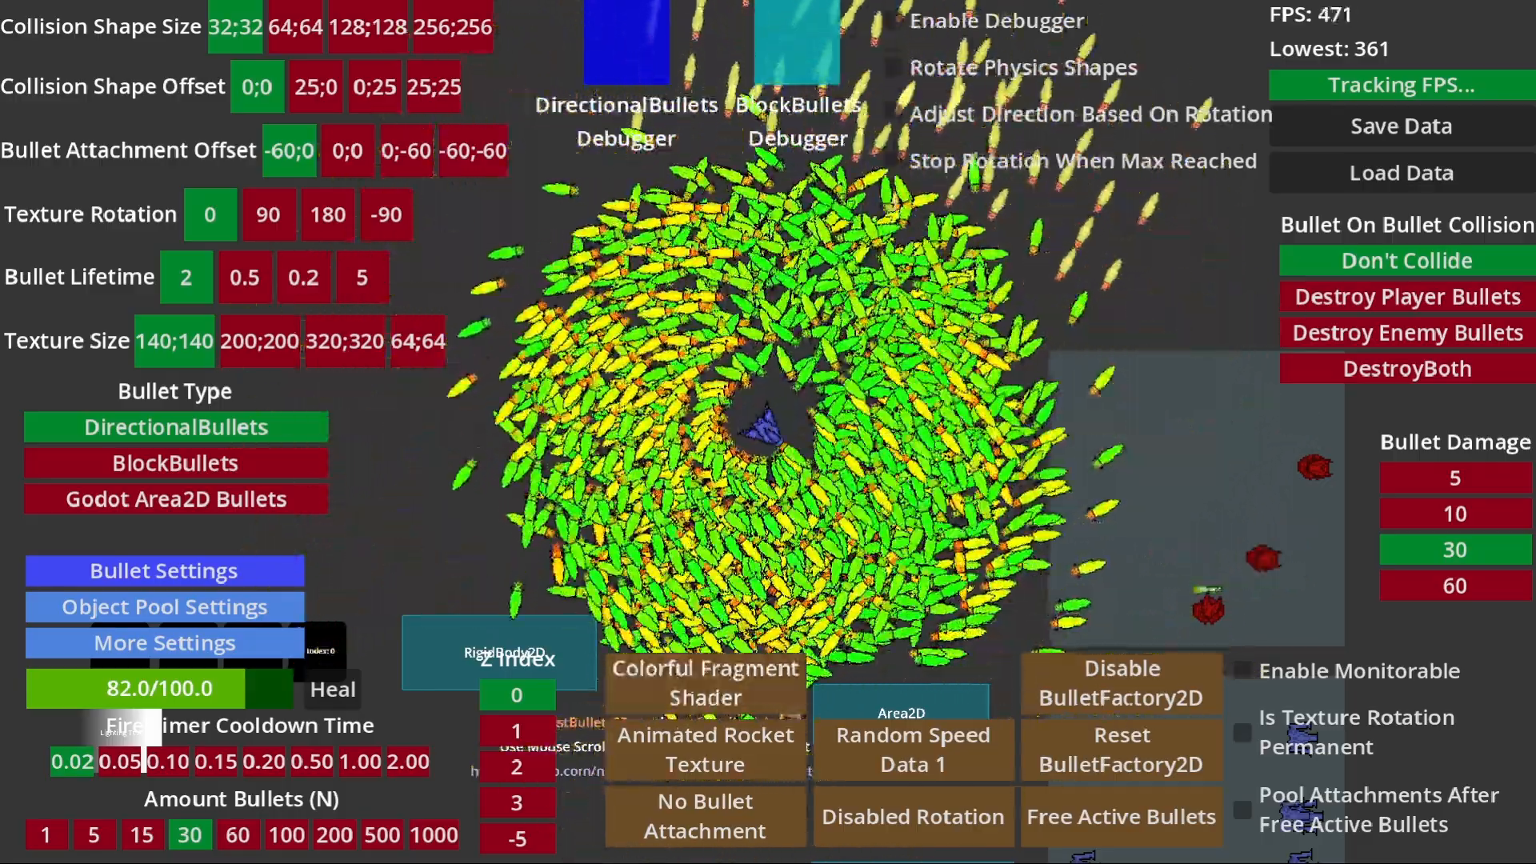
{"action": "left_click", "coordinate": [704, 682]}
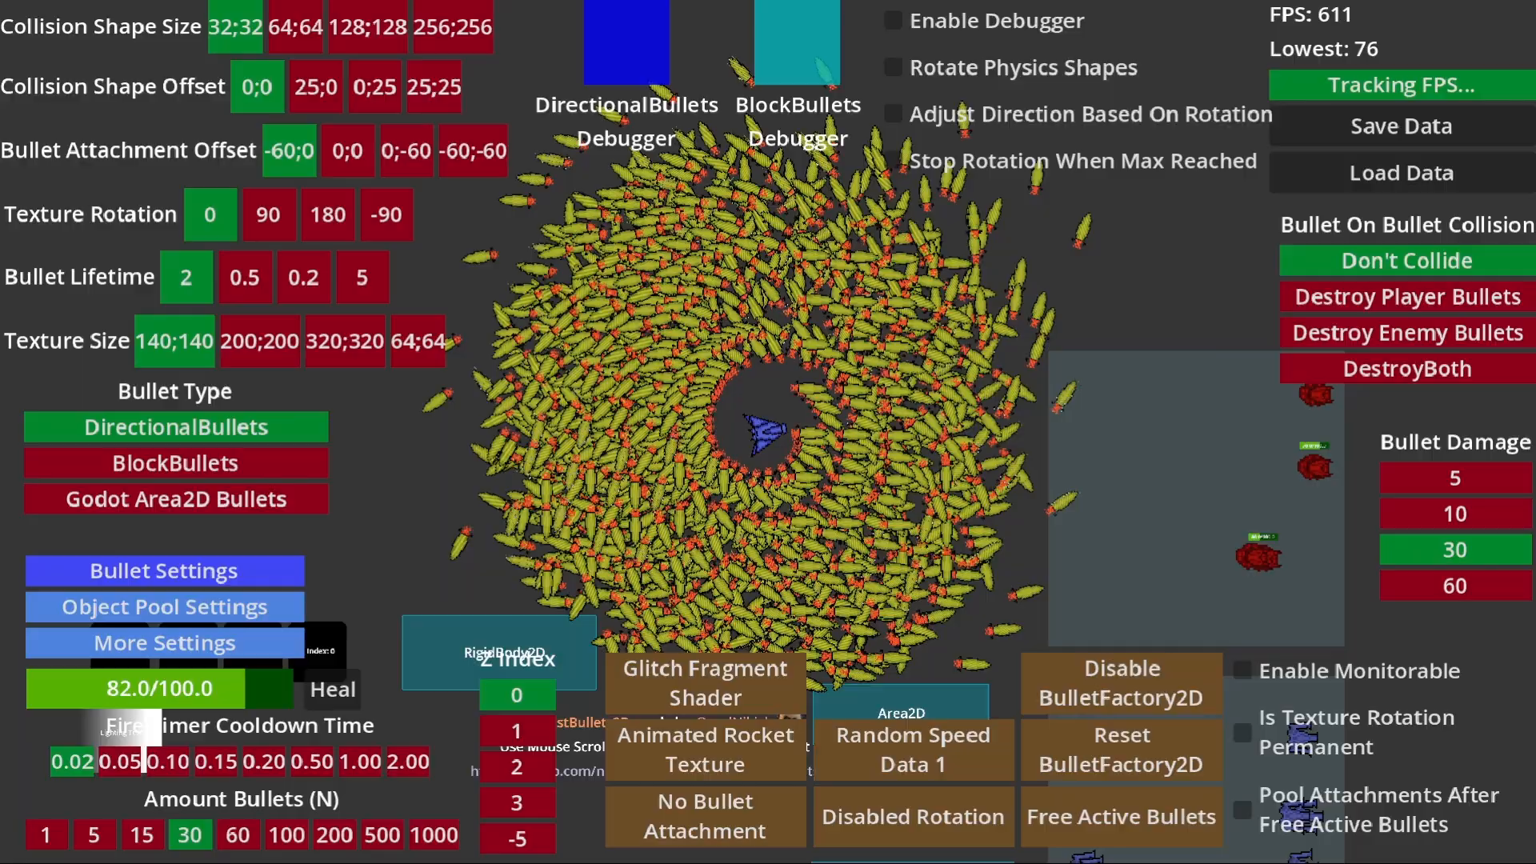
{"action": "left_click", "coordinate": [703, 683]}
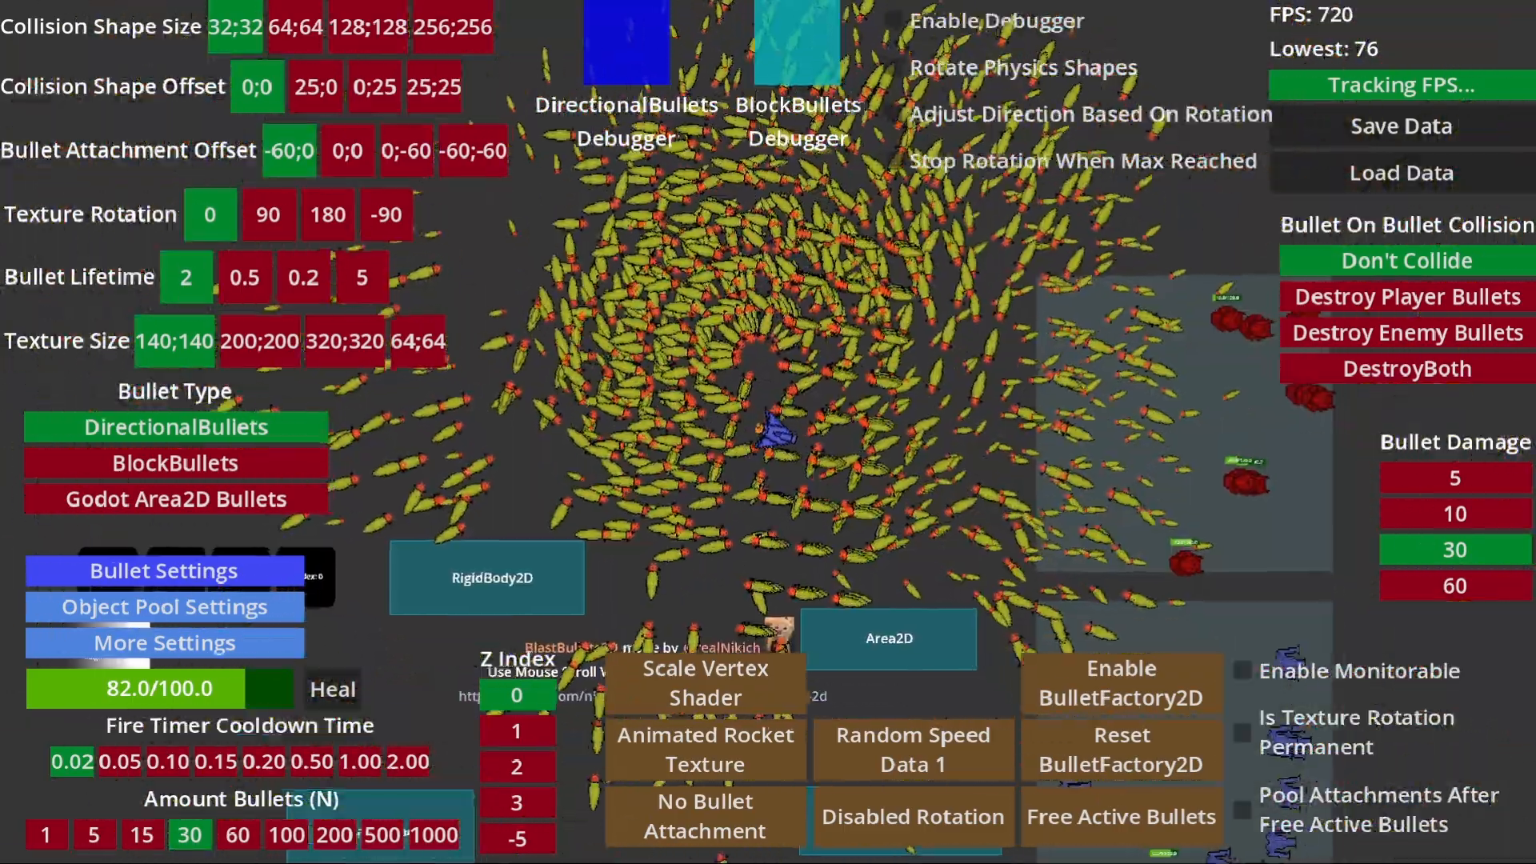
Step: Re-enable the bullet factory, try the colorful shader again, then close the demo
{"action": "left_click", "coordinate": [1120, 683]}
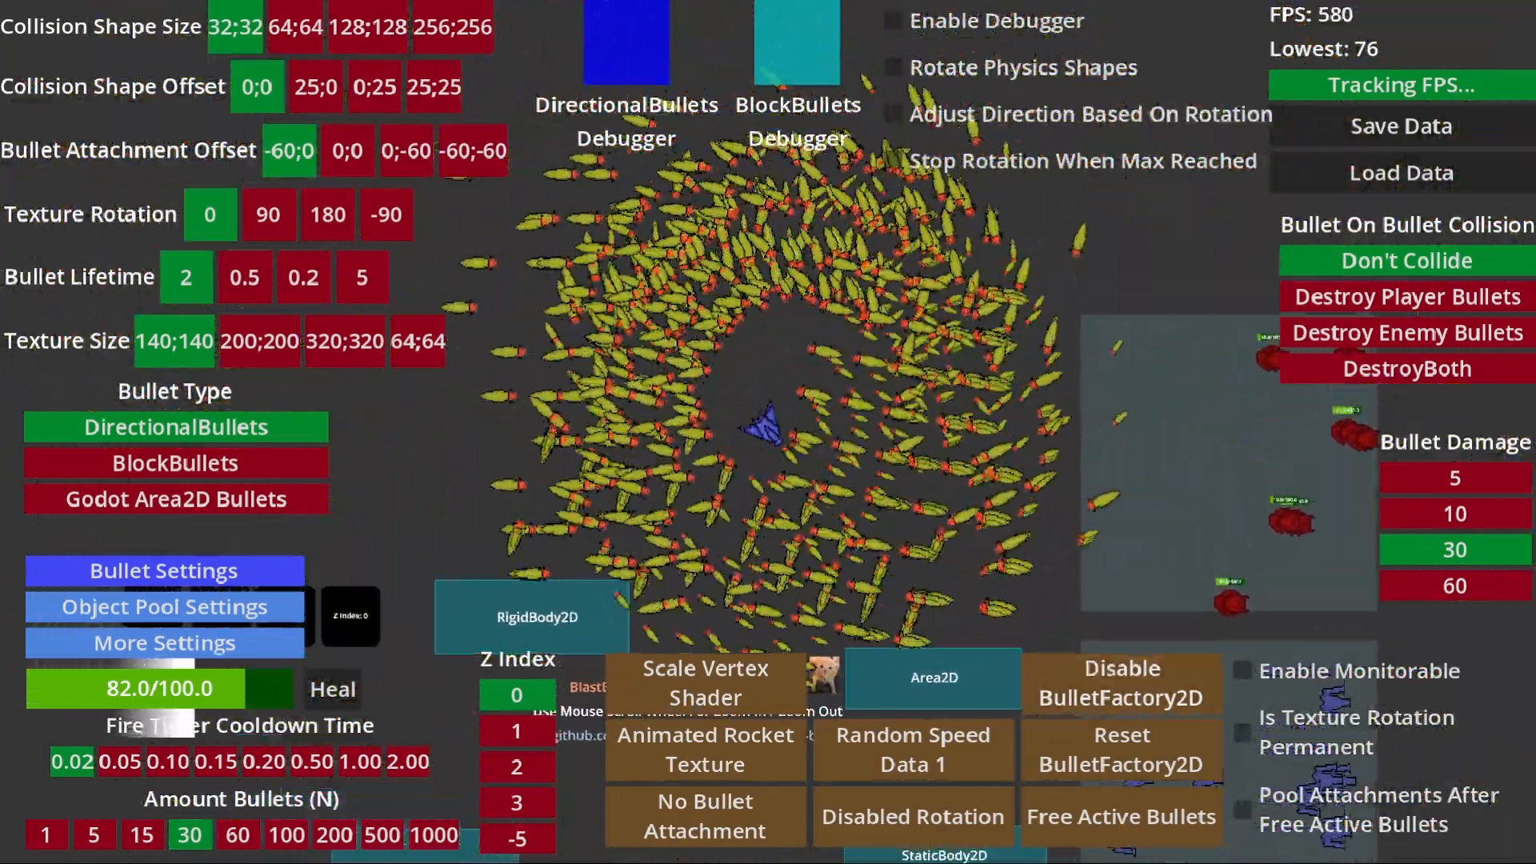
{"action": "left_click", "coordinate": [704, 748]}
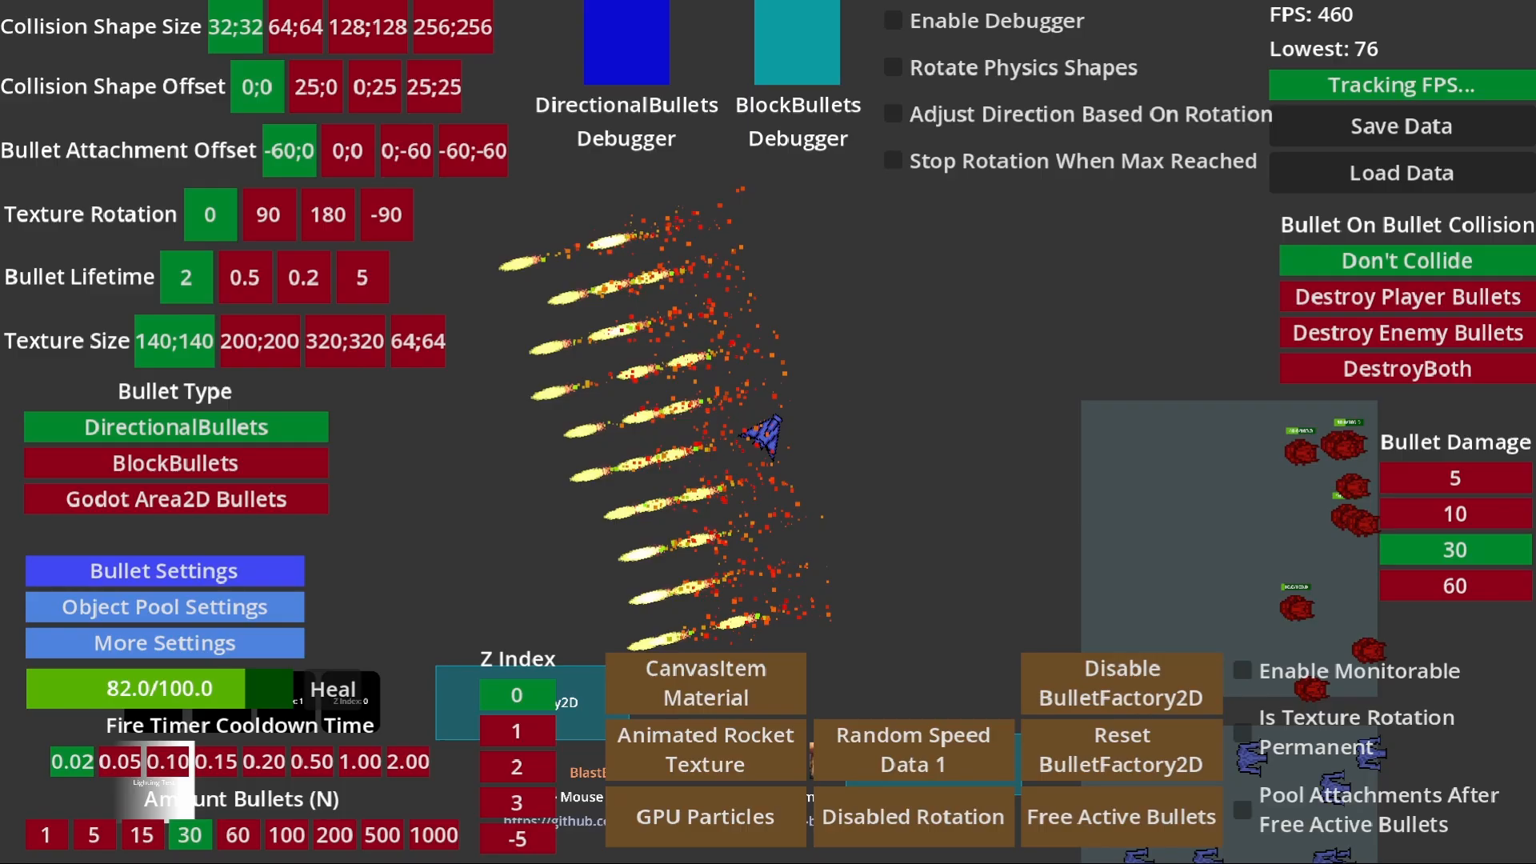
{"action": "left_click", "coordinate": [704, 683]}
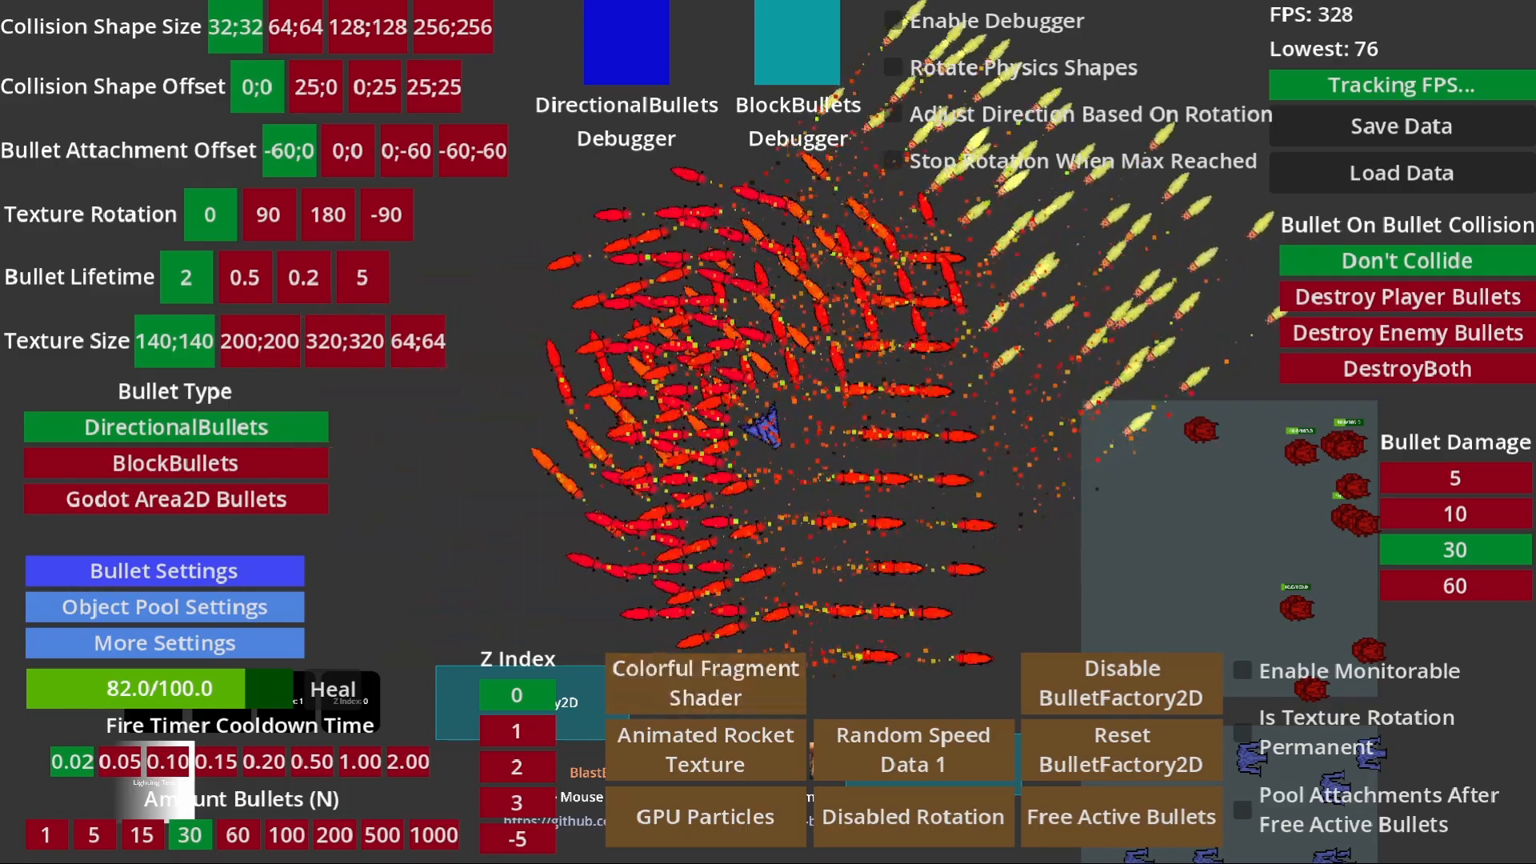
{"action": "left_click", "coordinate": [704, 683]}
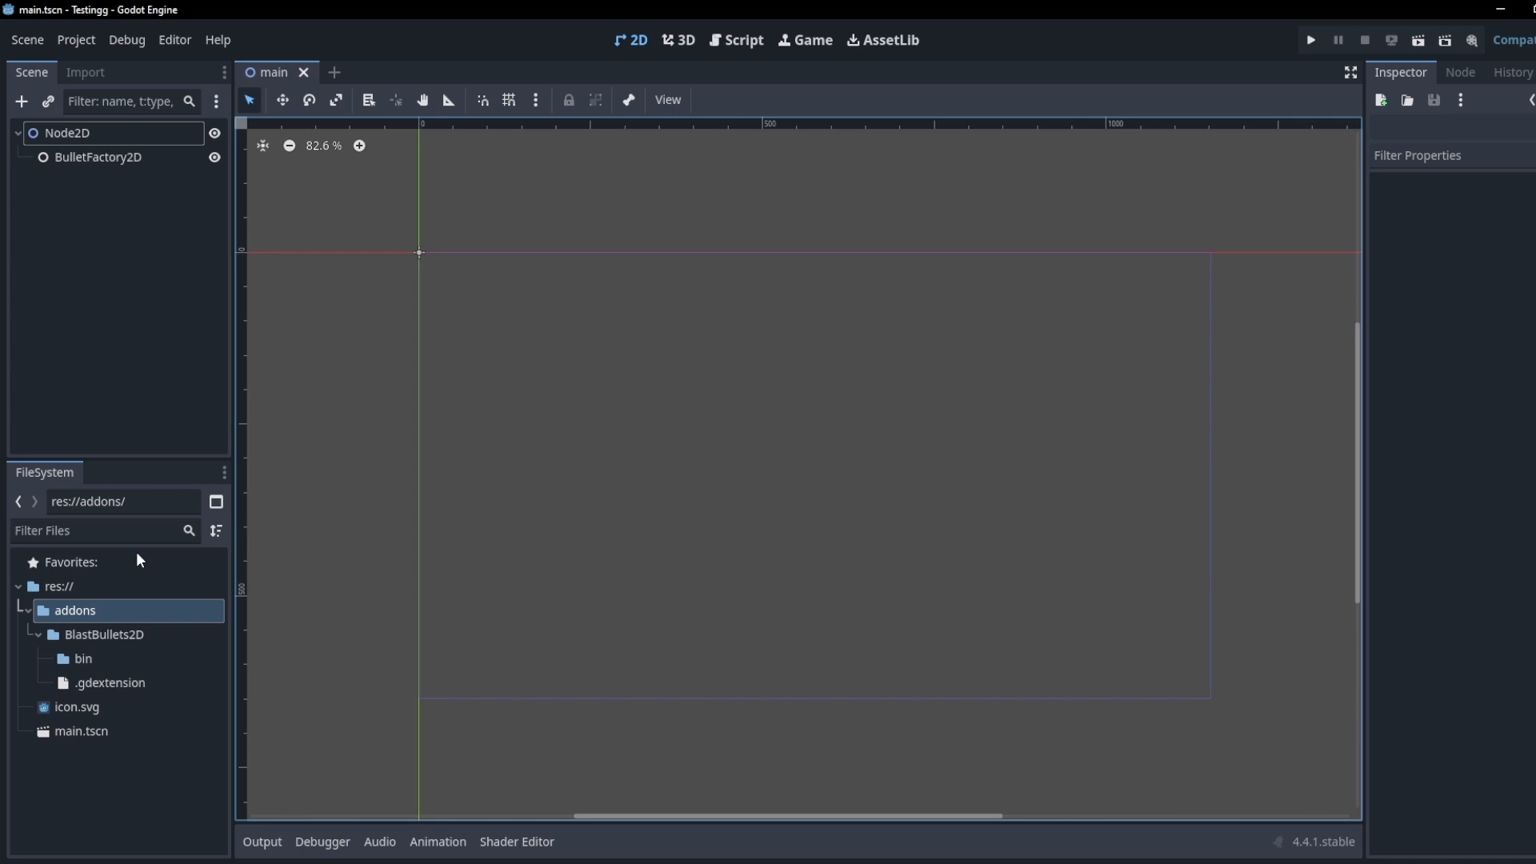
Step: Create res://Globals.gd from the FileSystem root and bring it up for editing
{"action": "right_click", "coordinate": [57, 586]}
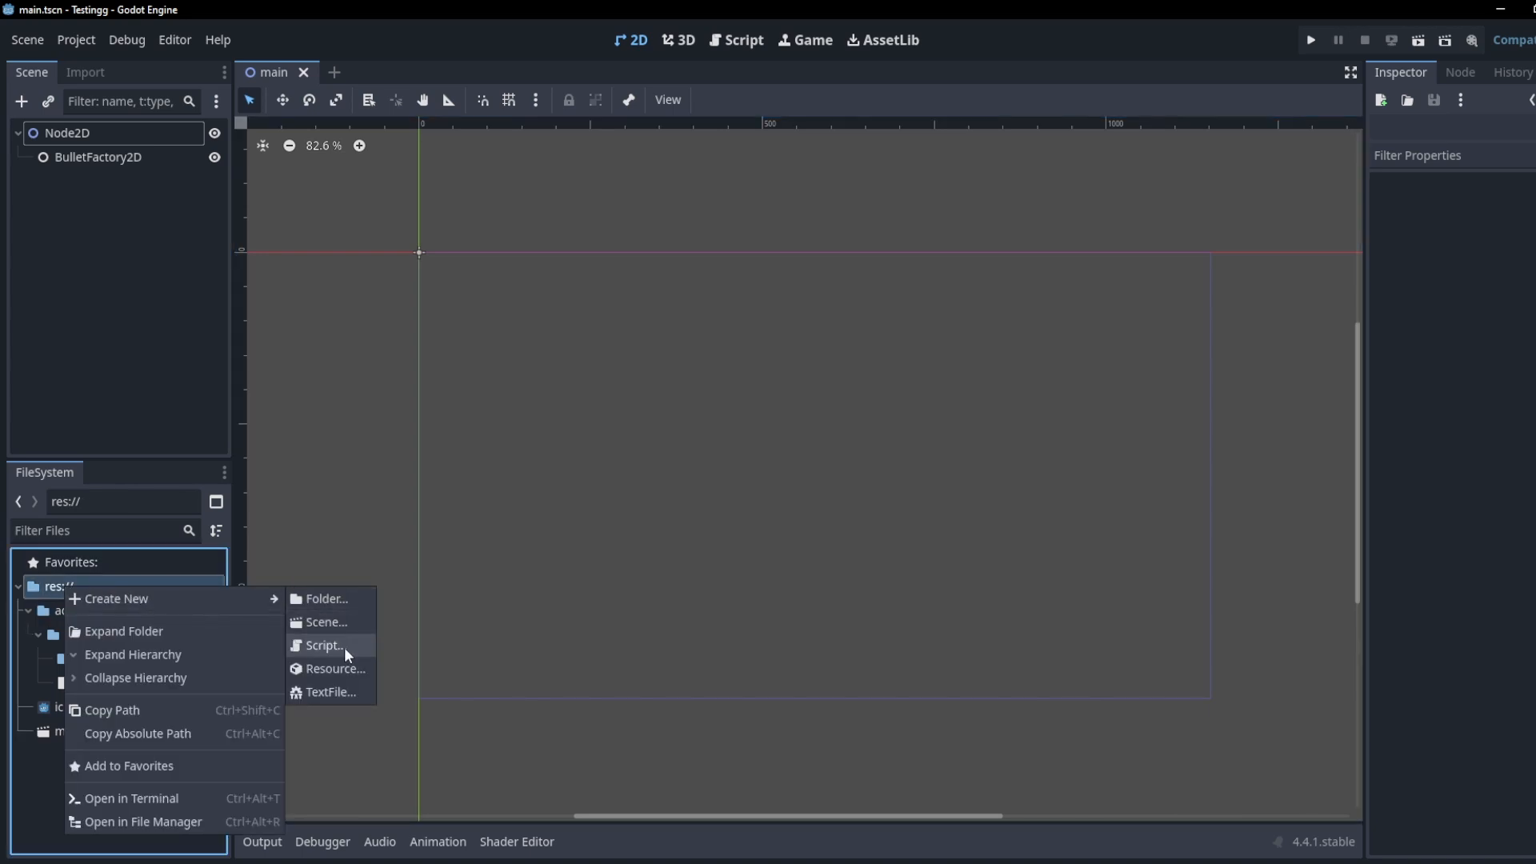
{"action": "left_click", "coordinate": [323, 645]}
{"action": "type", "text": "res://Globals.gd"}
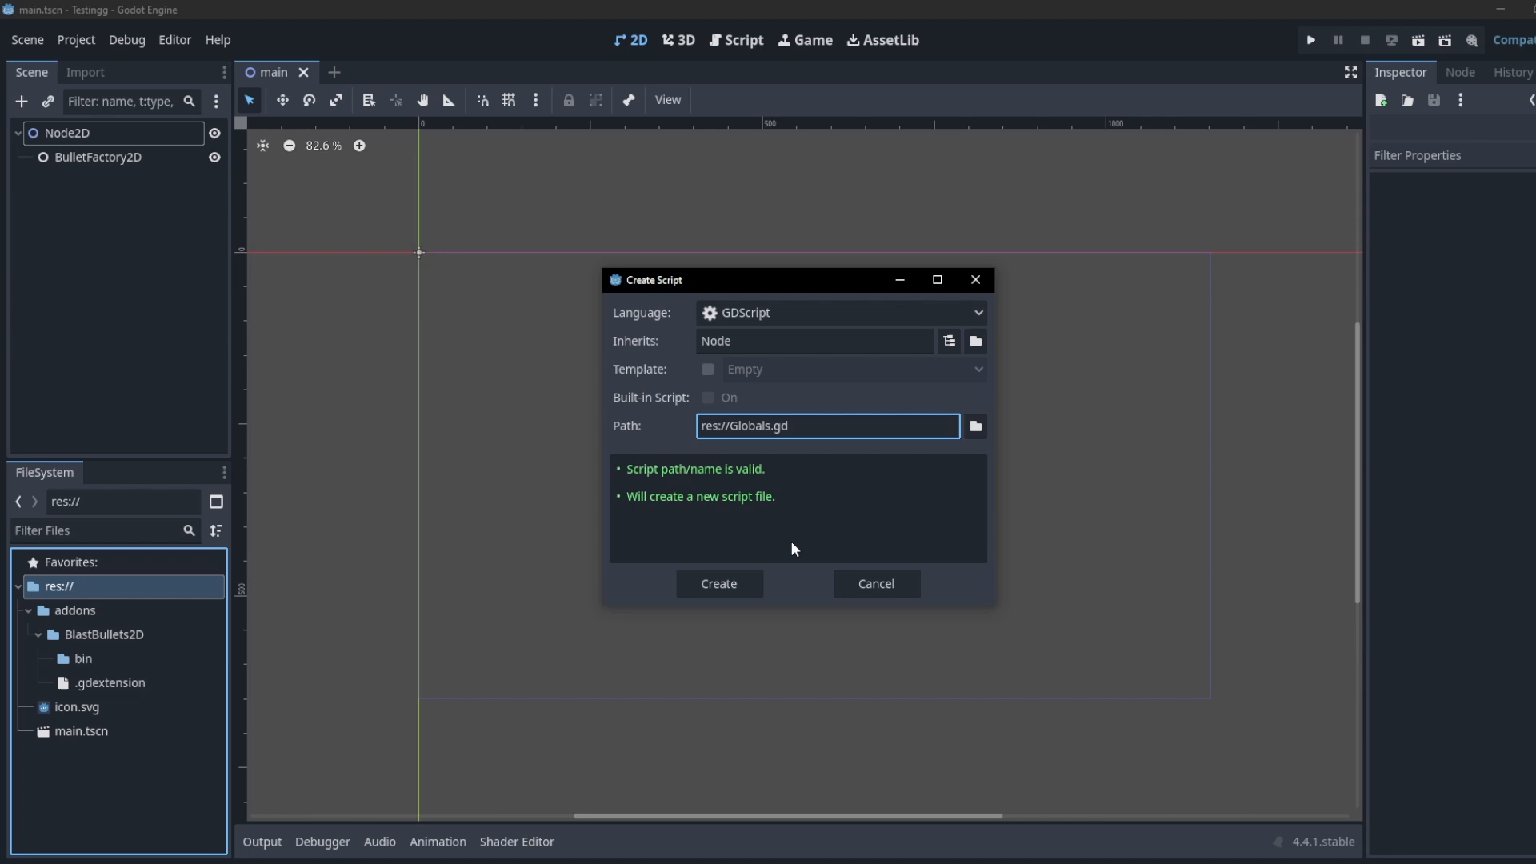
{"action": "left_click", "coordinate": [717, 583]}
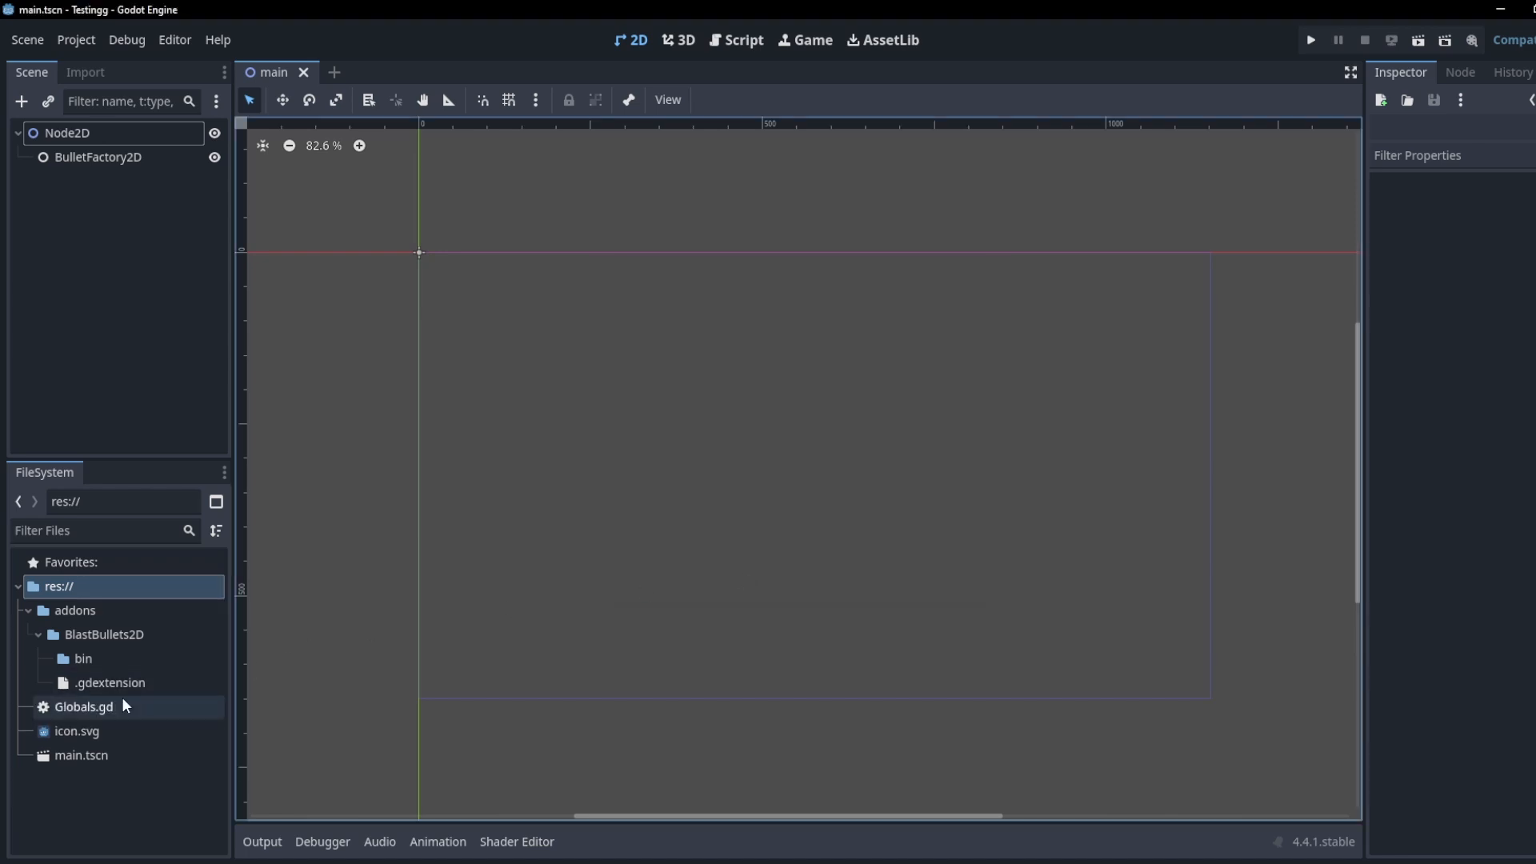
{"action": "double_click", "coordinate": [83, 705]}
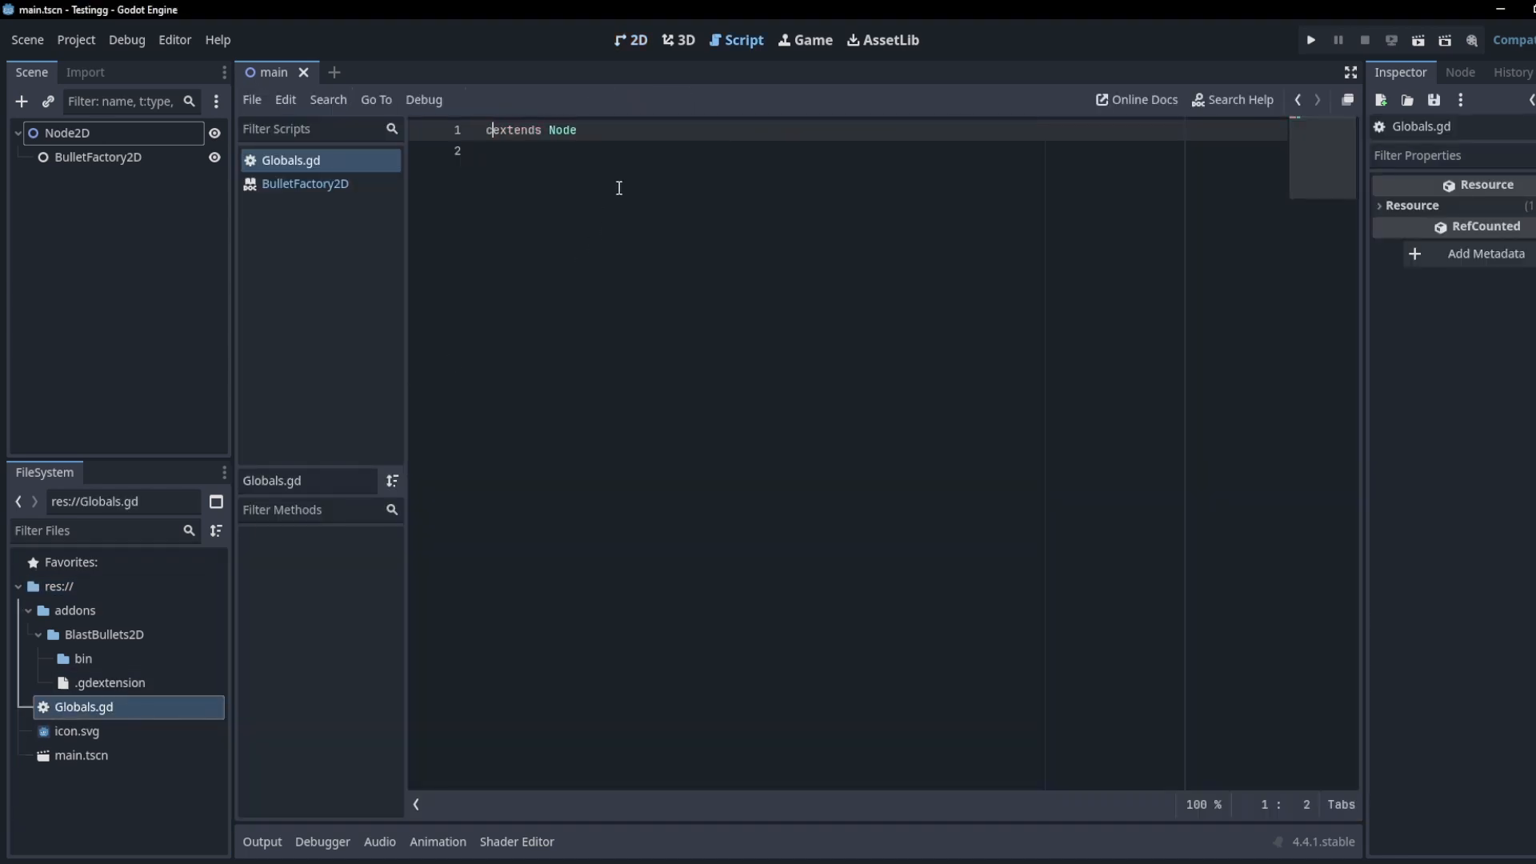
Step: Declare the script as class_name Globals
{"action": "type", "text": "class"}
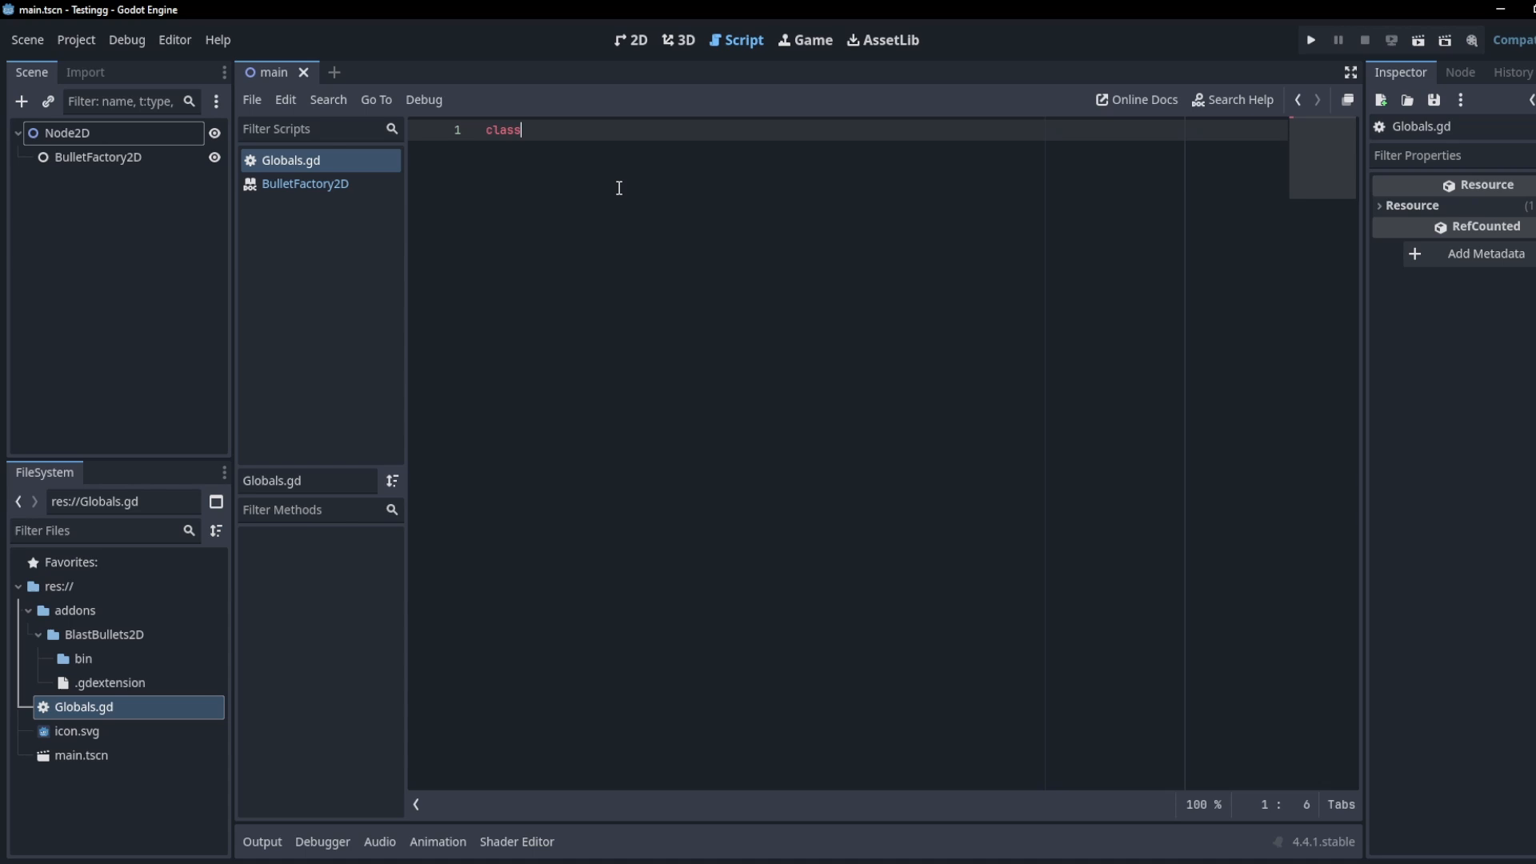
{"action": "type", "text": "_name G"}
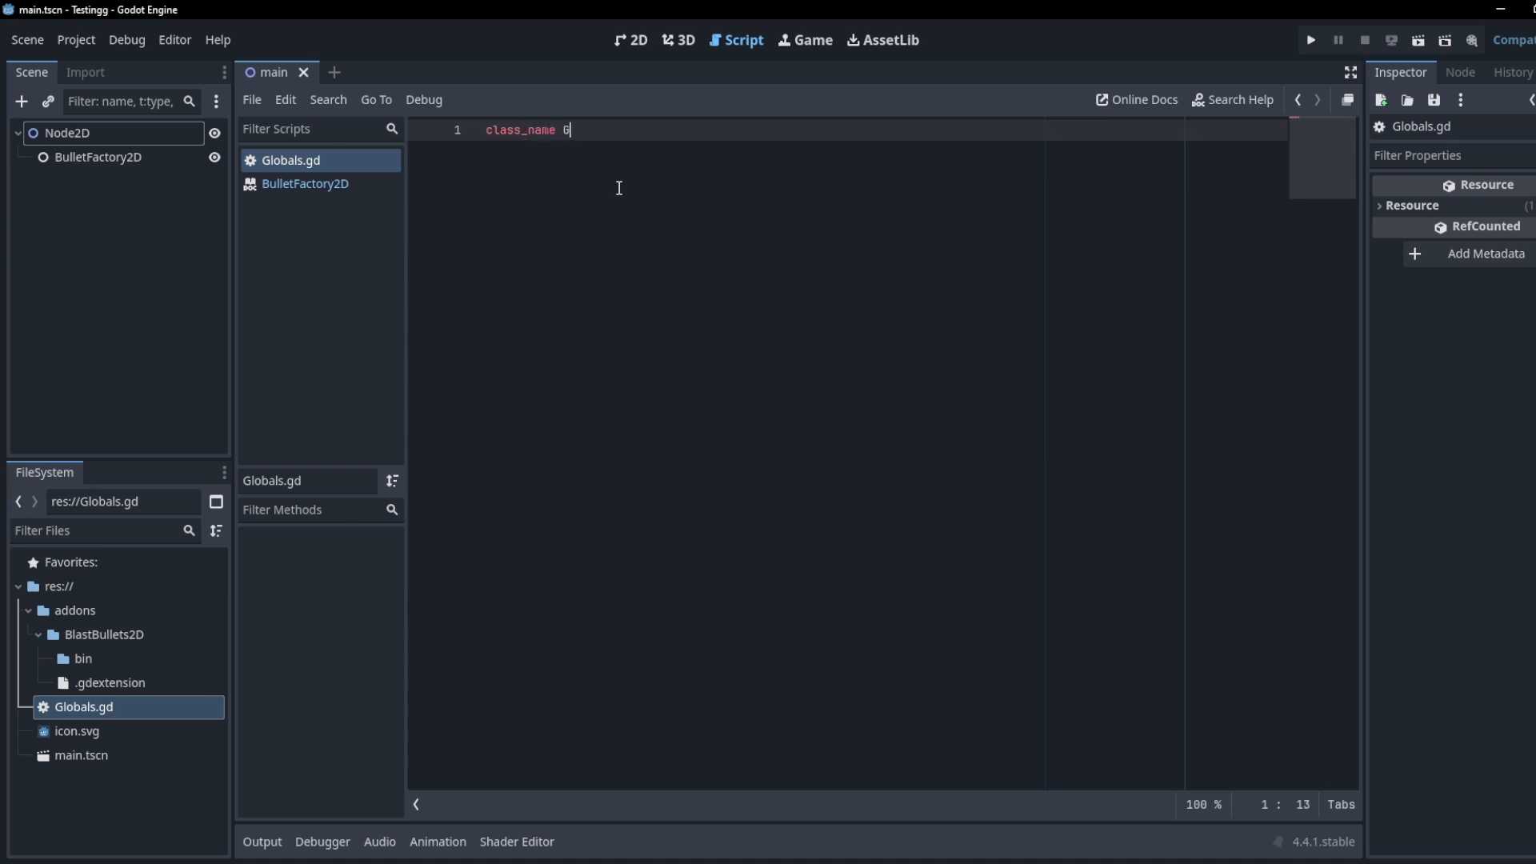
{"action": "type", "text": "lobals"}
{"action": "type", "text": "stat"}
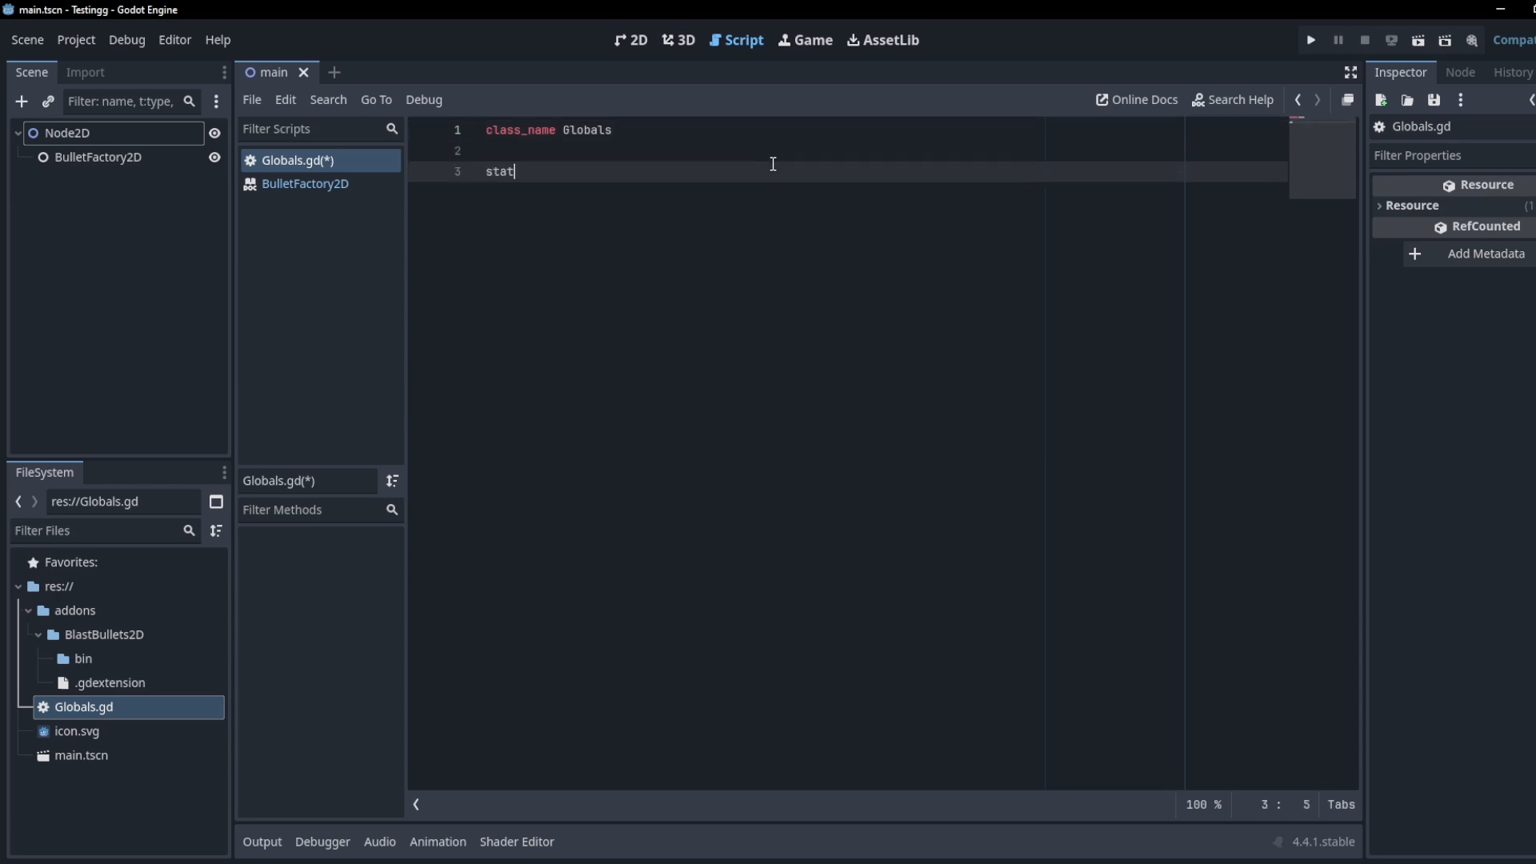
Step: Add static var BULLET_FACTORY typed BulletFactory2D via autocomplete and begin another static line
{"action": "type", "text": "ic var Bu"}
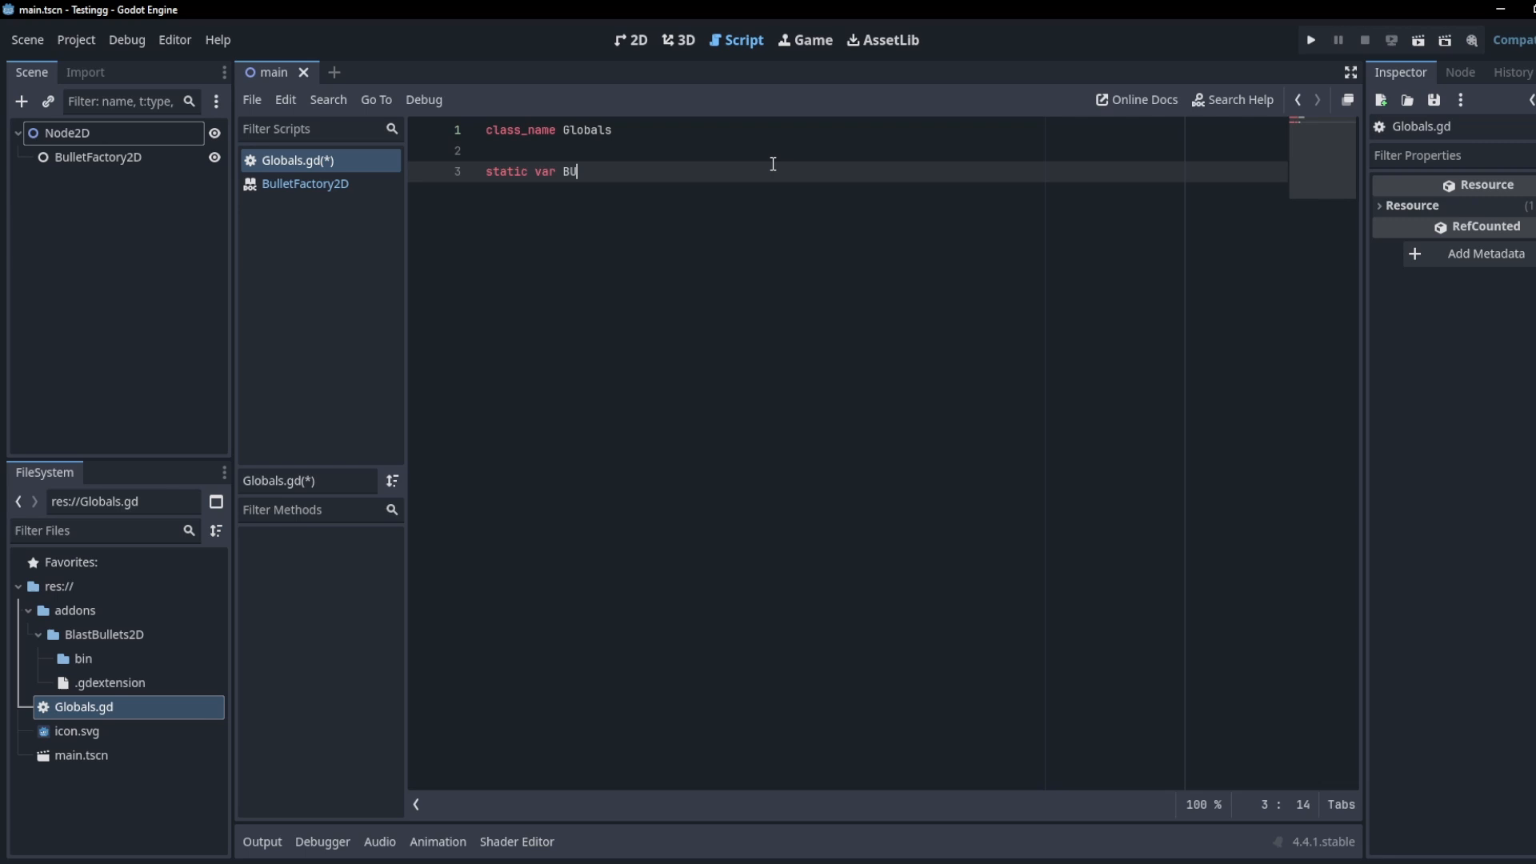
{"action": "type", "text": "LLET_"}
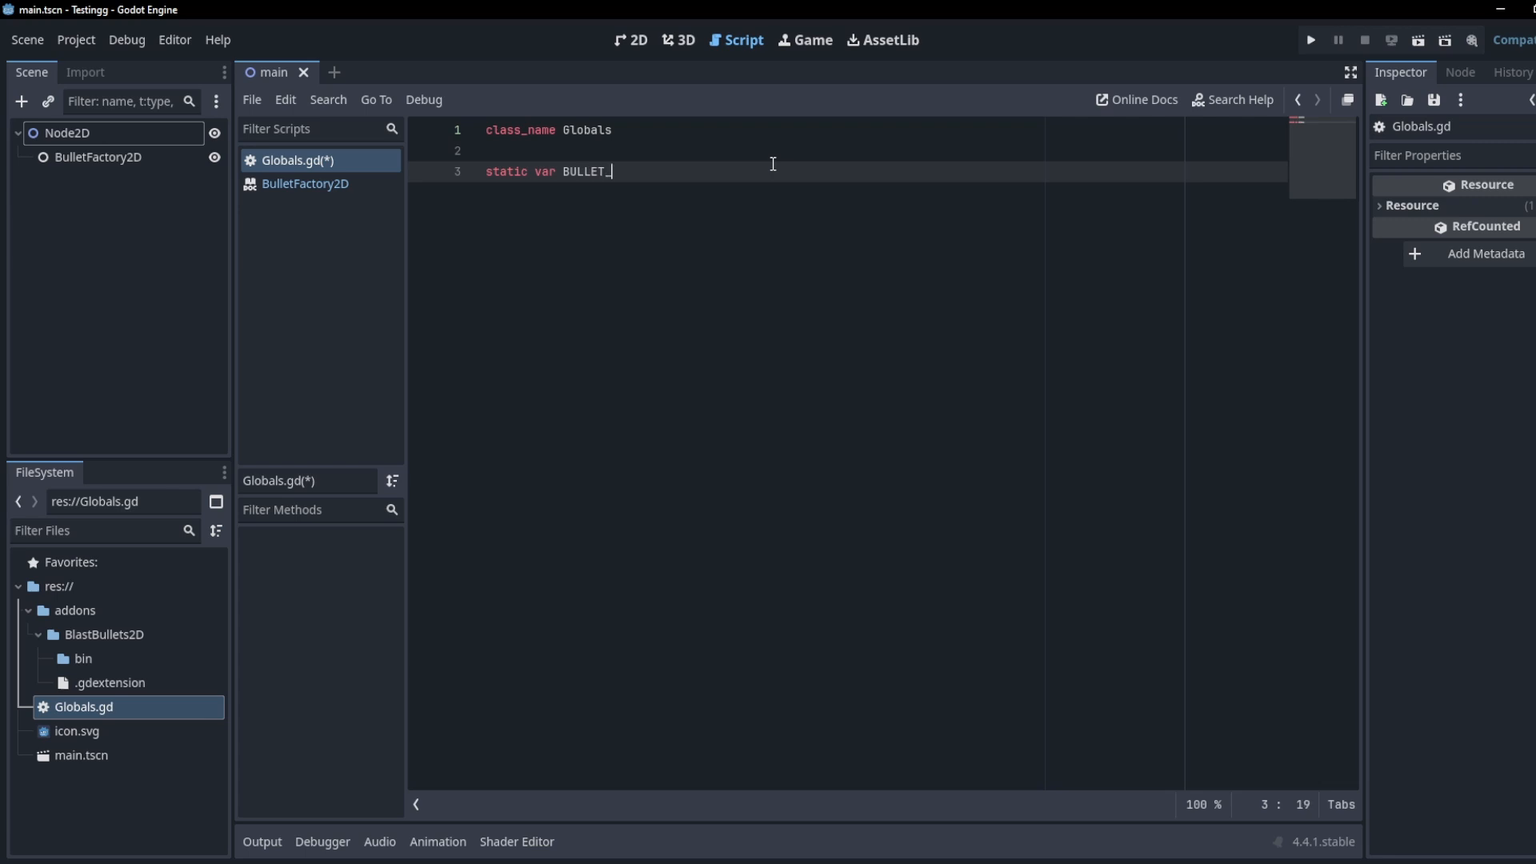
{"action": "type", "text": "FACTORY"}
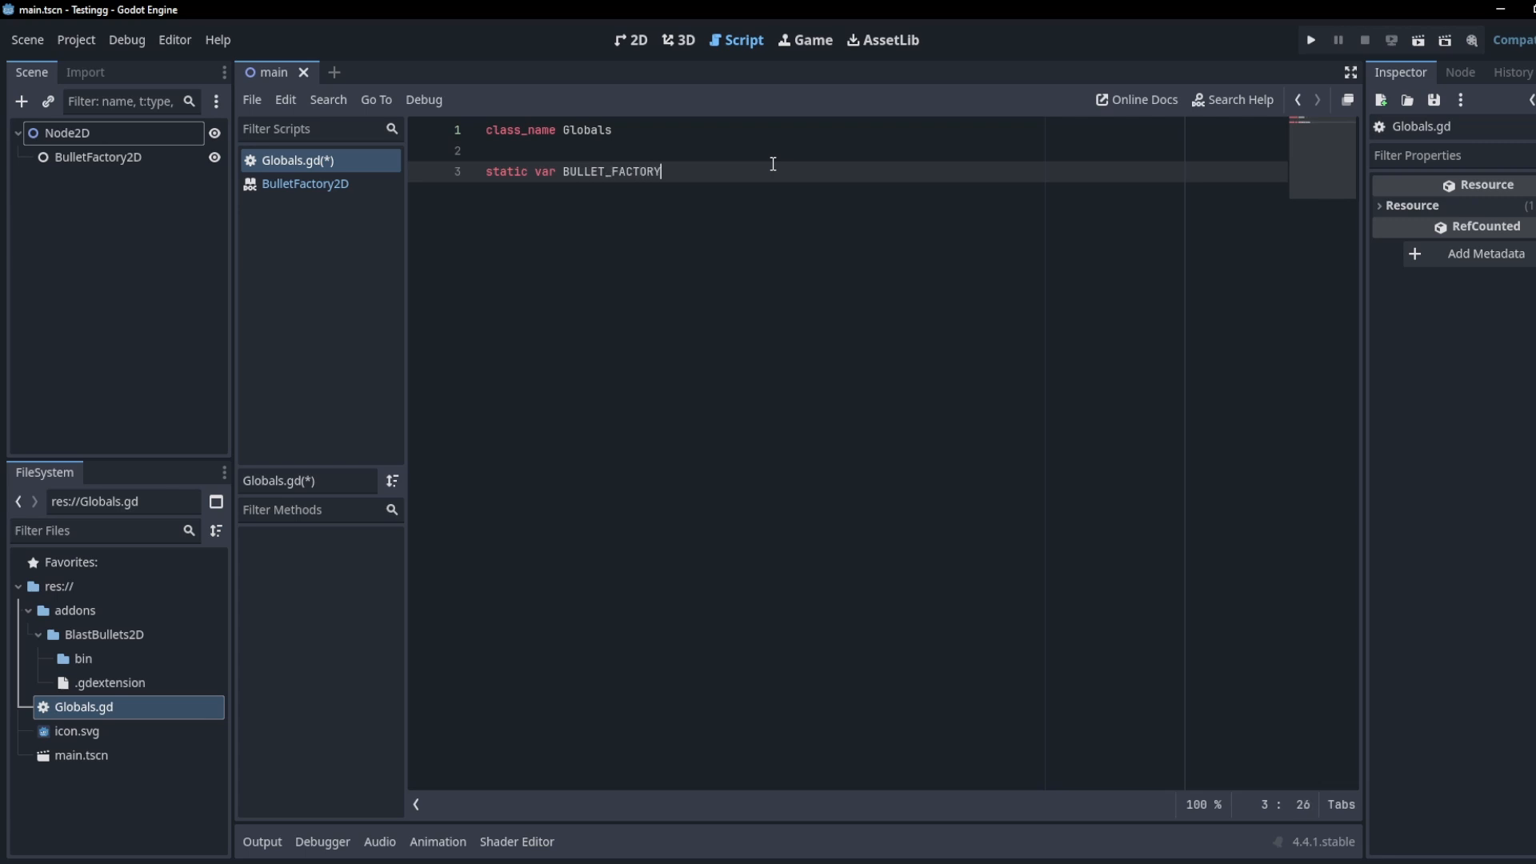
{"action": "type", "text": ":BUL"}
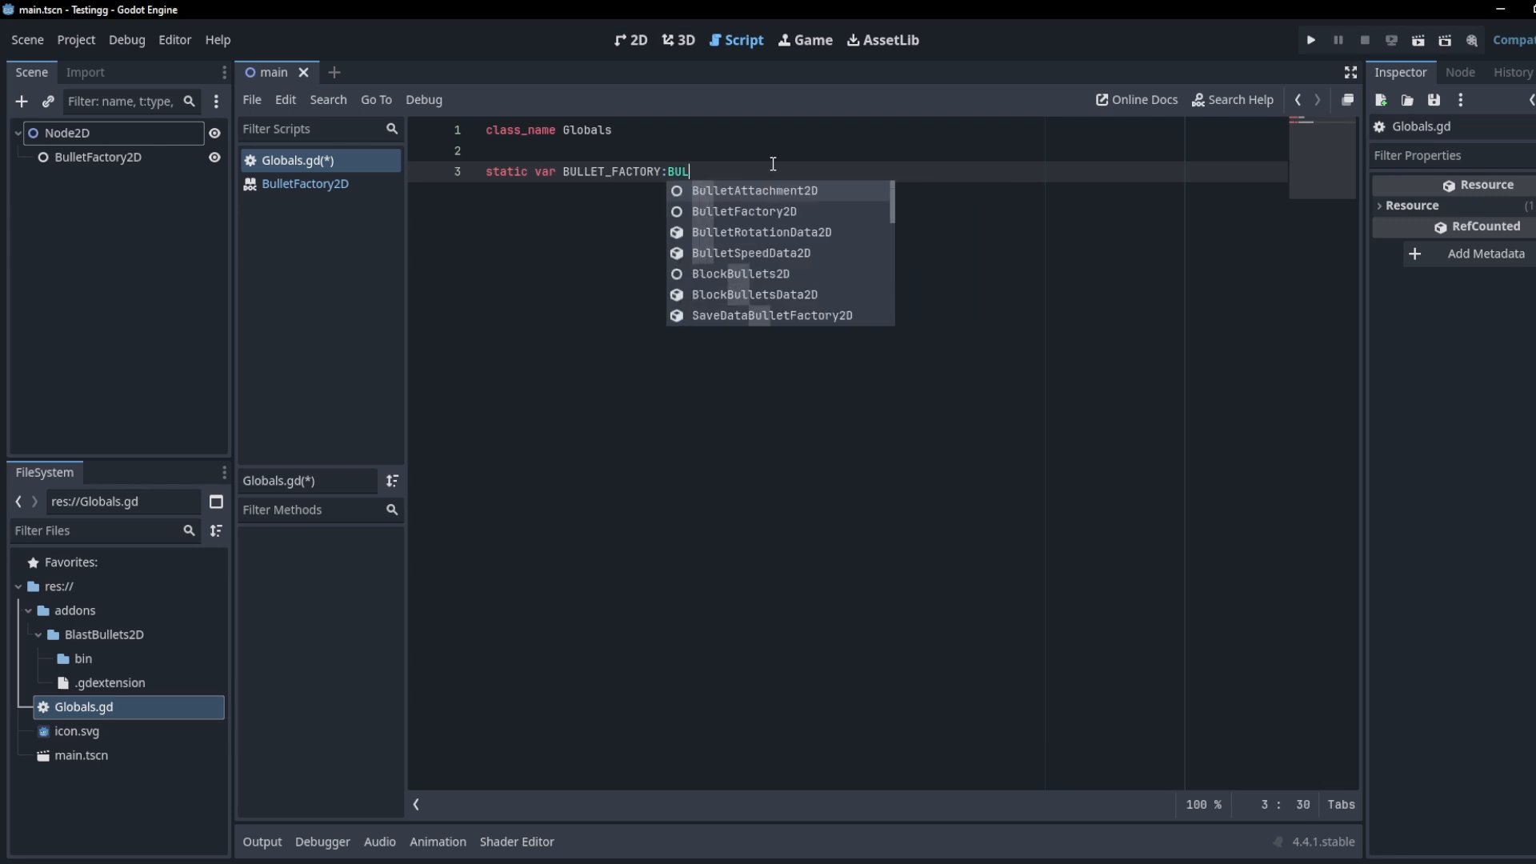
{"action": "type", "text": "L"}
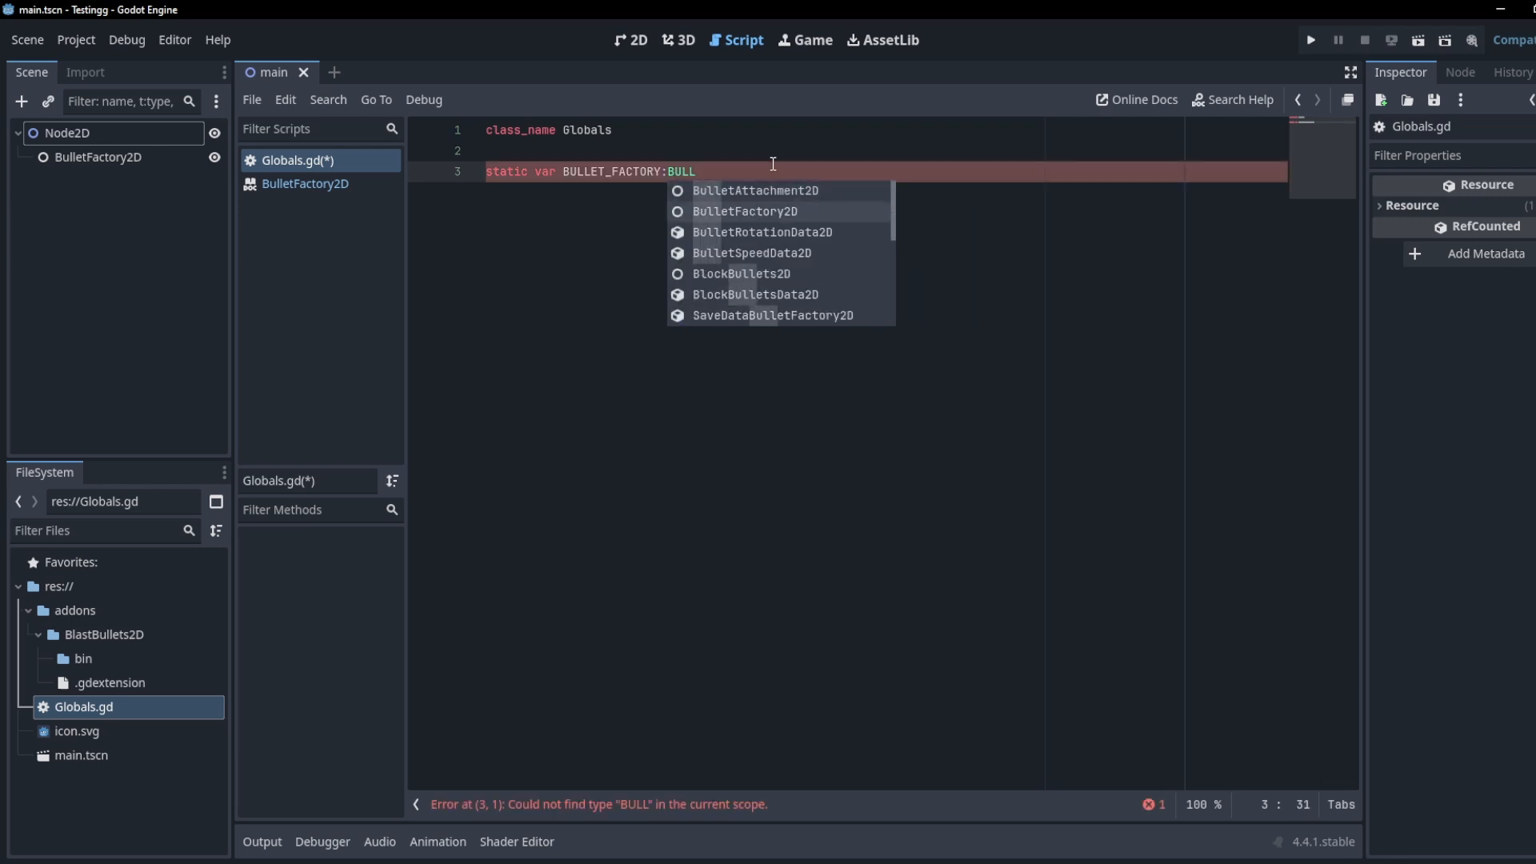
{"action": "left_click", "coordinate": [746, 211]}
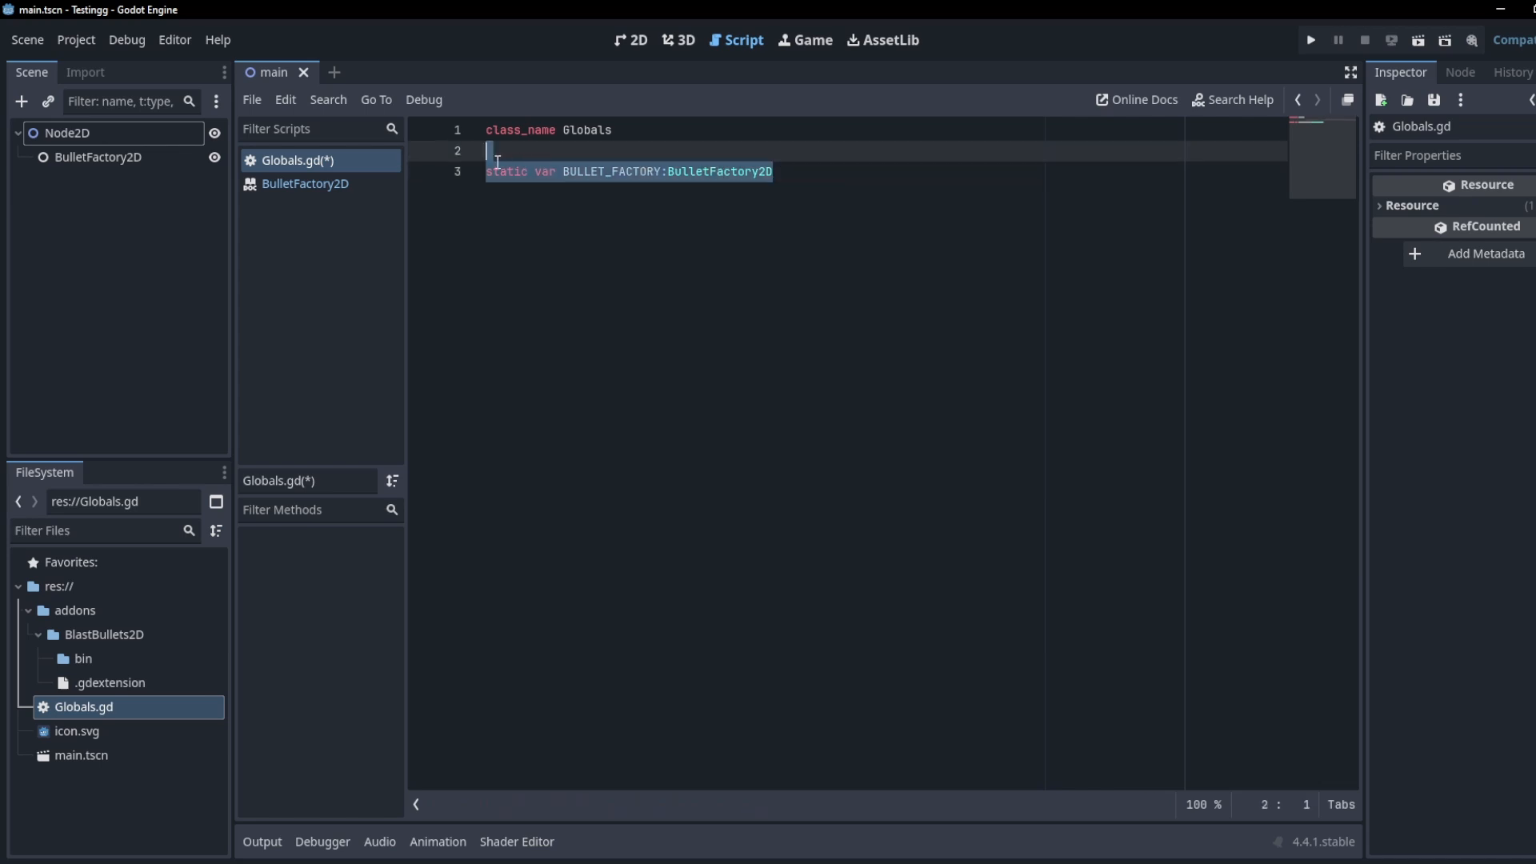
{"action": "left_click", "coordinate": [771, 171]}
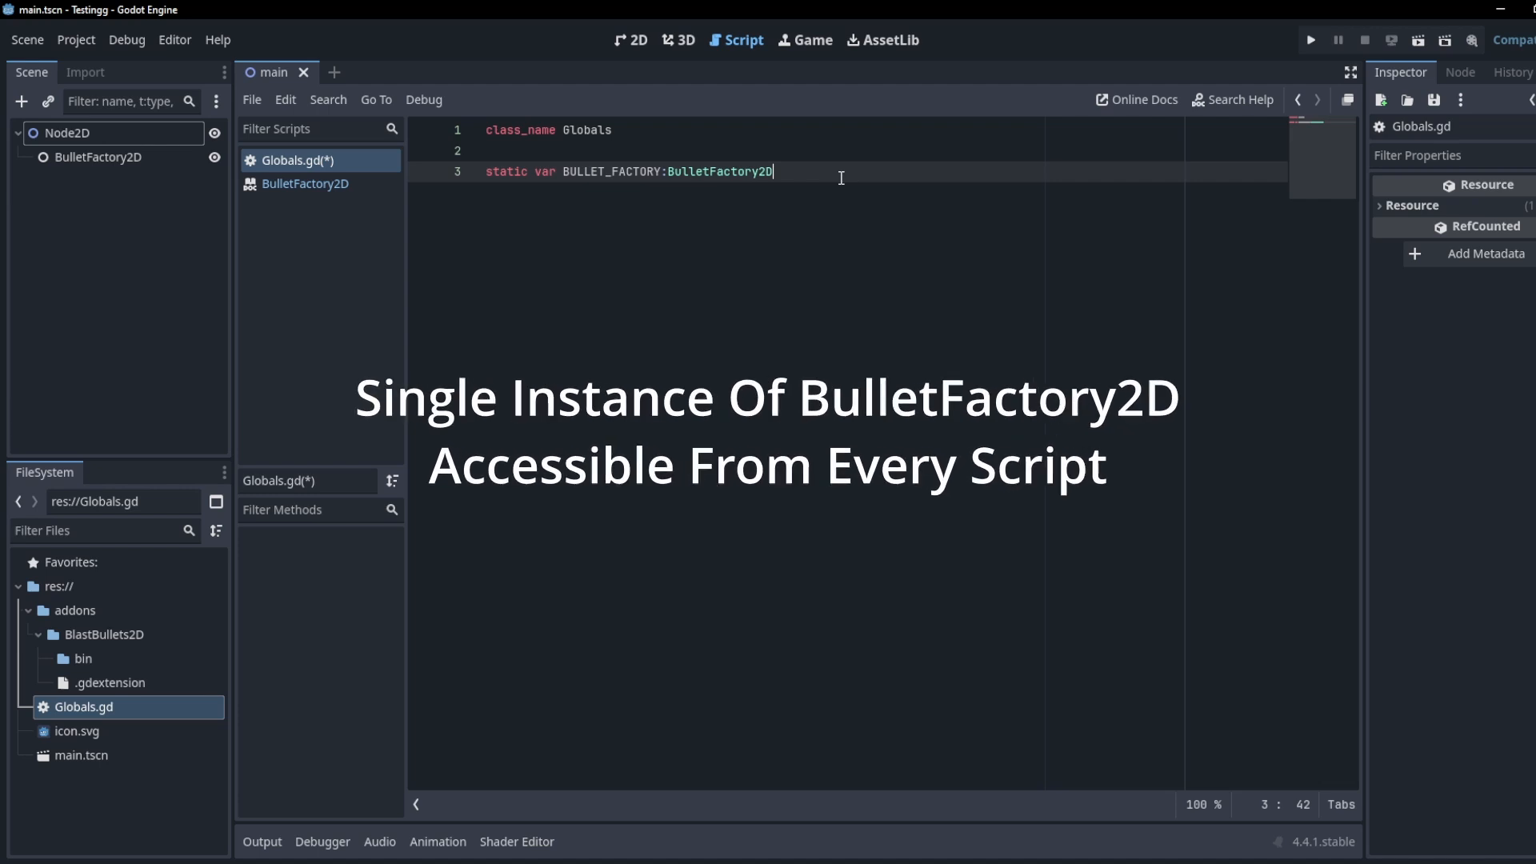
{"action": "type", "text": "sta"}
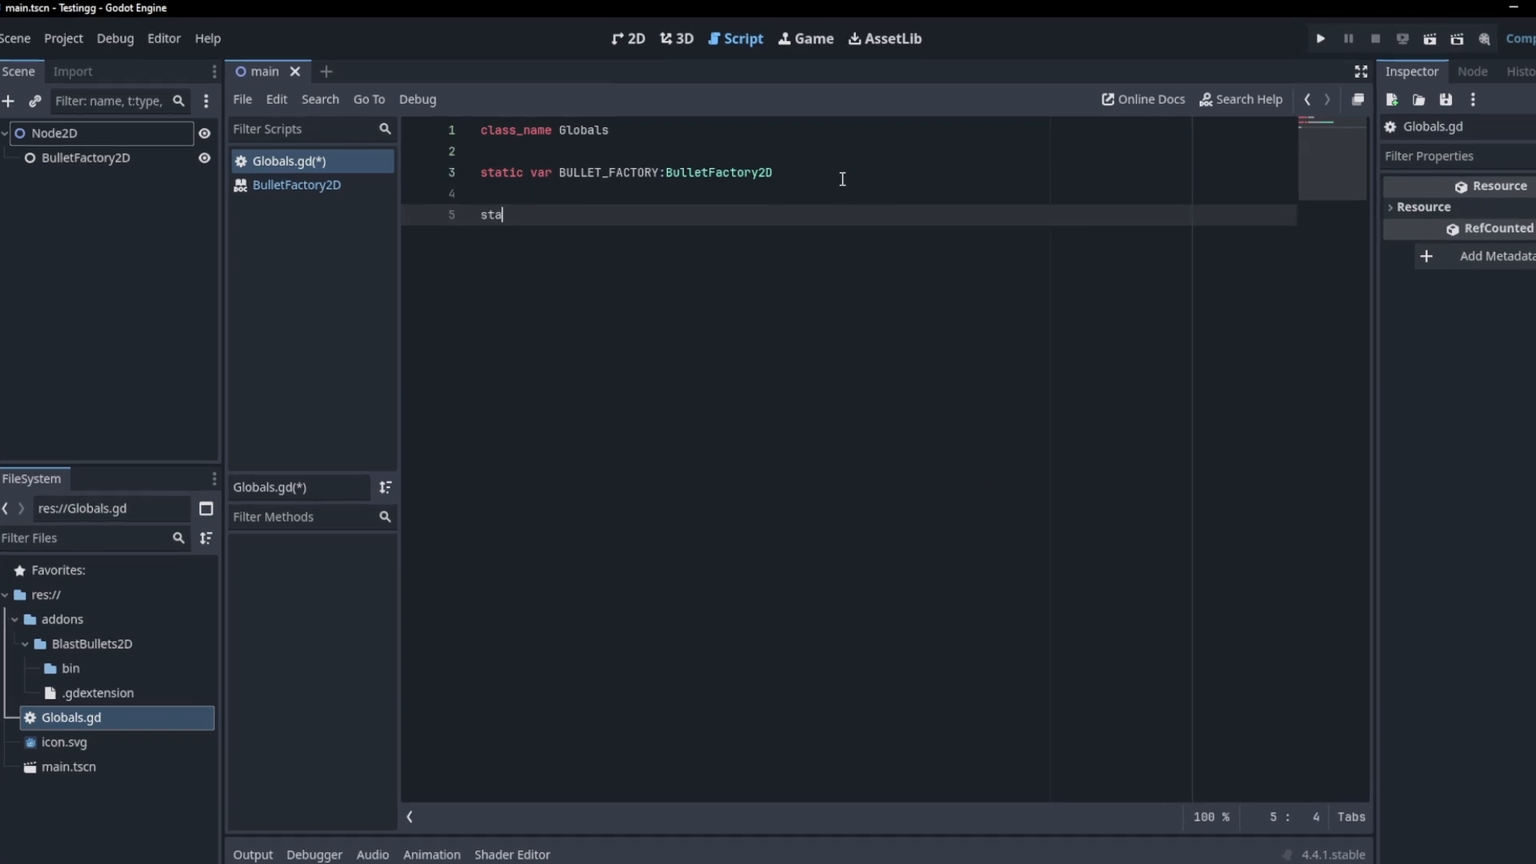
Step: Sketch example static vars UI and IDK:Control below BULLET_FACTORY
{"action": "type", "text": "tic var U"}
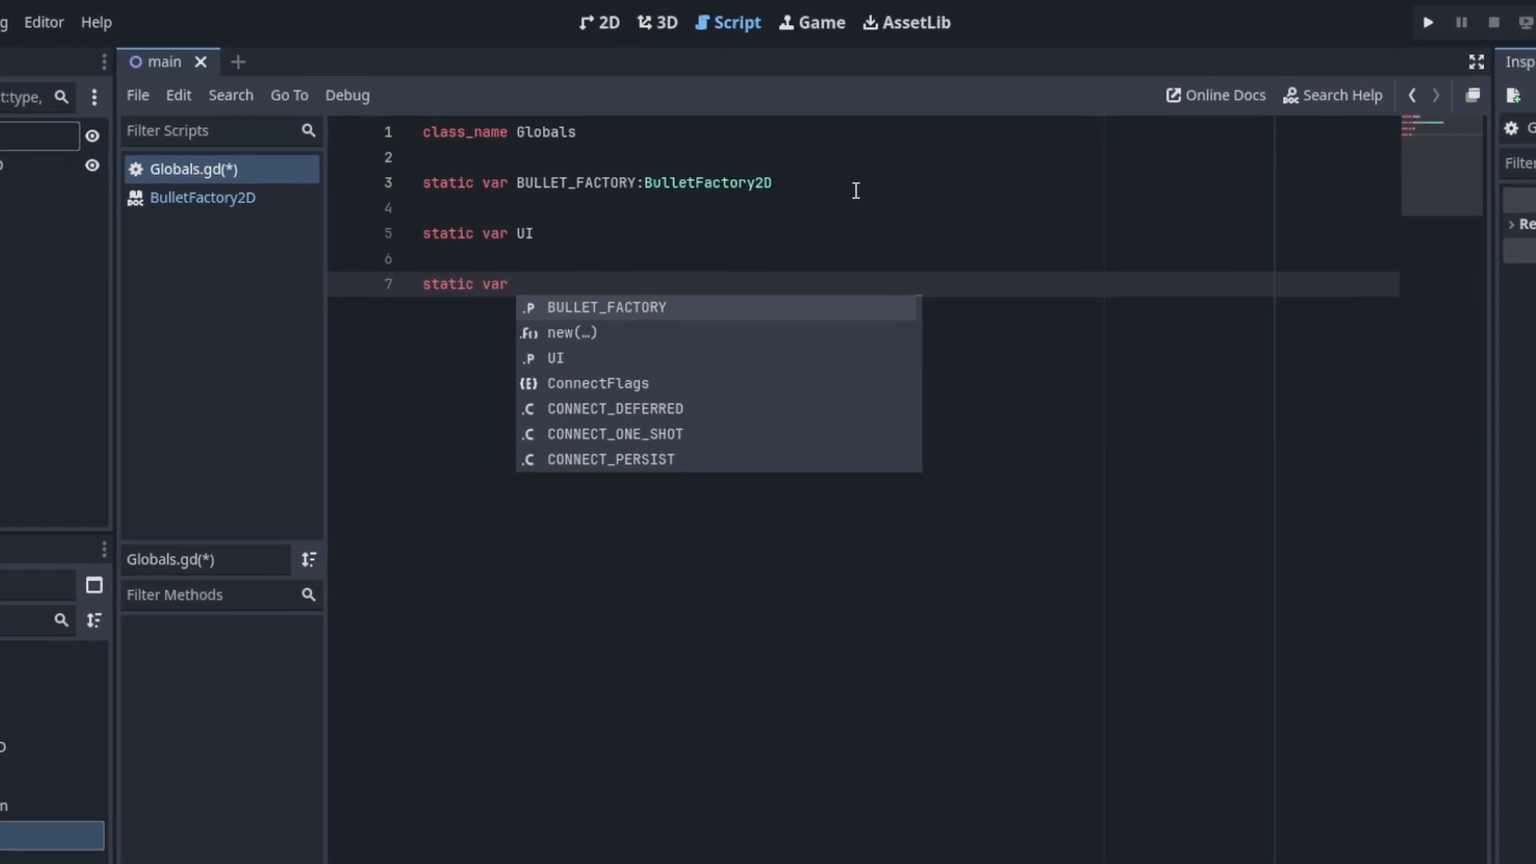
{"action": "type", "text": "IDK"}
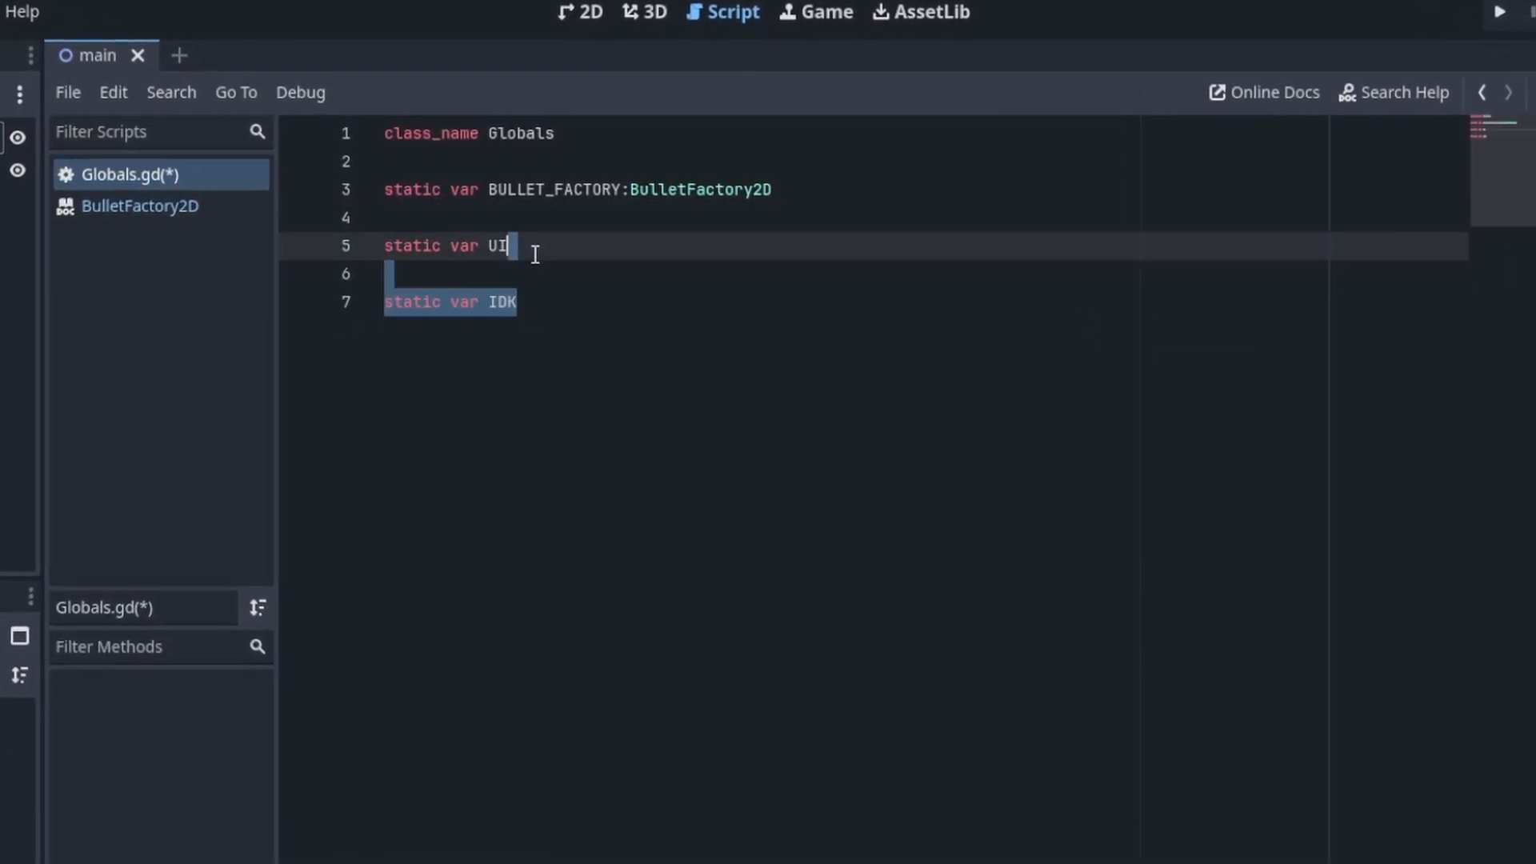
{"action": "type", "text": ":Control"}
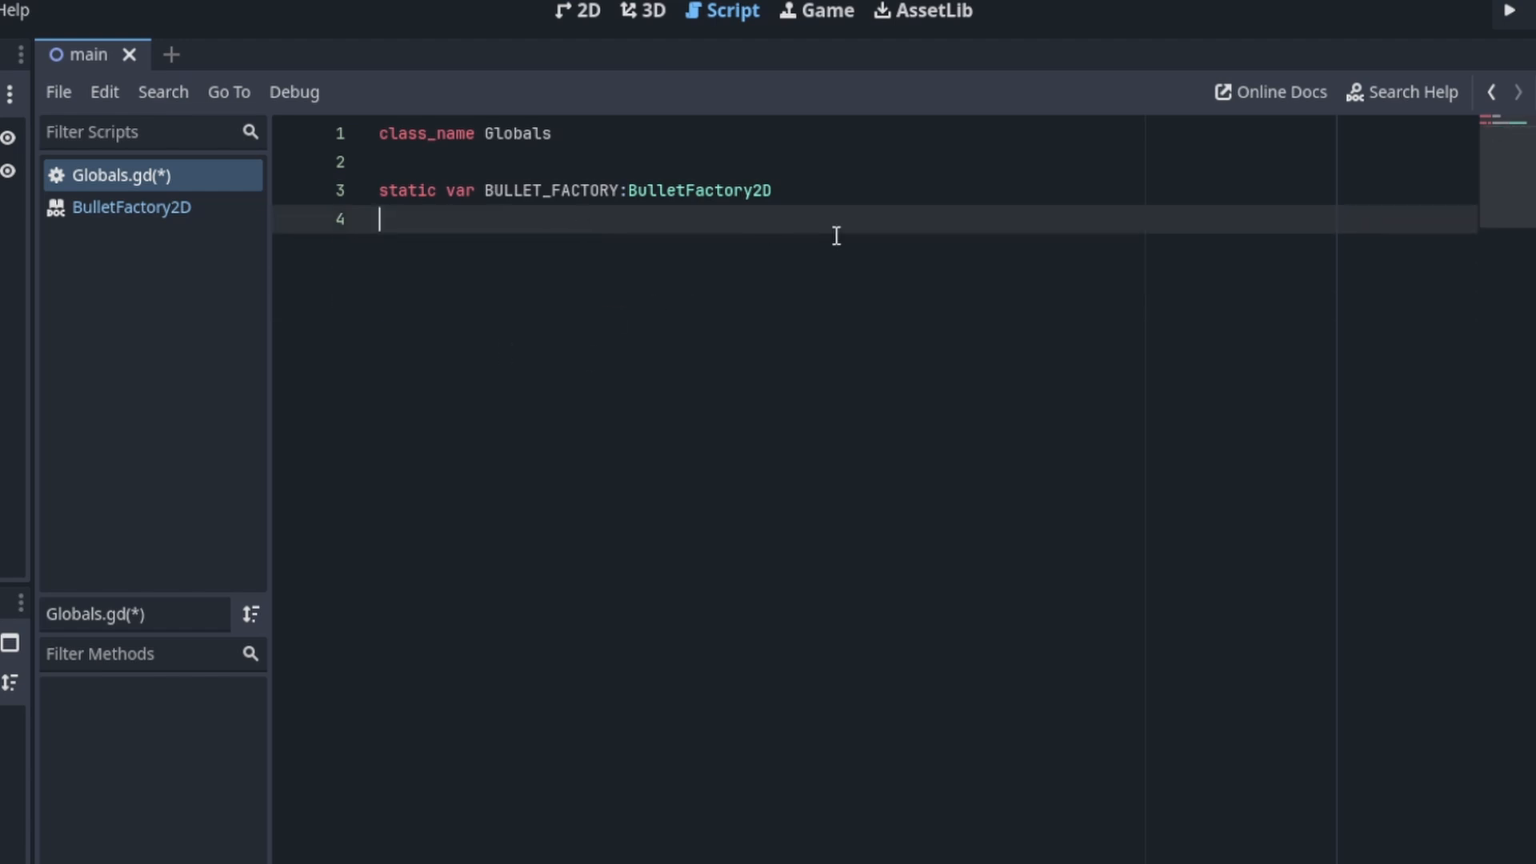
Step: Trim back to only the typed BULLET_FACTORY variable and save Globals.gd
{"action": "double_click", "coordinate": [699, 190]}
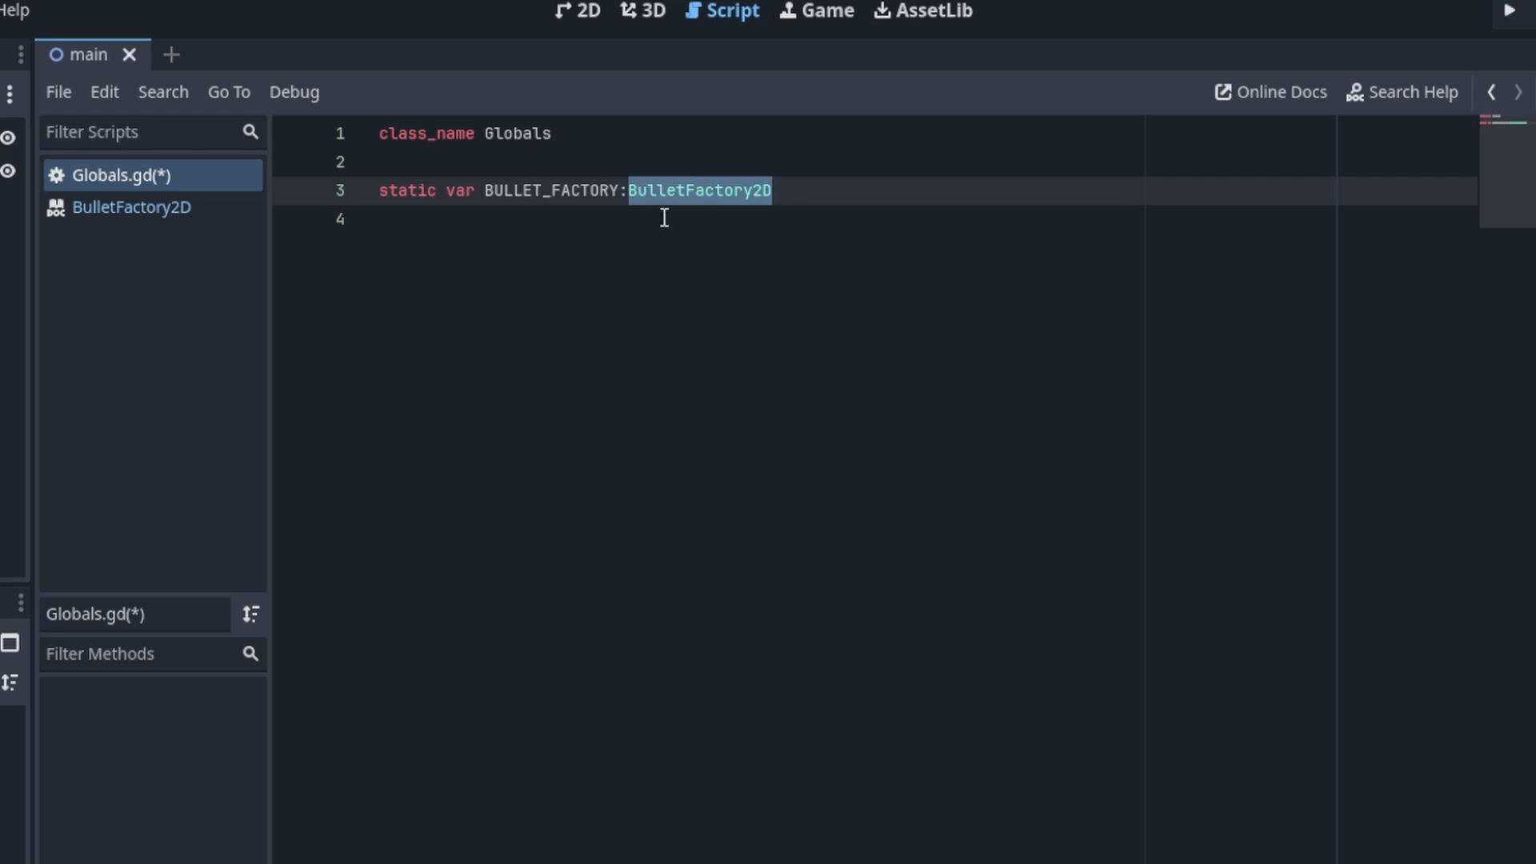
{"action": "left_click", "coordinate": [805, 213]}
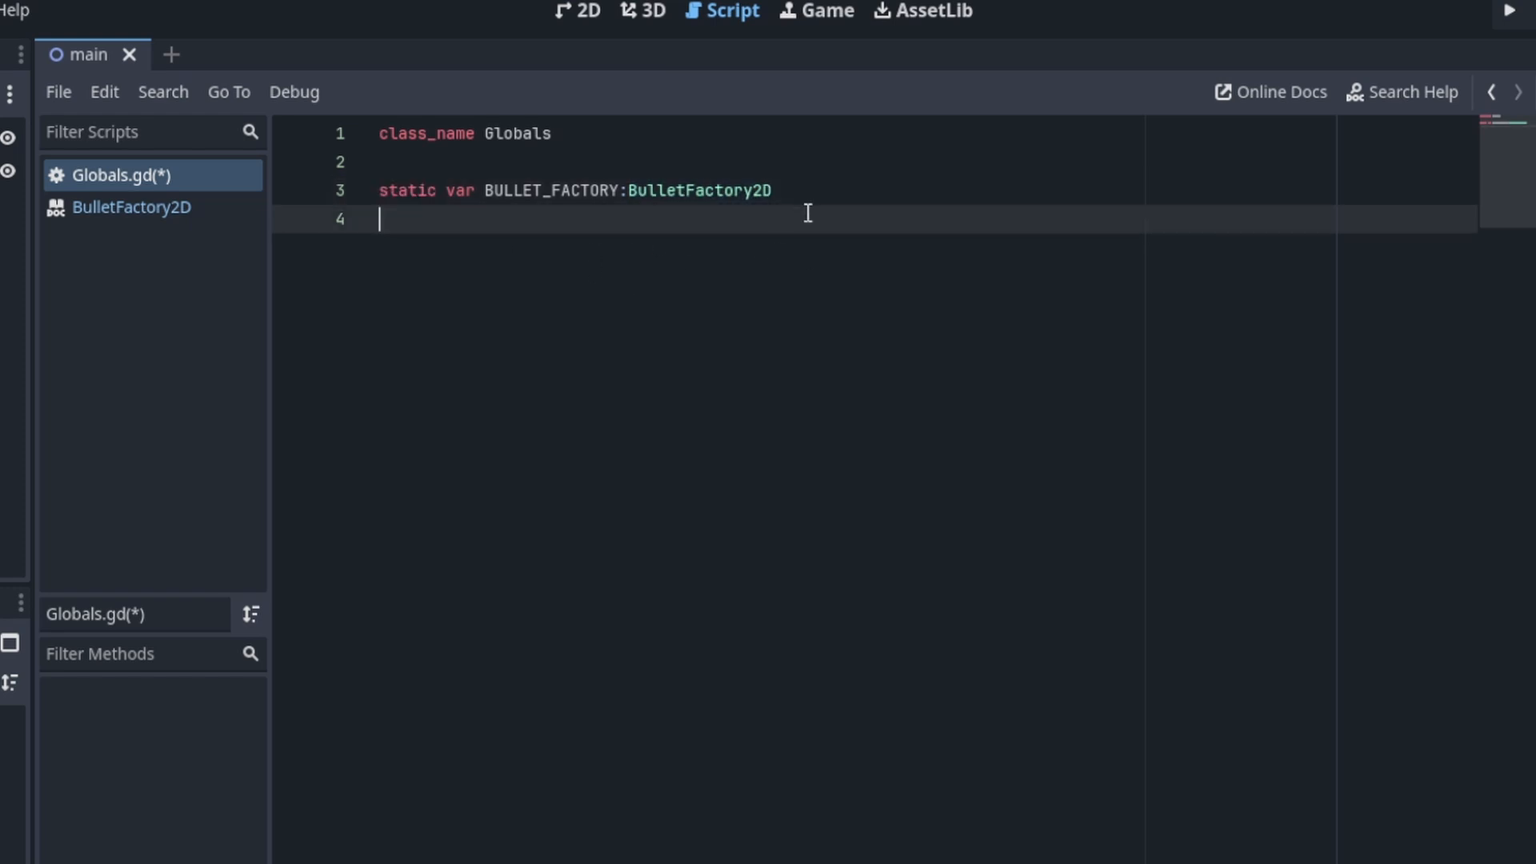
{"action": "mouse_move", "coordinate": [769, 309]}
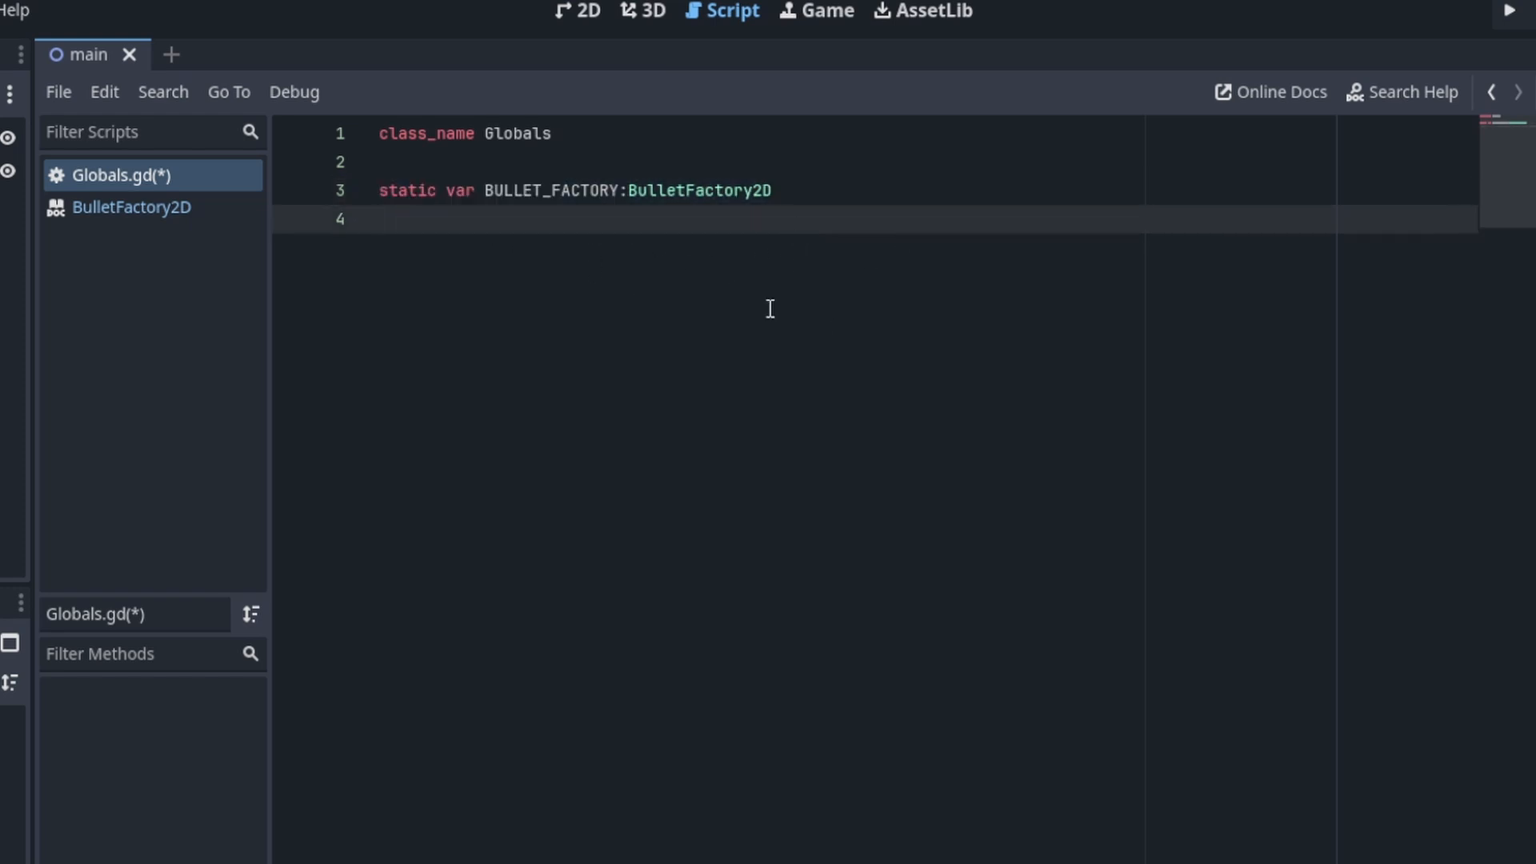
{"action": "key", "text": "ctrl+s"}
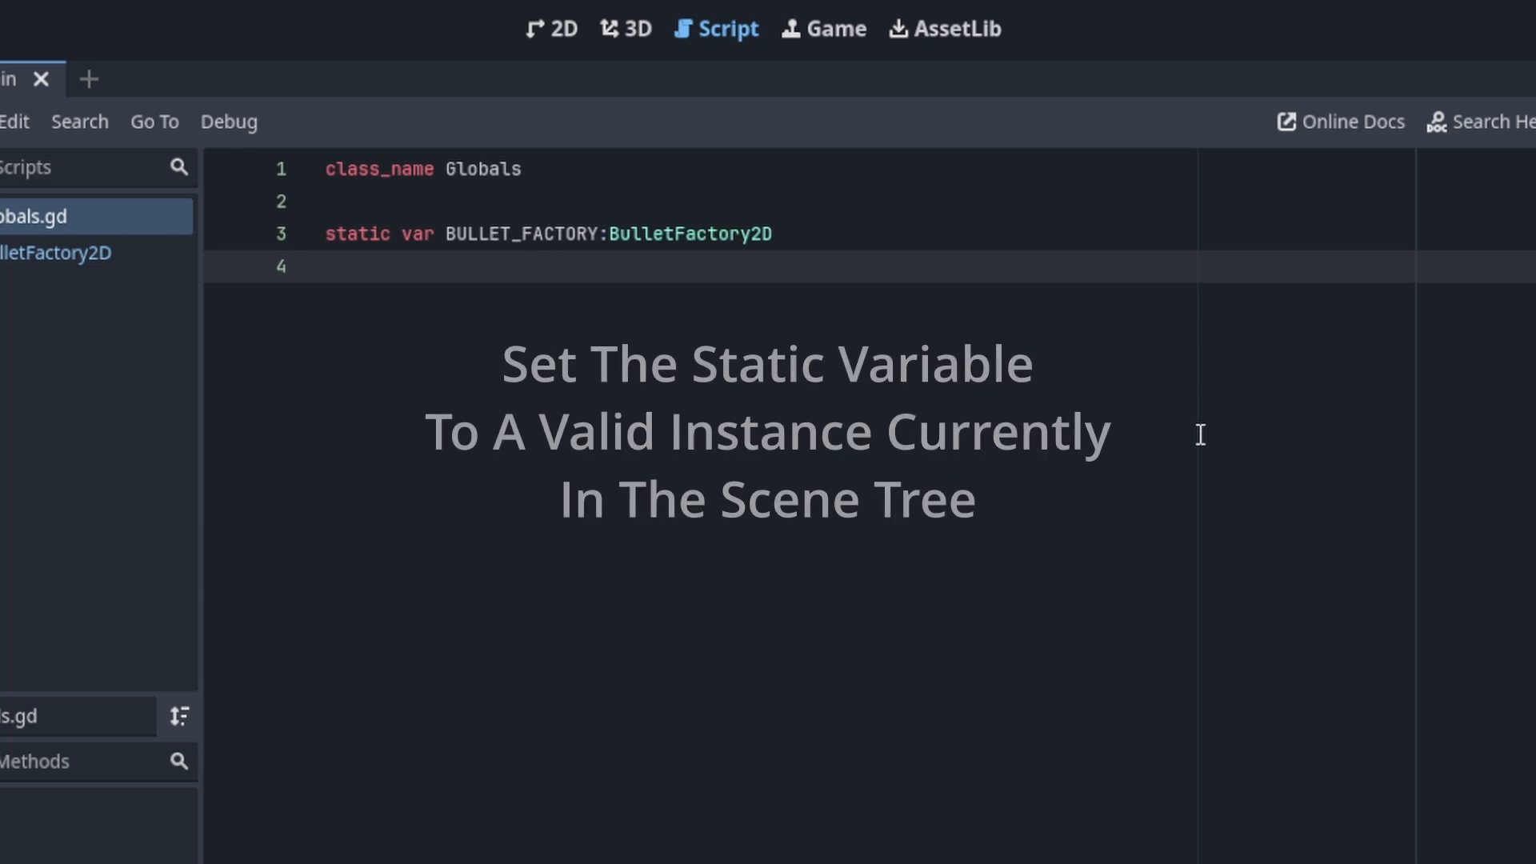
Step: Add a plain Node child under Node2D and start attaching a new node.gd script to it
{"action": "right_click", "coordinate": [59, 133]}
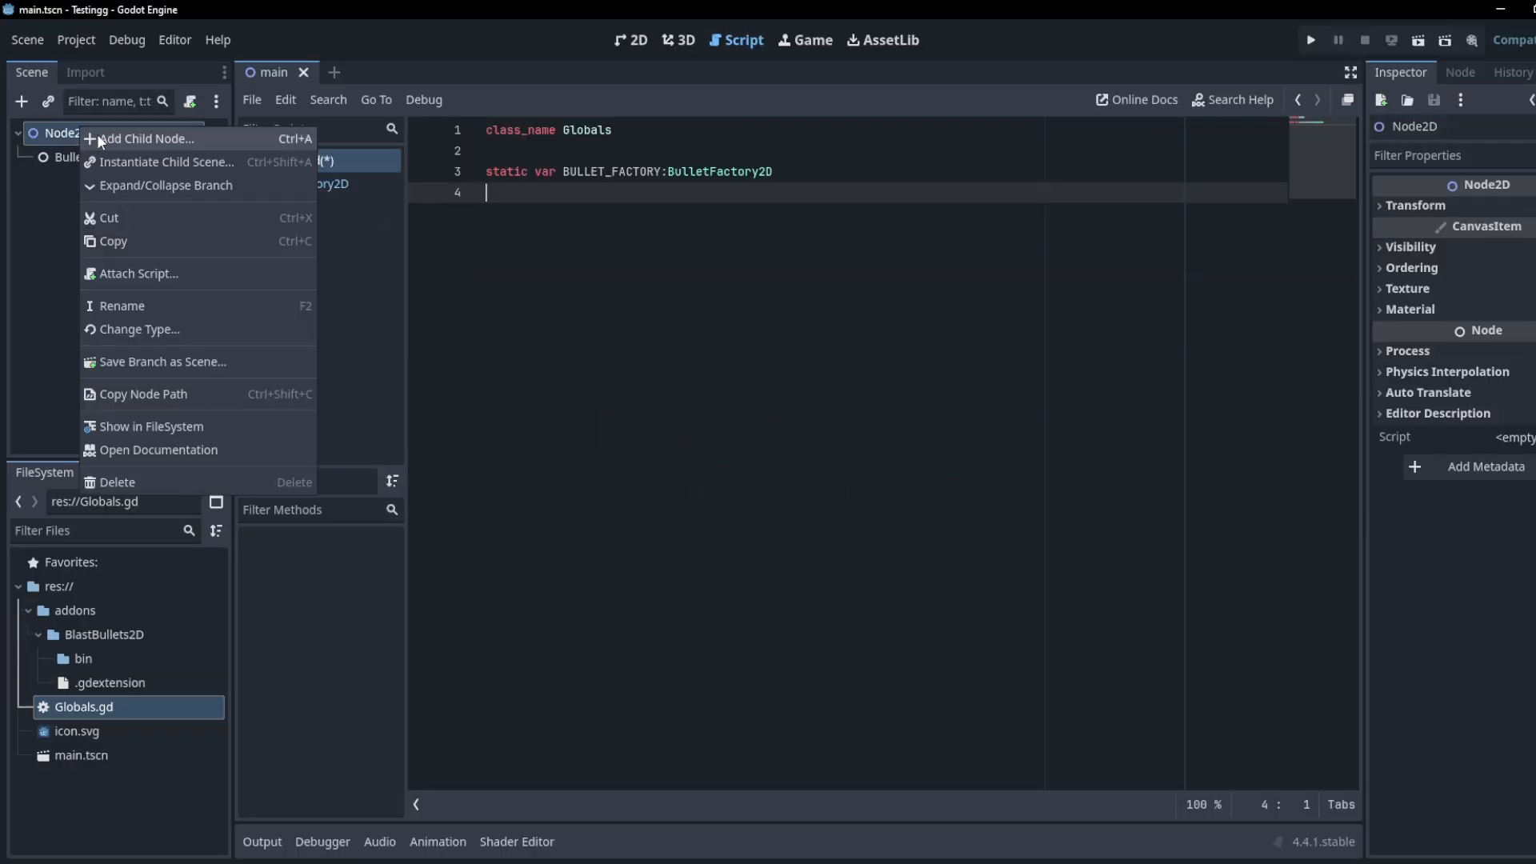
{"action": "left_click", "coordinate": [147, 137]}
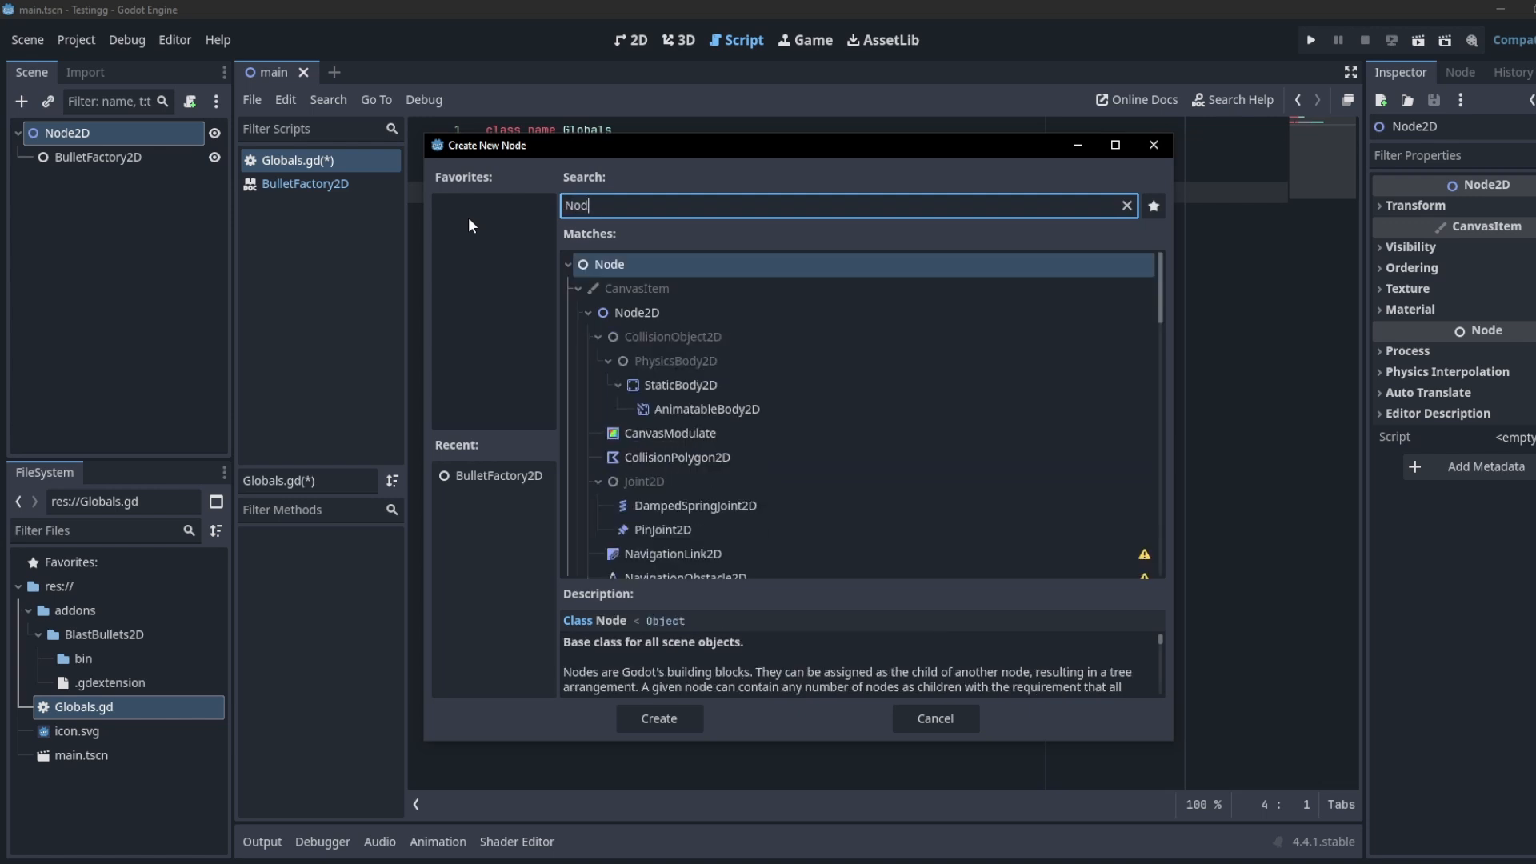
{"action": "left_click", "coordinate": [657, 719]}
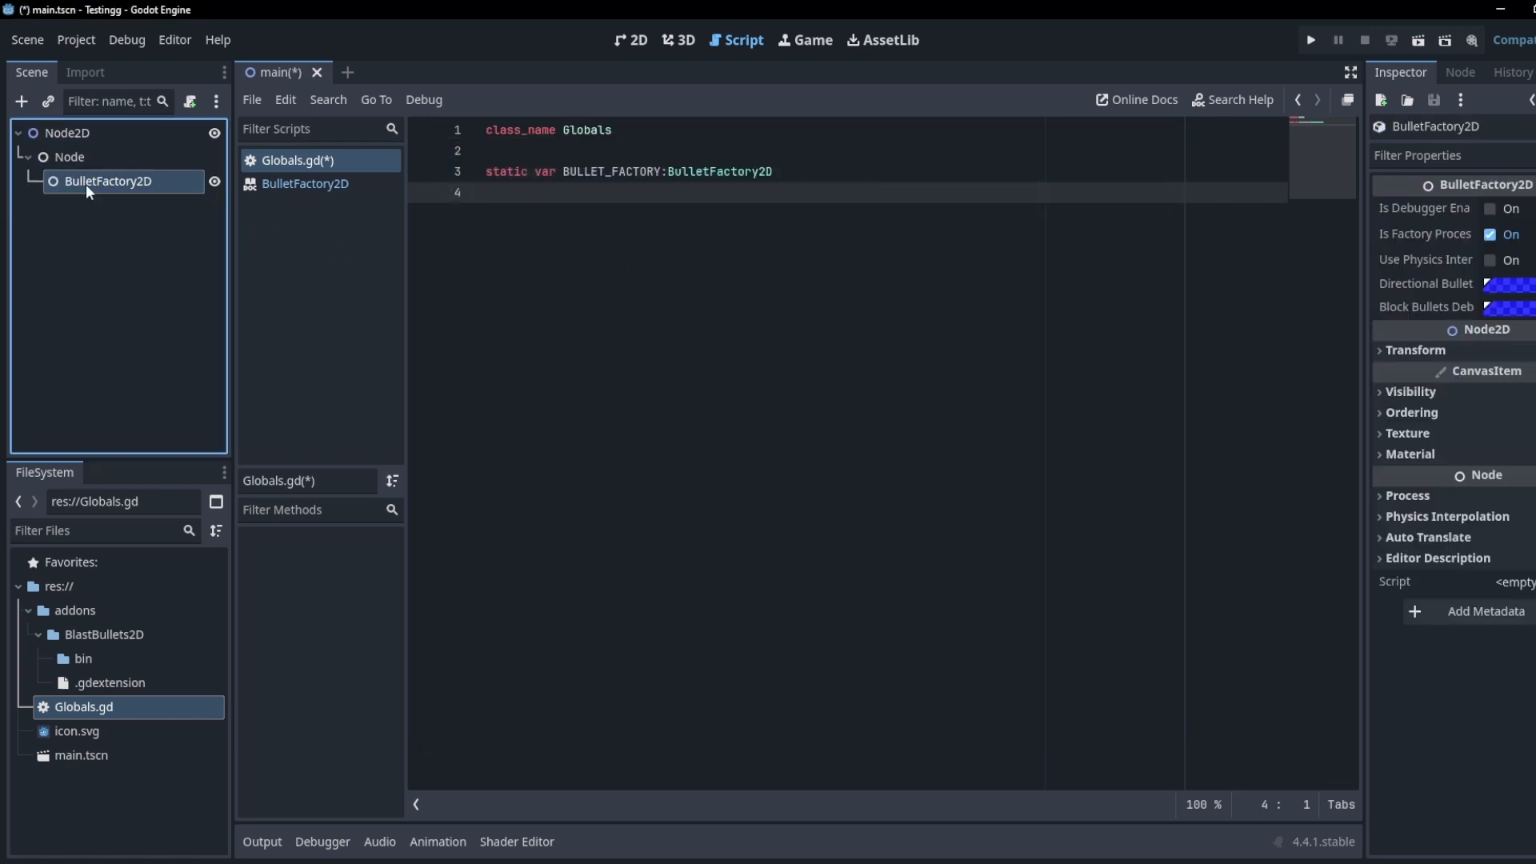
{"action": "left_click", "coordinate": [189, 101]}
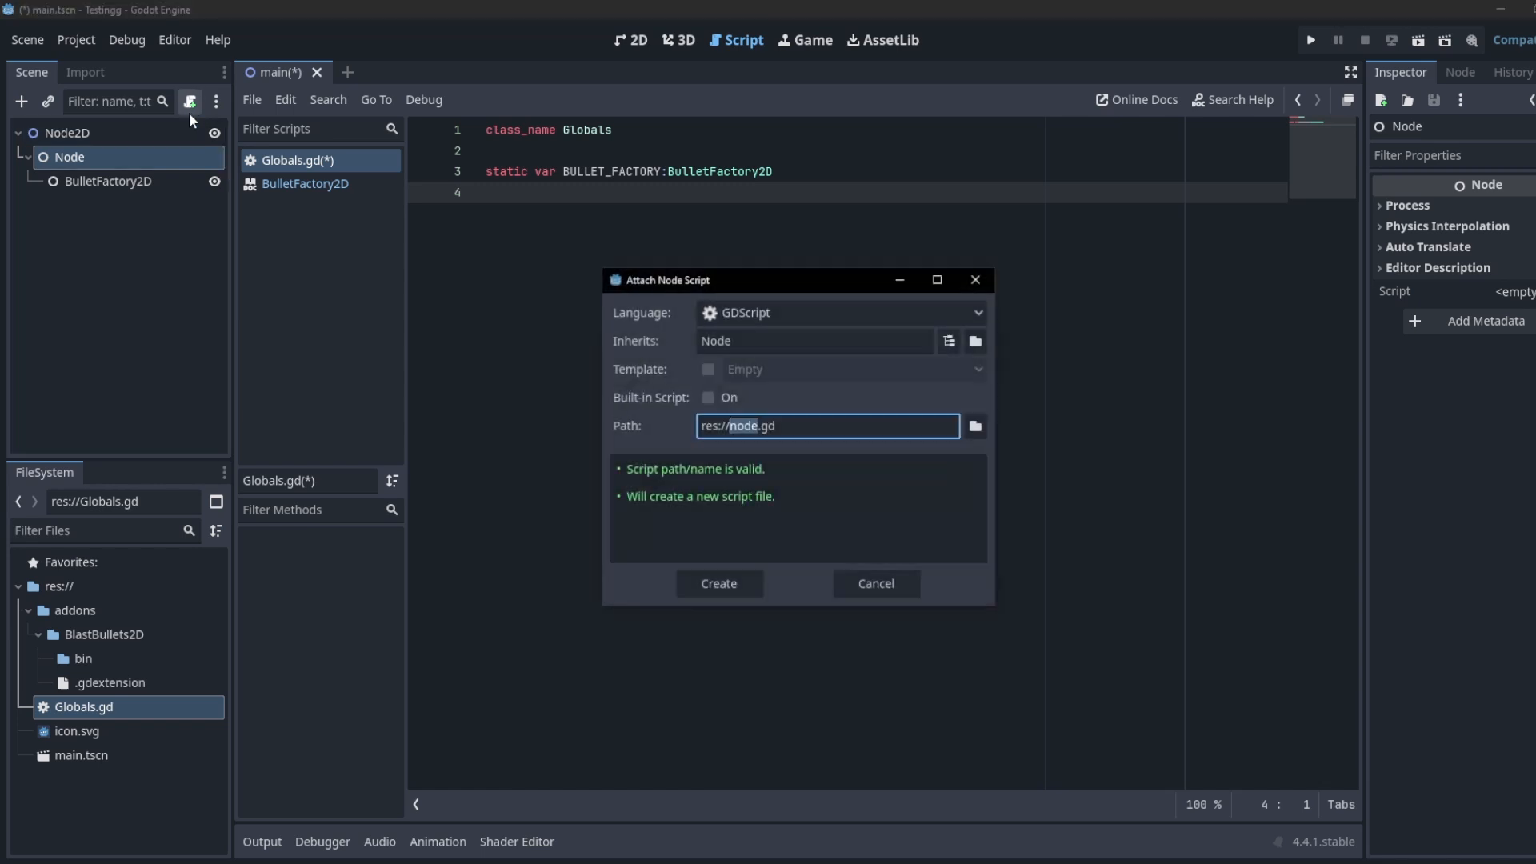
{"action": "left_click", "coordinate": [718, 582]}
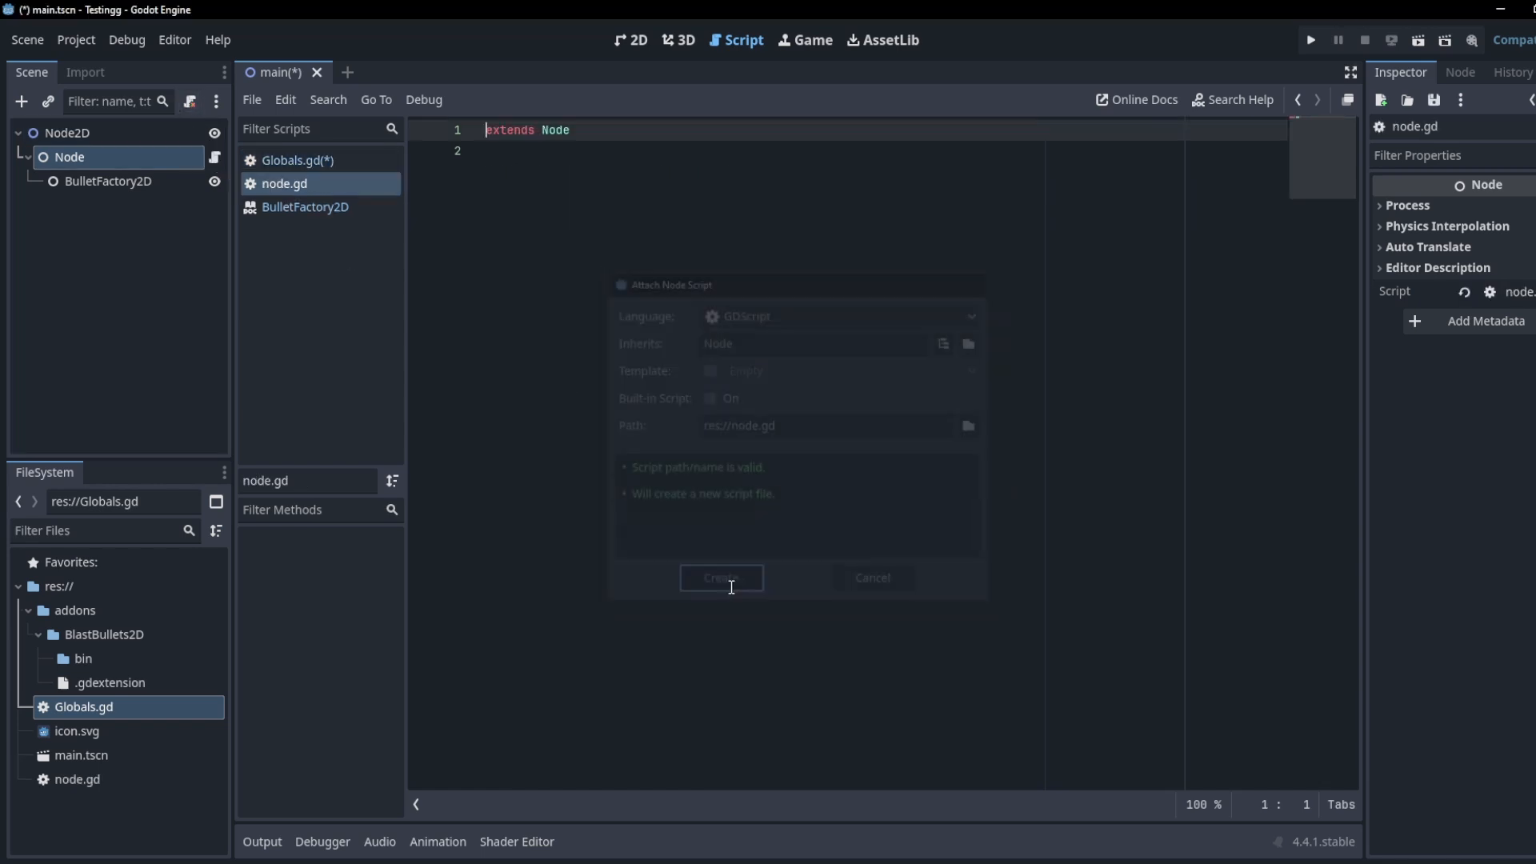
Step: Create node.gd with _ready assigning $BulletFactory2D to Globals.BULLET_FACTORY
{"action": "left_click", "coordinate": [721, 578]}
{"action": "type", "text": "fun"}
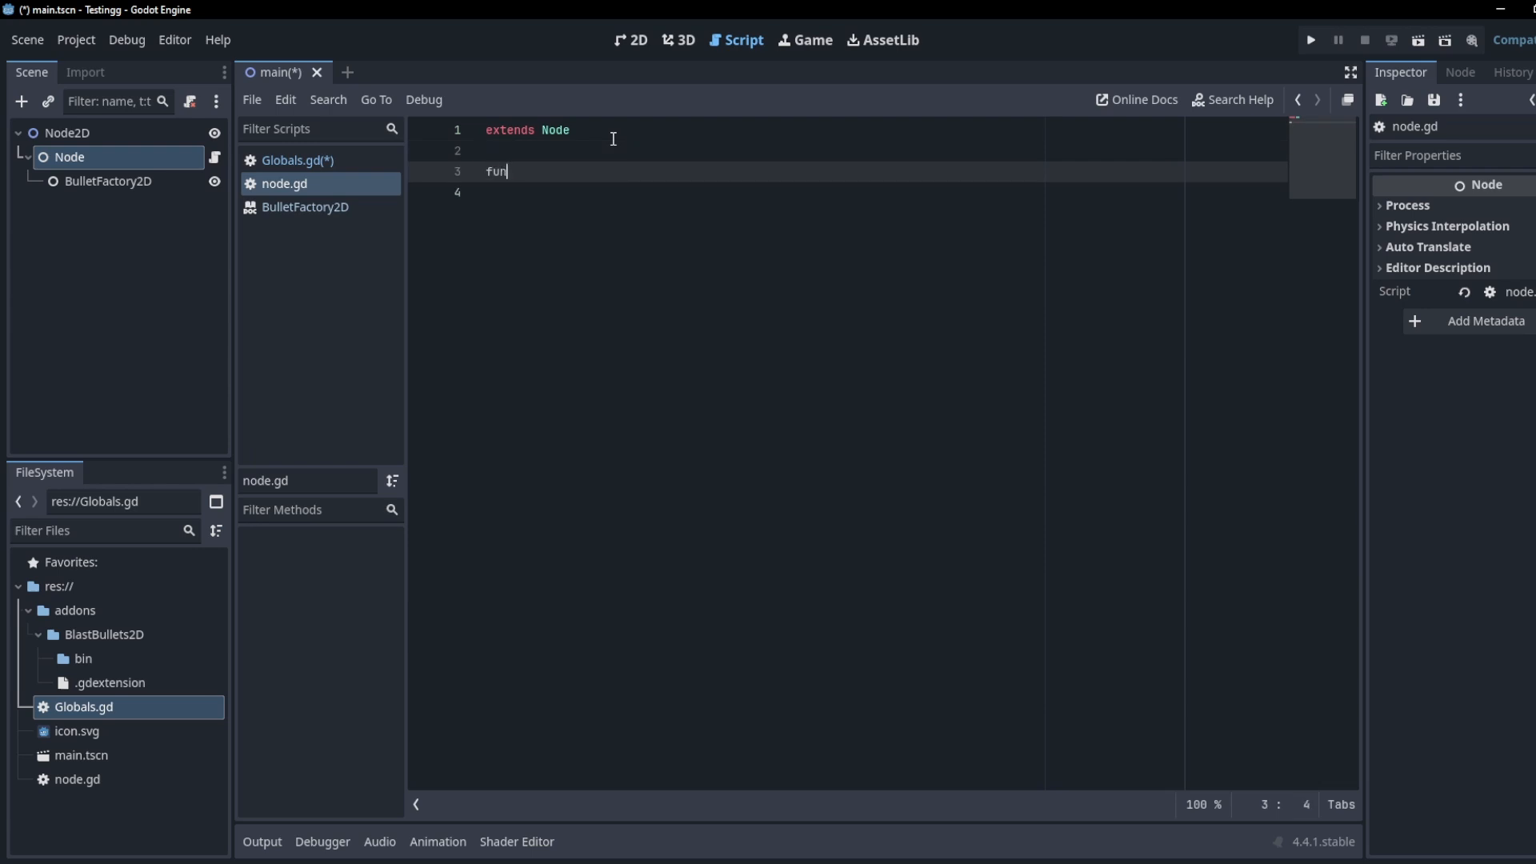
{"action": "type", "text": "_ready() -> void:"}
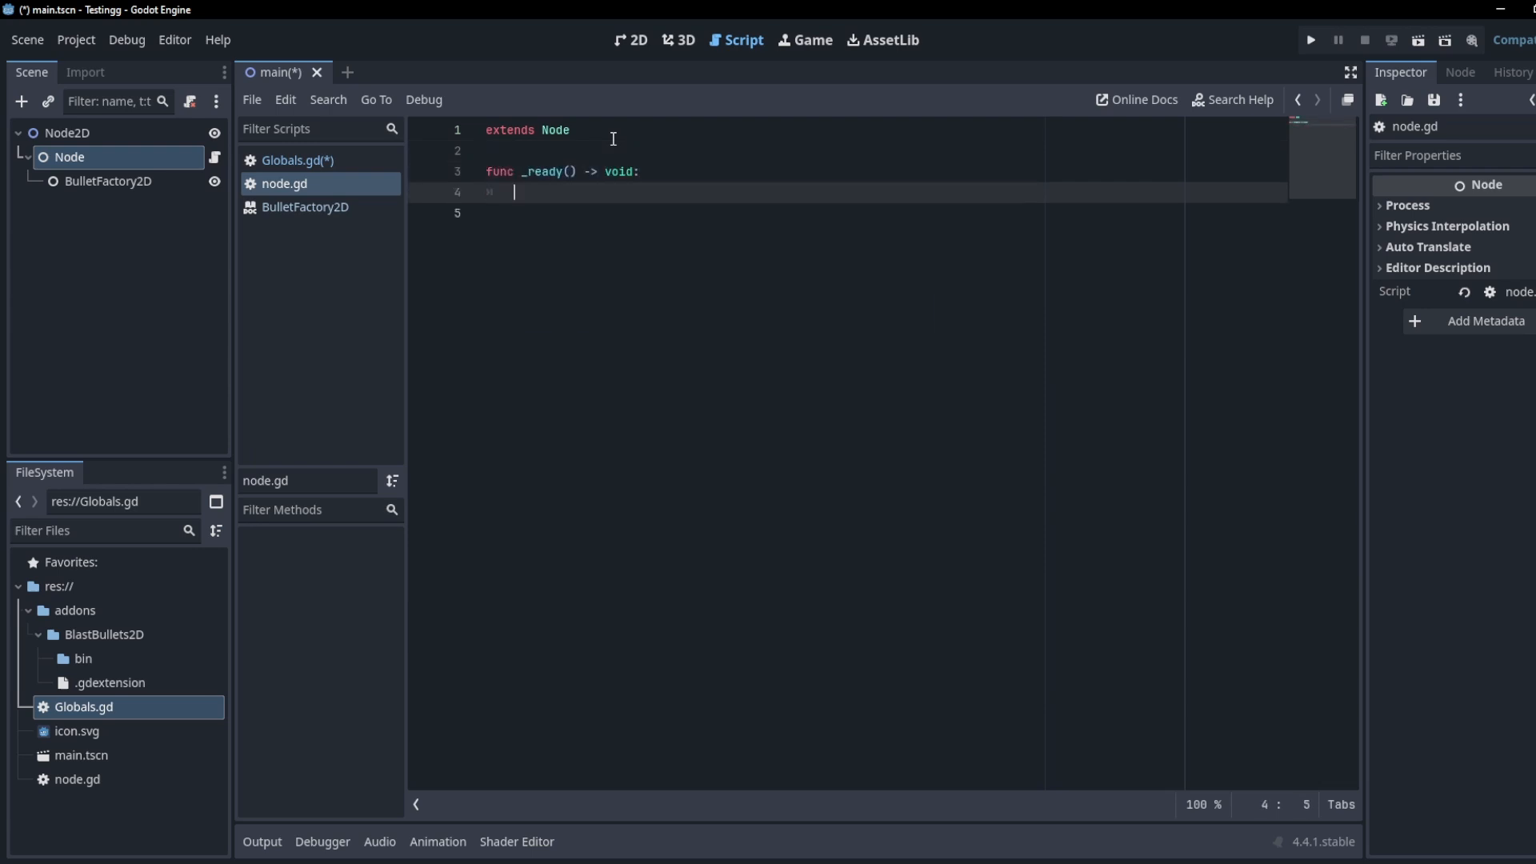
{"action": "type", "text": "Glo"}
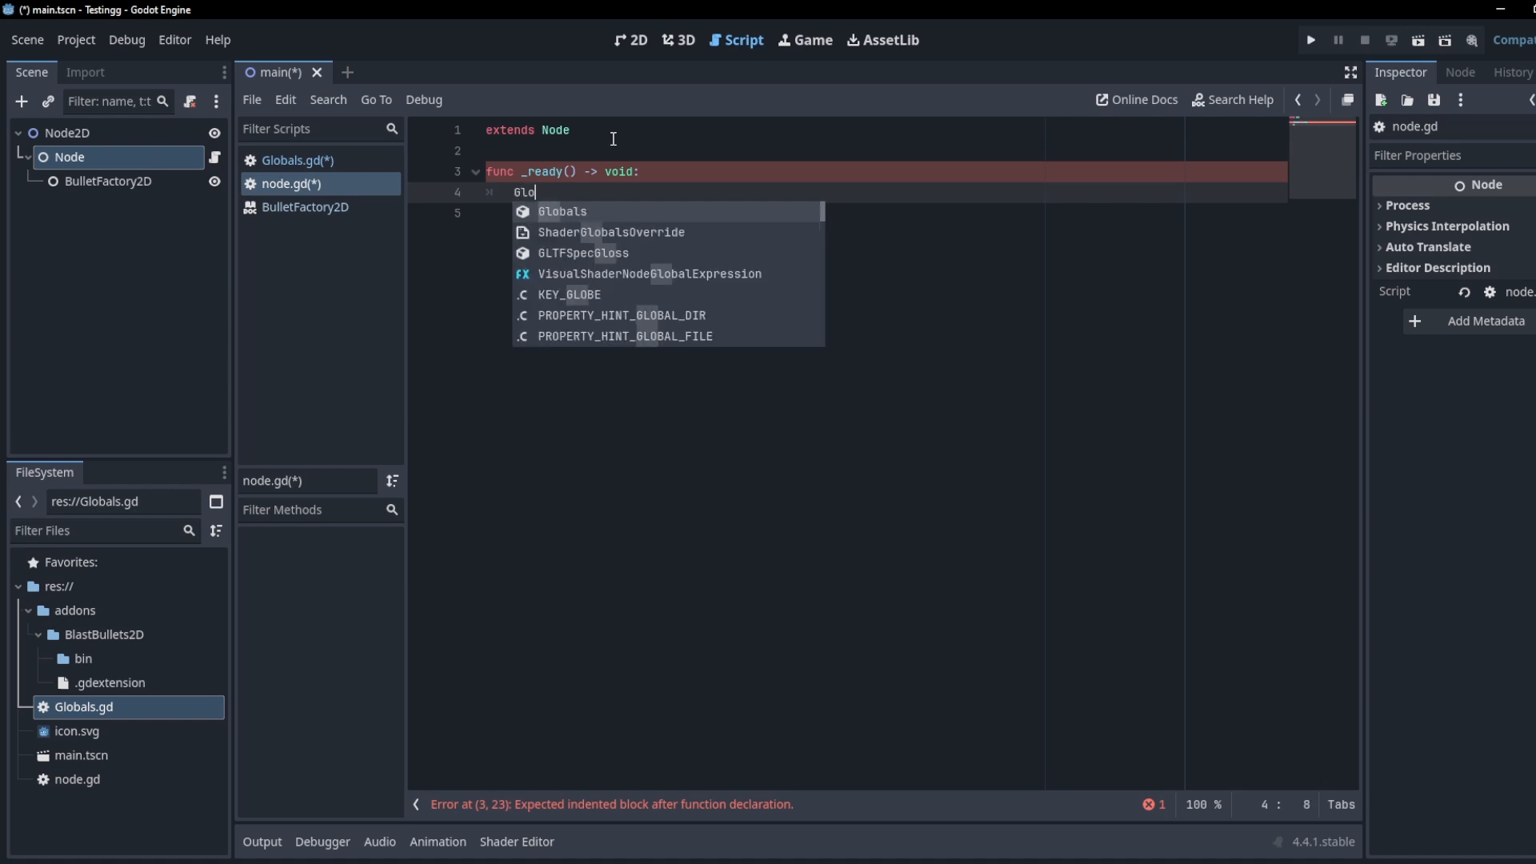
{"action": "type", "text": "bals.BULLET_FACTORY ="}
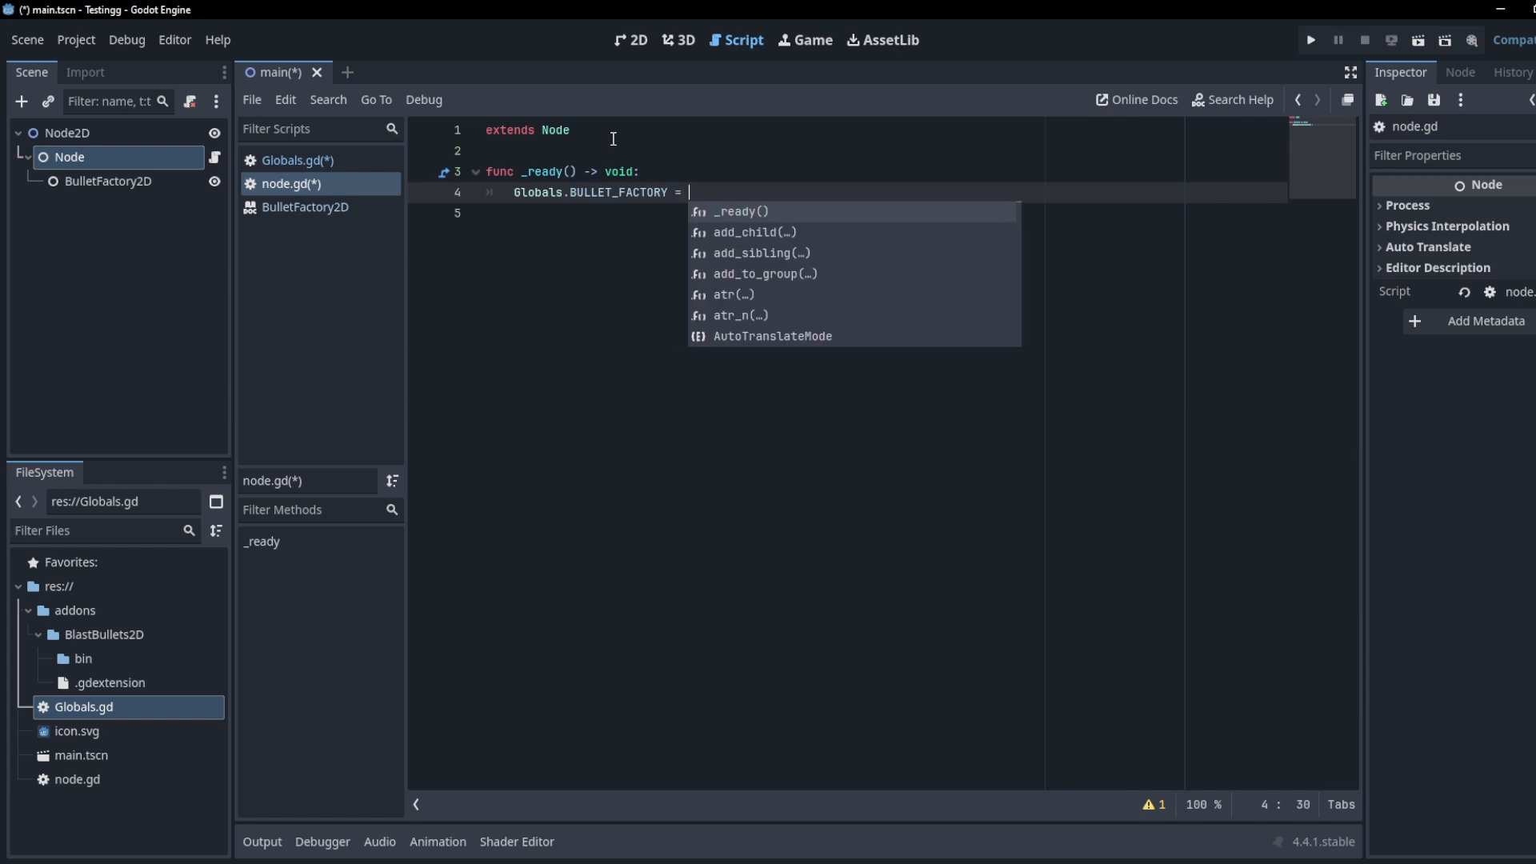
{"action": "type", "text": "$"}
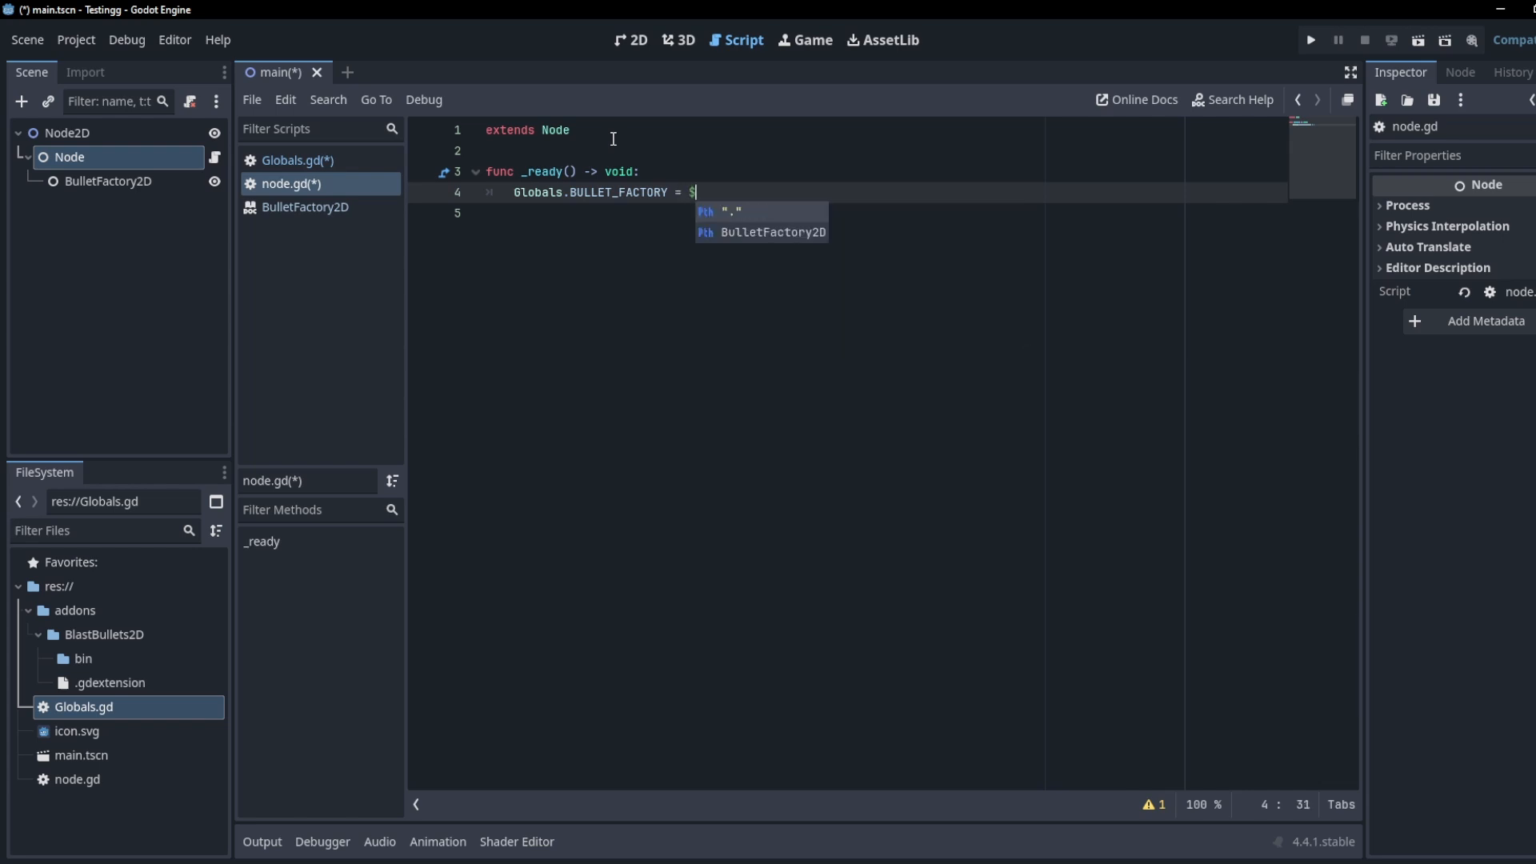
{"action": "left_click", "coordinate": [765, 232]}
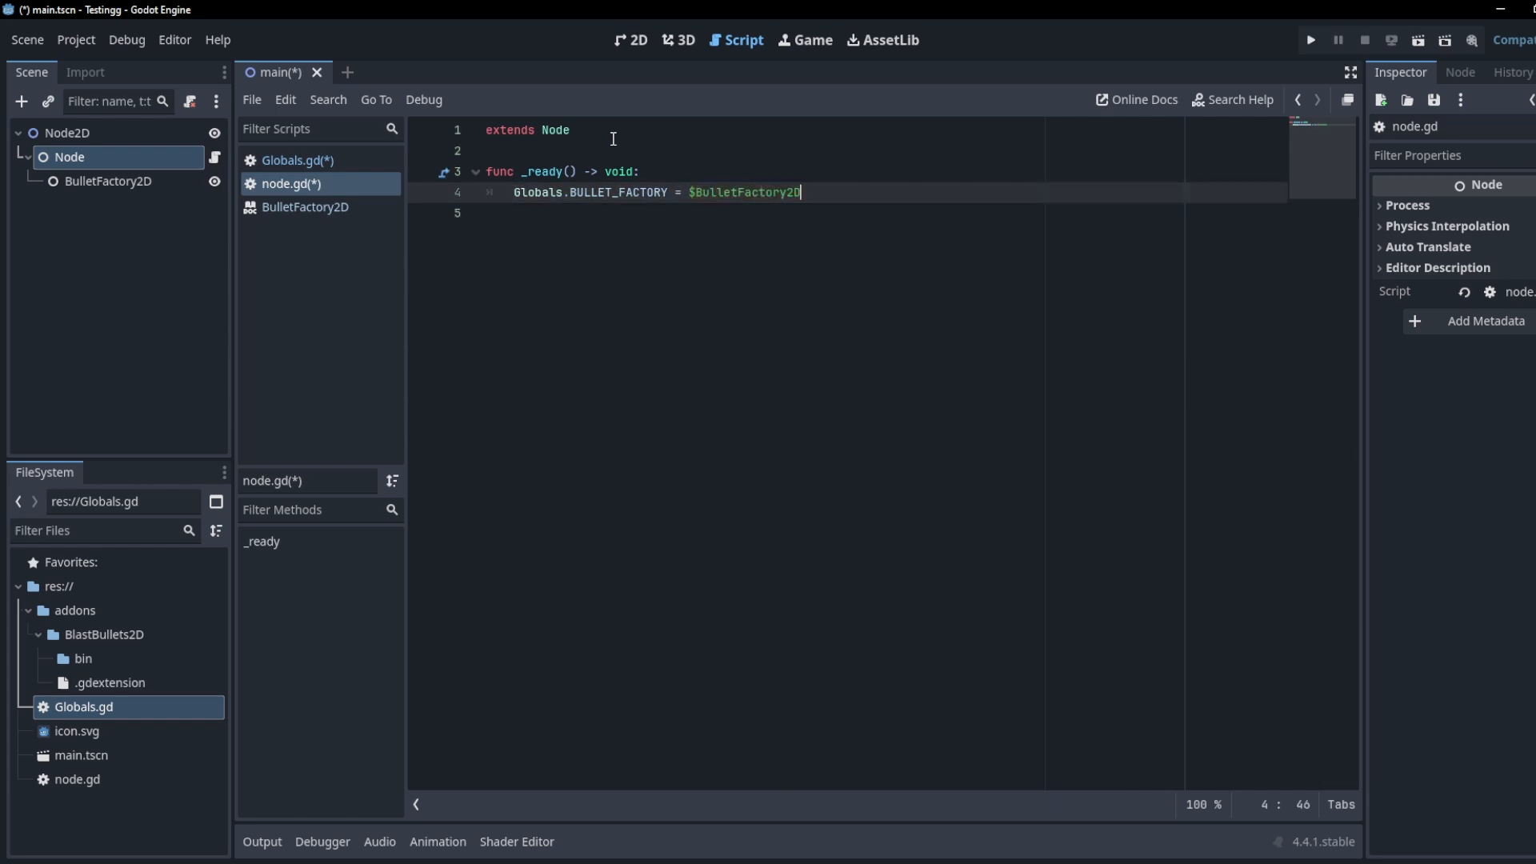
{"action": "mouse_move", "coordinate": [795, 302]}
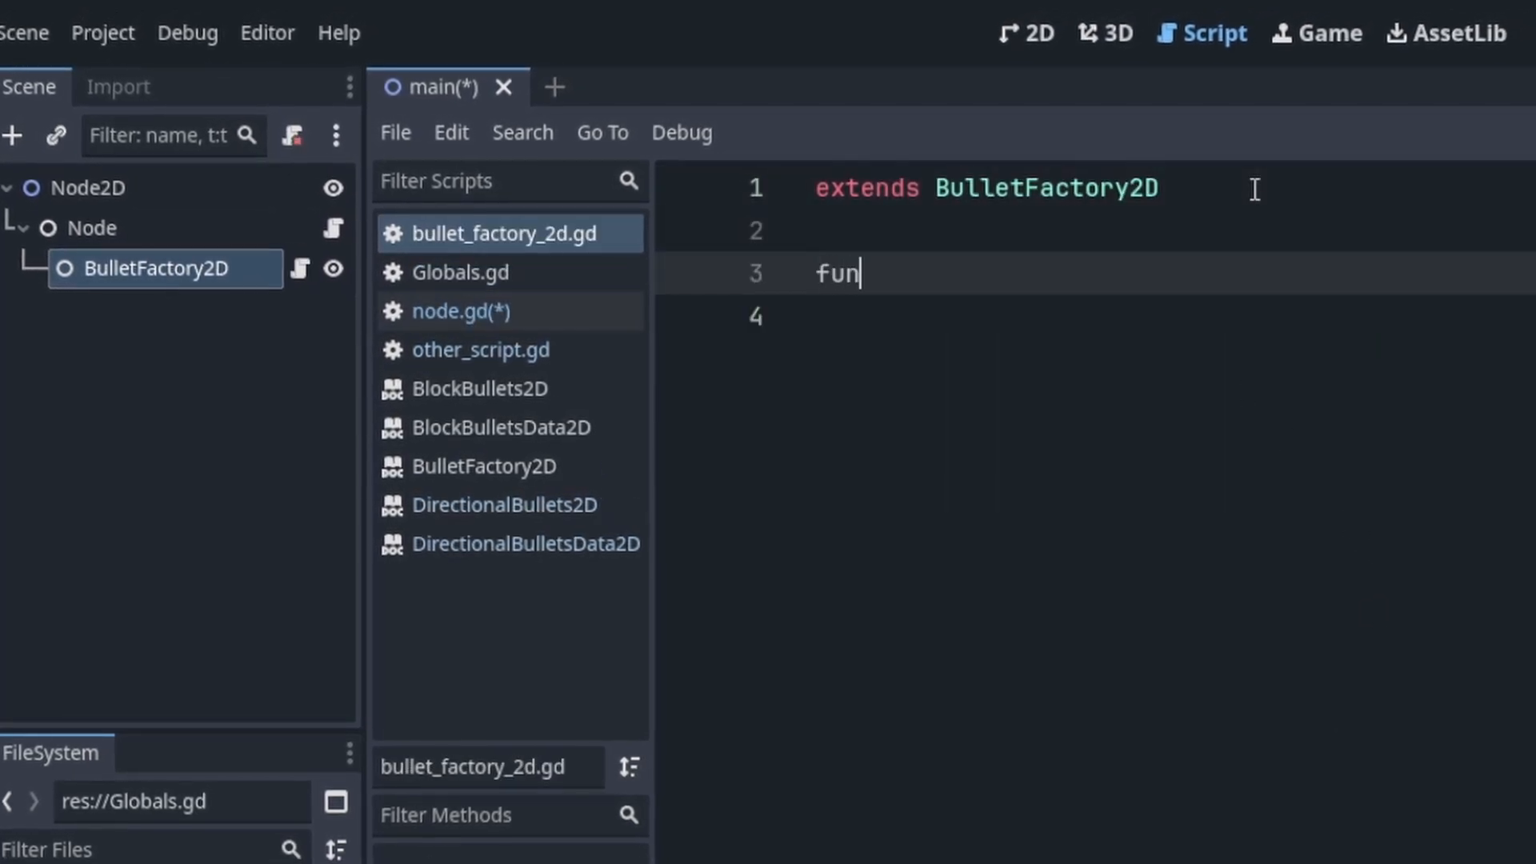
Step: Write func _ready()->void: with a print() call in the BulletFactory2D script
{"action": "type", "text": "c _ready"}
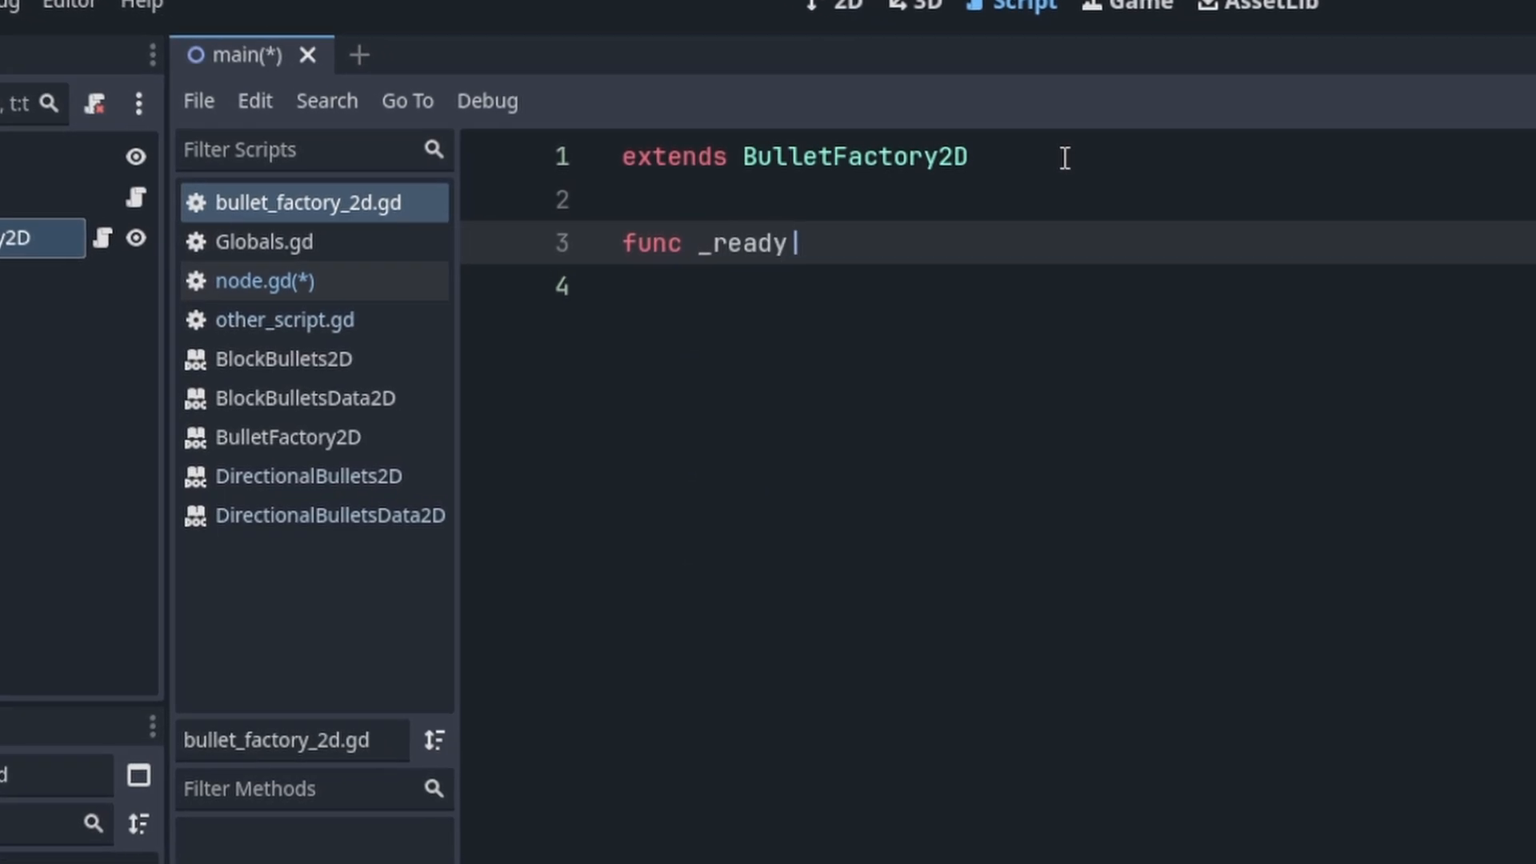
{"action": "type", "text": "()->"}
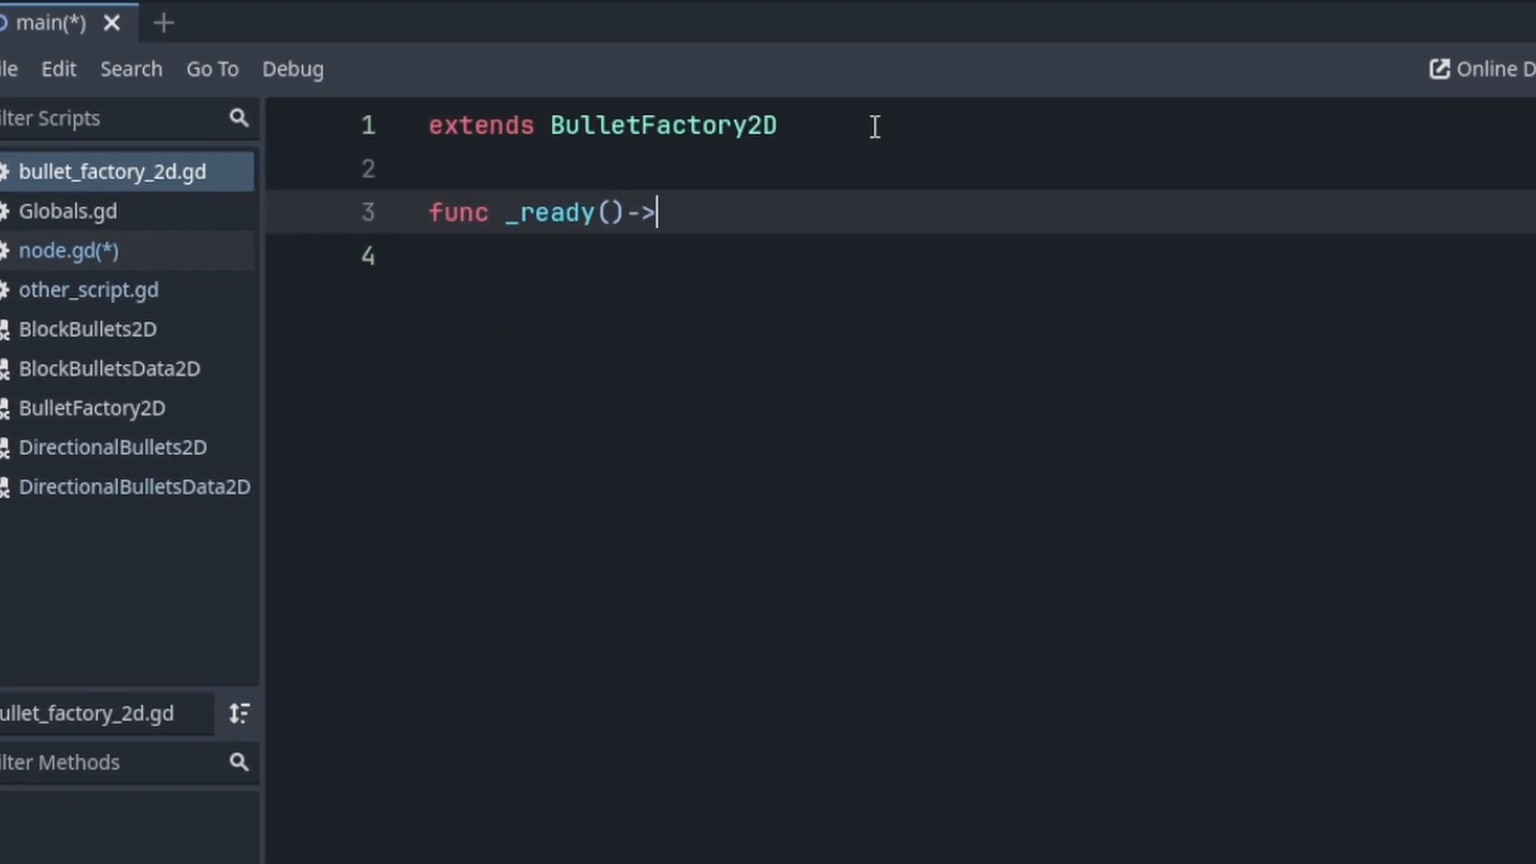
{"action": "type", "text": "void:"}
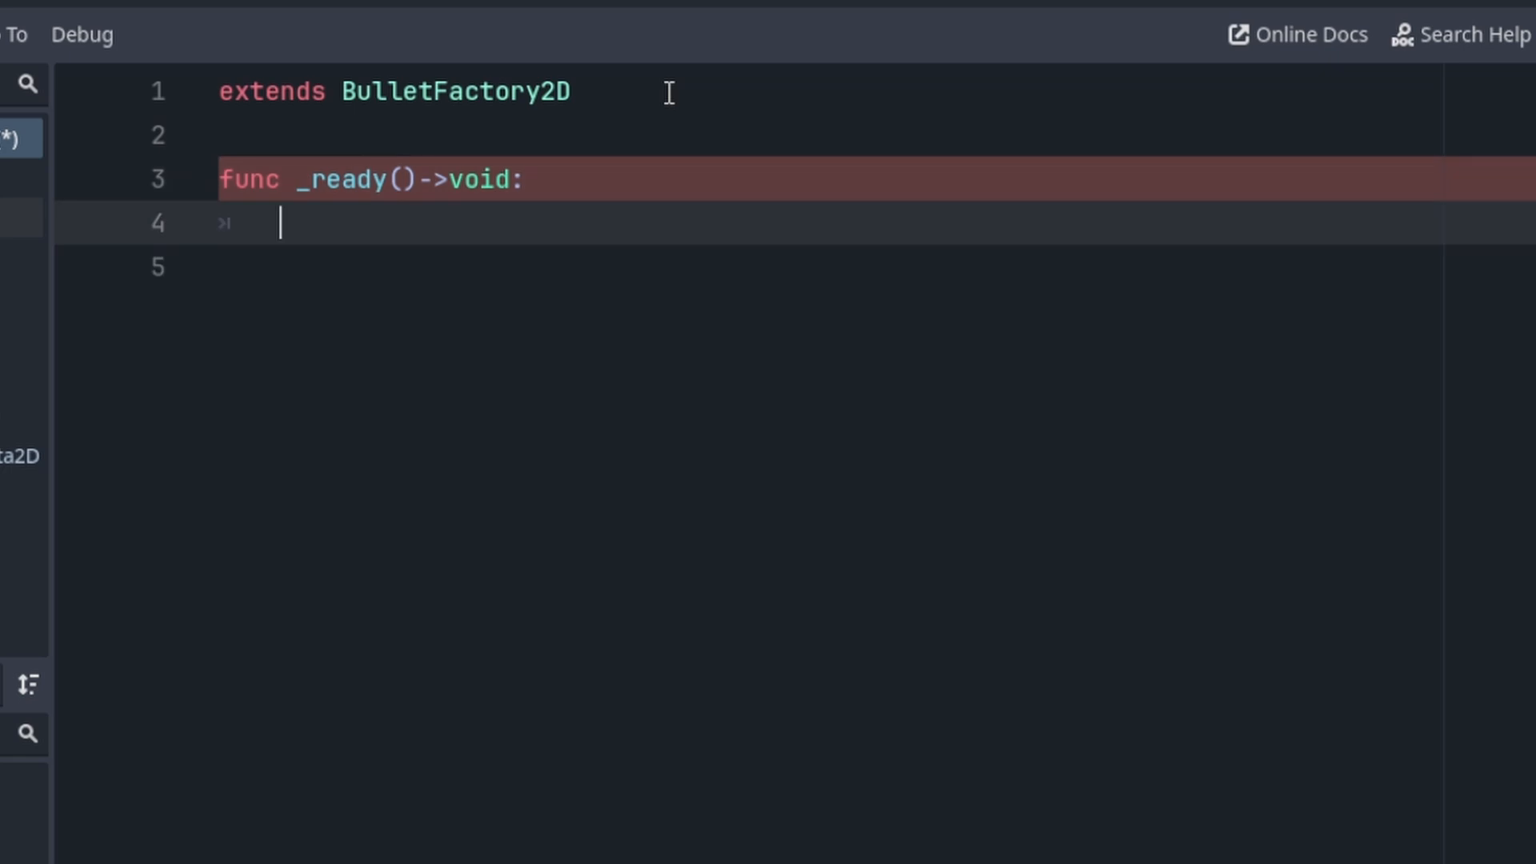
{"action": "type", "text": "print()"}
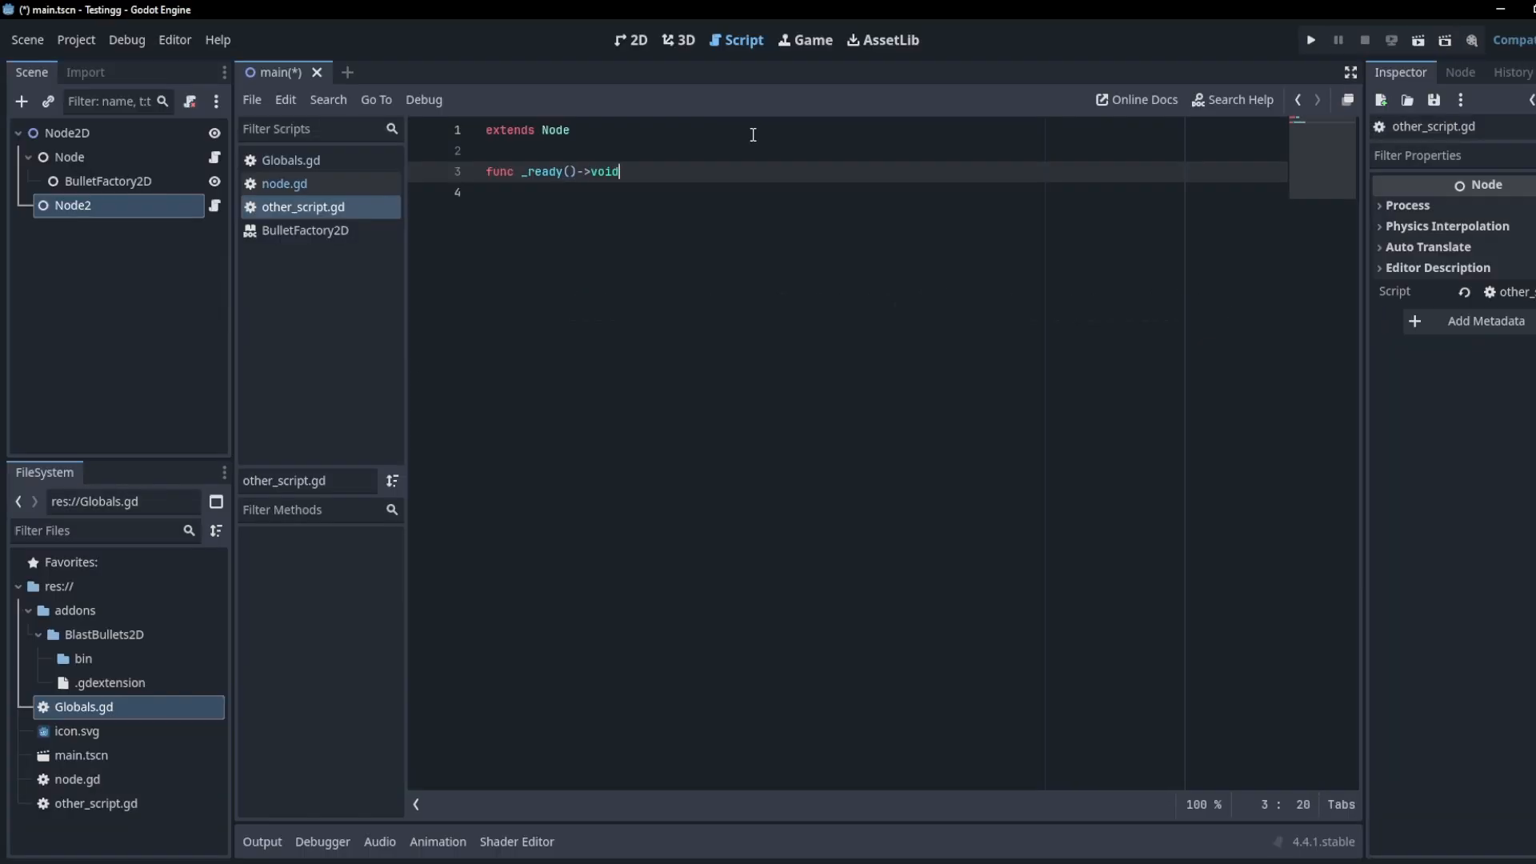
Step: Finish _ready's signature and begin Globals.BULLET_FACTORY.spaw in other_script.gd
{"action": "type", "text": ":"}
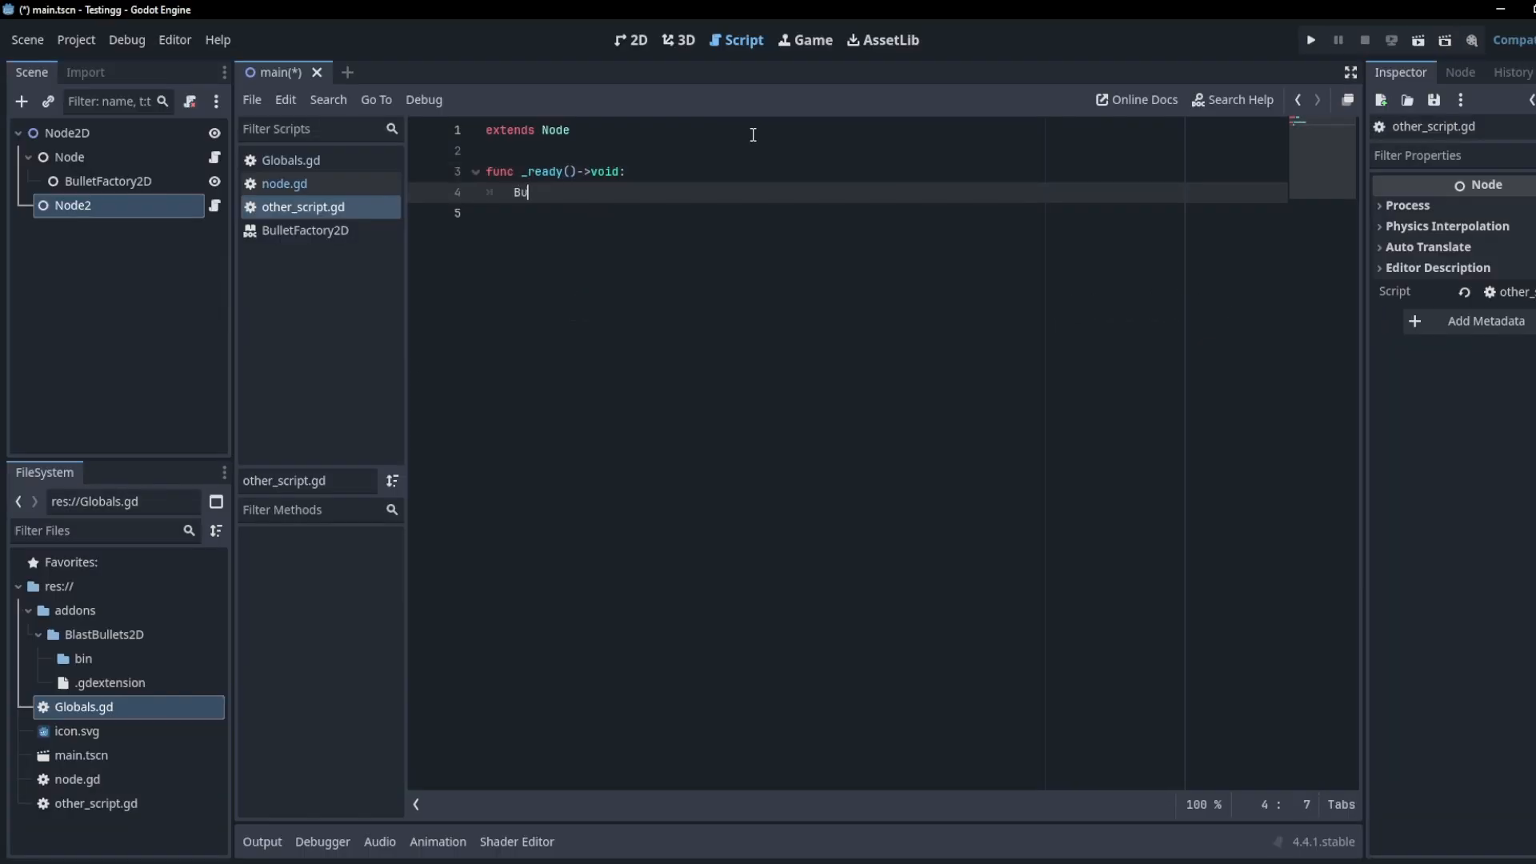
{"action": "type", "text": "Globals."}
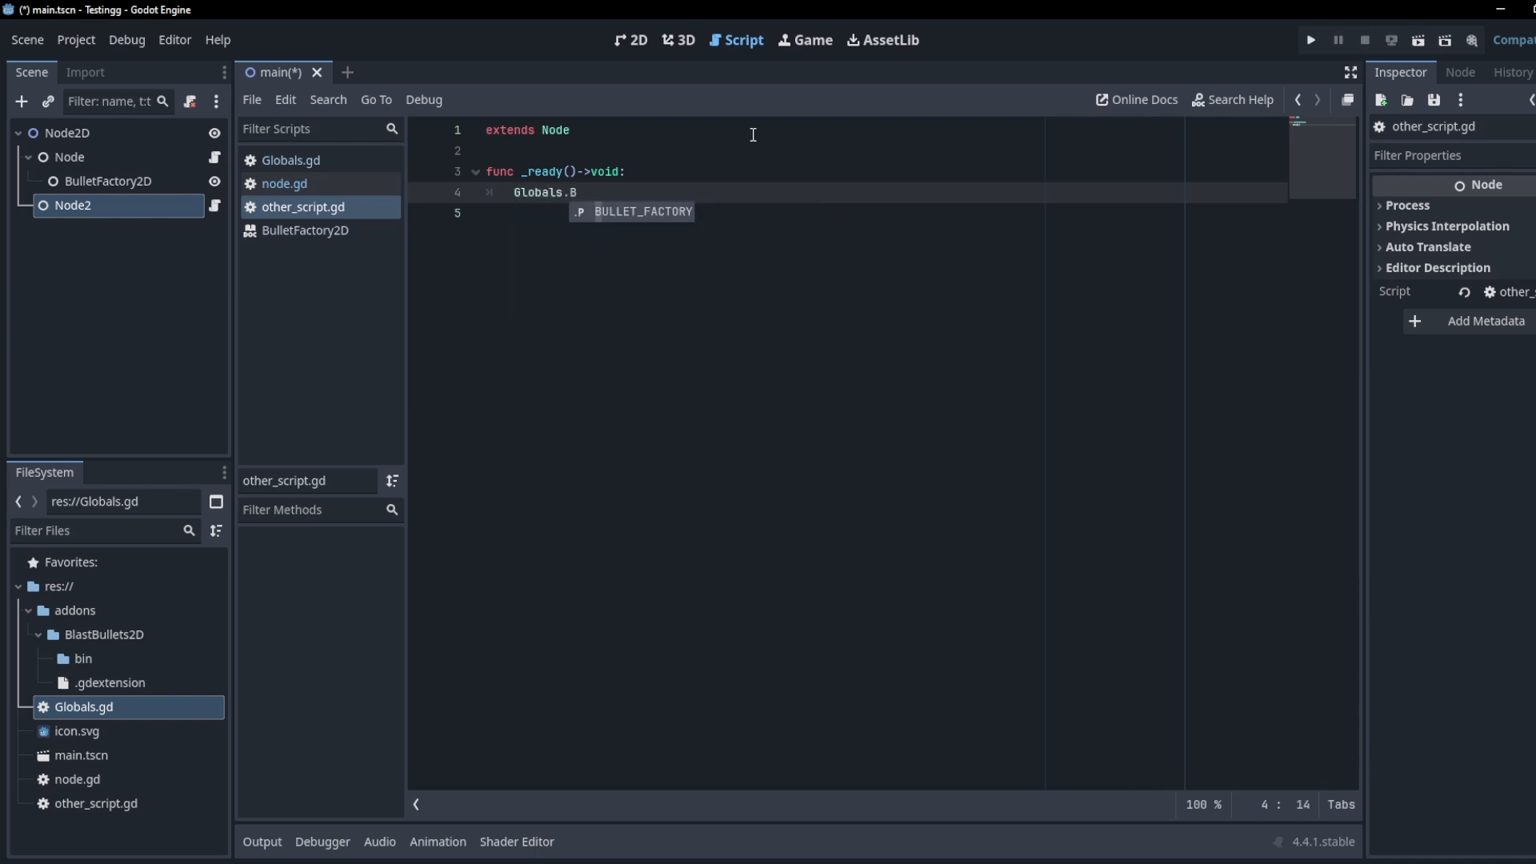
{"action": "type", "text": "ULLET_FACTORY.spaw"}
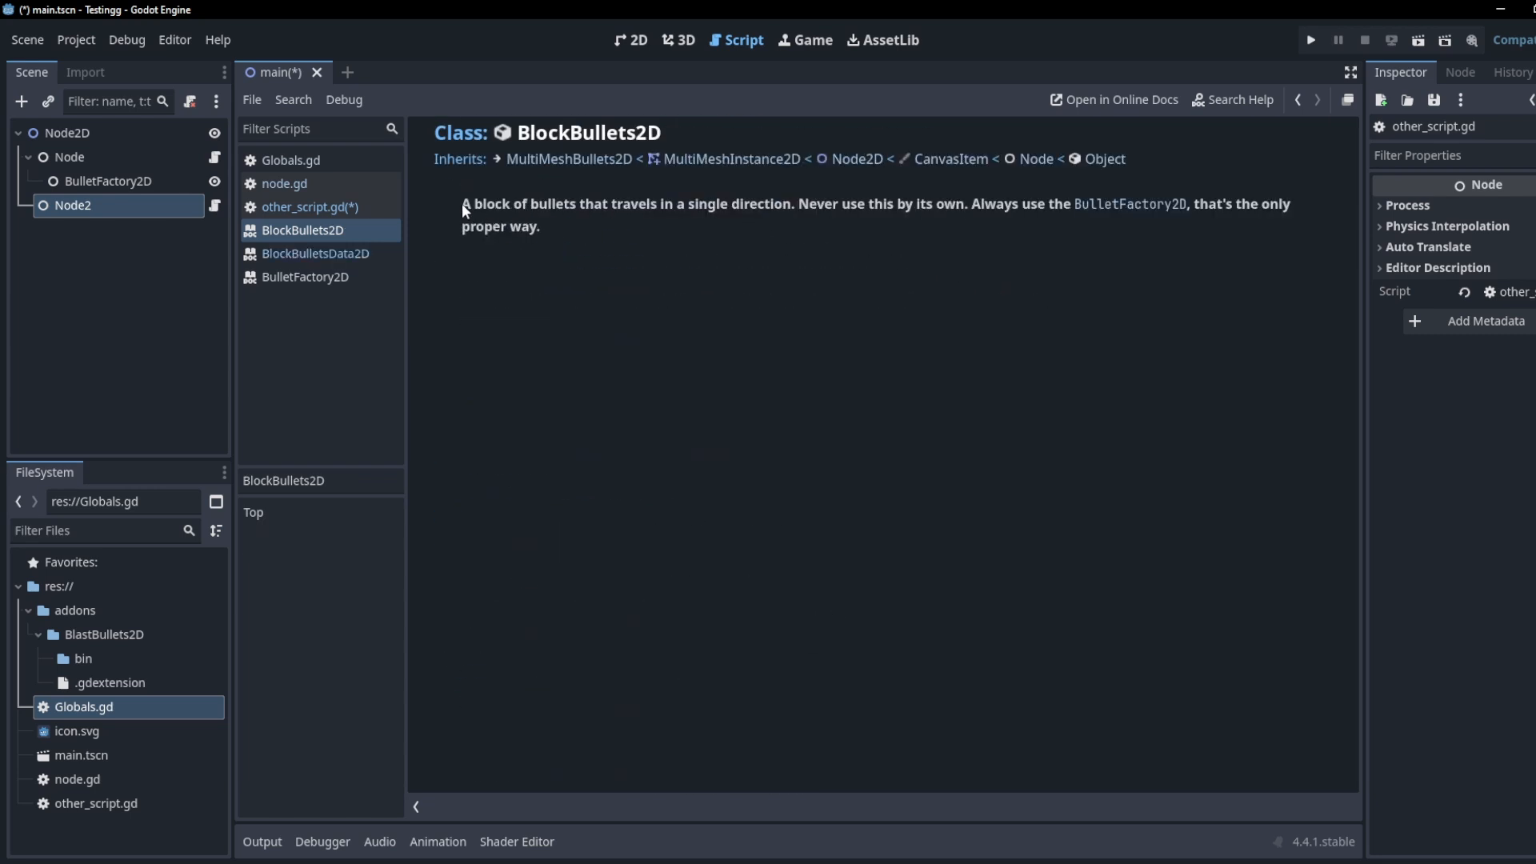
Step: Check the DirectionalBullets2D reference, return to other_script.gd and start a var line above the spawn calls
{"action": "left_click", "coordinate": [317, 299]}
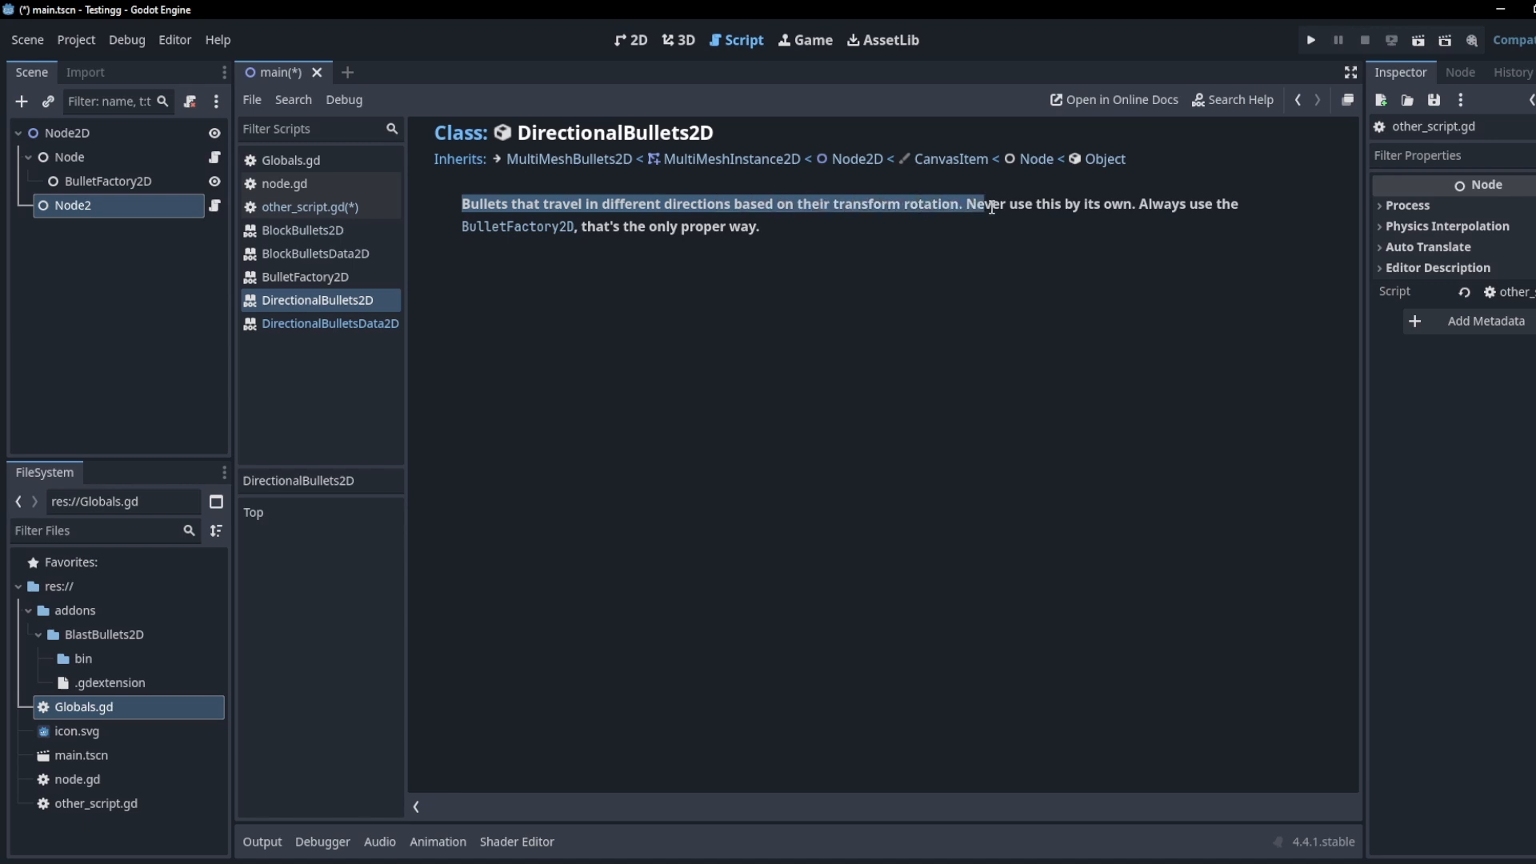
{"action": "left_click", "coordinate": [307, 206]}
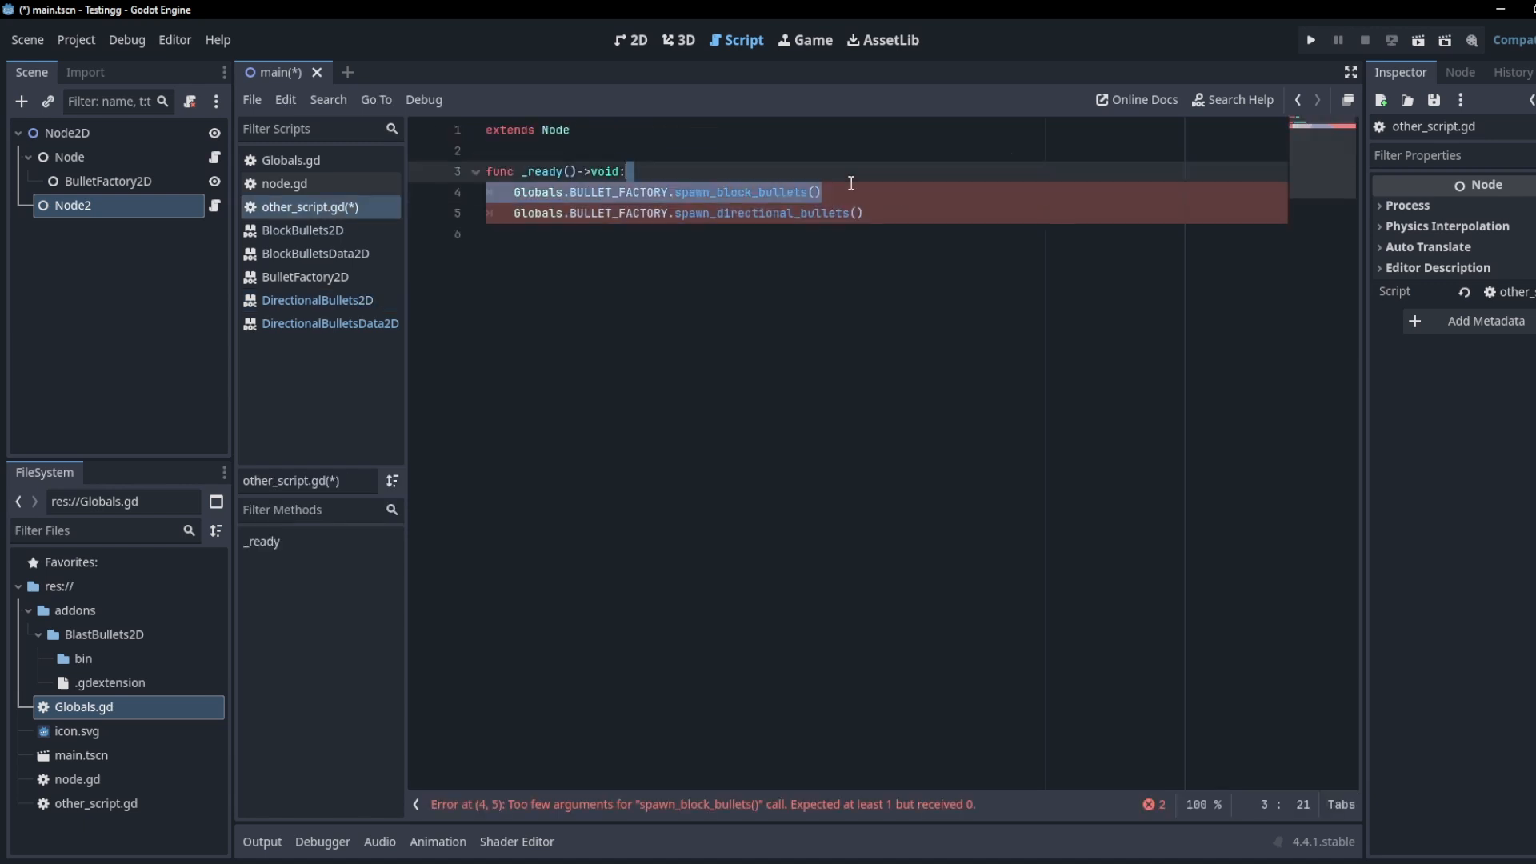
{"action": "type", "text": "va"}
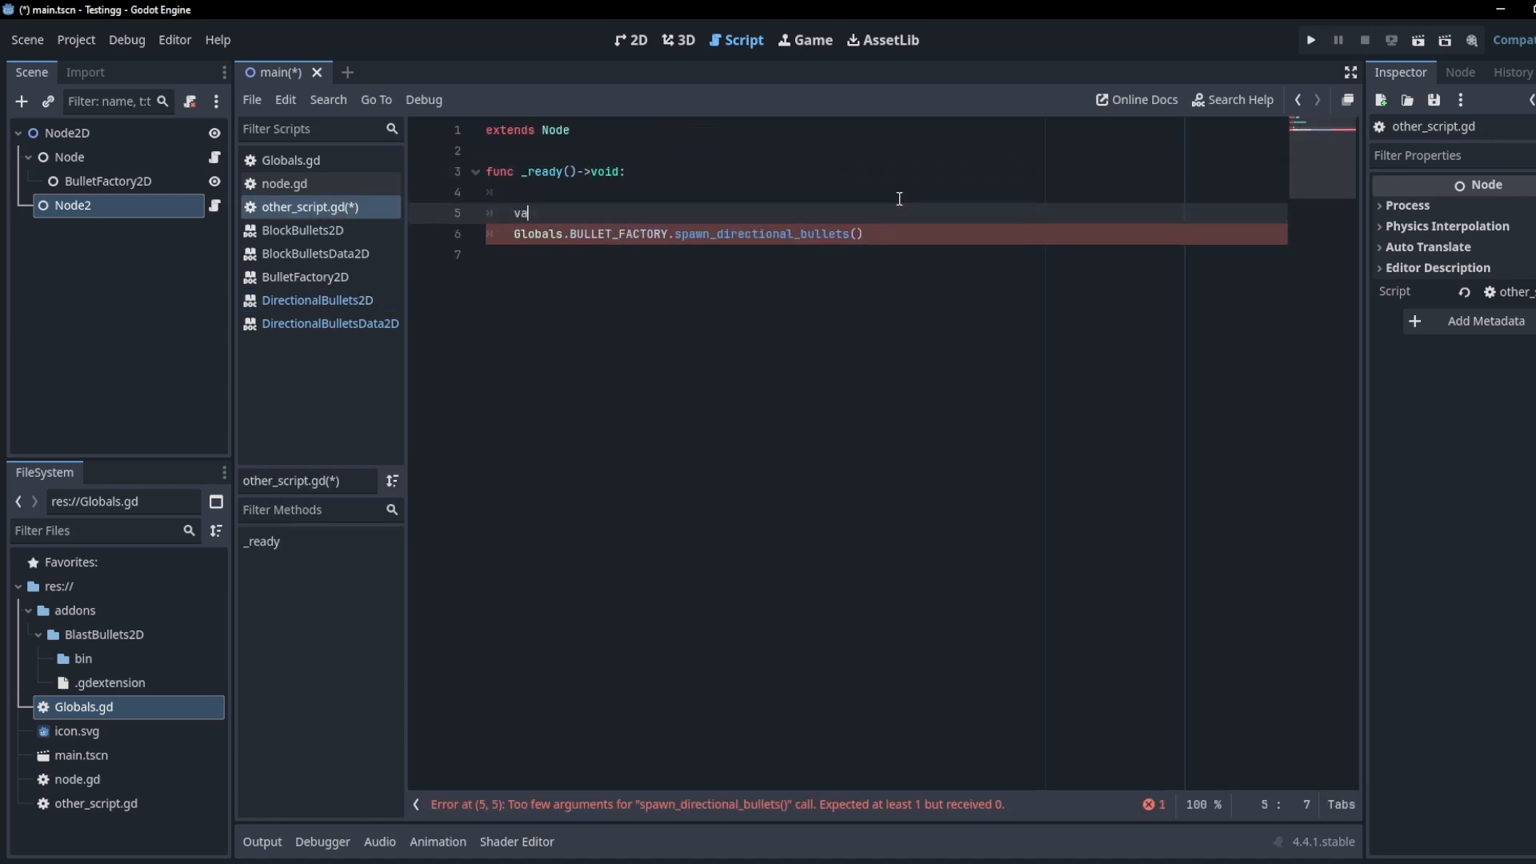